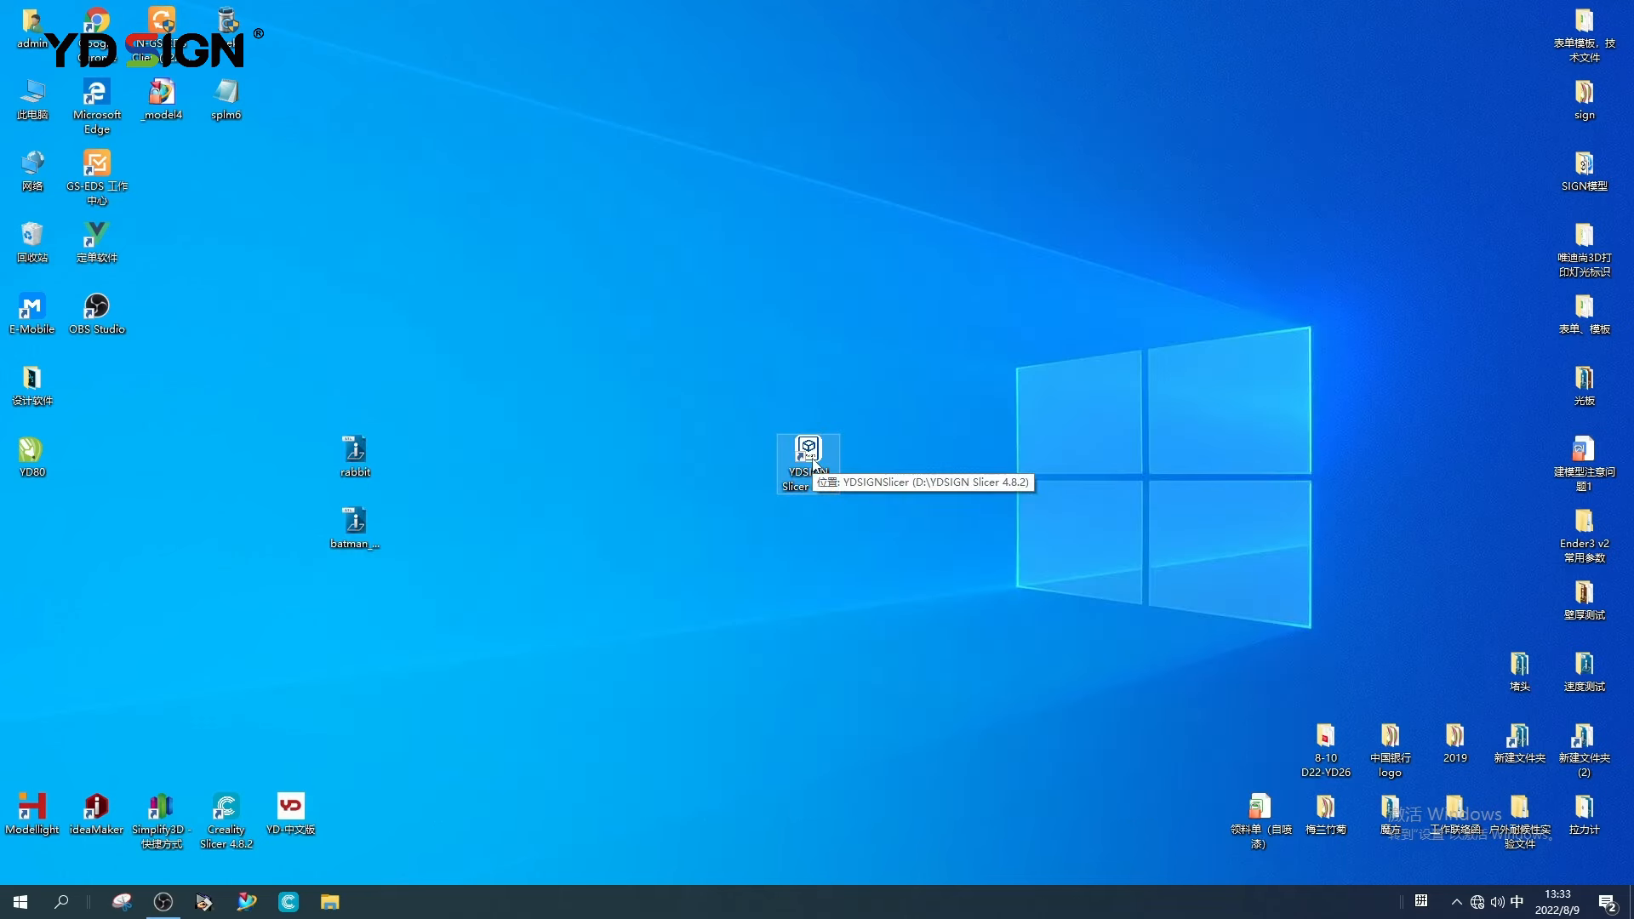
- Launch YDSIGN Slicer and dismiss the print settings popup to reveal the empty build plate
double_click(794, 452)
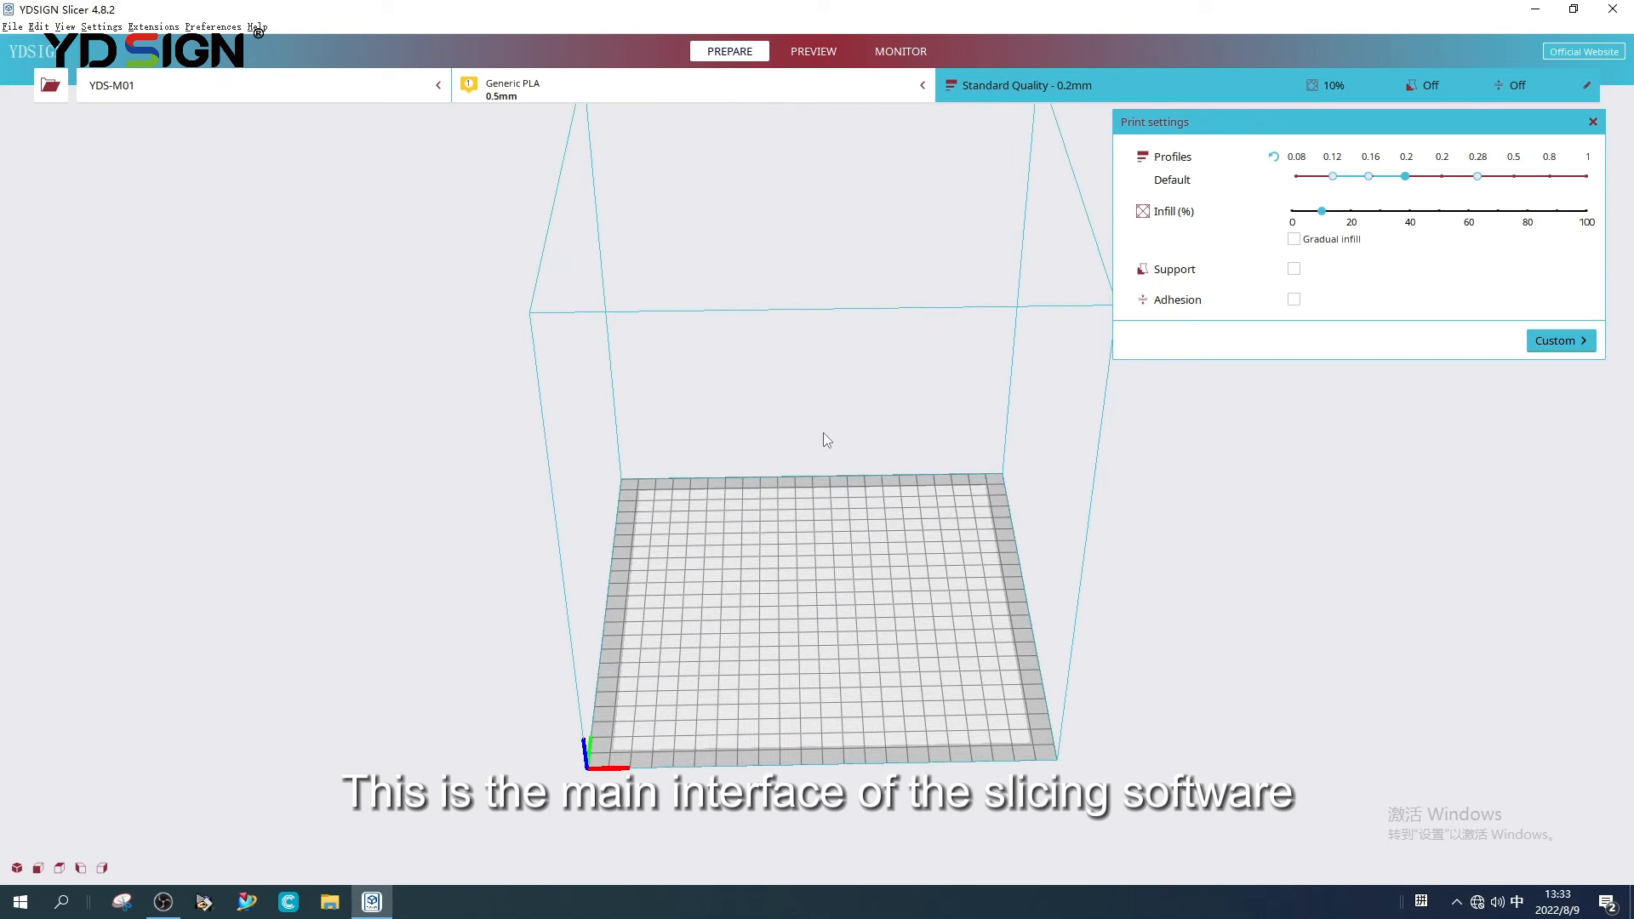
mouse_move(832, 494)
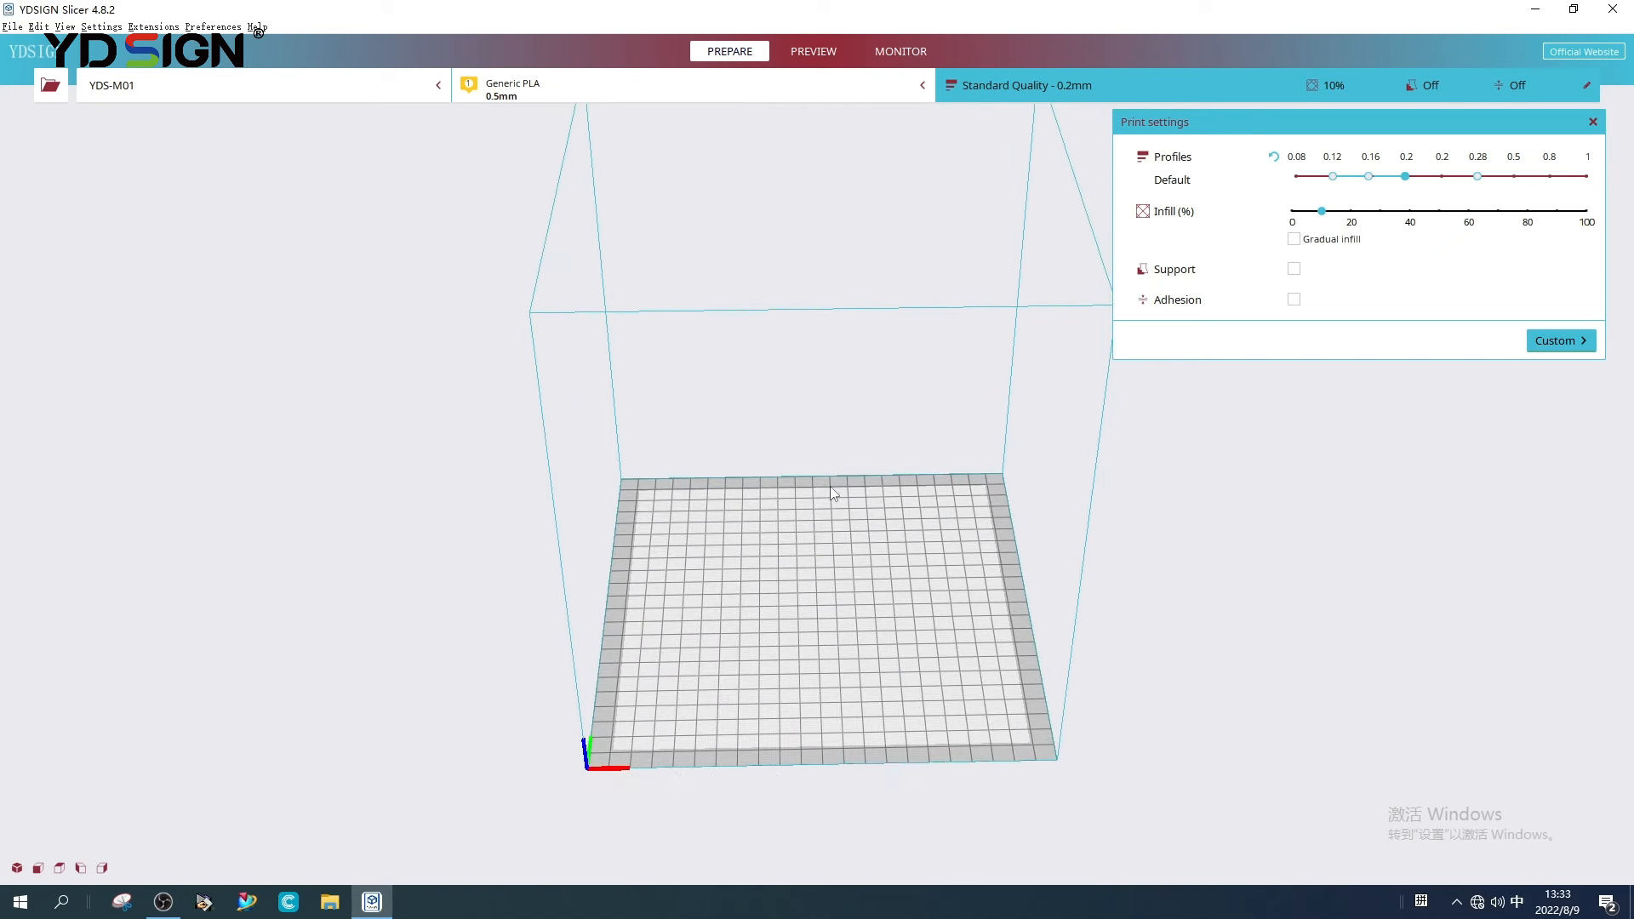
click(1592, 121)
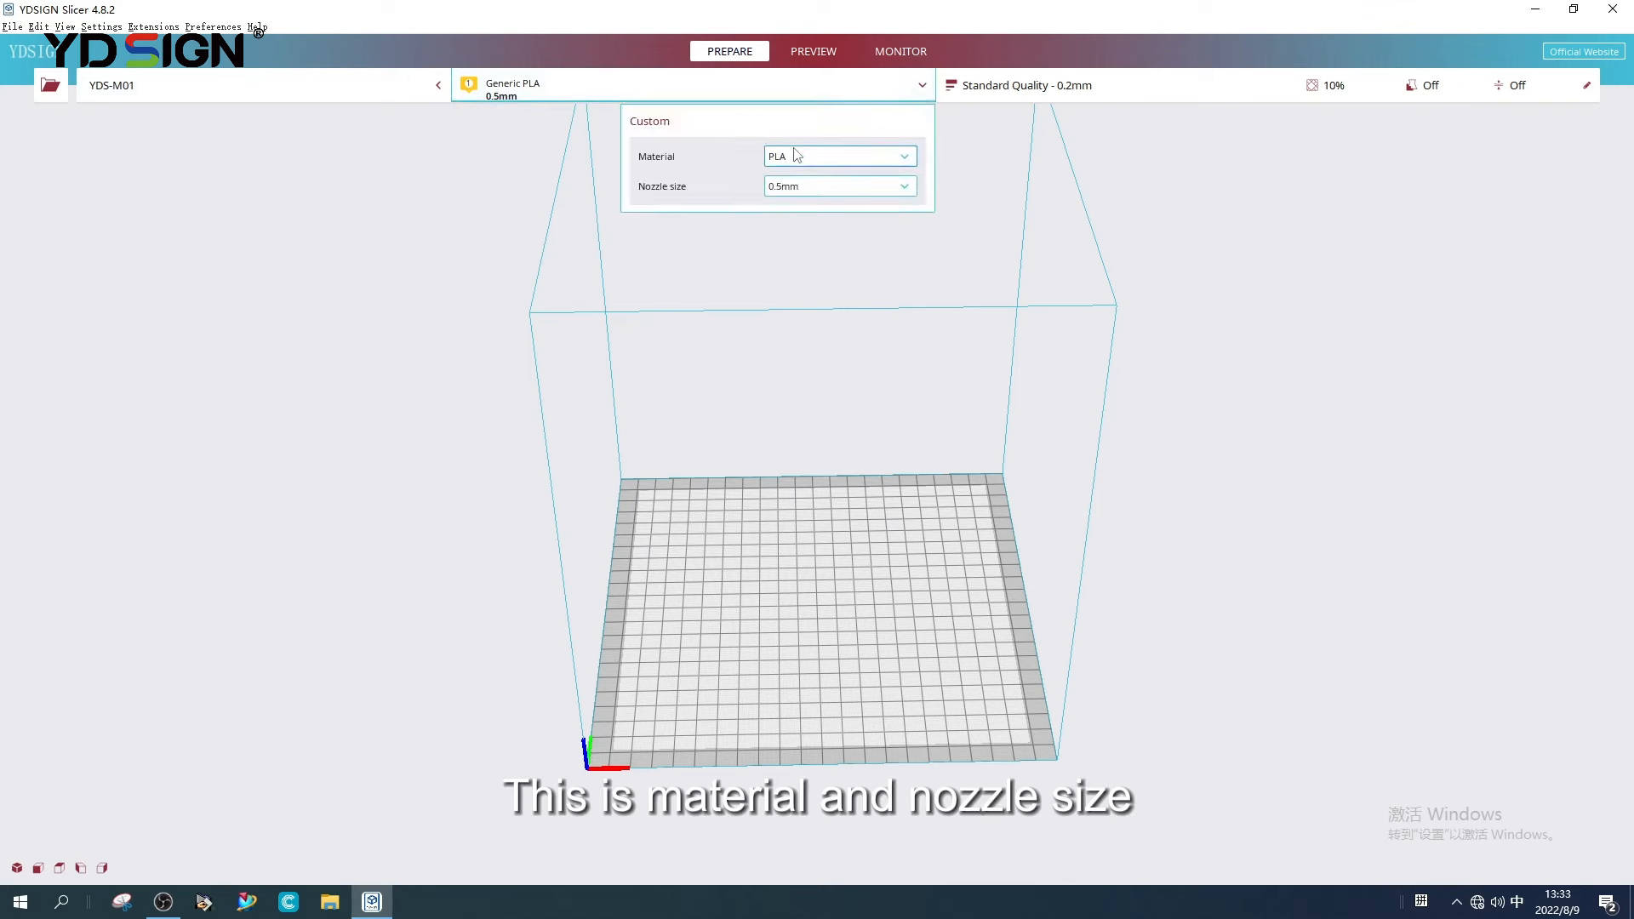
mouse_move(729, 168)
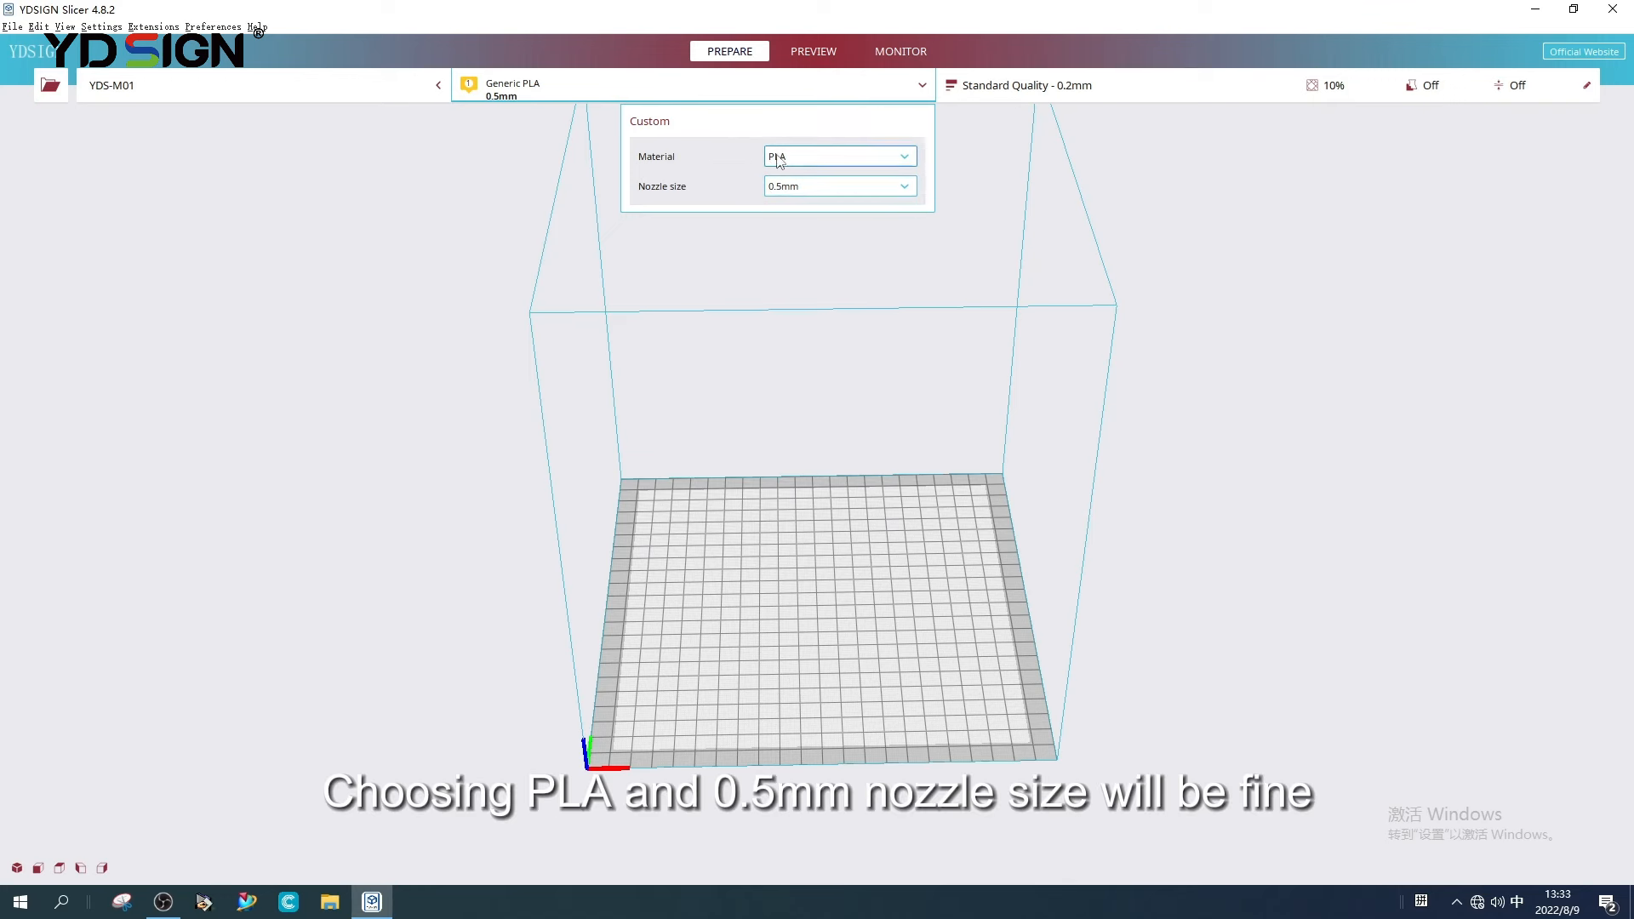
click(840, 186)
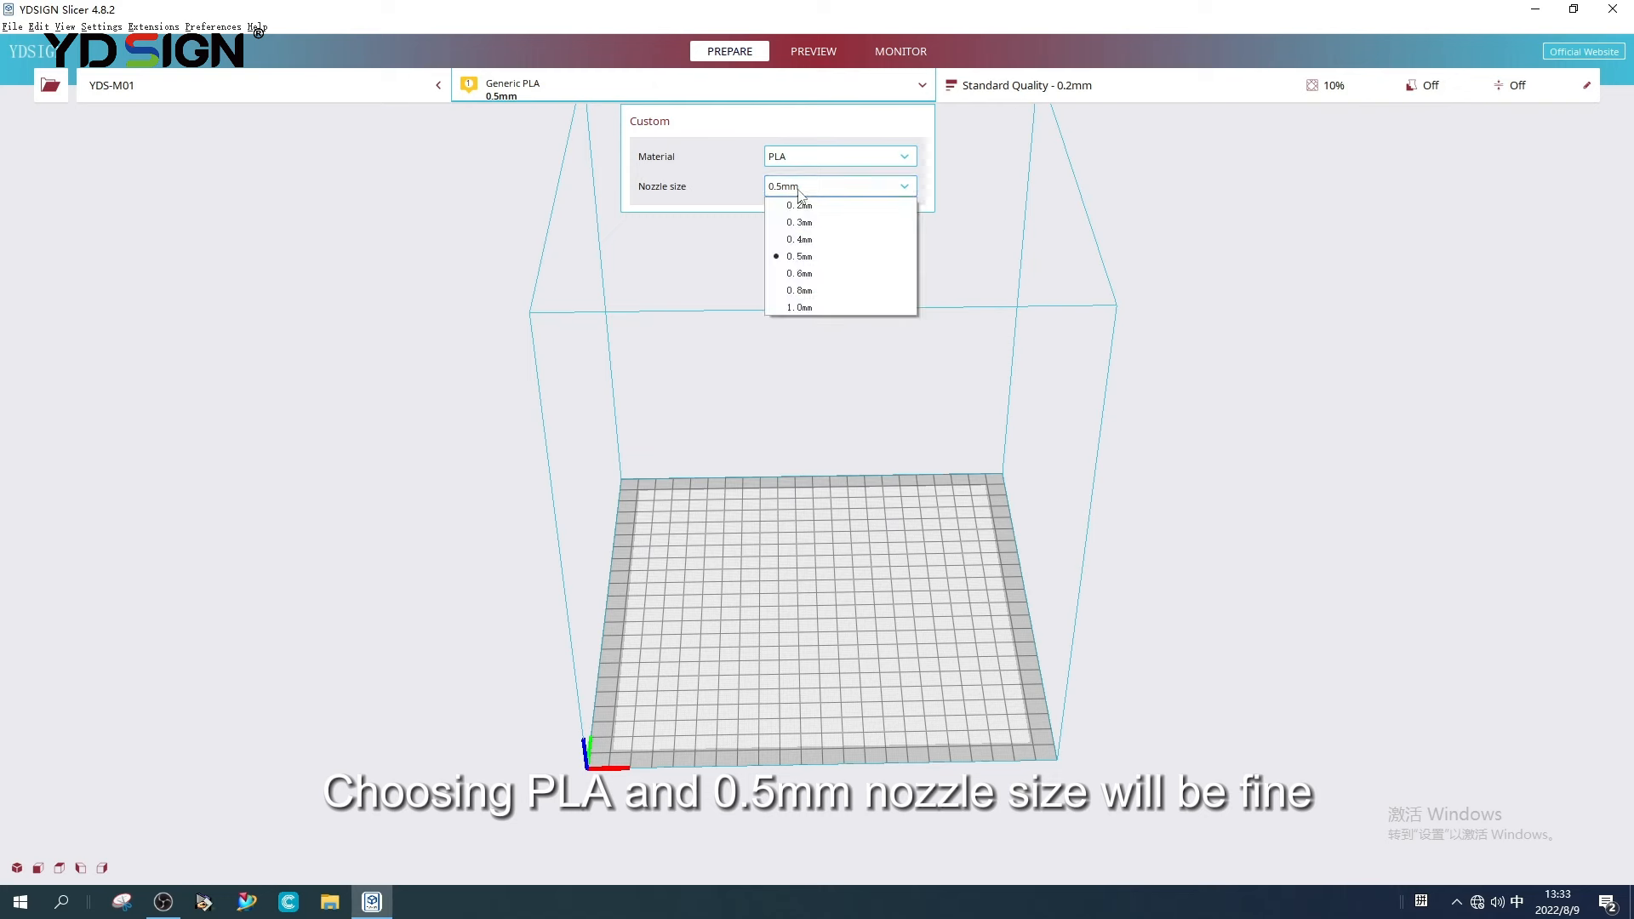
click(799, 257)
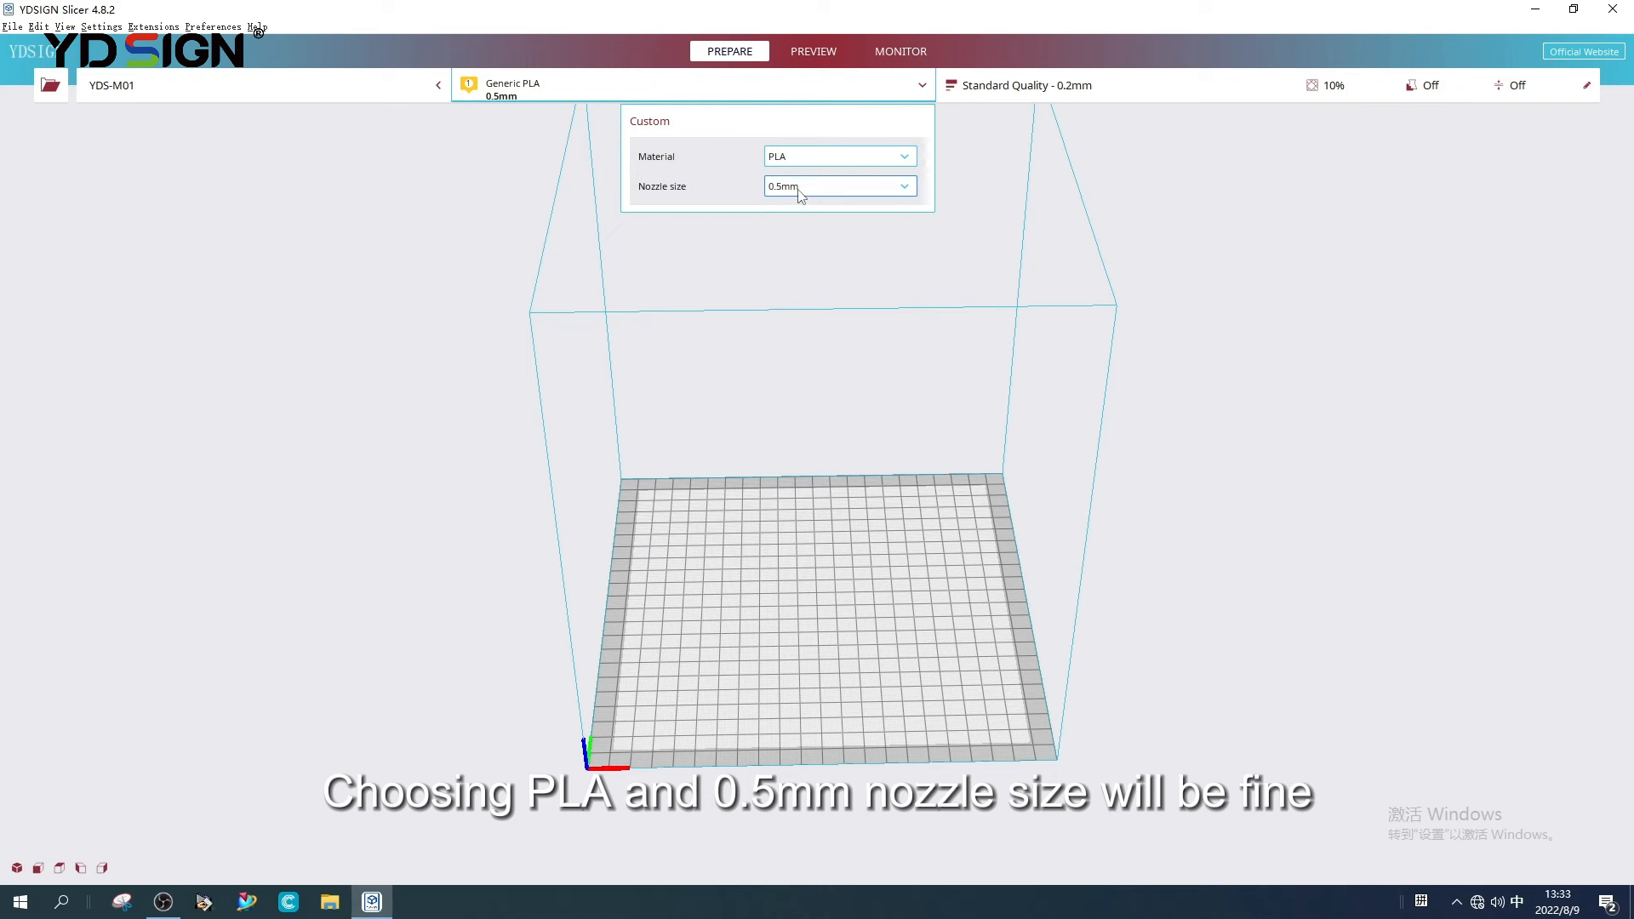
click(1045, 115)
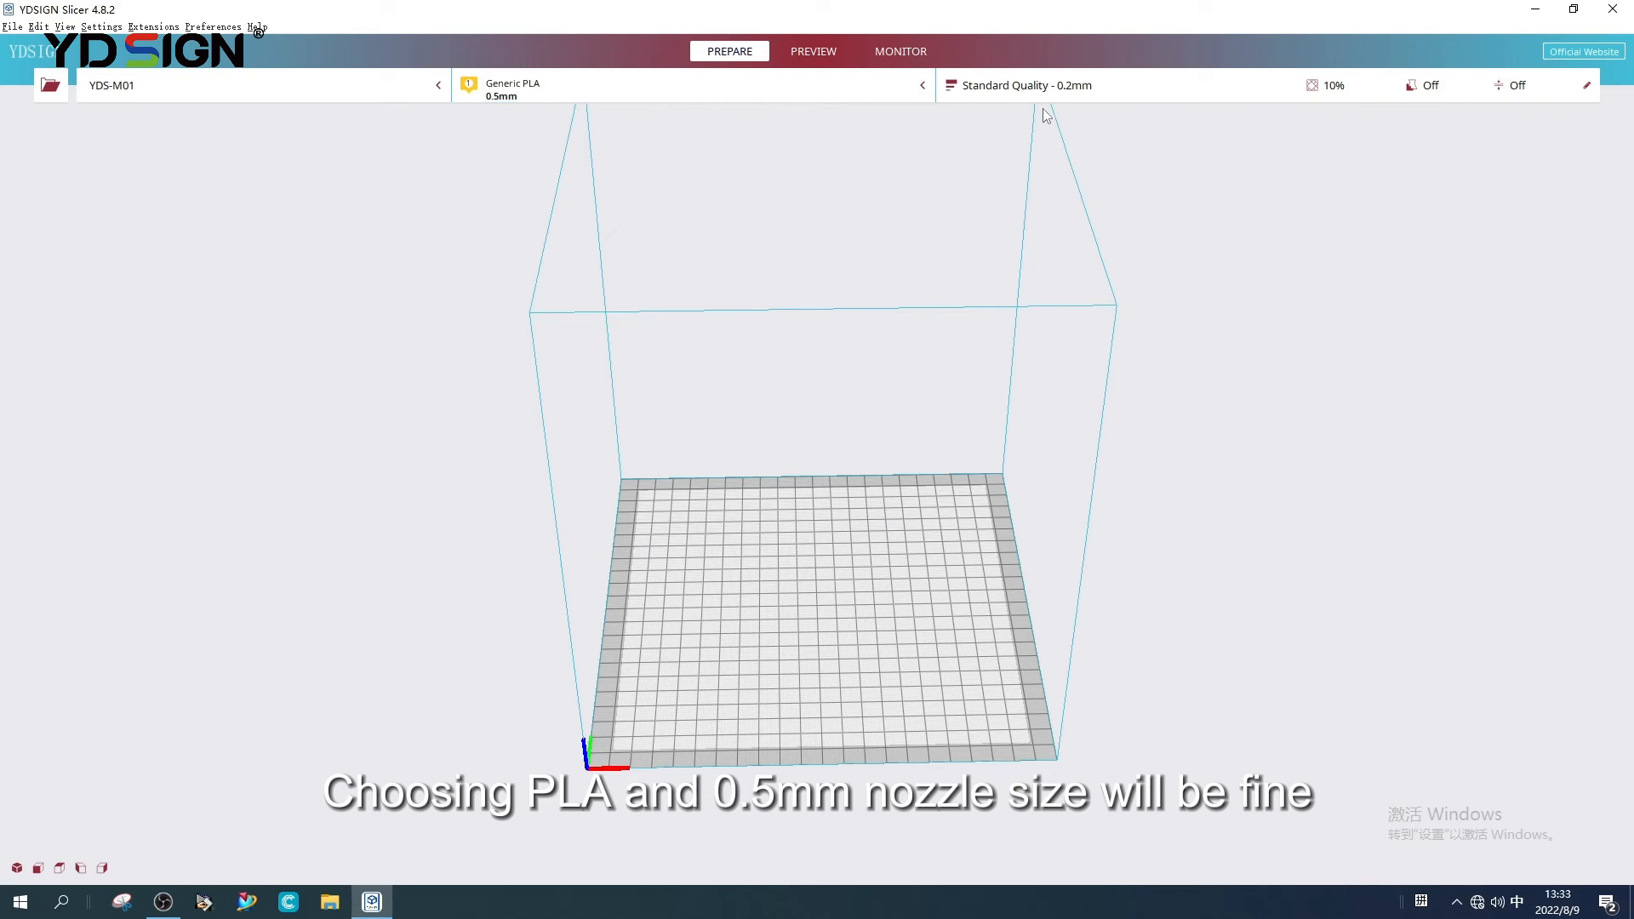
click(1026, 85)
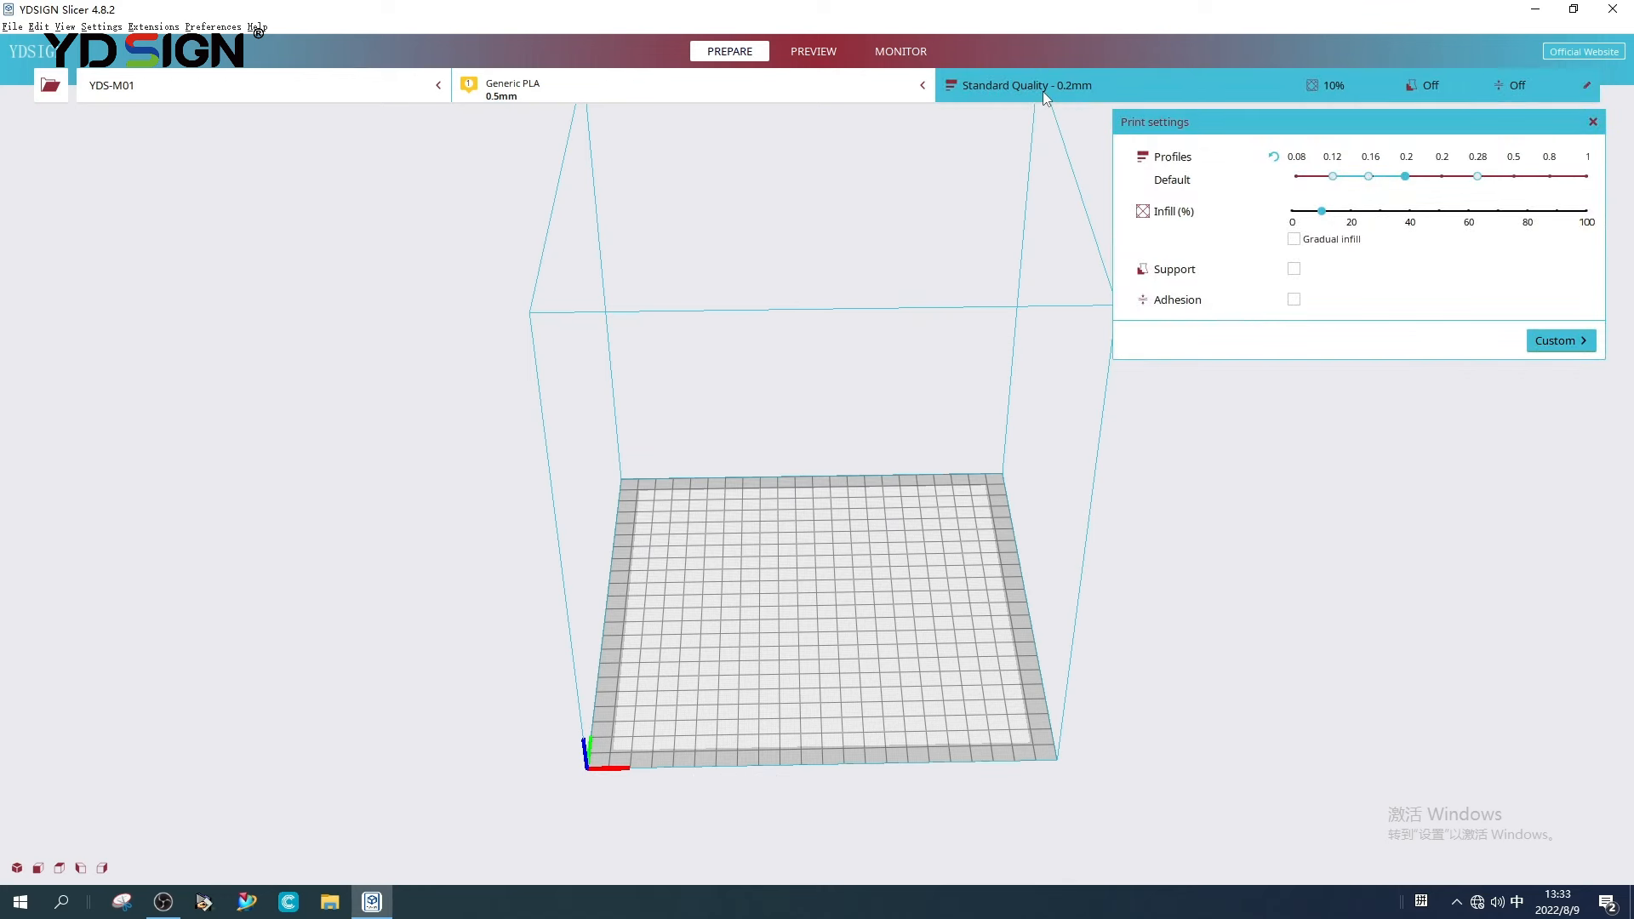
mouse_move(1078, 288)
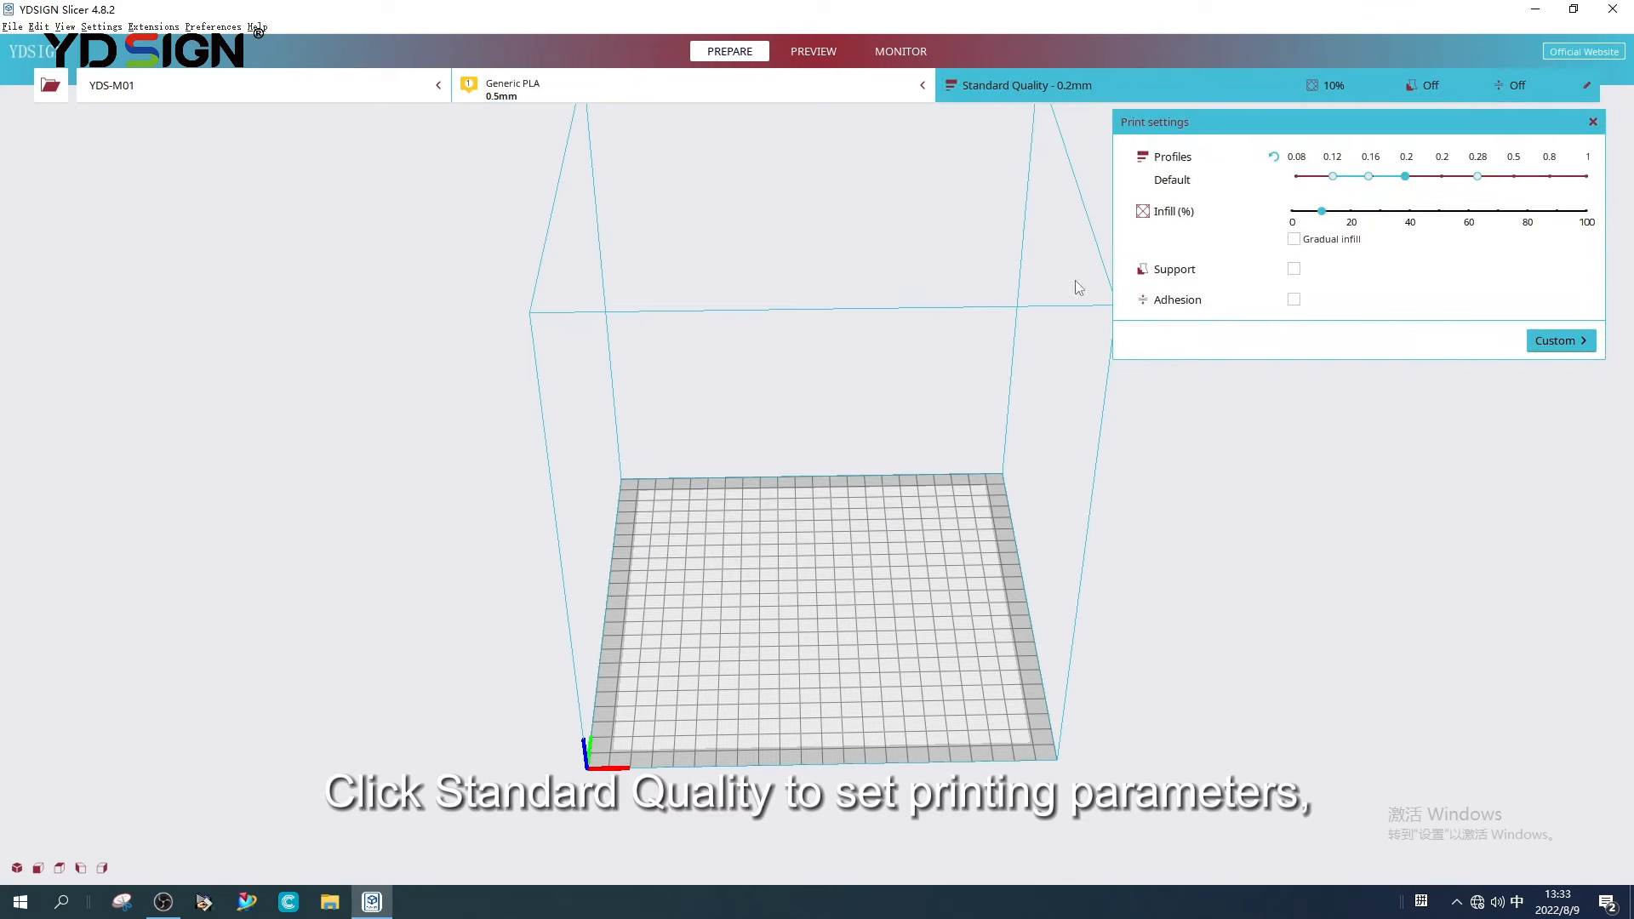
mouse_move(1561, 341)
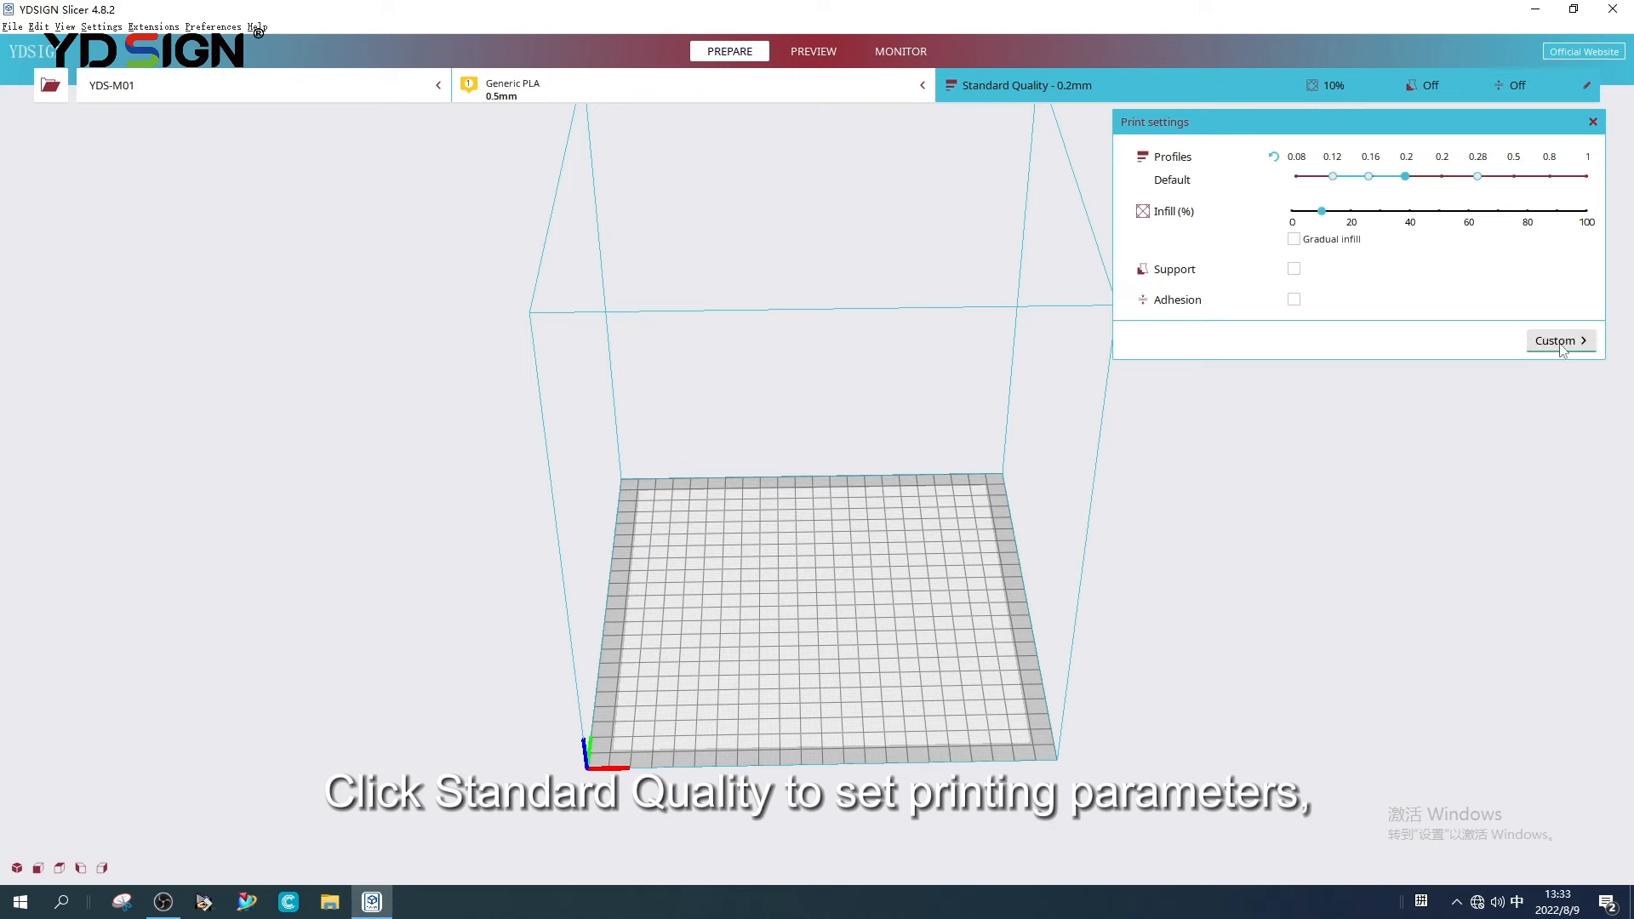
click(1557, 340)
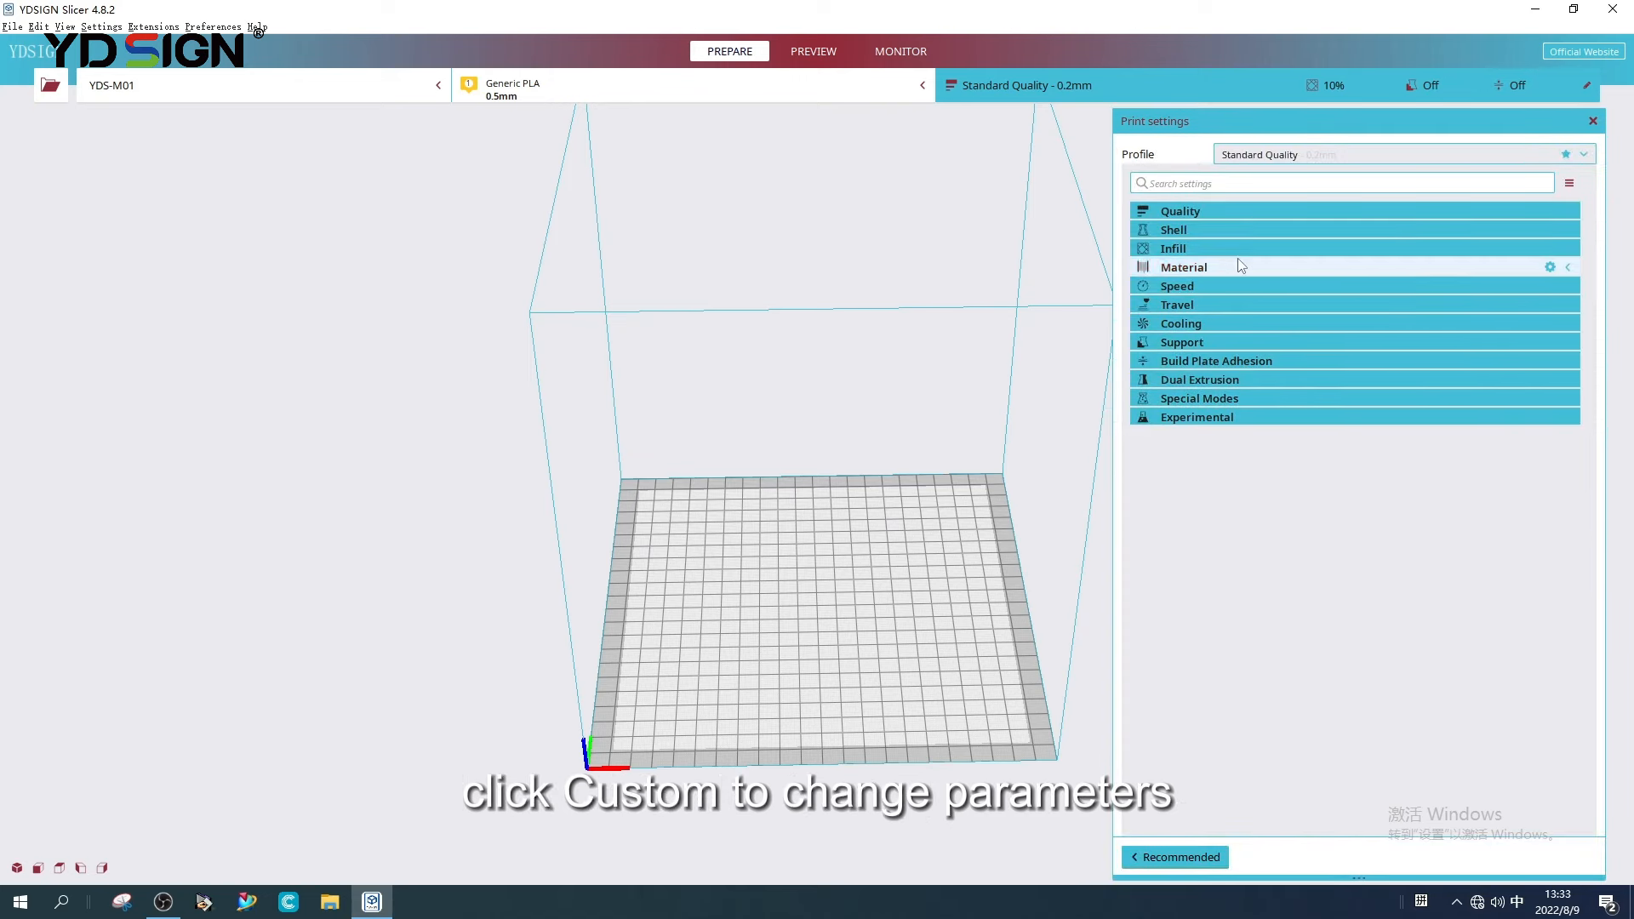
mouse_move(1236, 331)
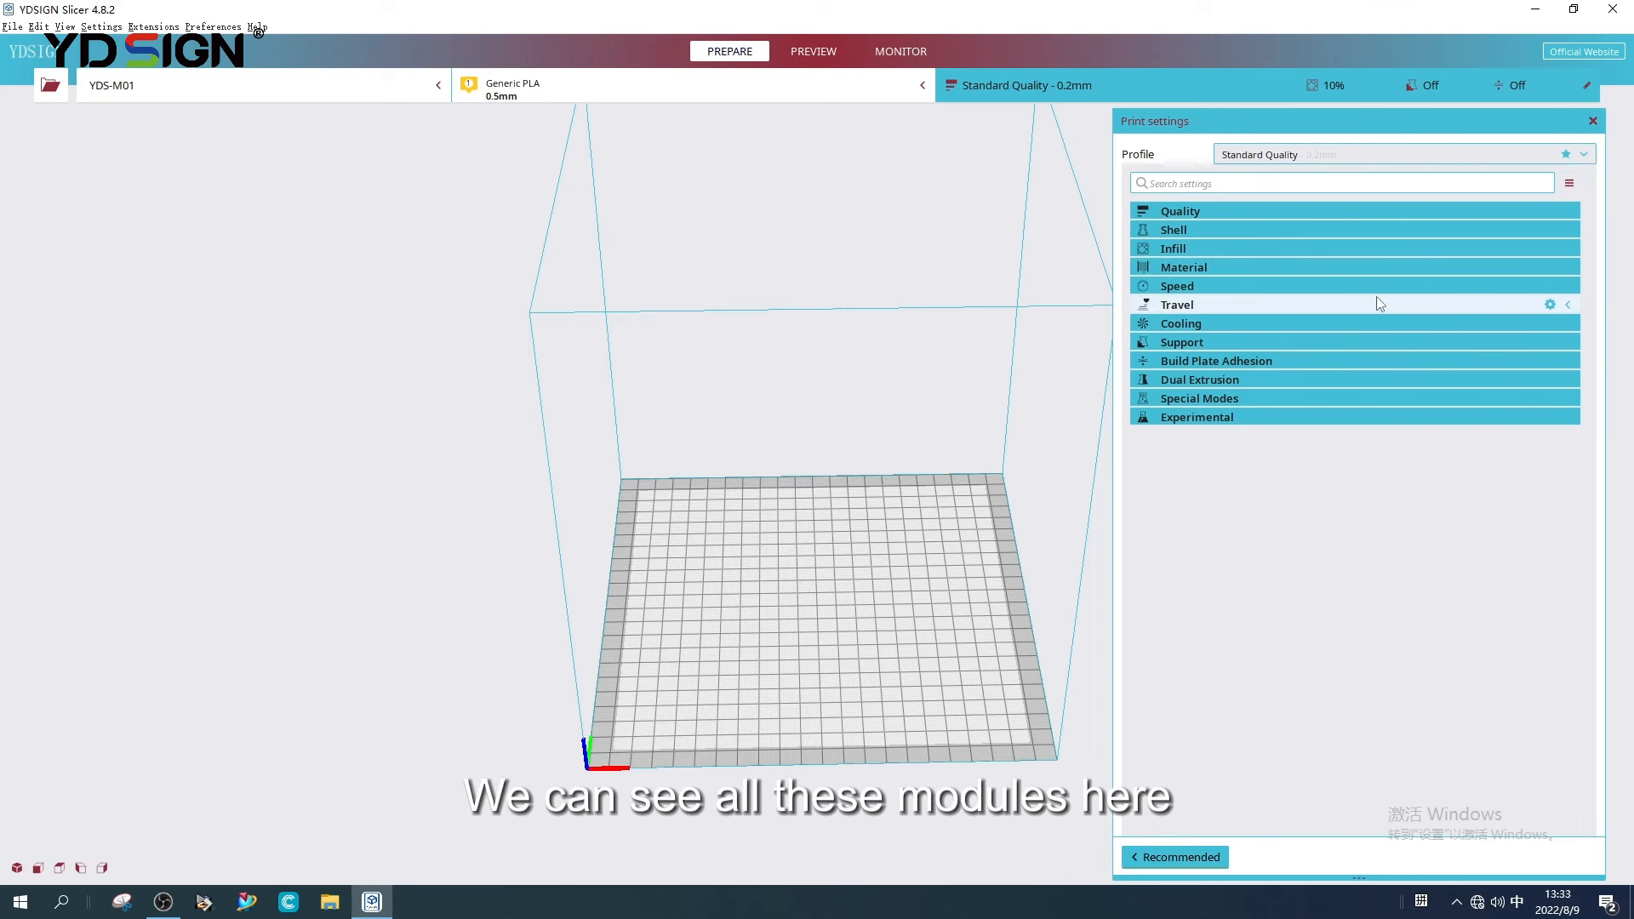
click(1181, 210)
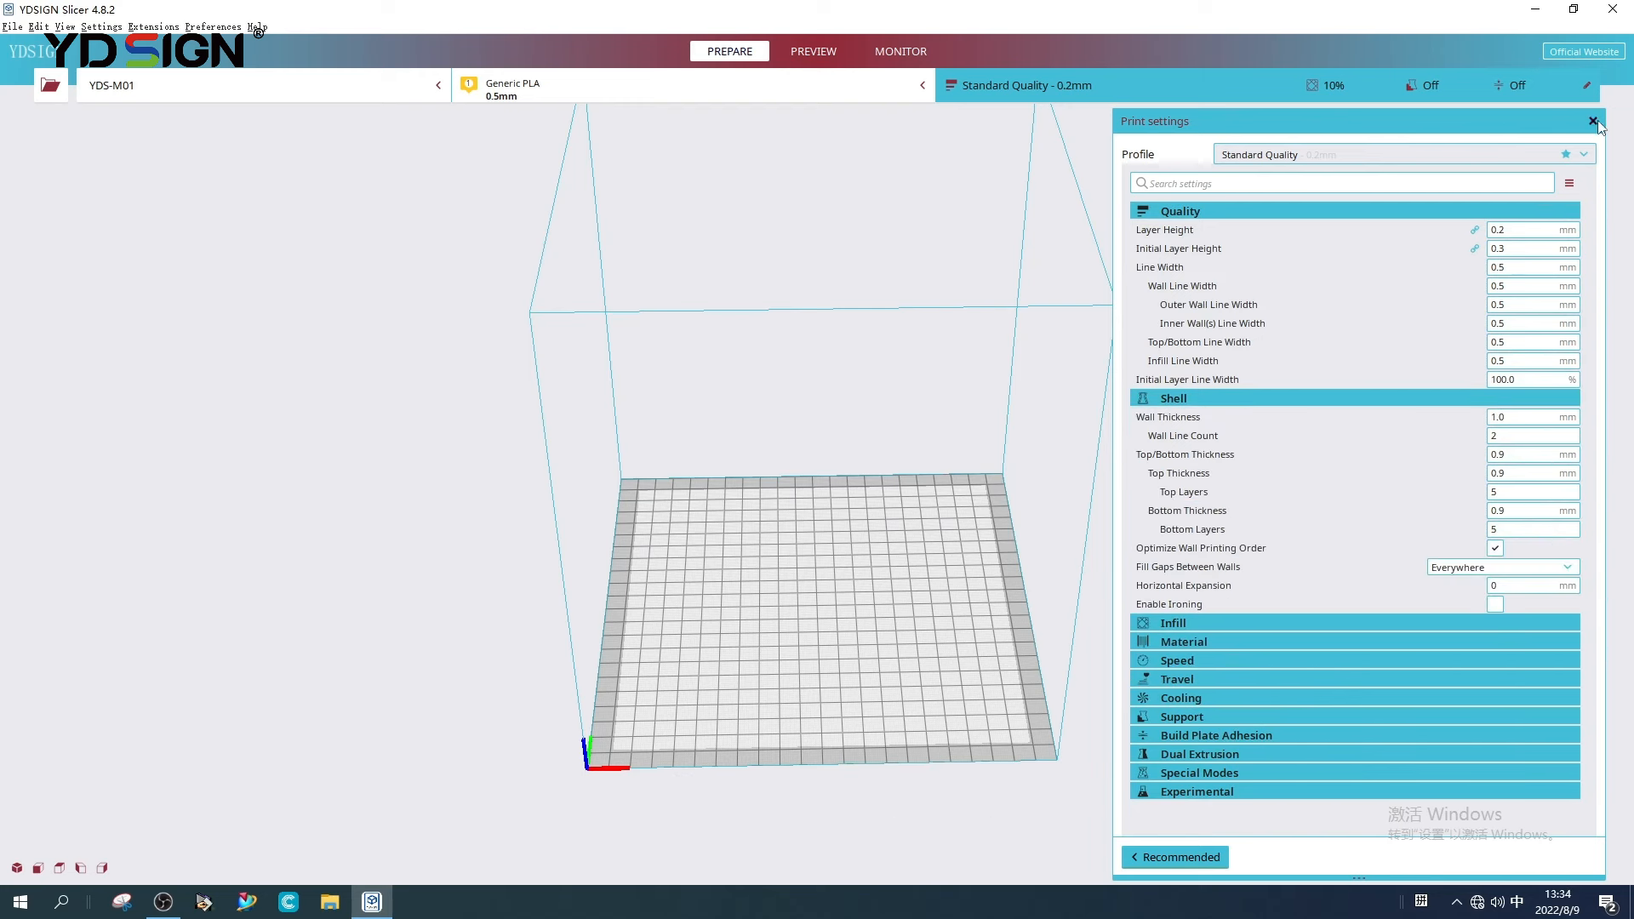
click(1594, 121)
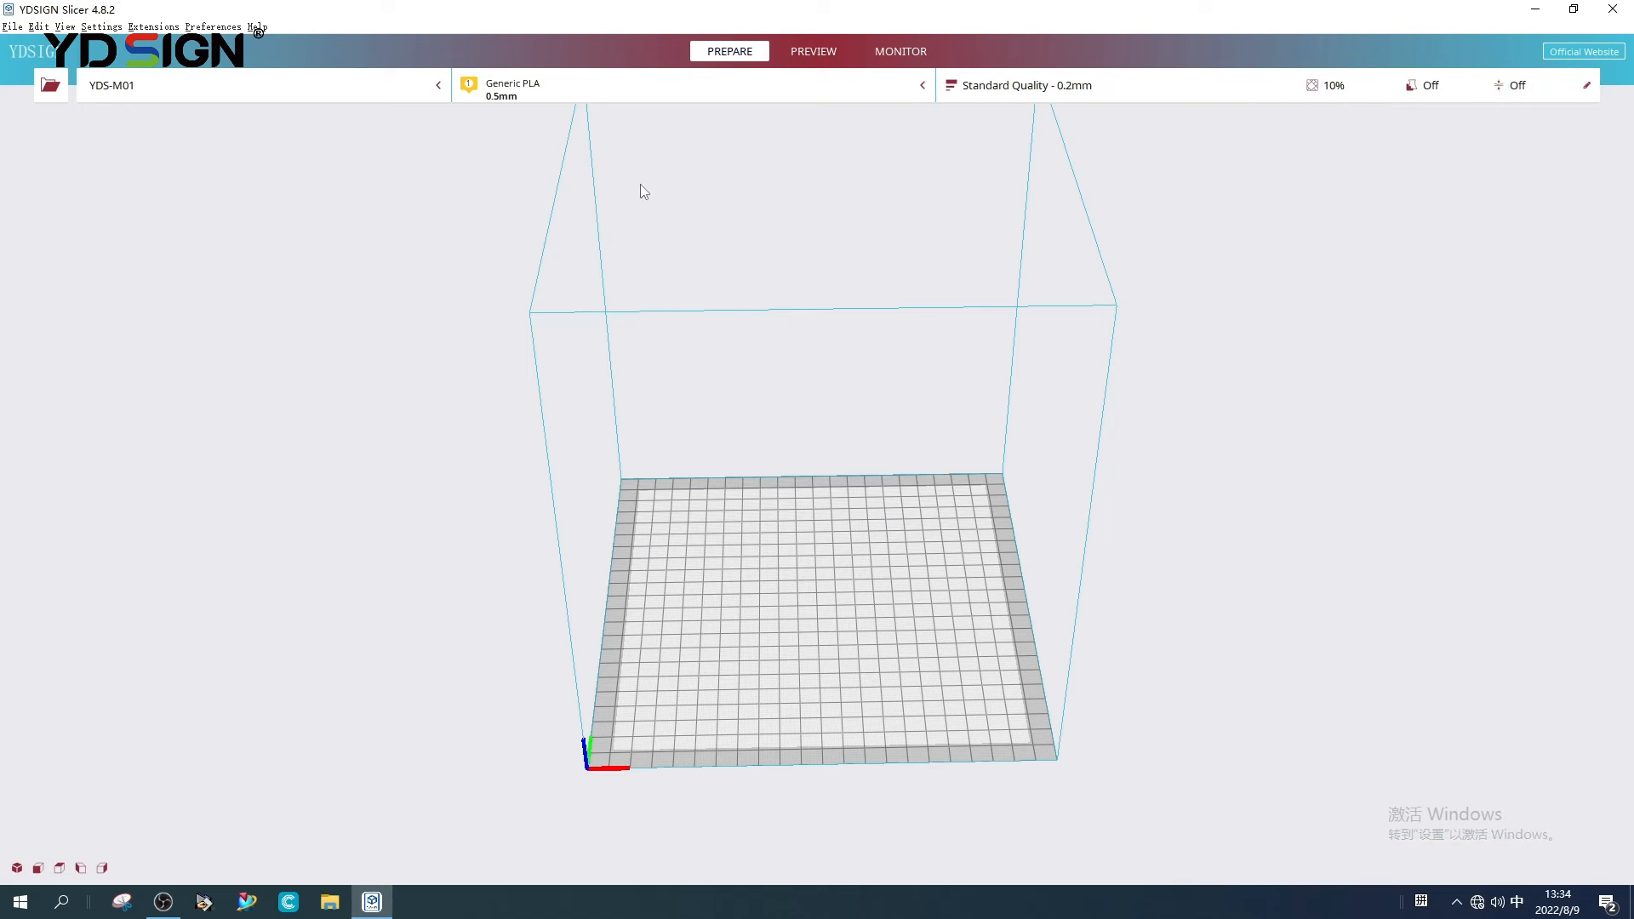
mouse_move(813, 51)
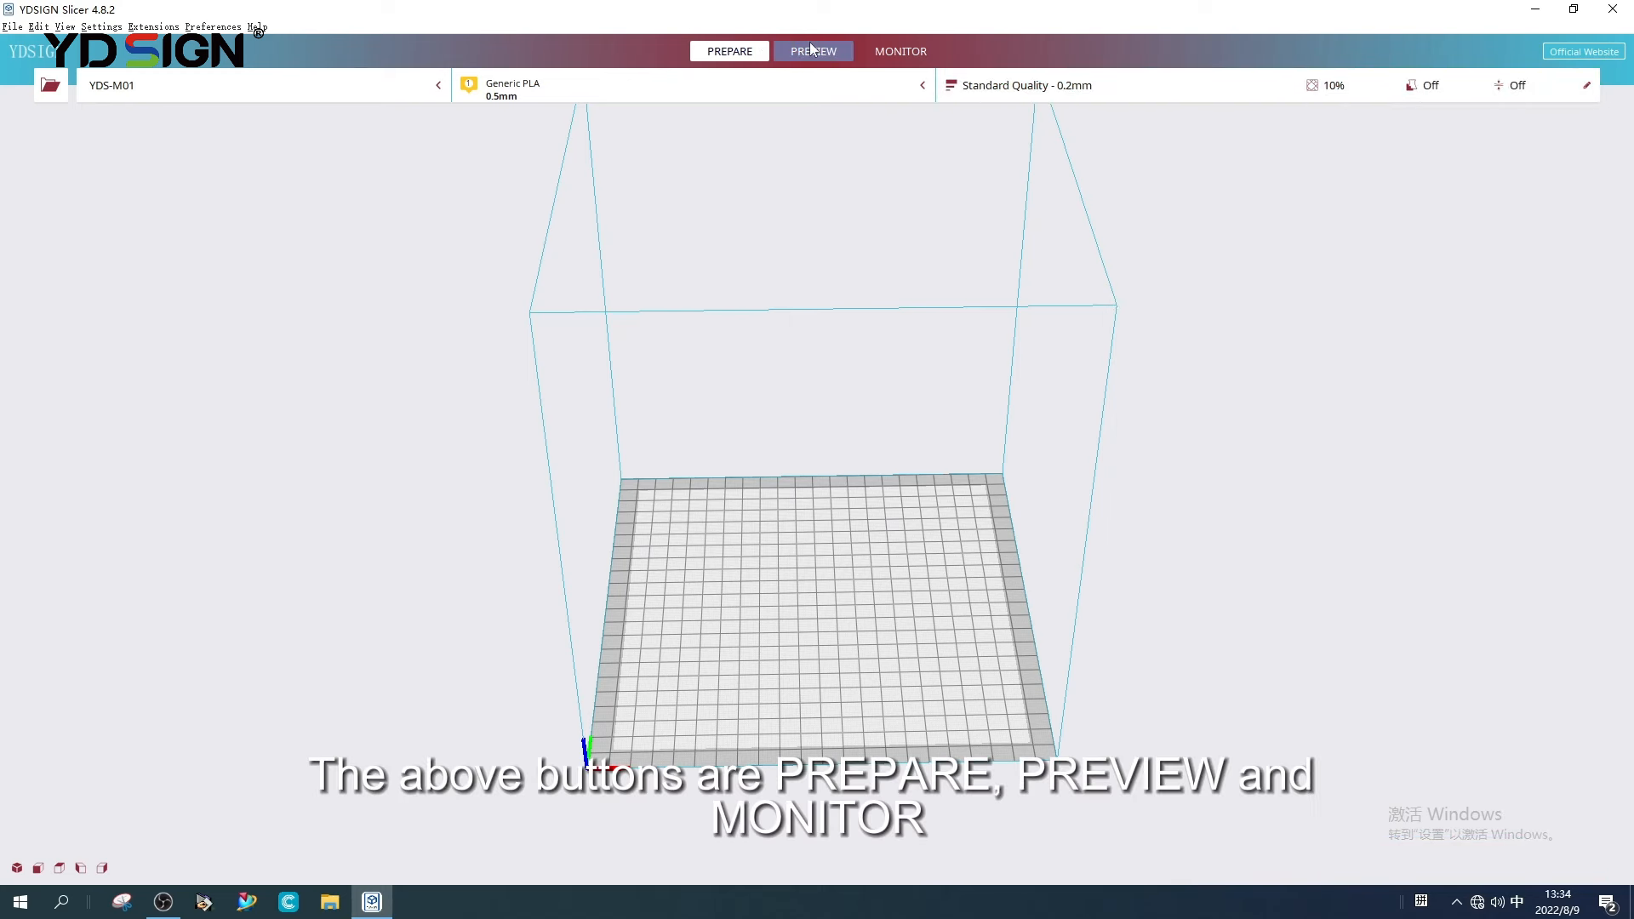
click(813, 51)
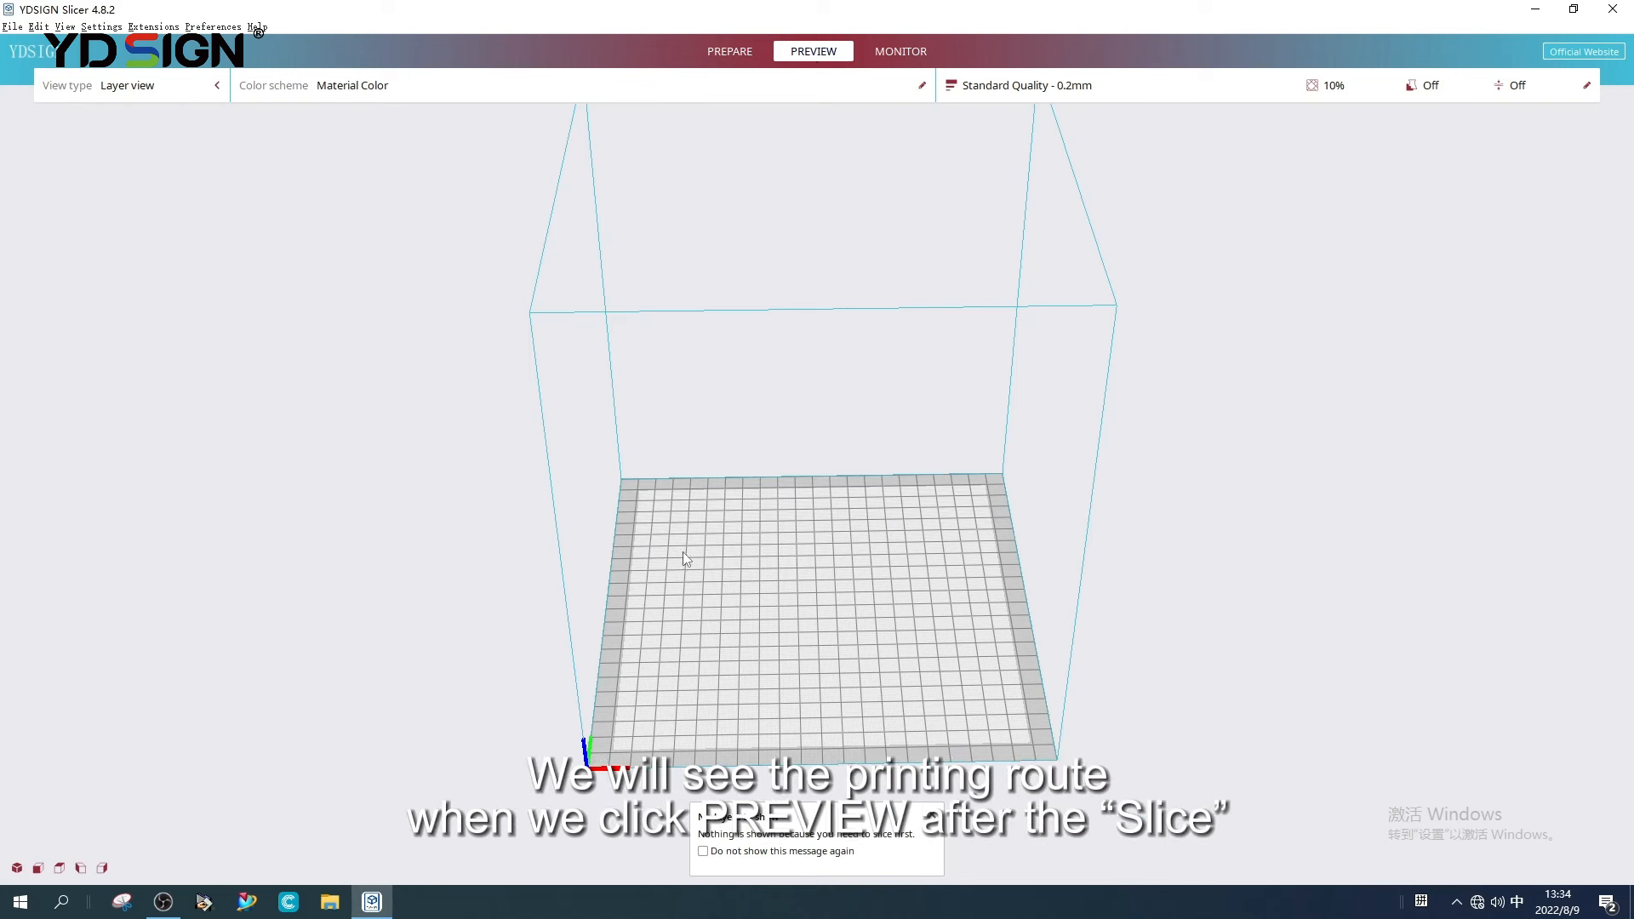
mouse_move(825, 724)
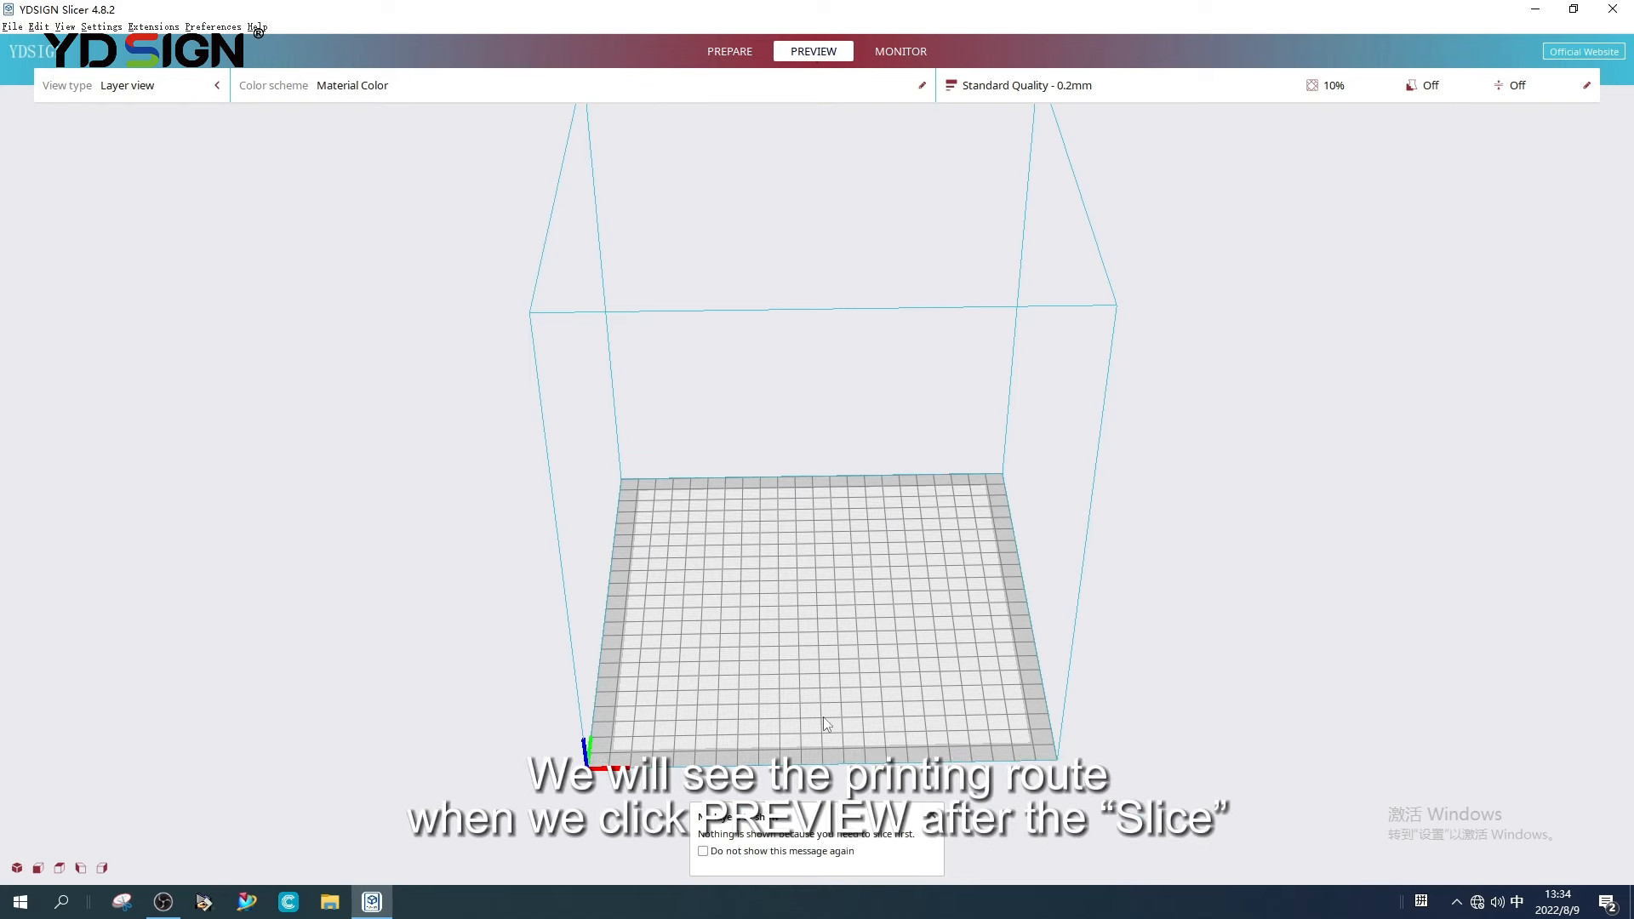
mouse_move(912, 822)
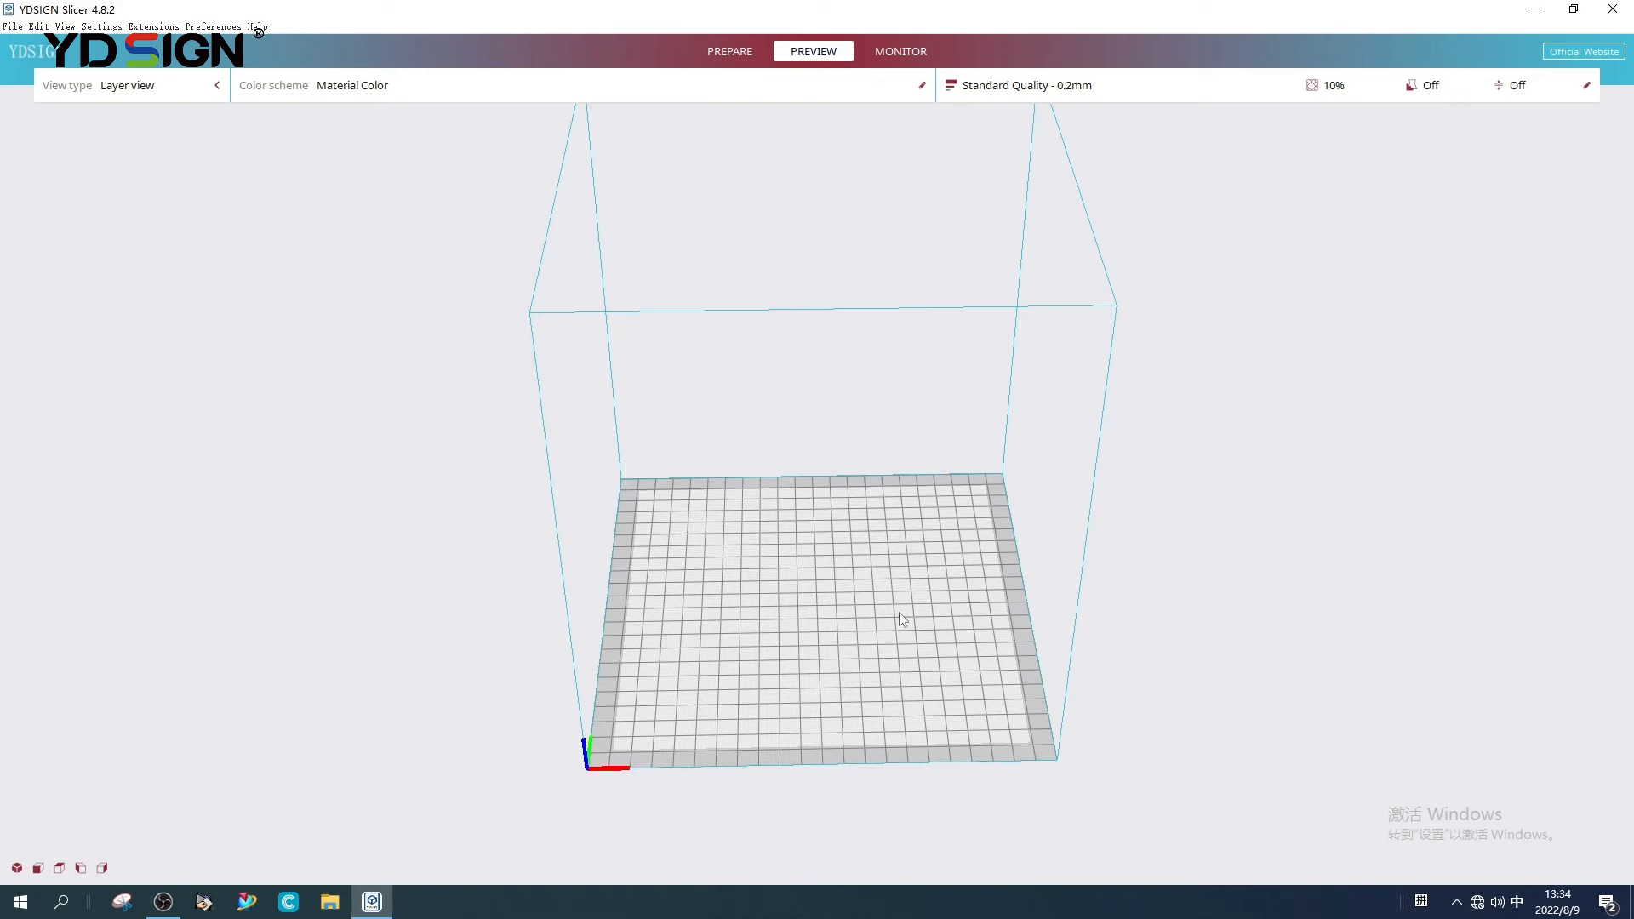
click(728, 50)
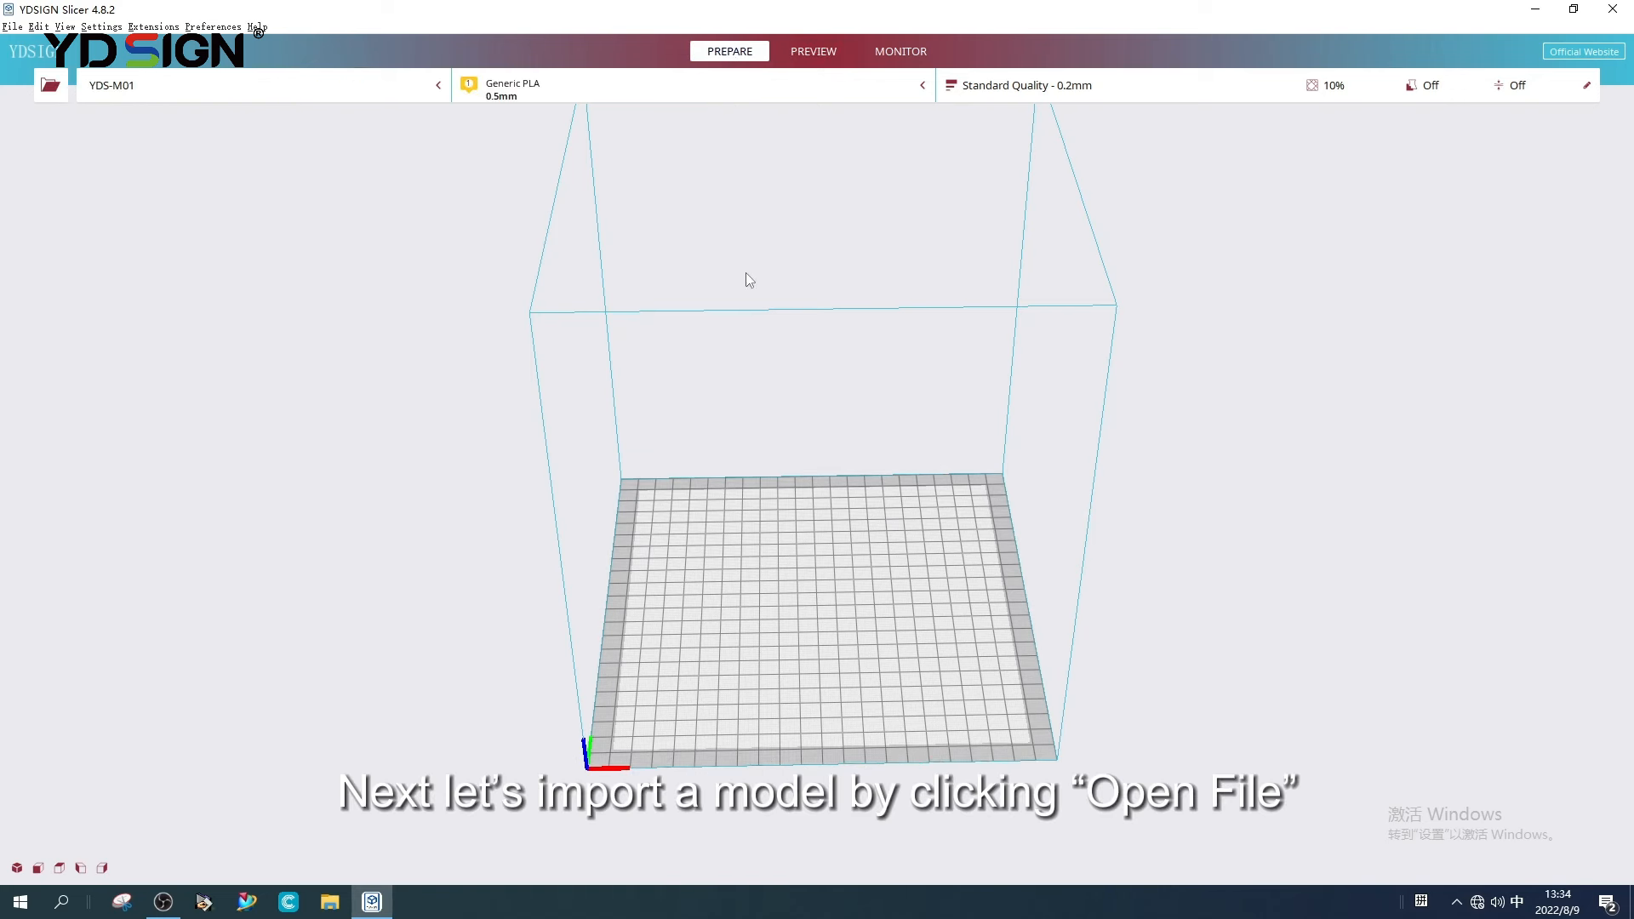
mouse_move(310, 232)
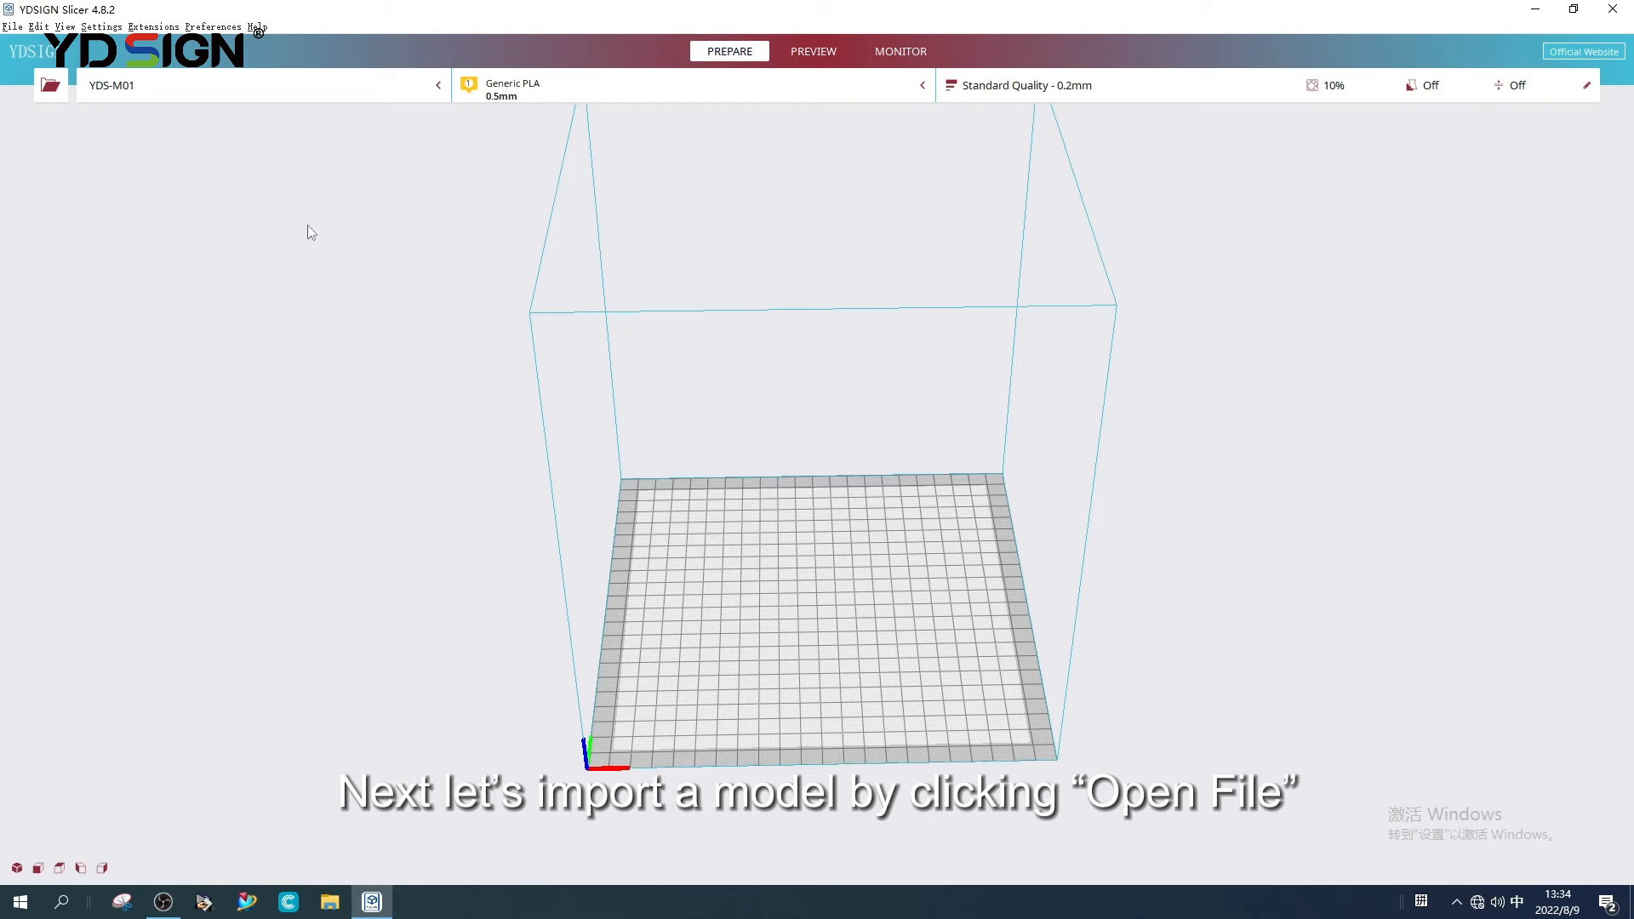
- Import the rabbit model from the Desktop onto the build plate
click(50, 85)
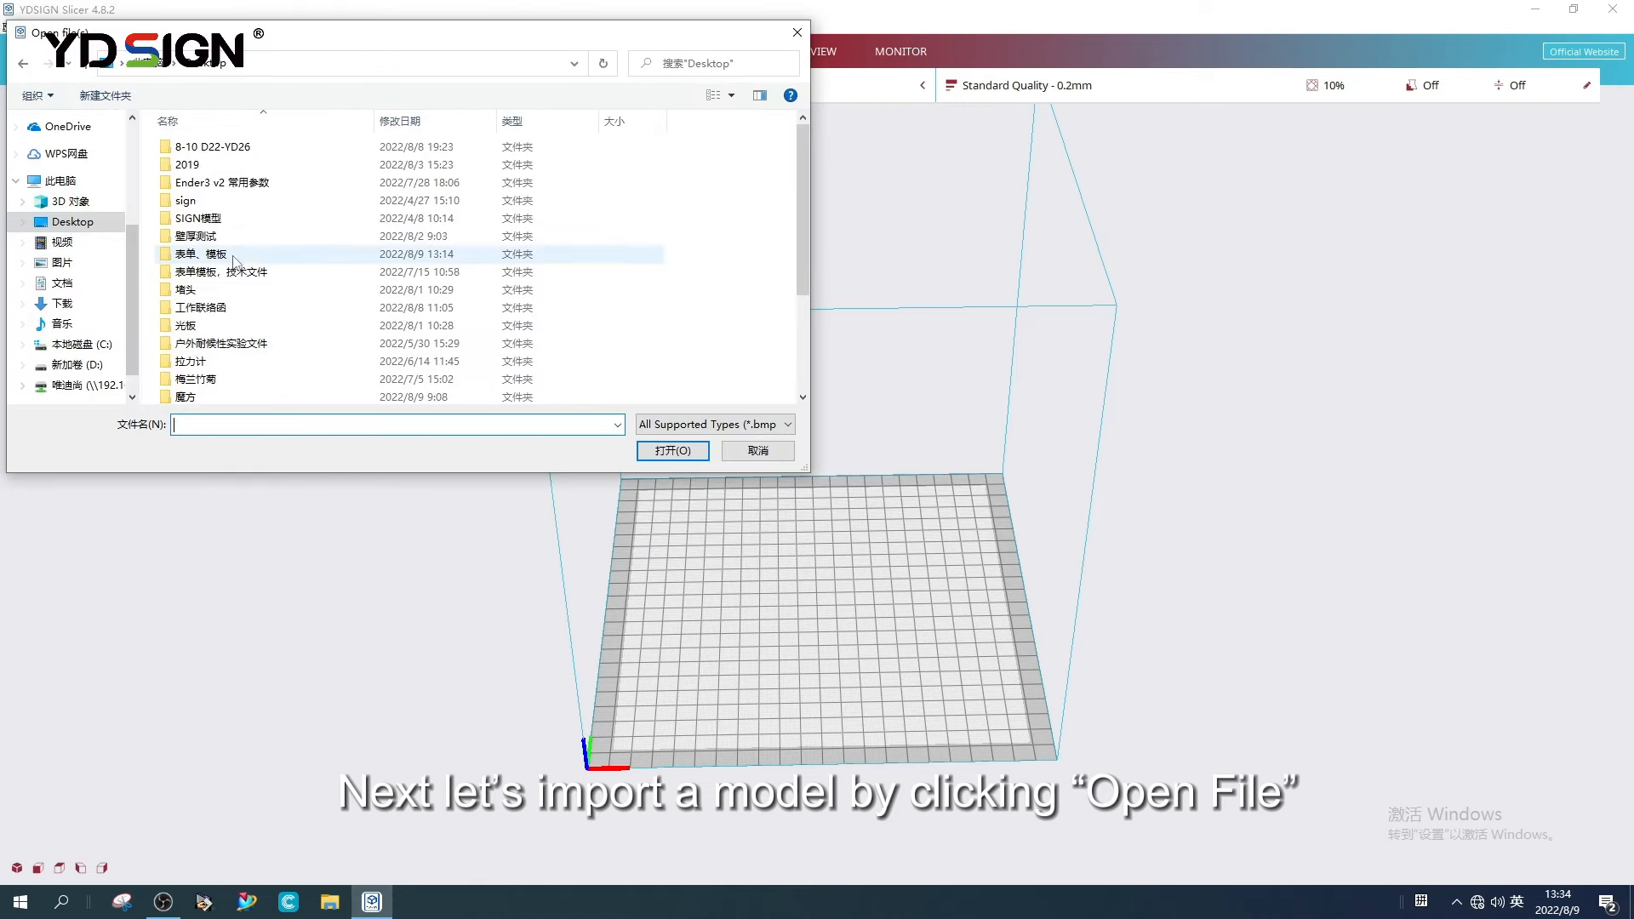
scroll(down, 3)
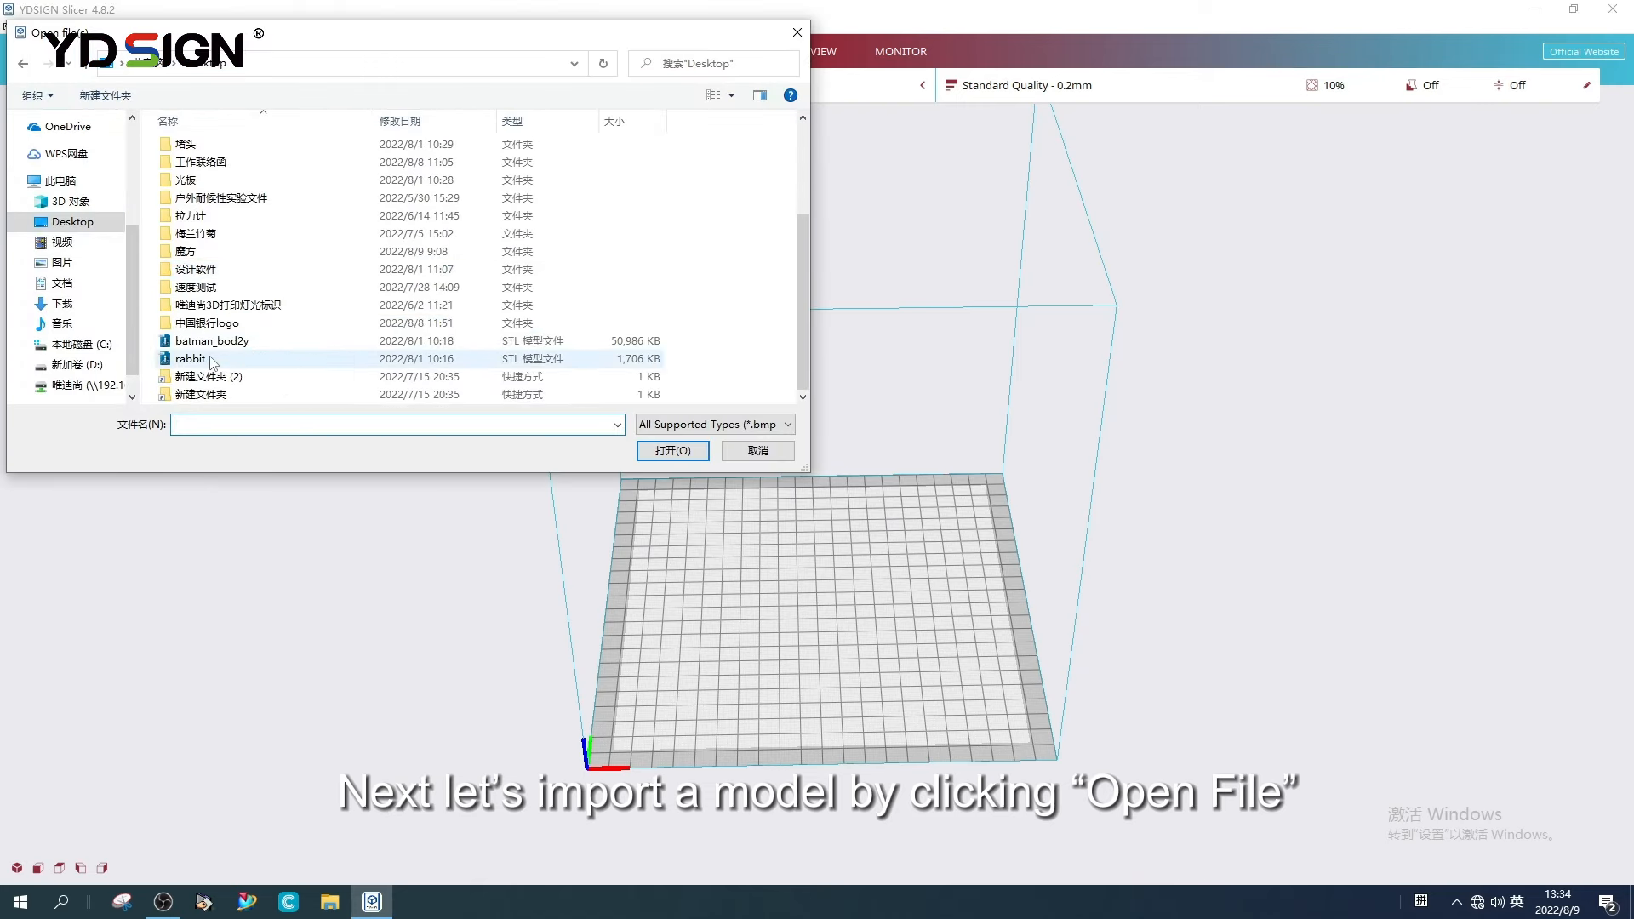
click(190, 359)
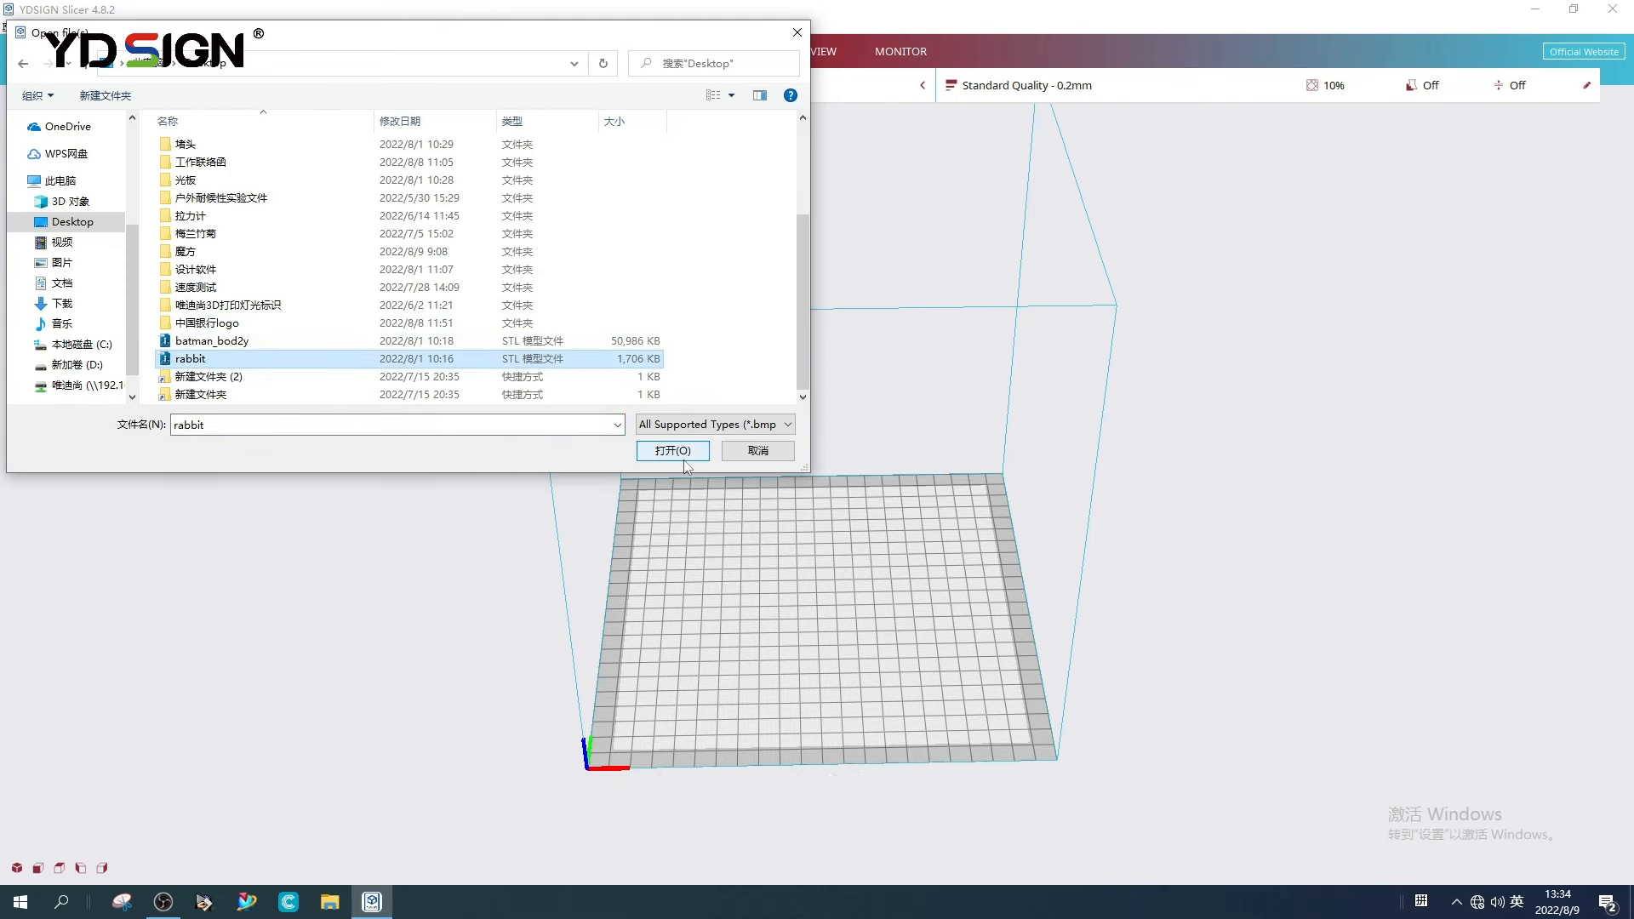
click(672, 450)
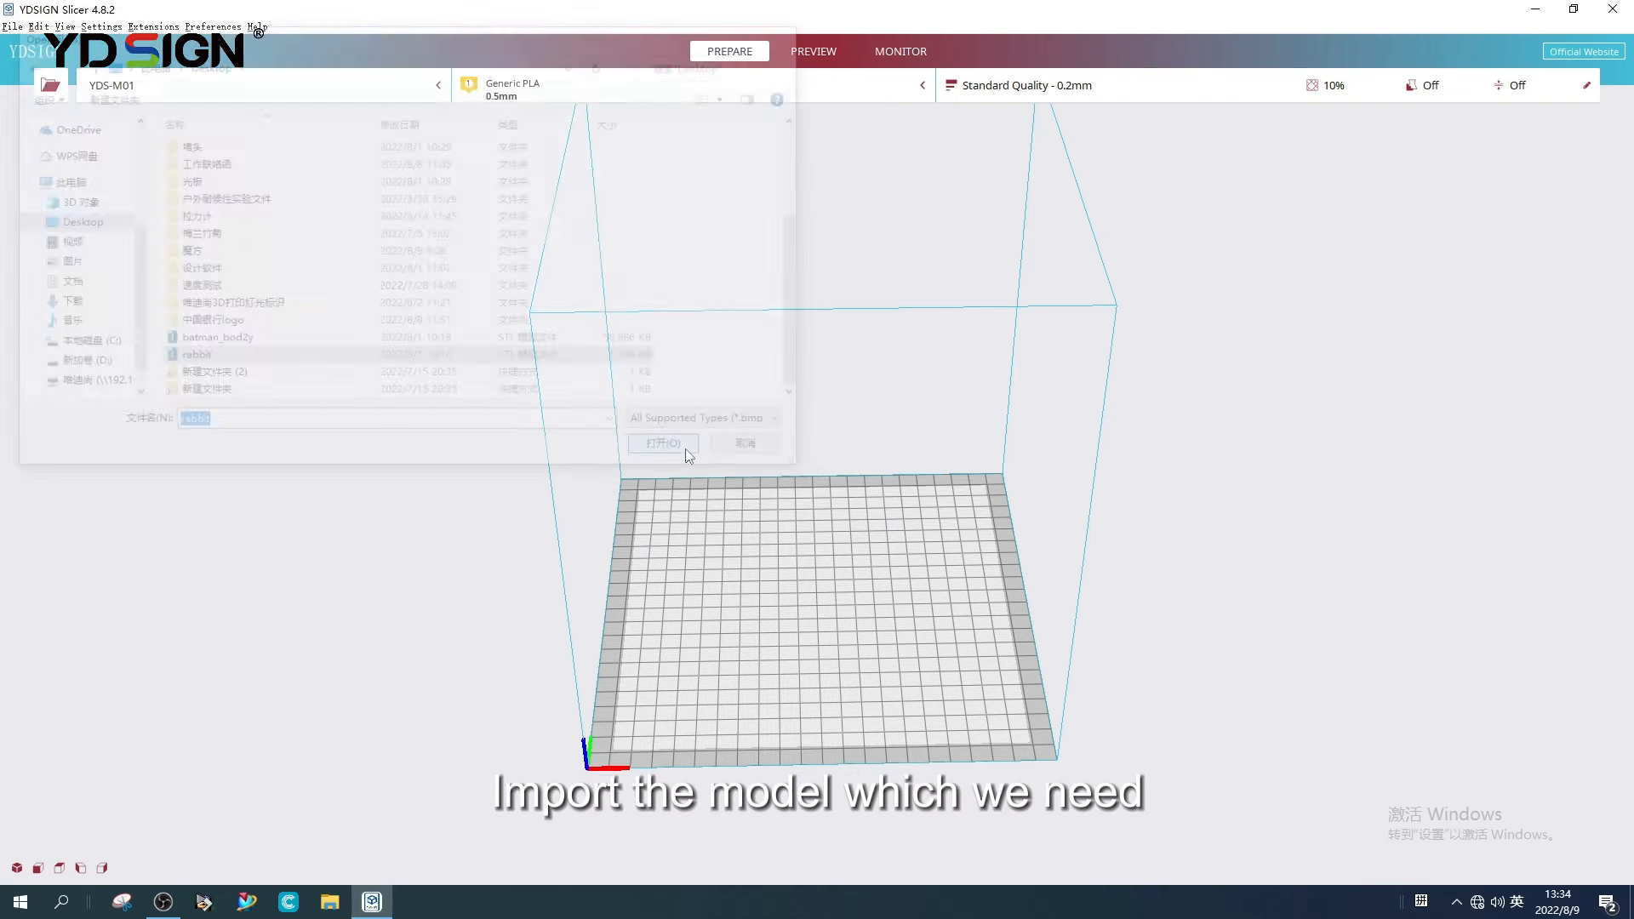
click(663, 443)
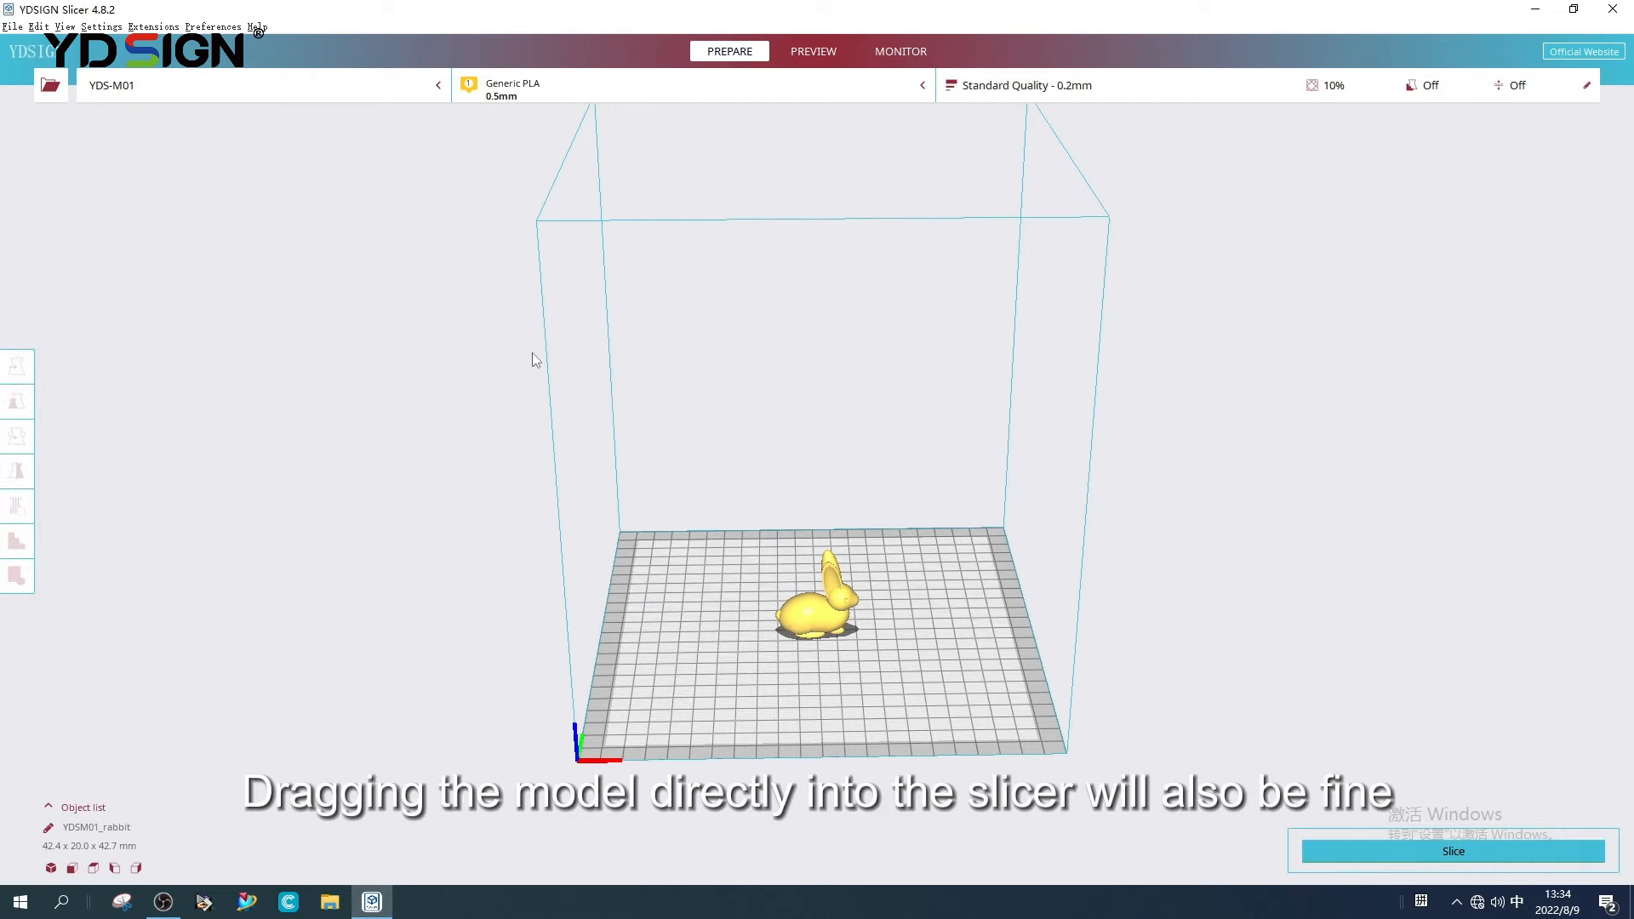
click(1573, 9)
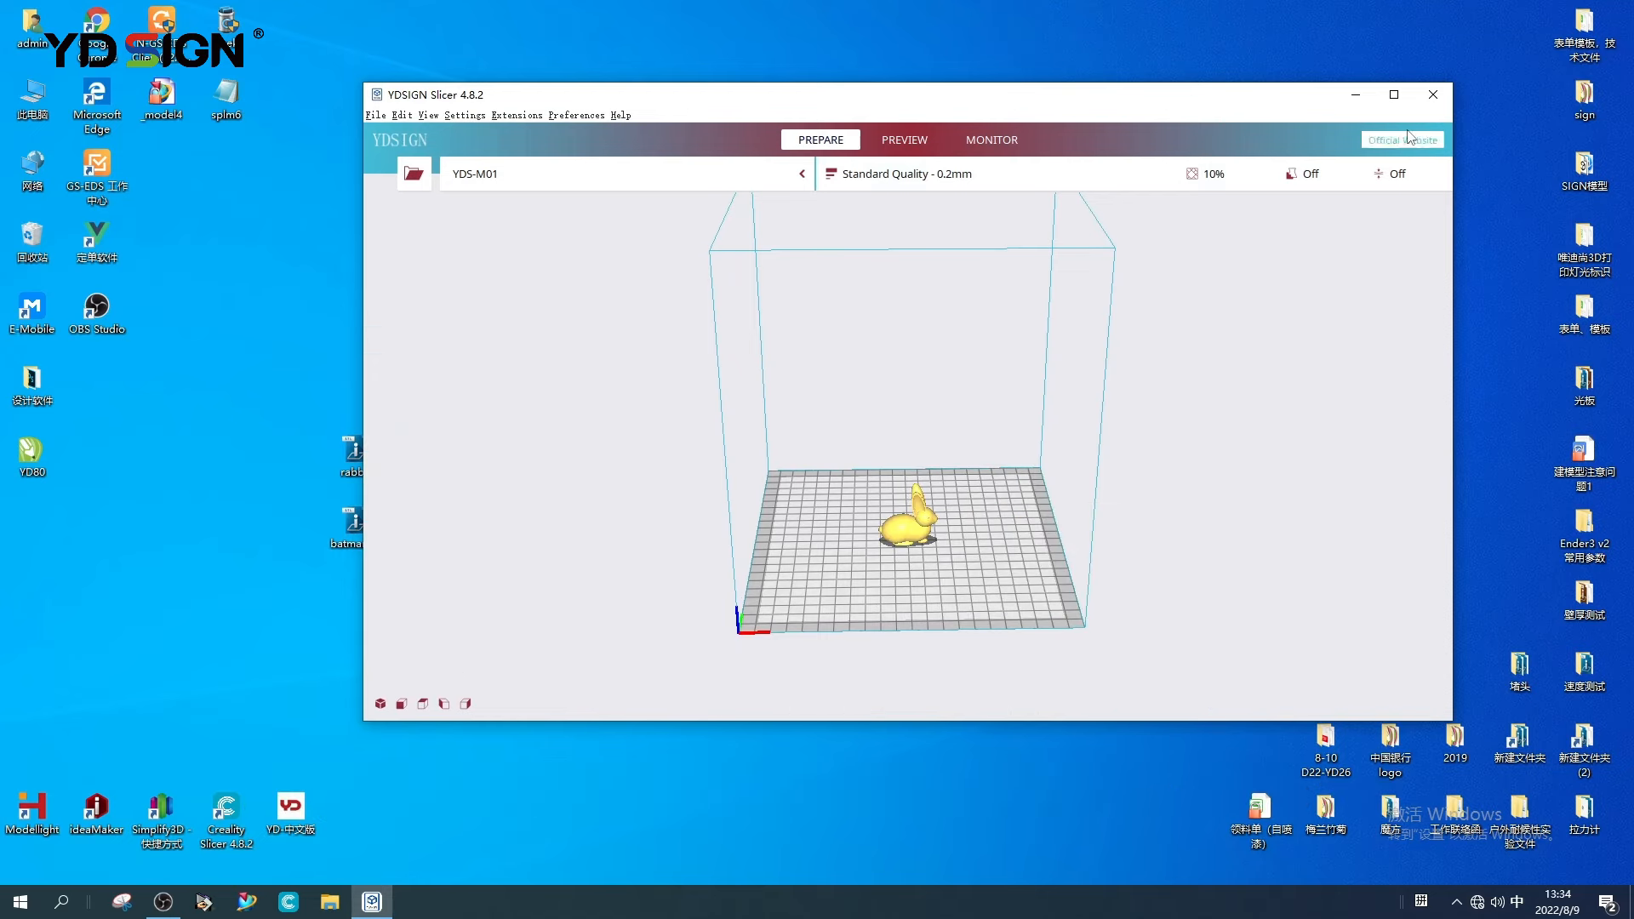
- Select the rabbit, centre it with Center Selected Model, and set Y to 50 mm
click(1393, 95)
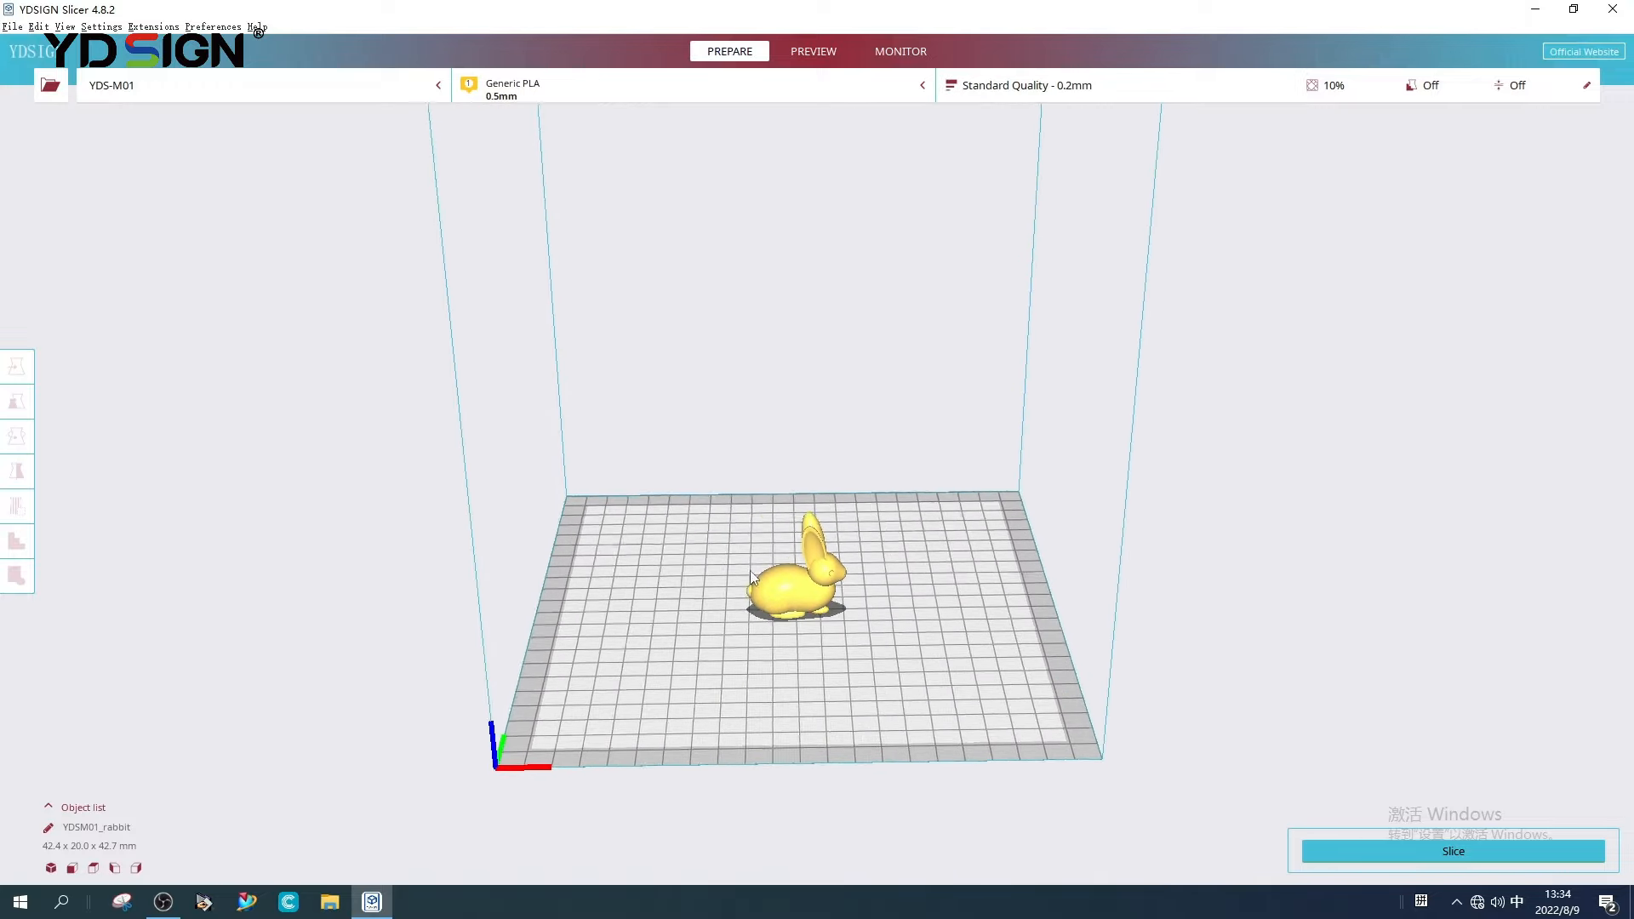
scroll(up, 3)
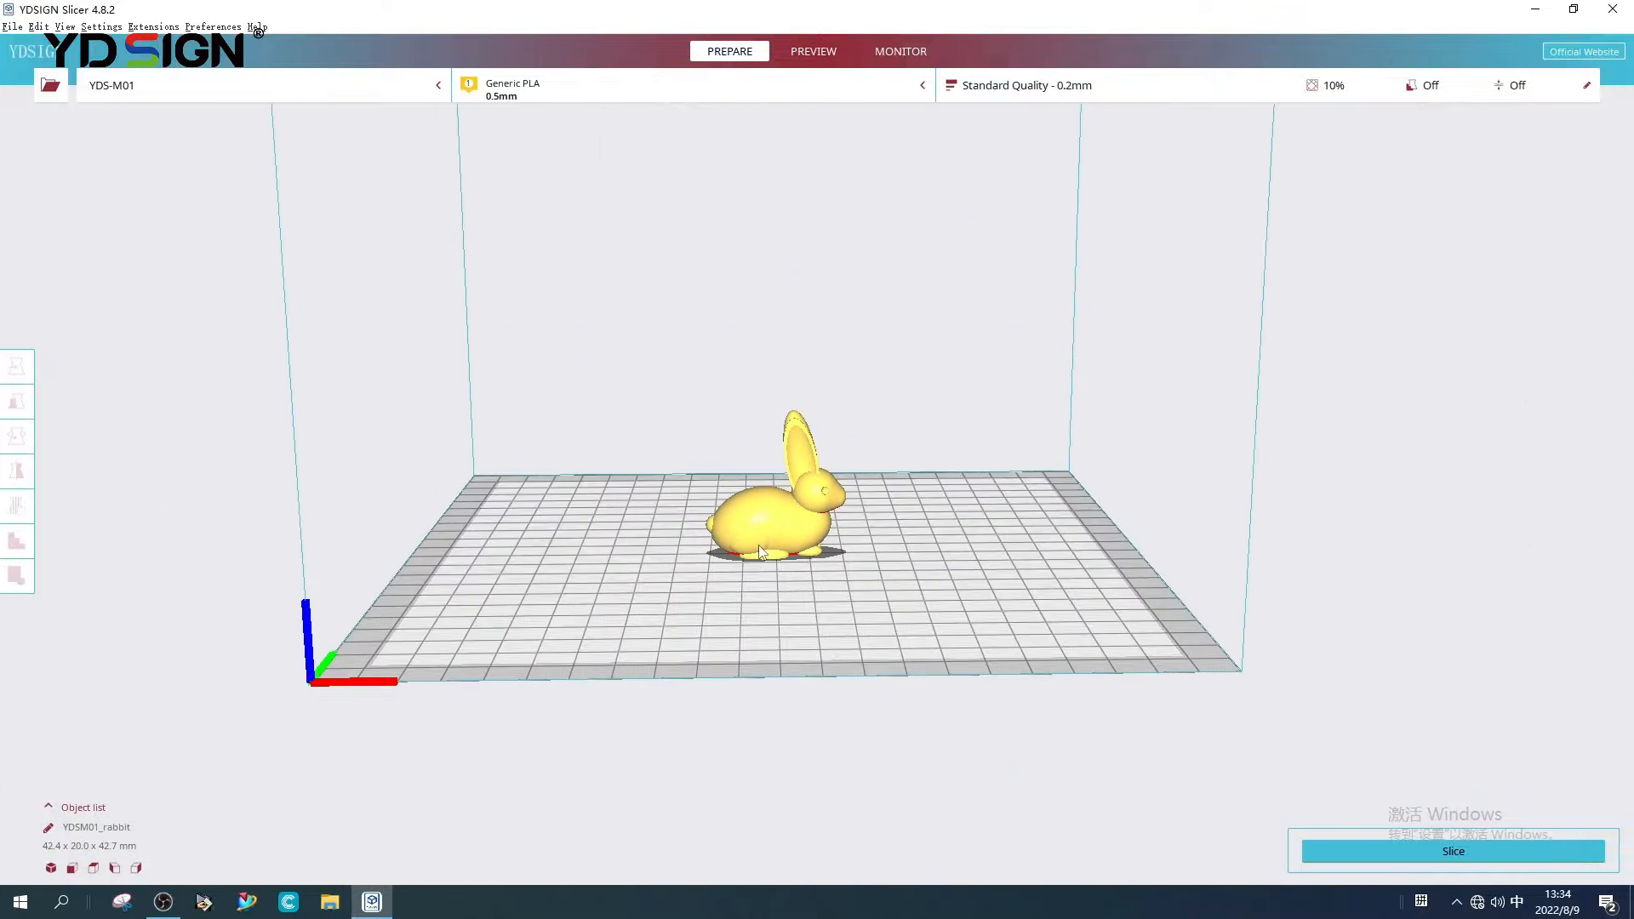
click(762, 537)
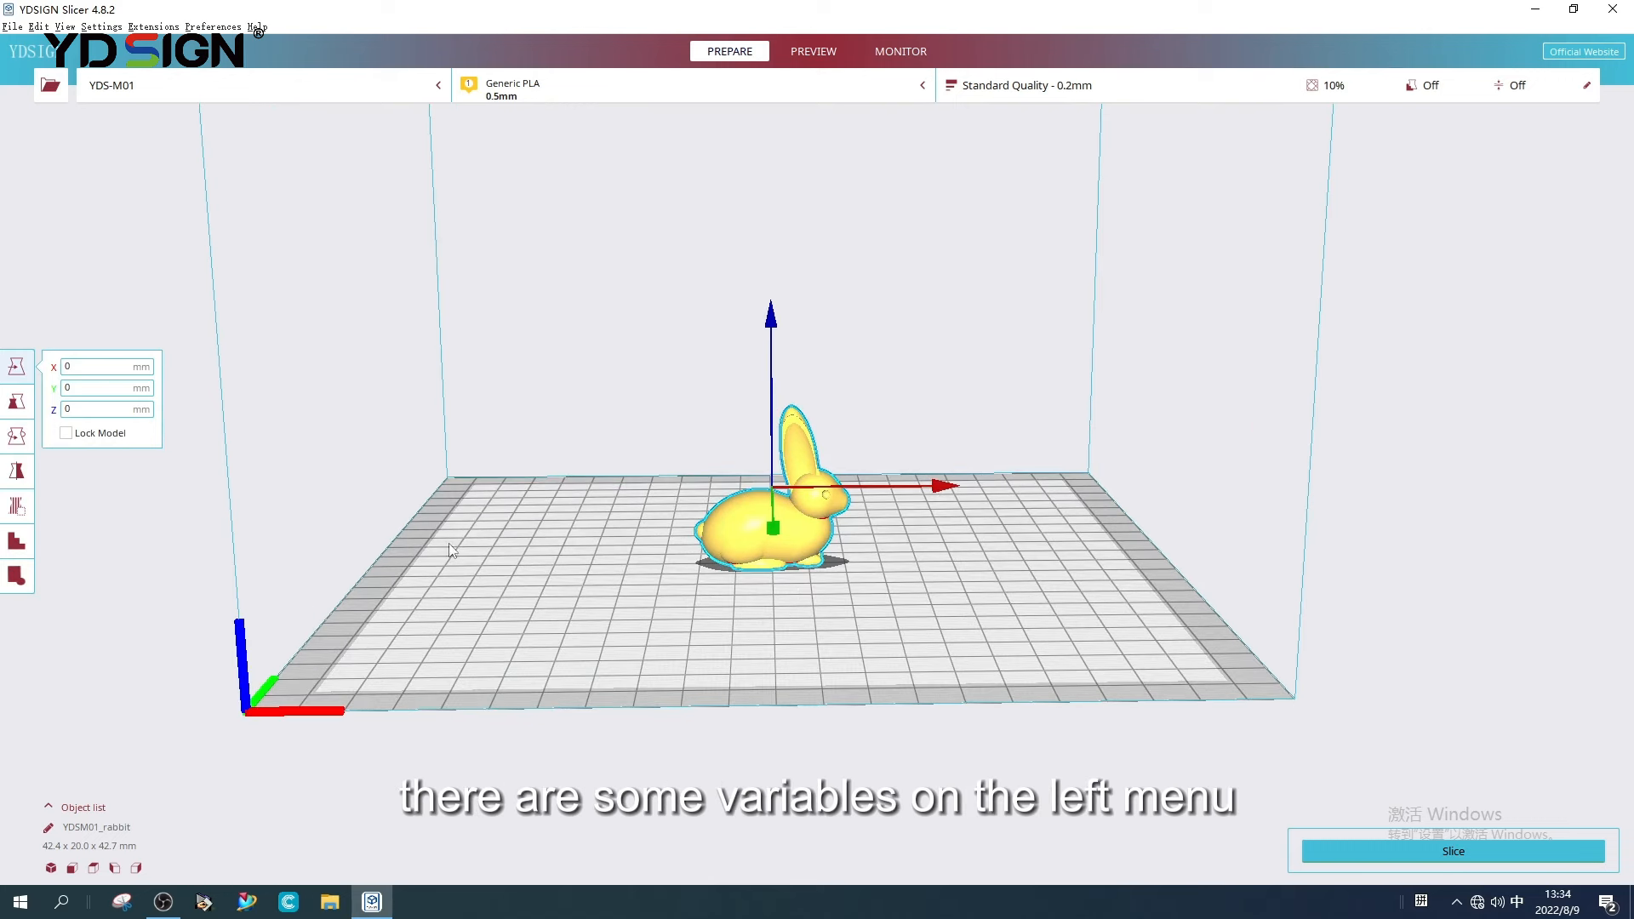
mouse_move(17, 400)
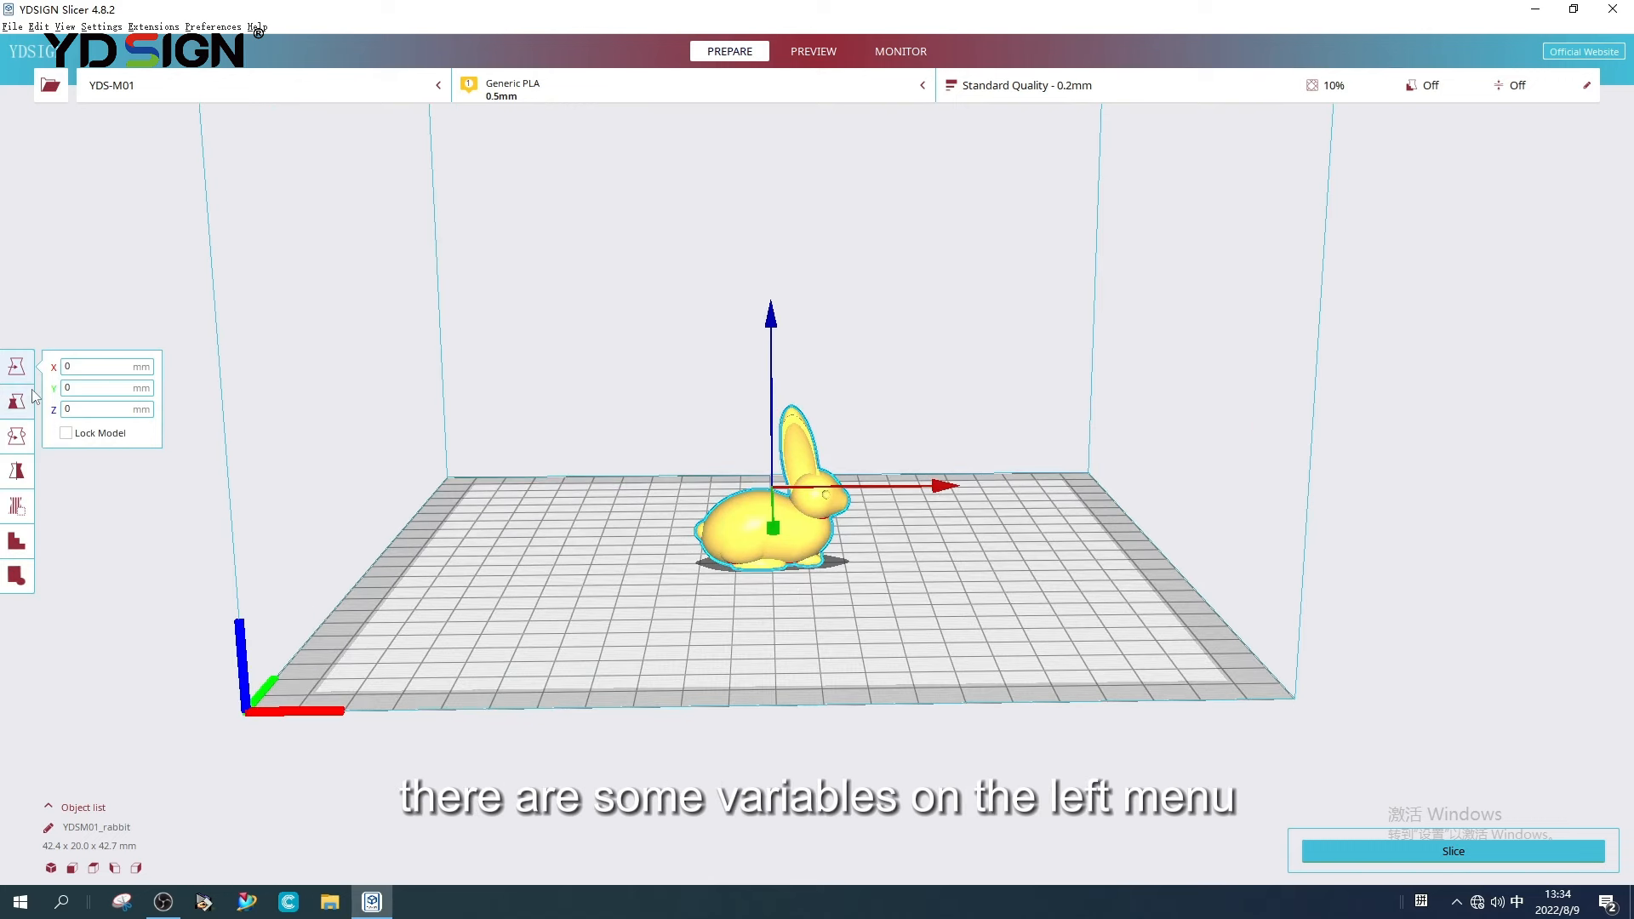
mouse_move(18, 368)
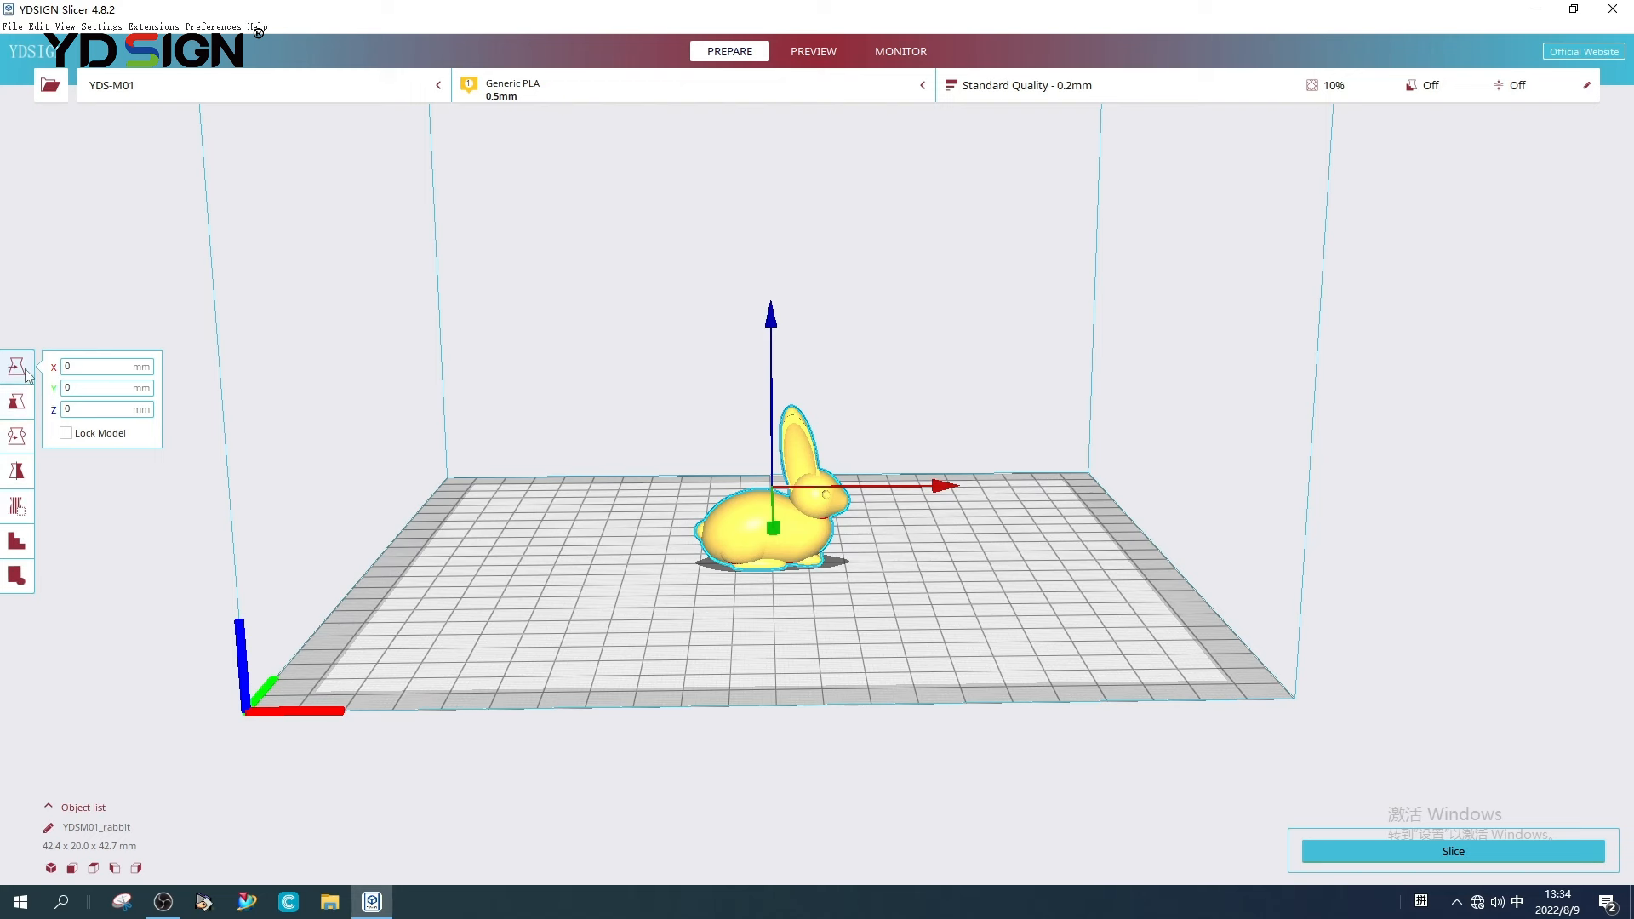
mouse_move(913, 450)
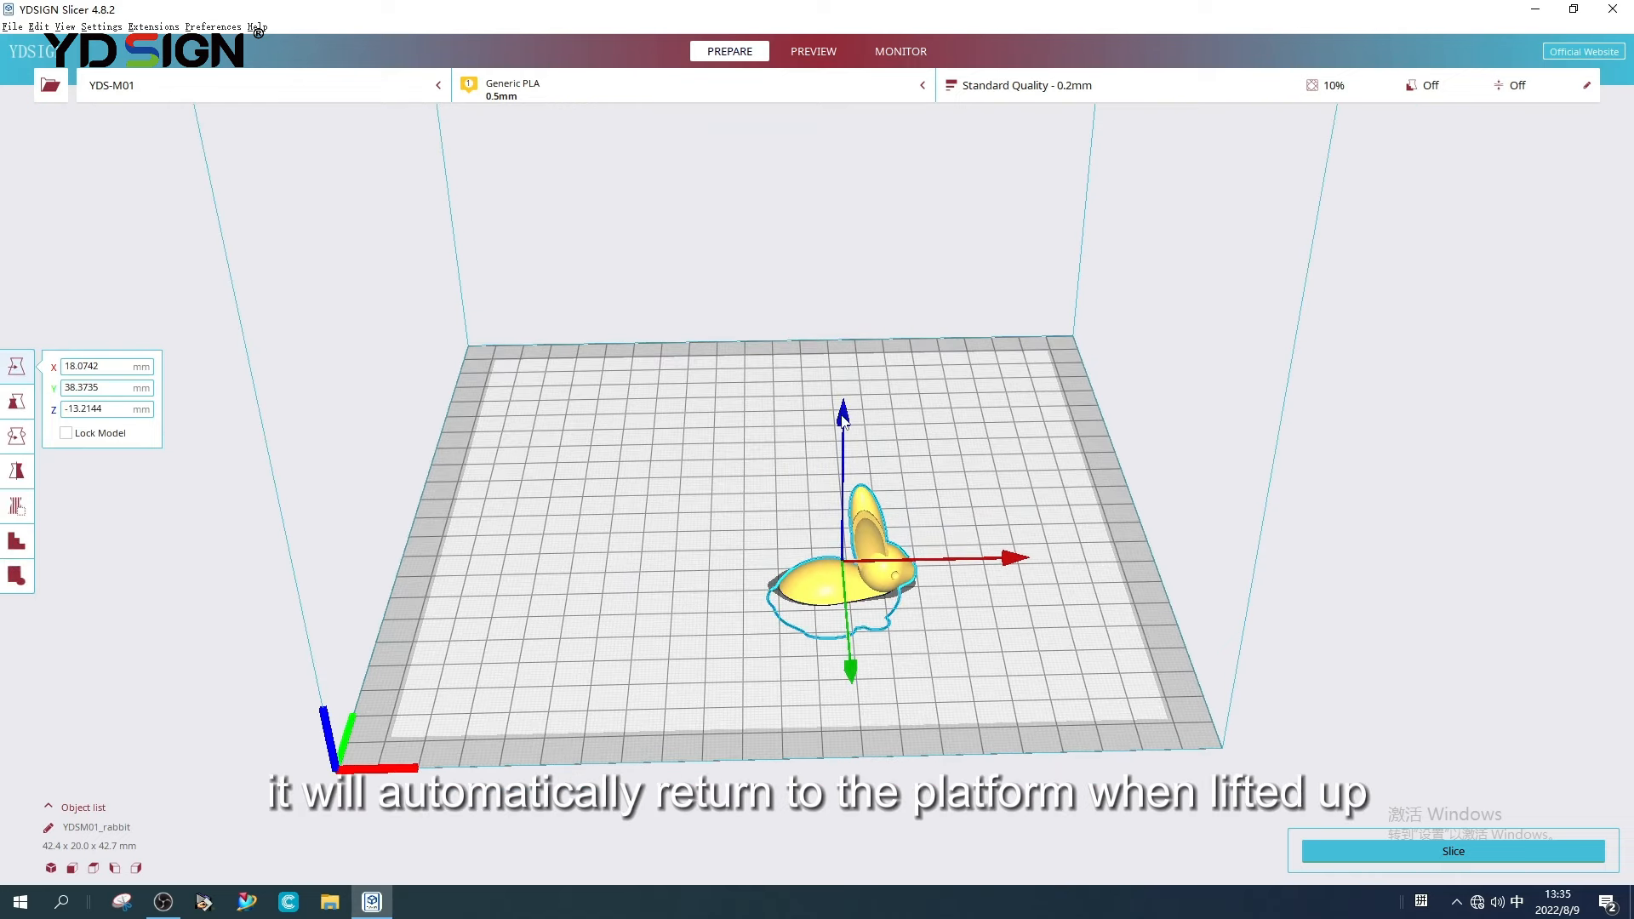
right_click(823, 573)
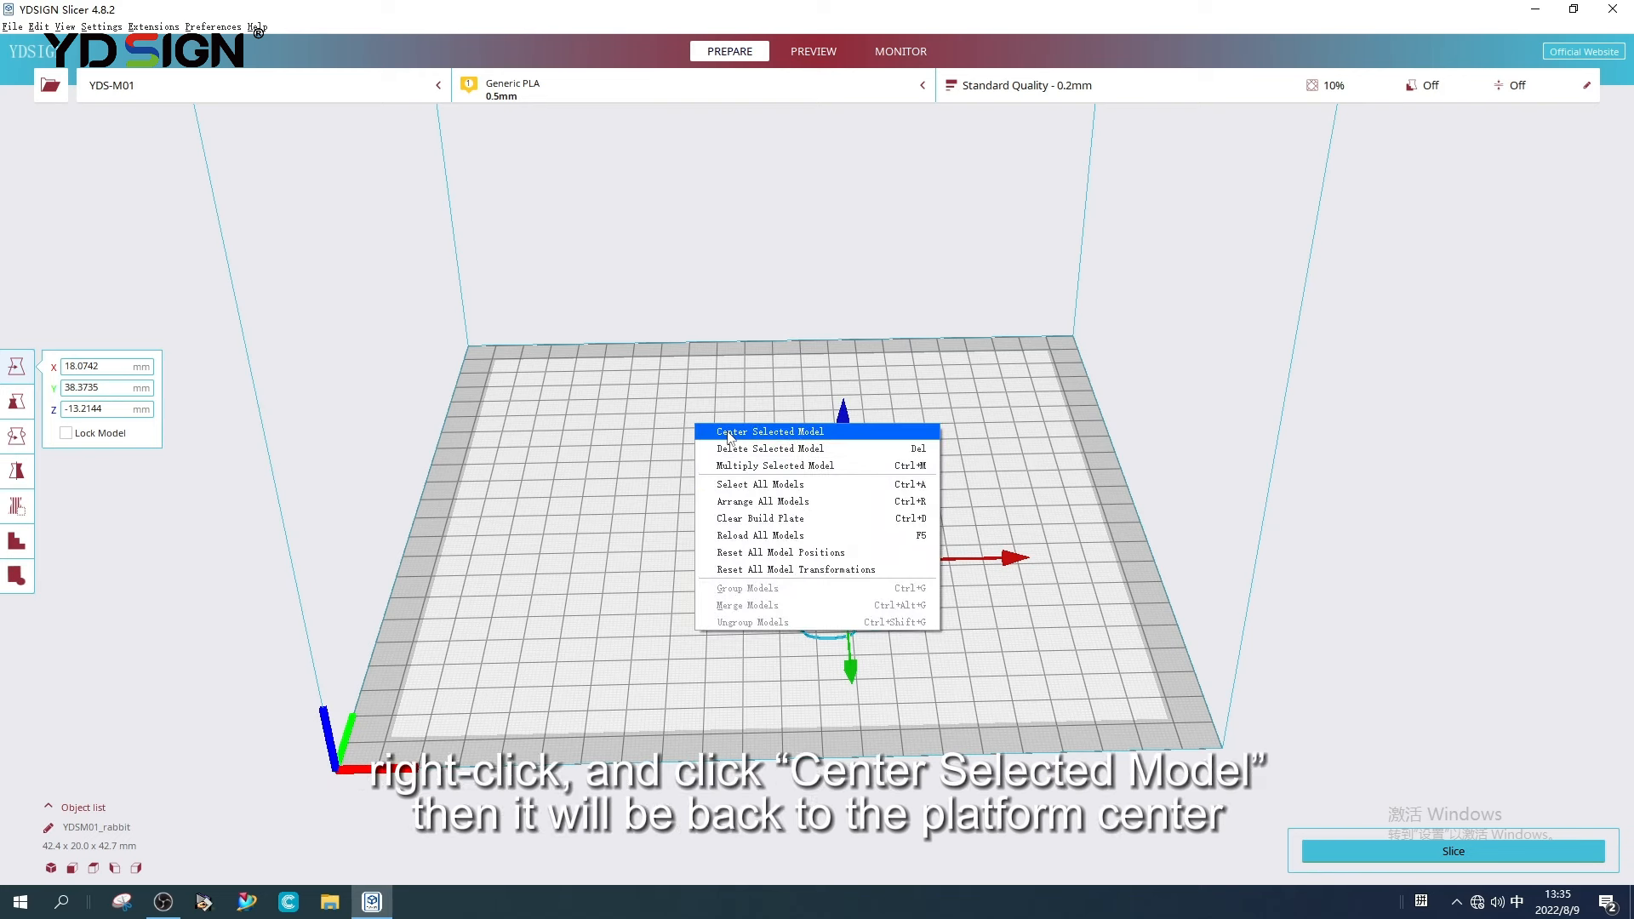
click(770, 431)
text(50)
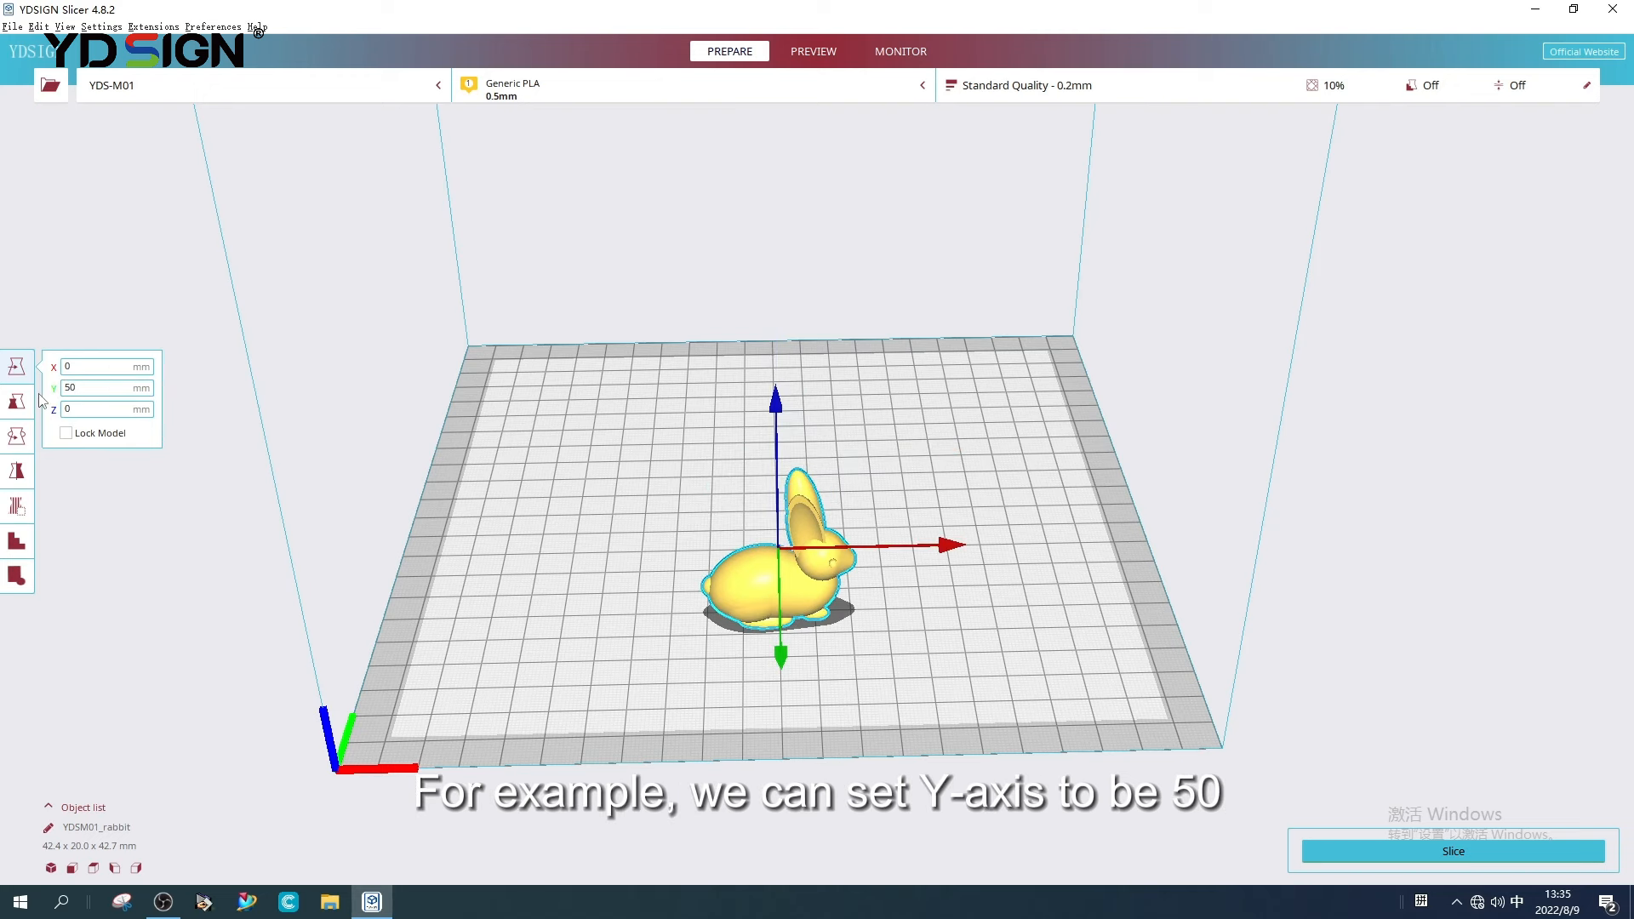
click(104, 387)
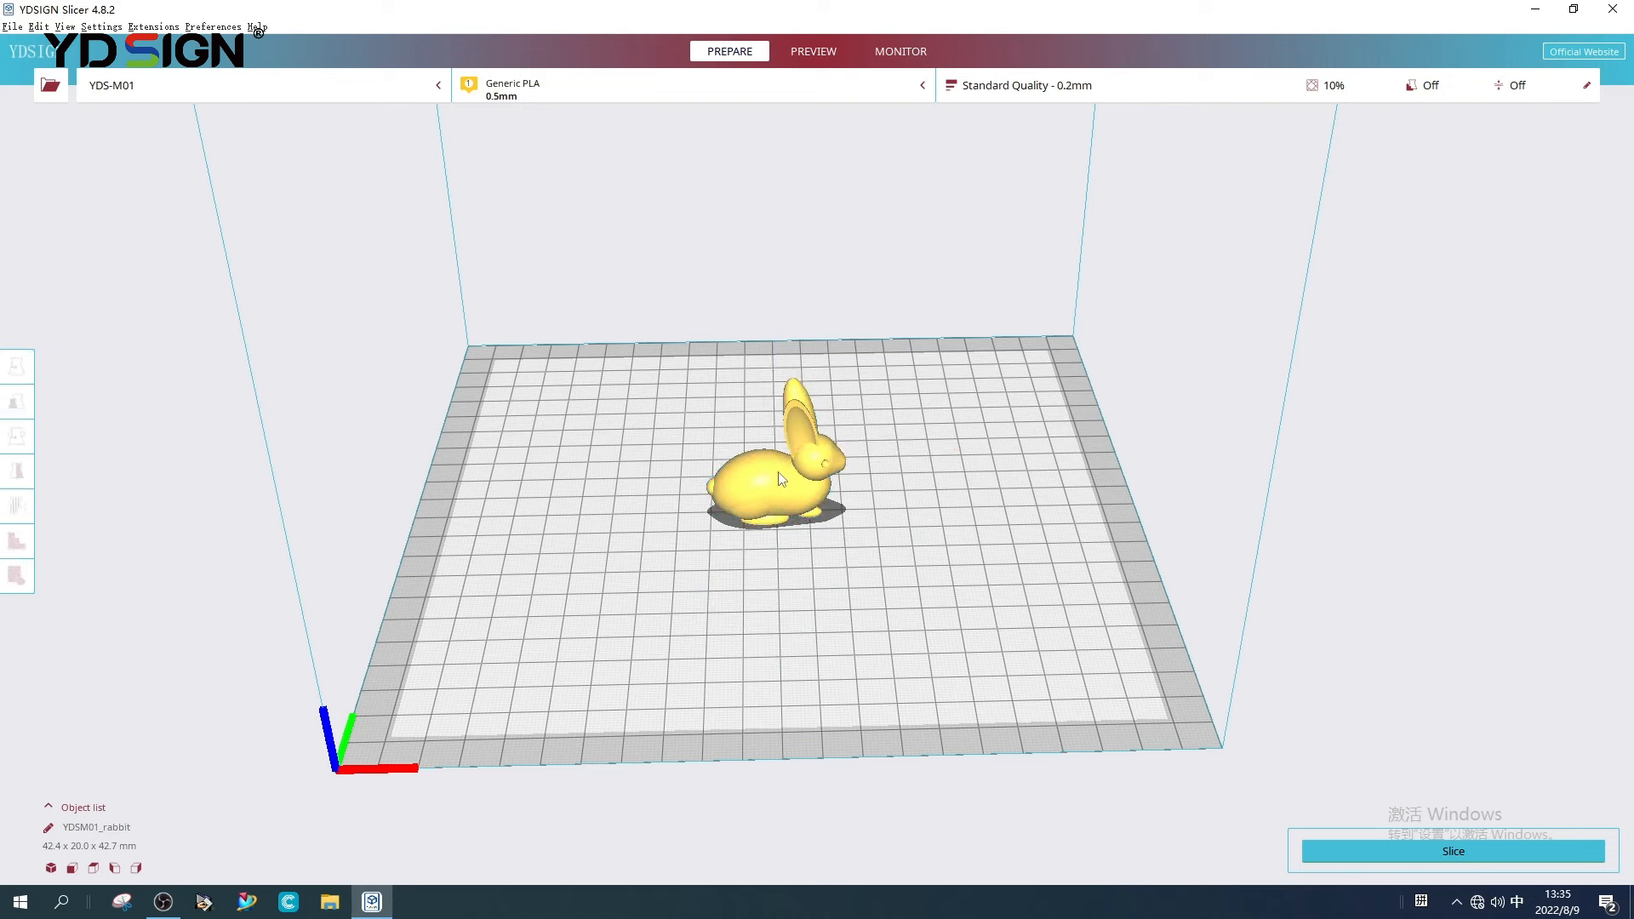
click(17, 401)
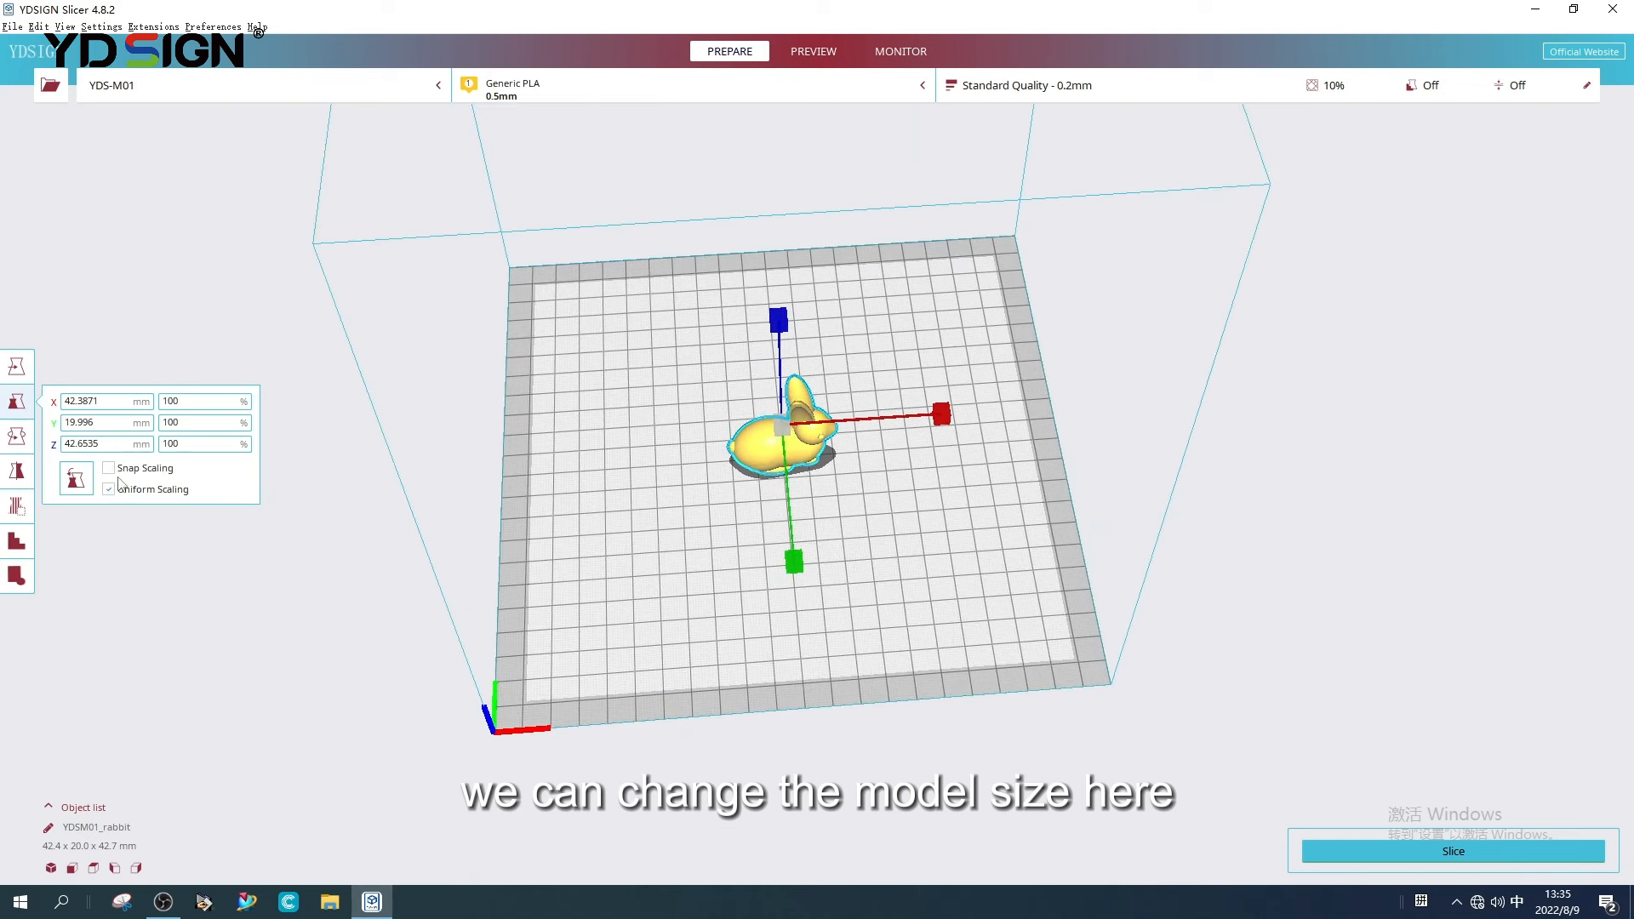
click(104, 401)
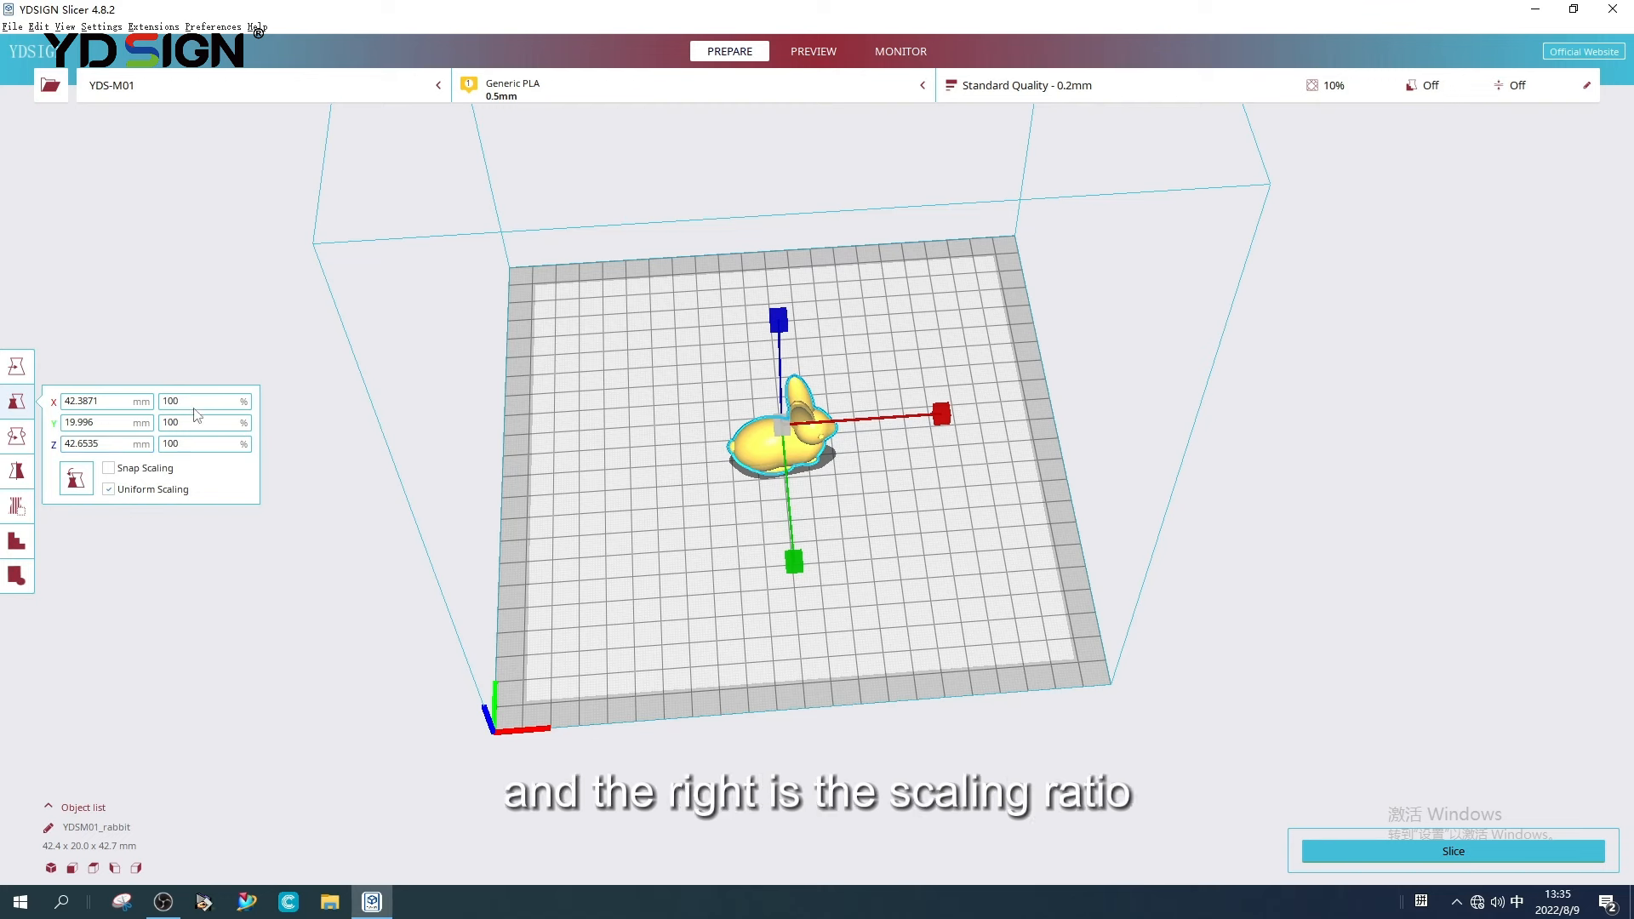
triple_click(205, 401)
text(200)
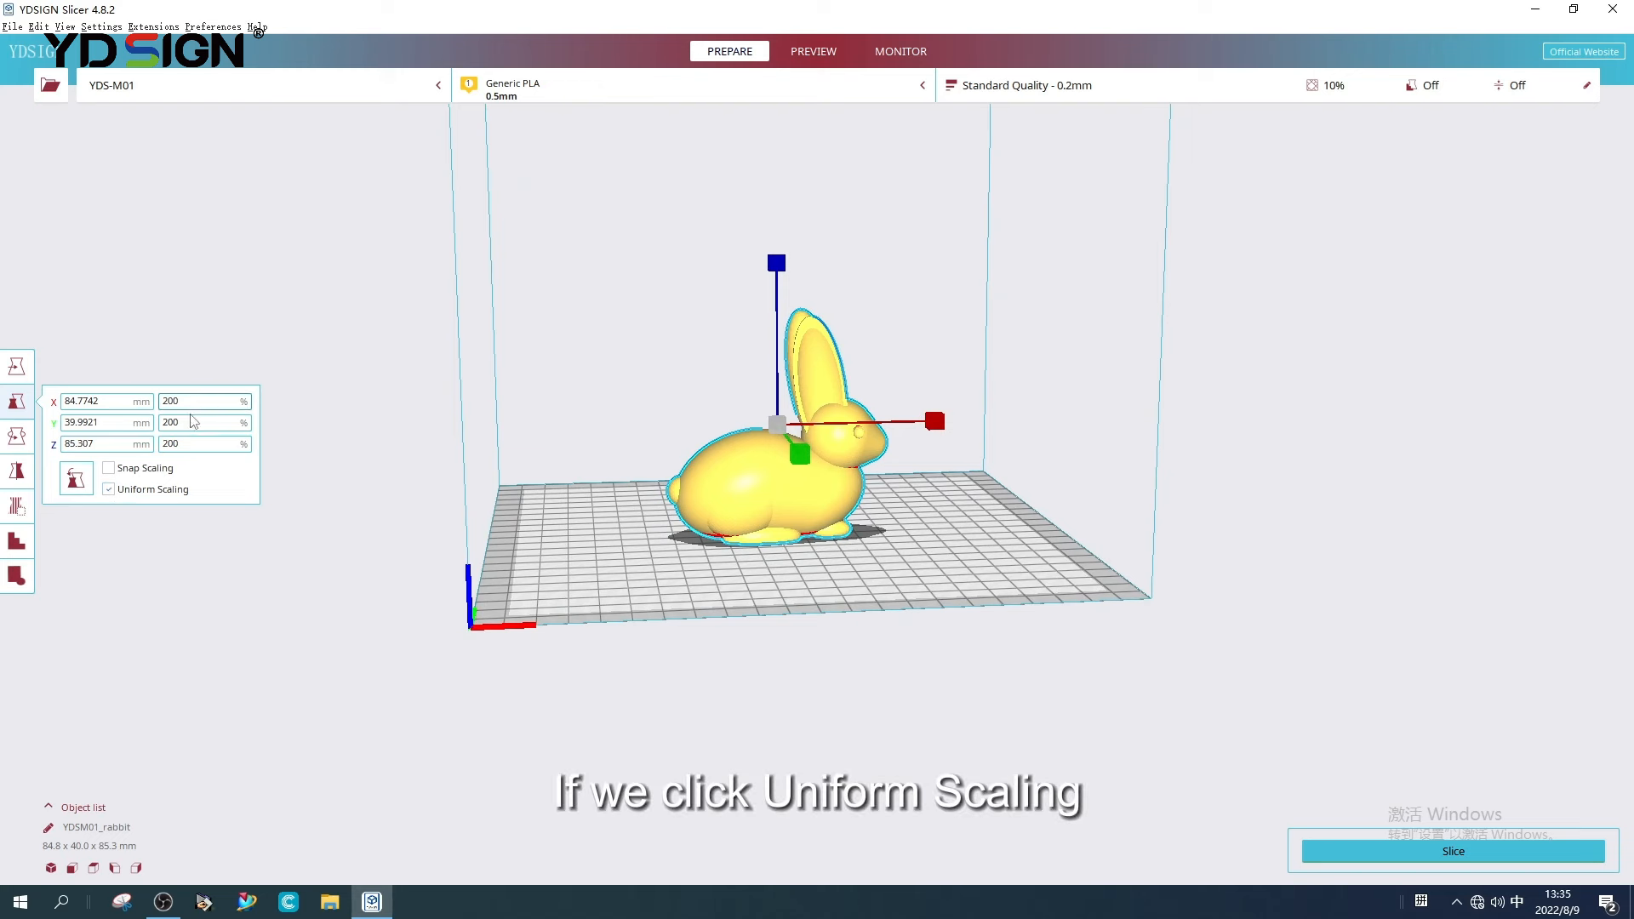
triple_click(203, 400)
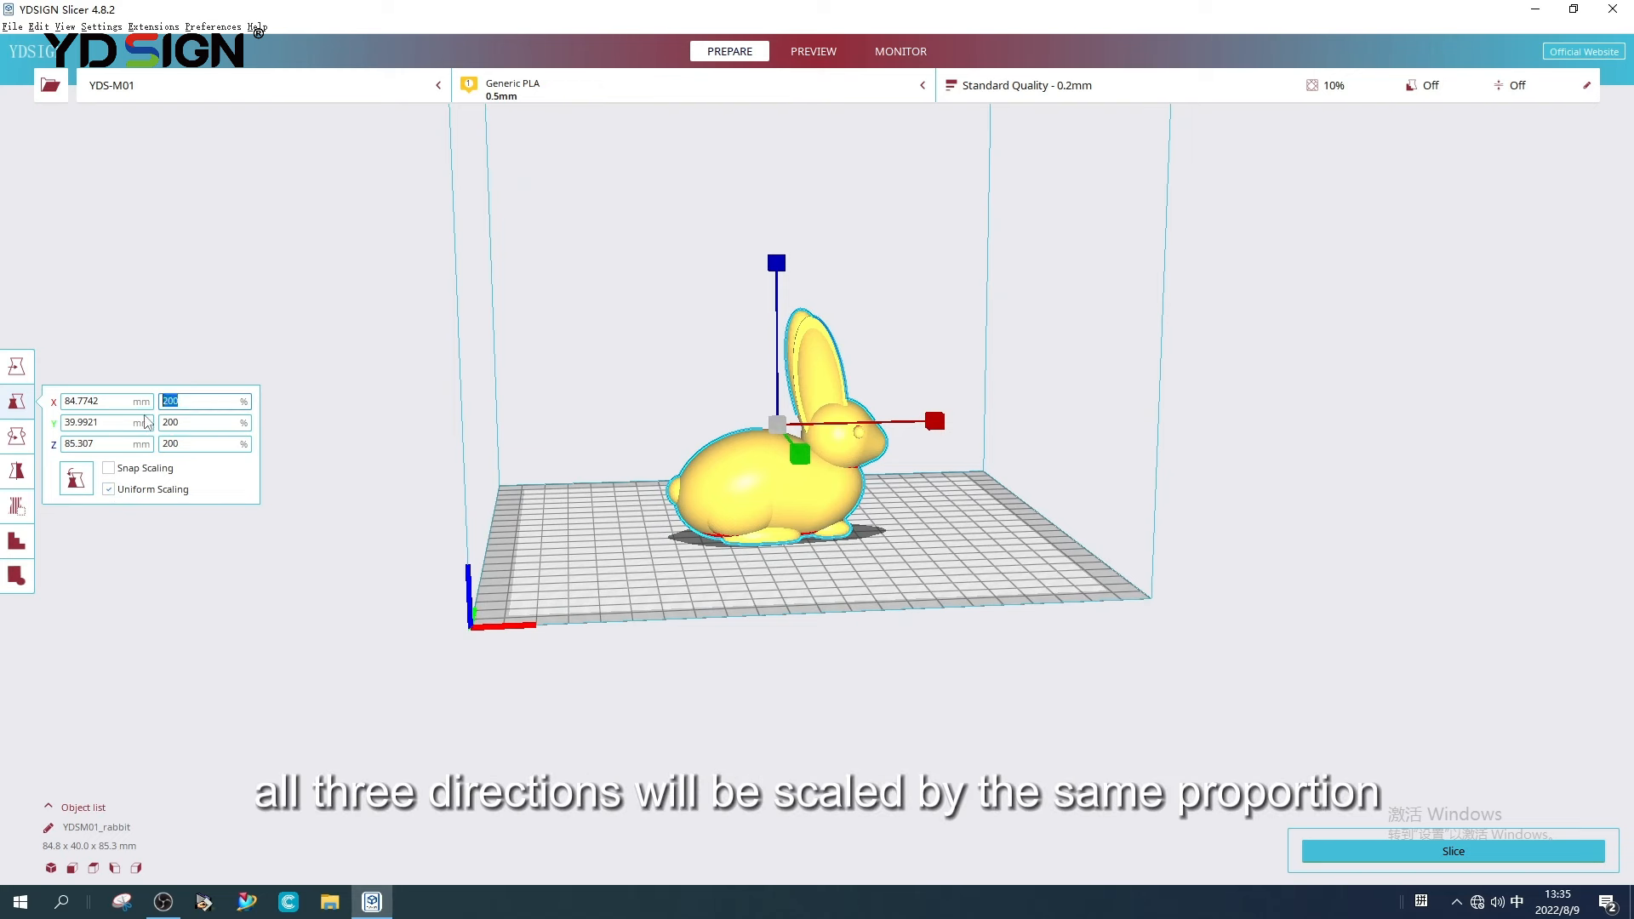
mouse_move(401, 510)
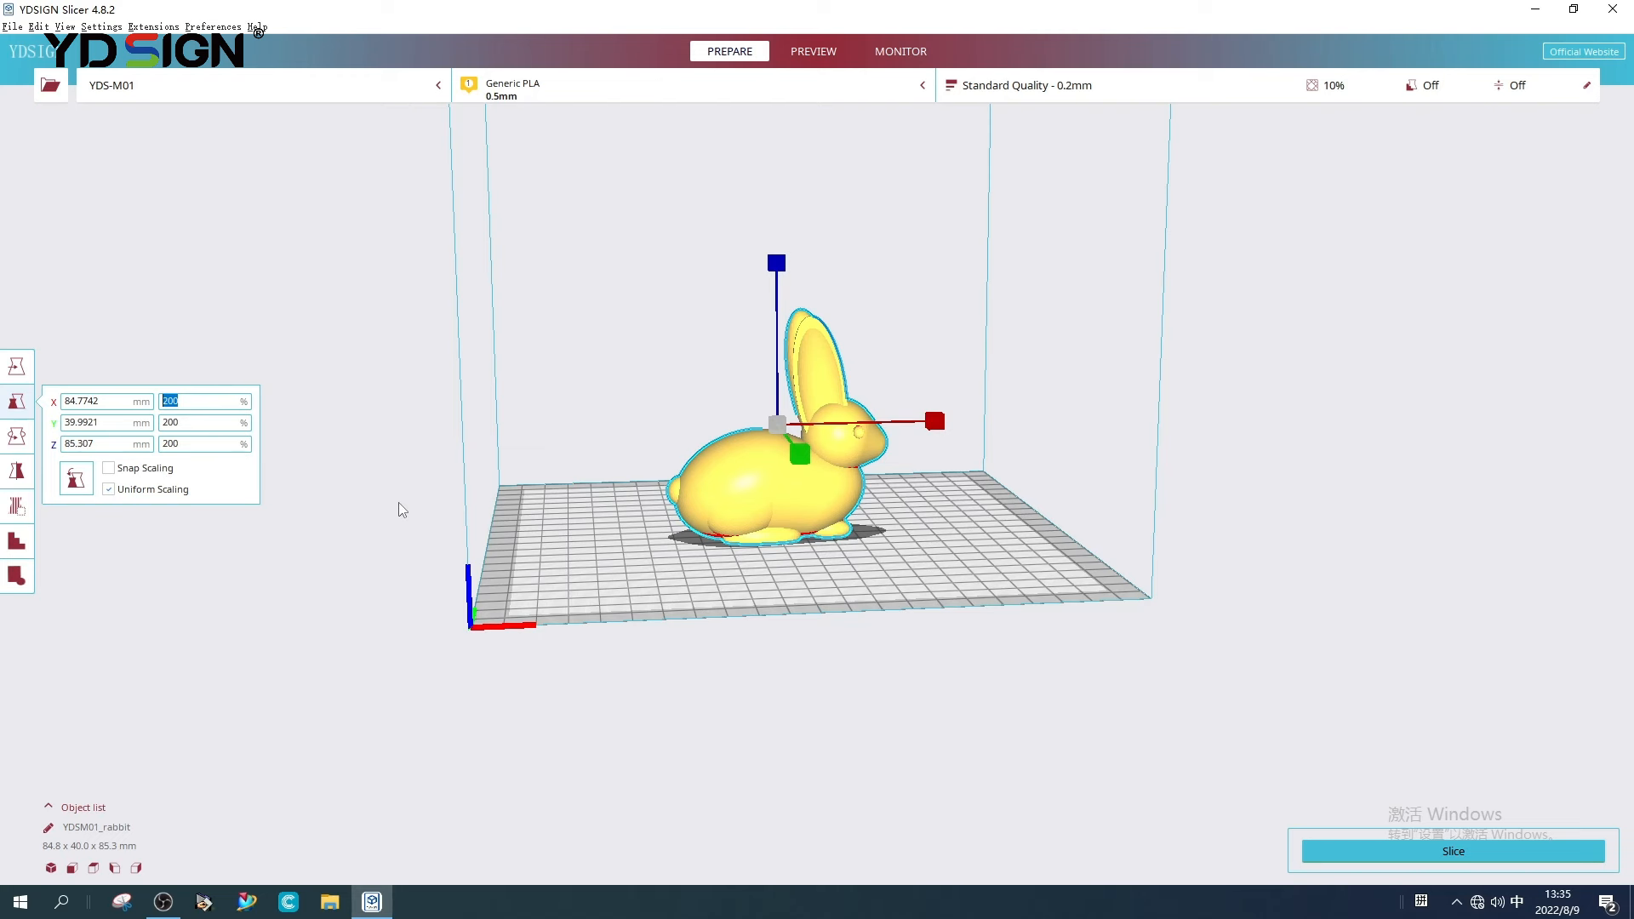
text(100)
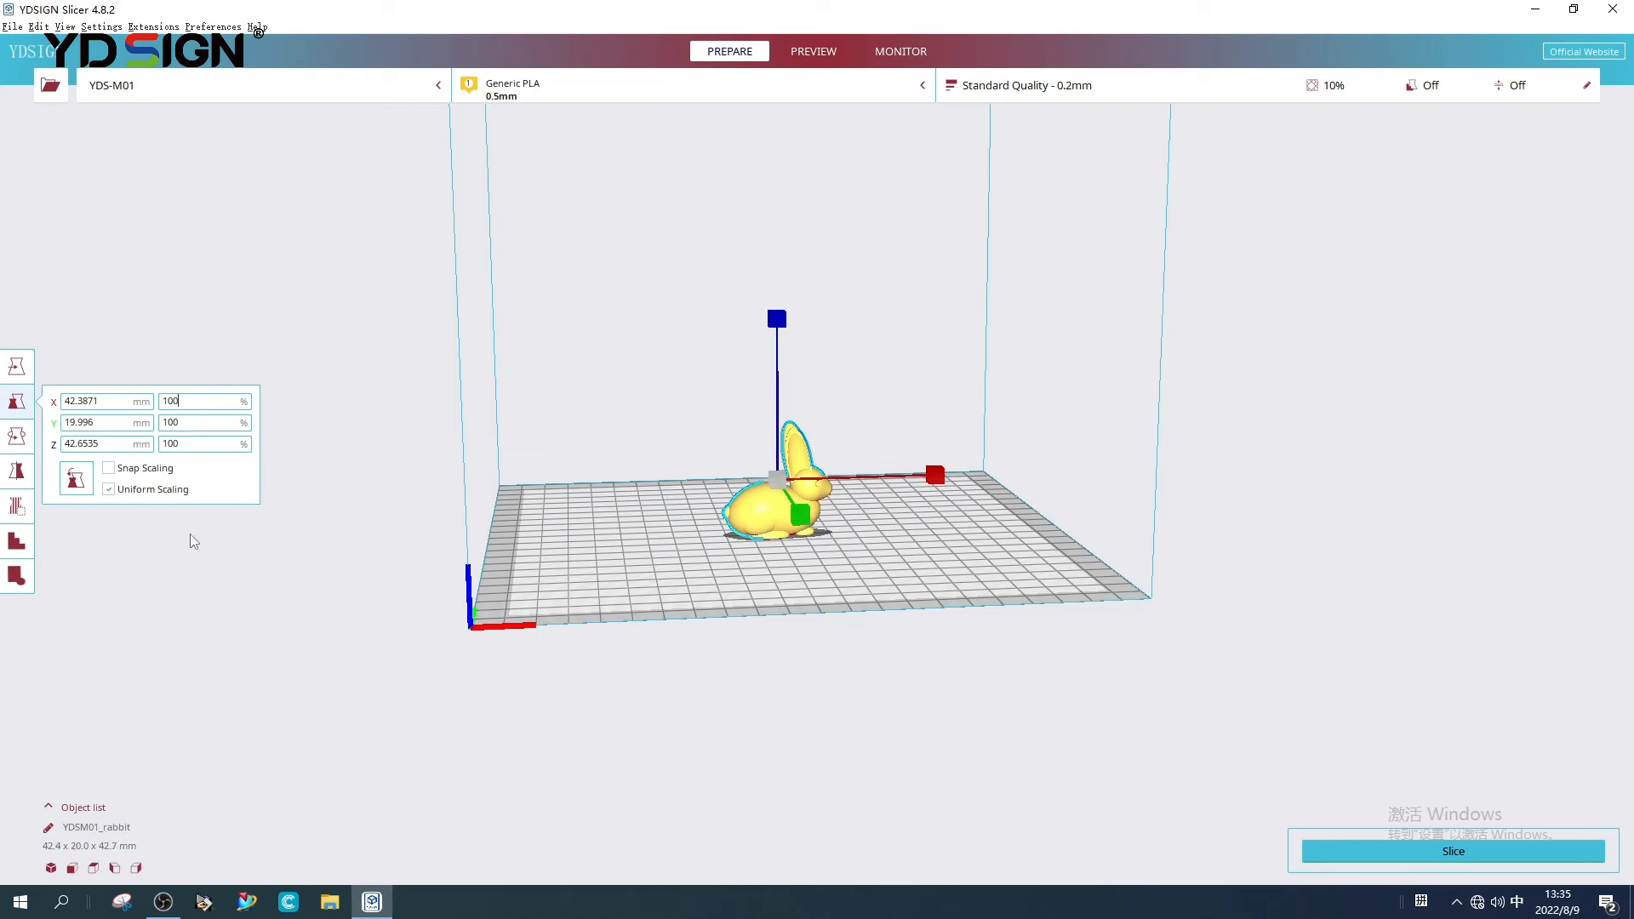
click(108, 489)
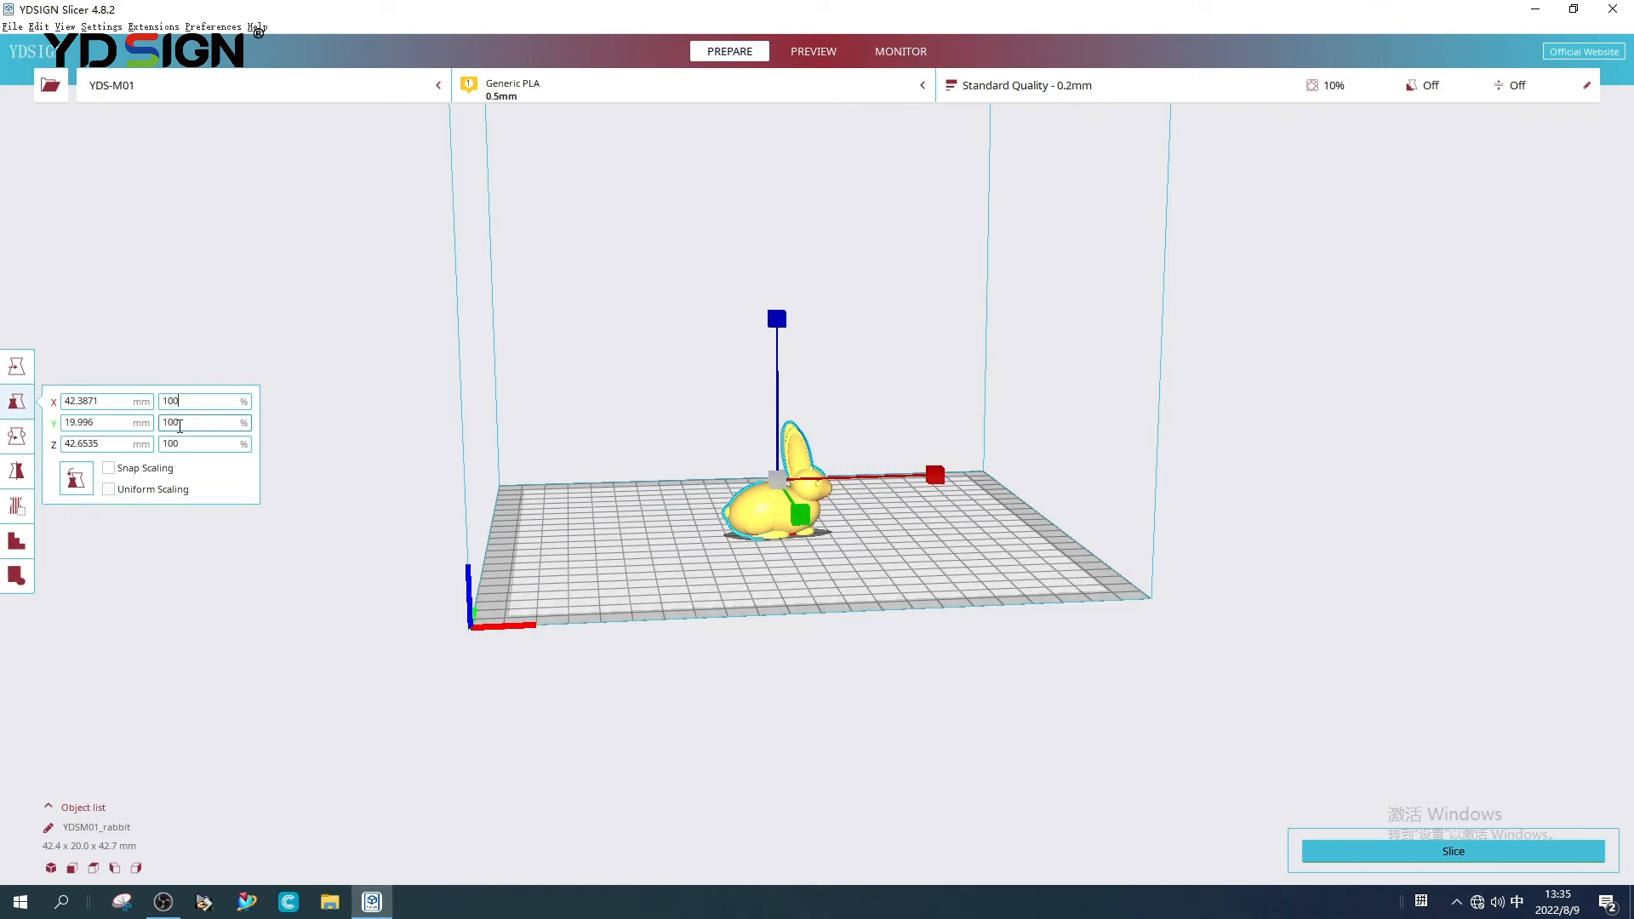
triple_click(198, 401)
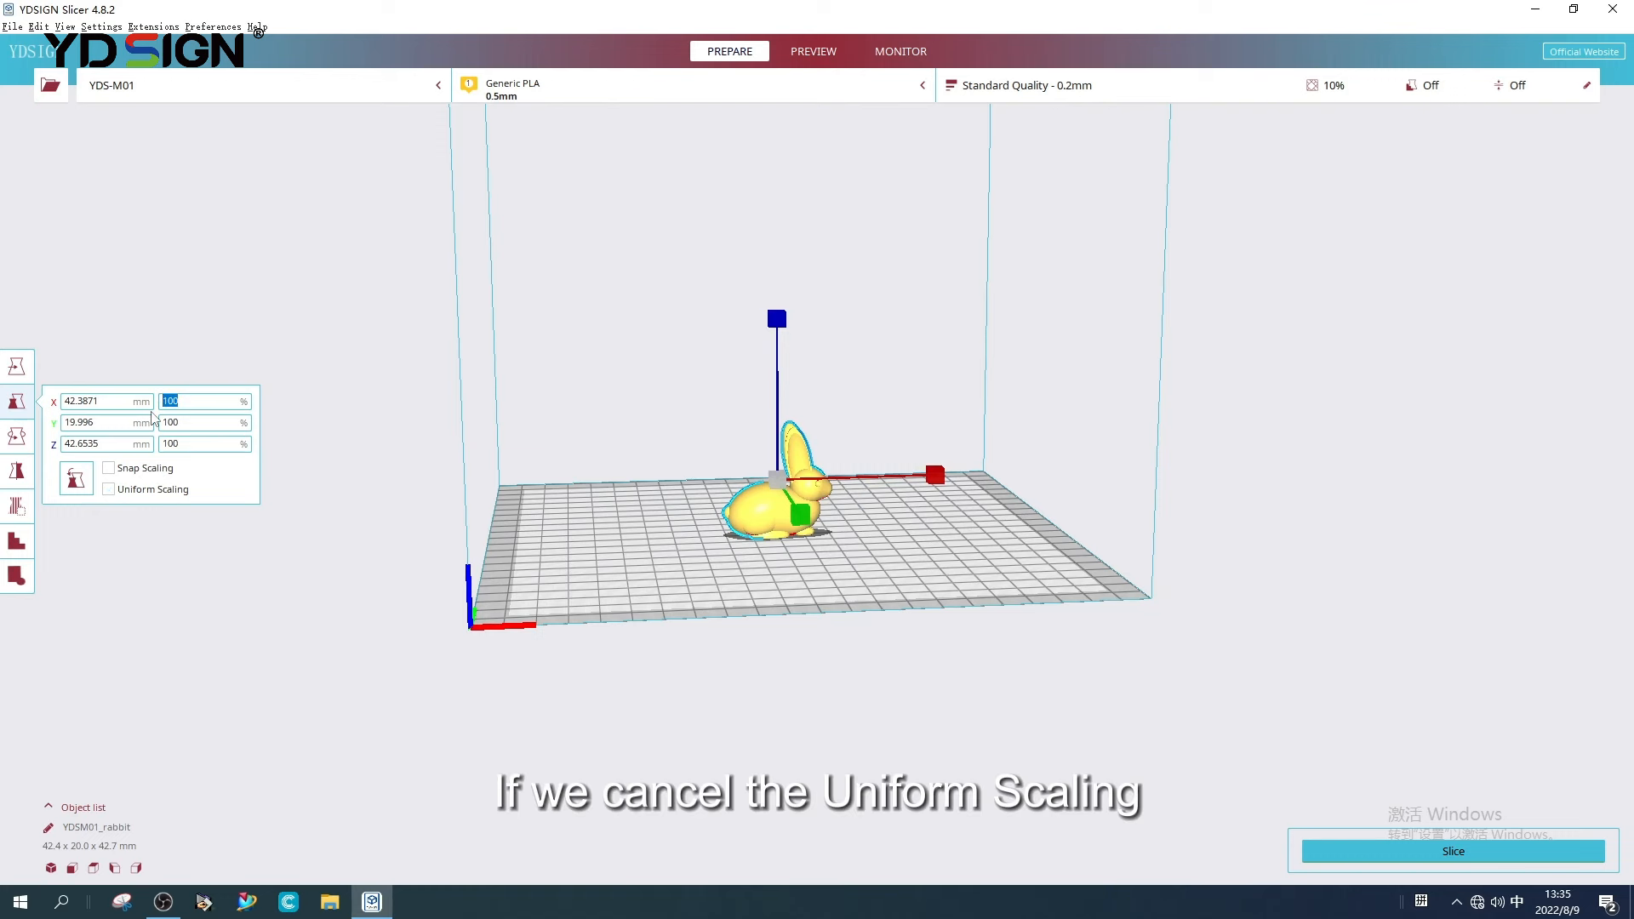
text(15)
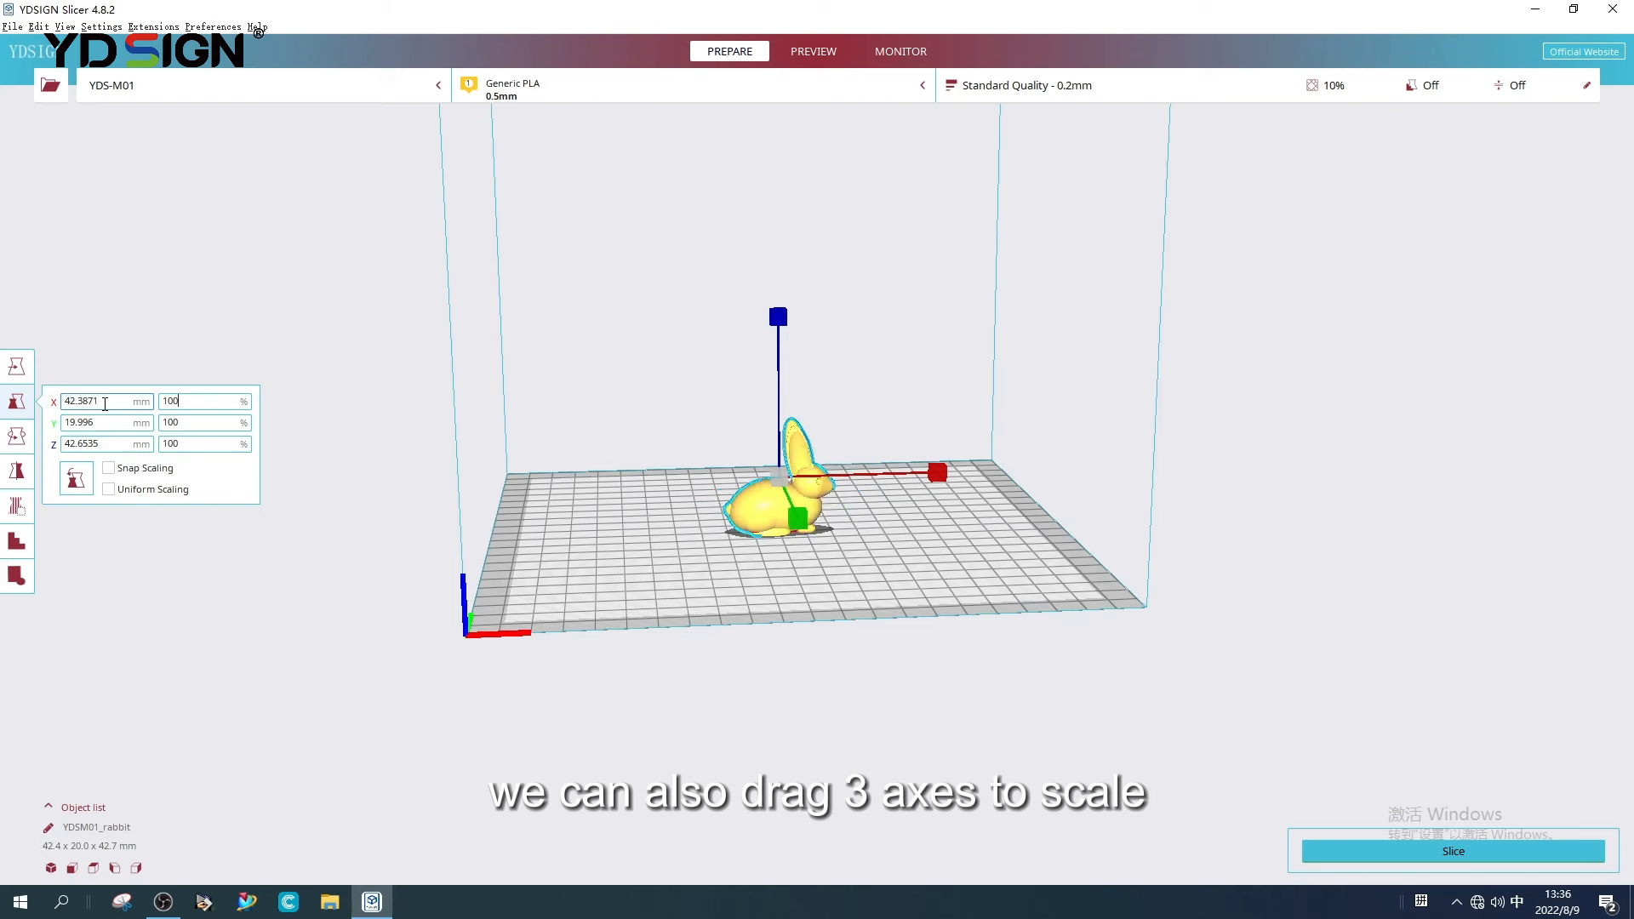
click(108, 490)
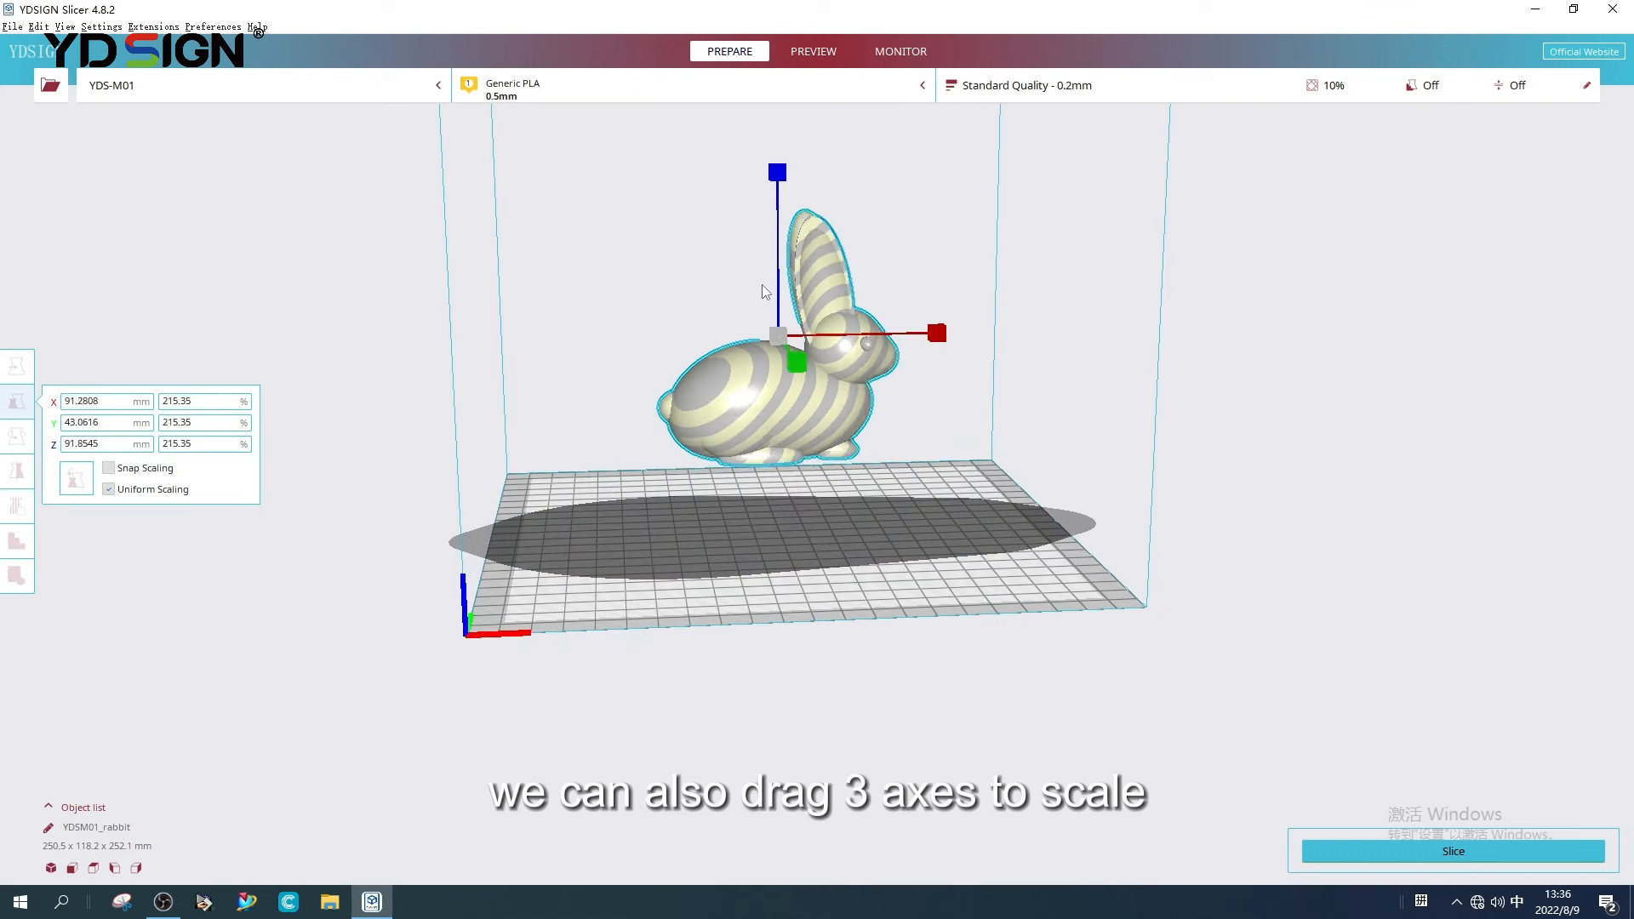
text(10)
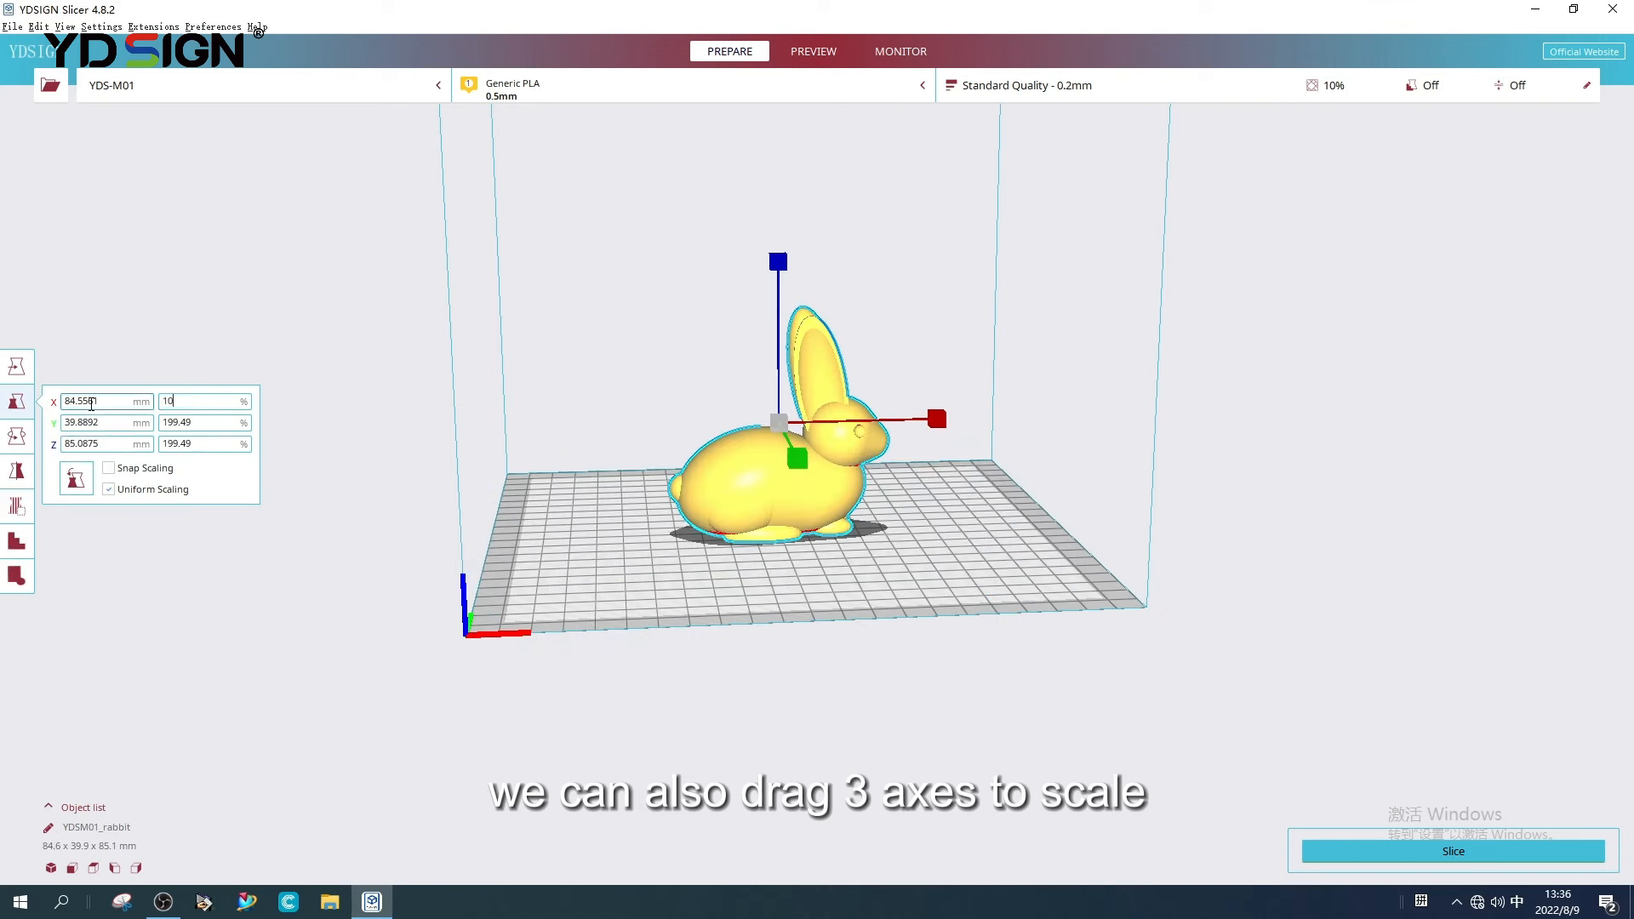
click(18, 436)
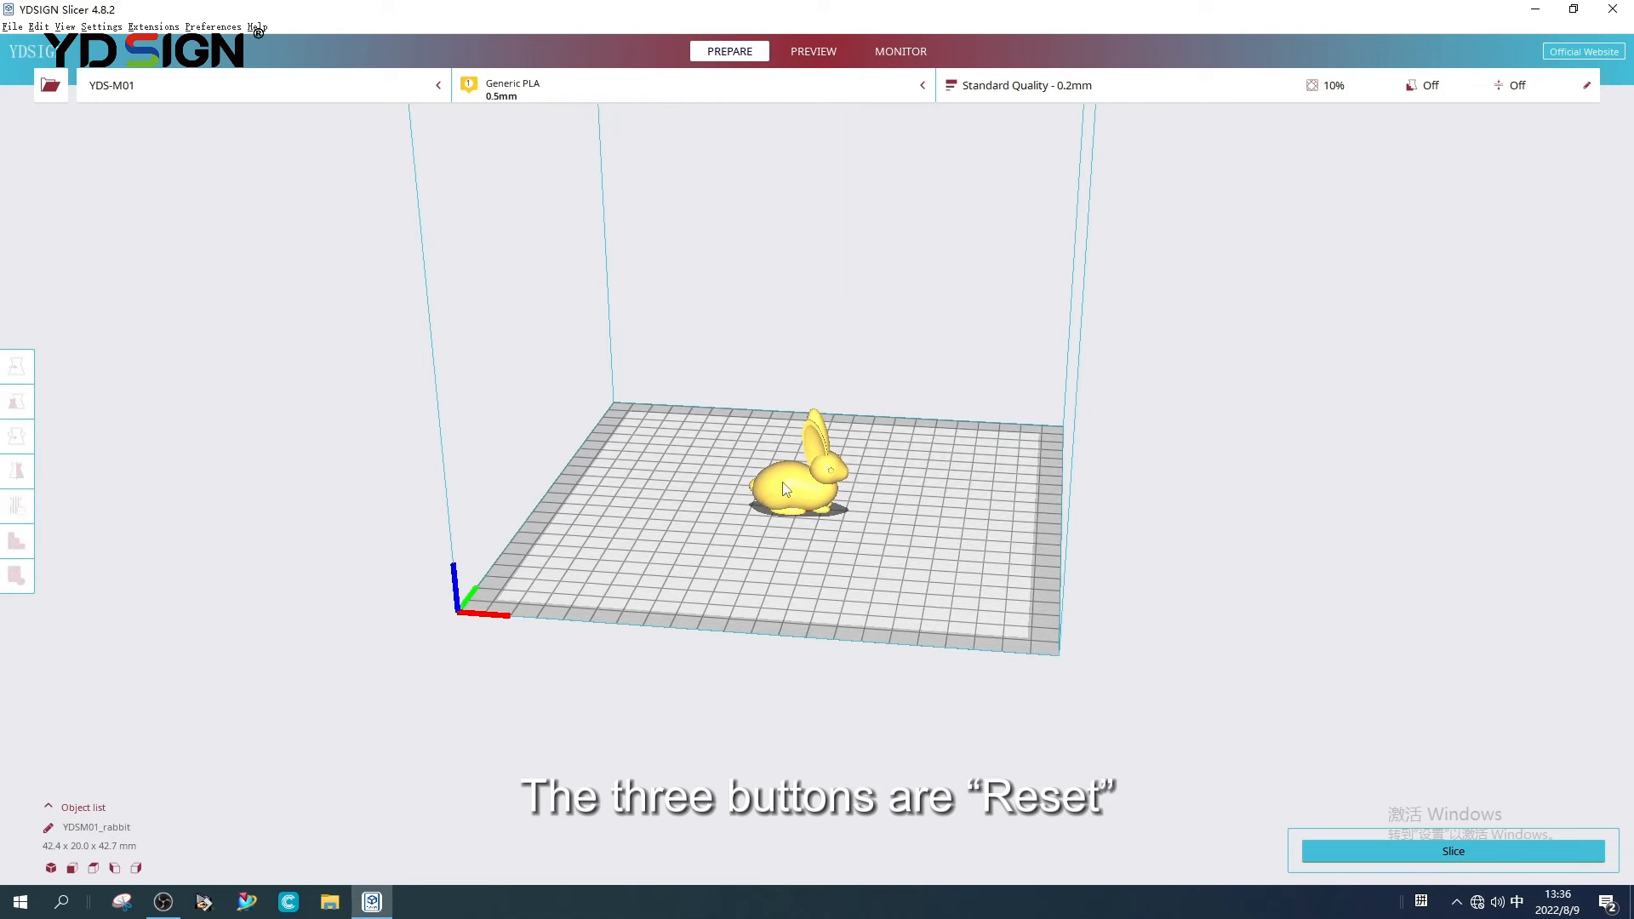
click(18, 436)
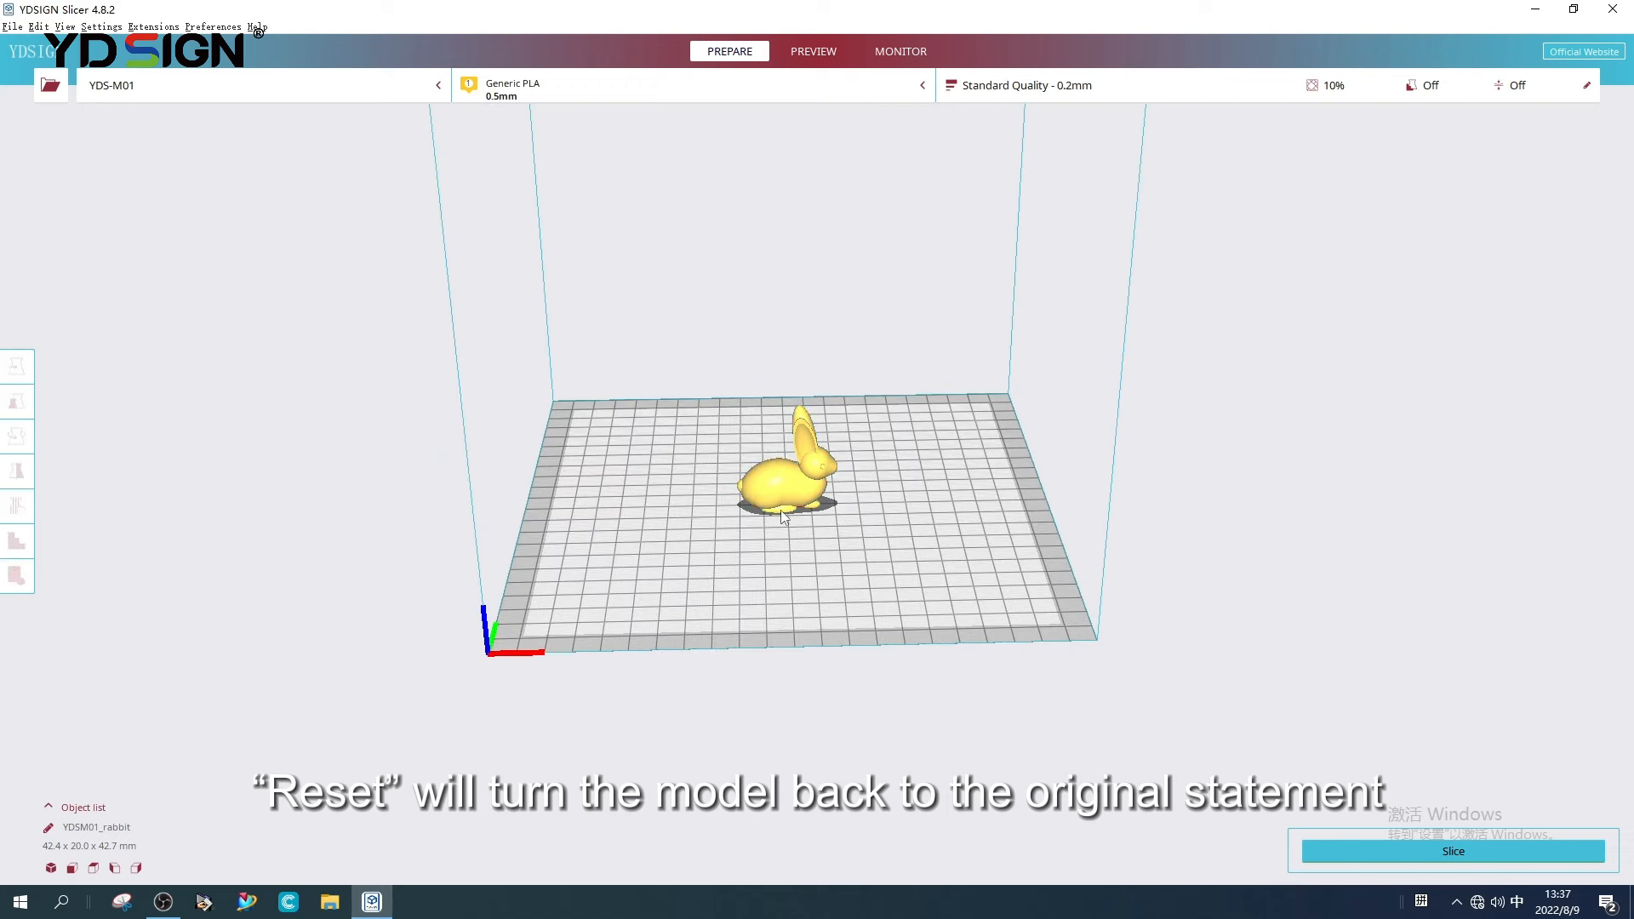
click(18, 436)
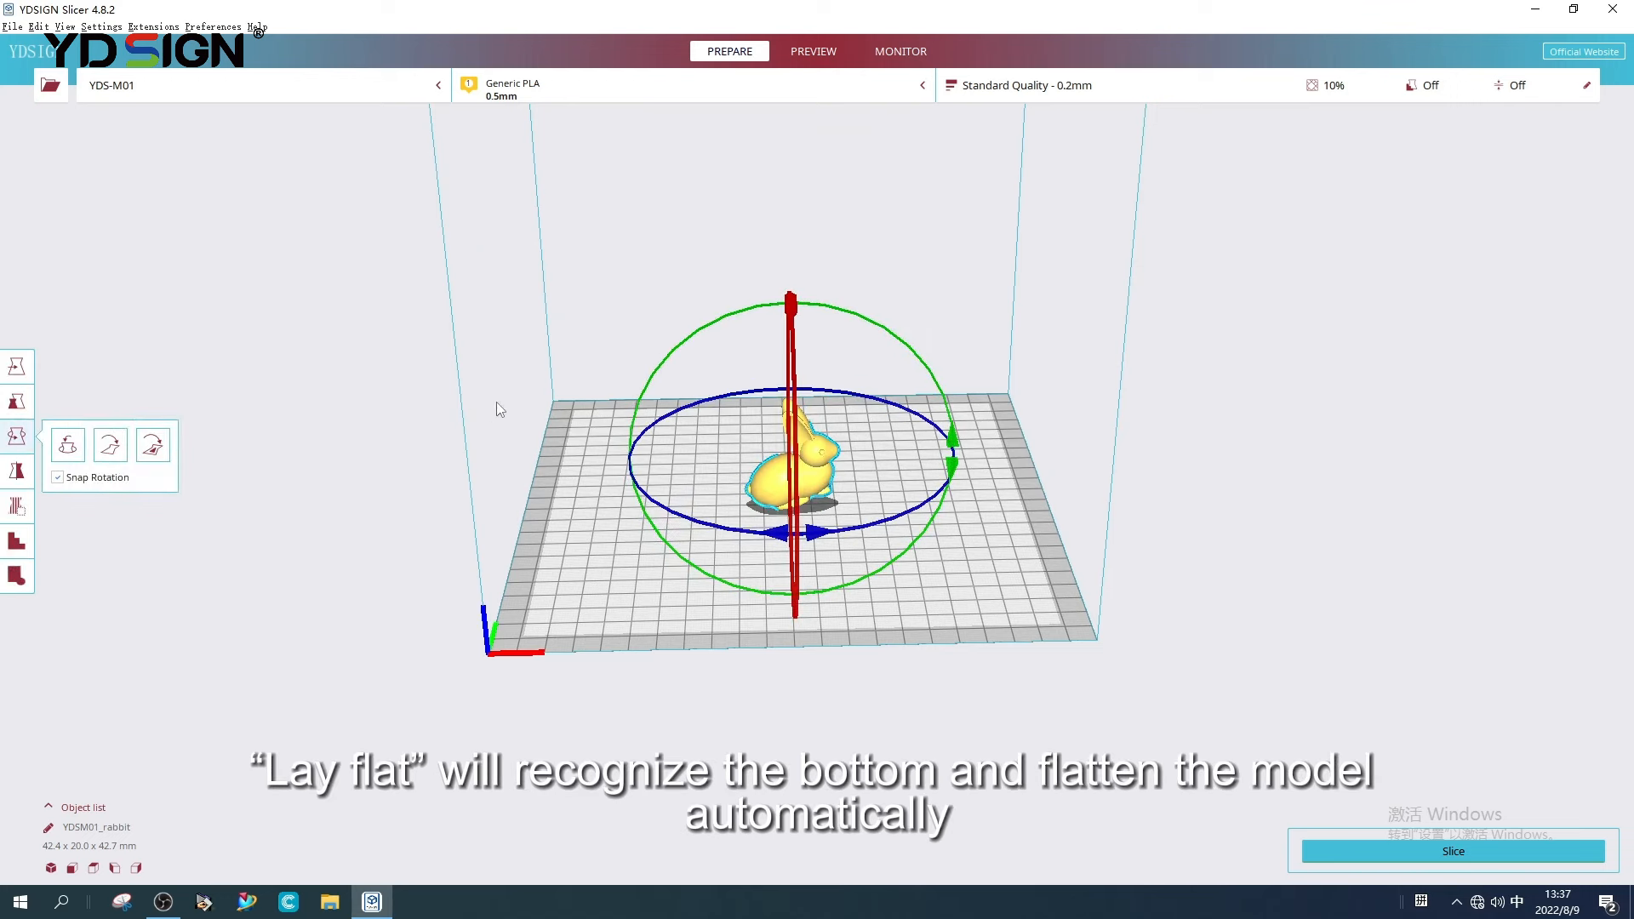
click(152, 444)
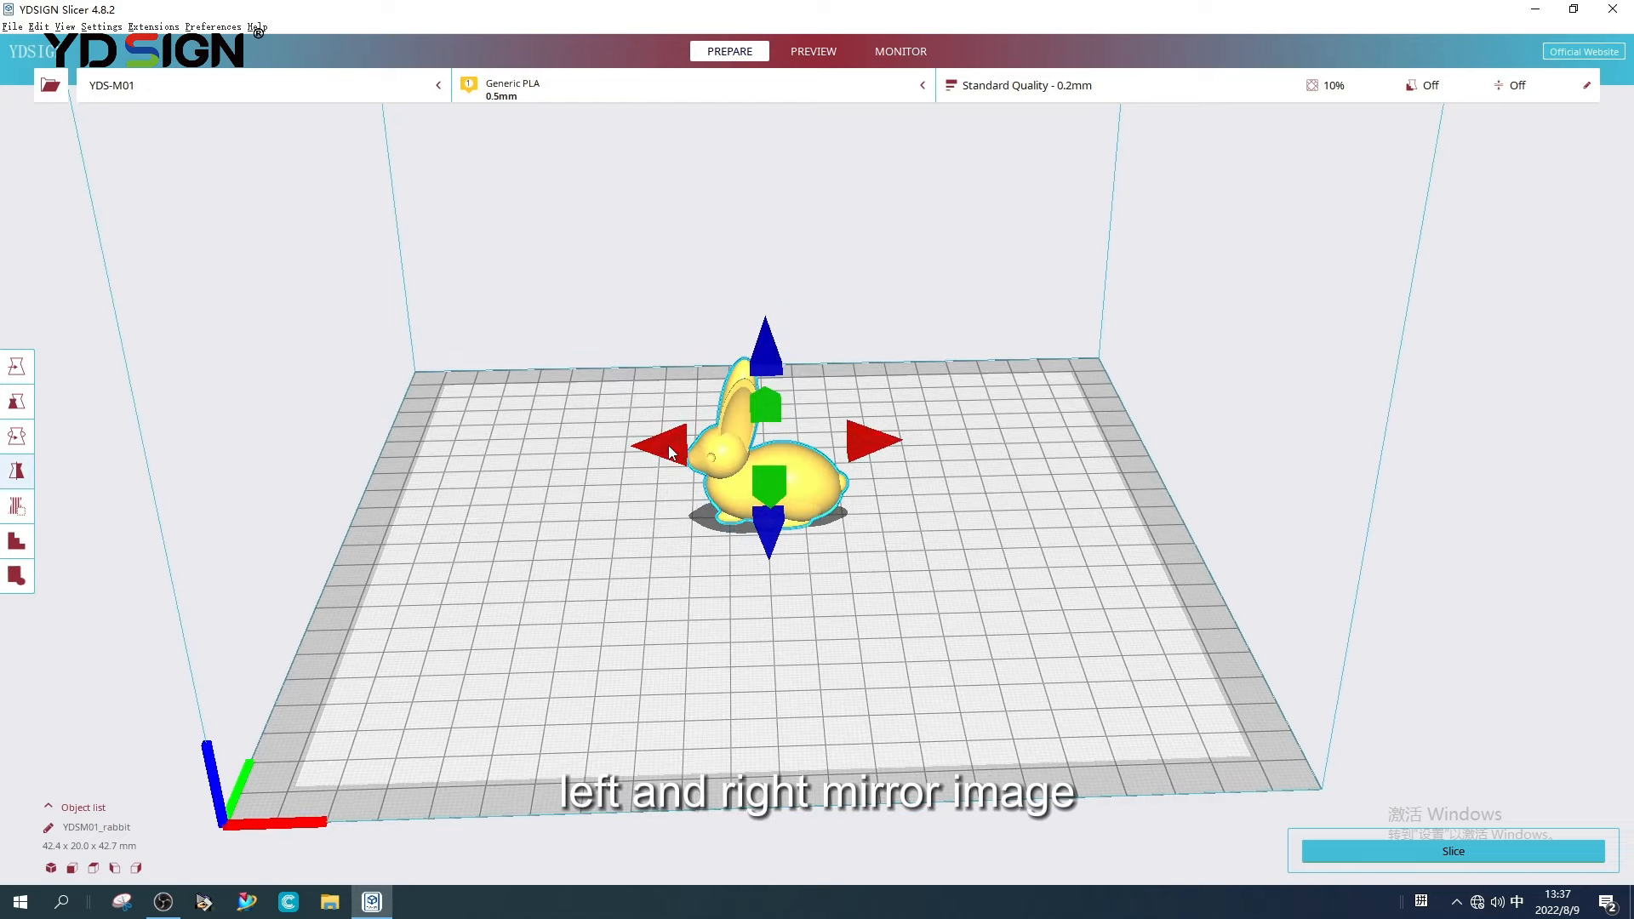
mouse_move(876, 451)
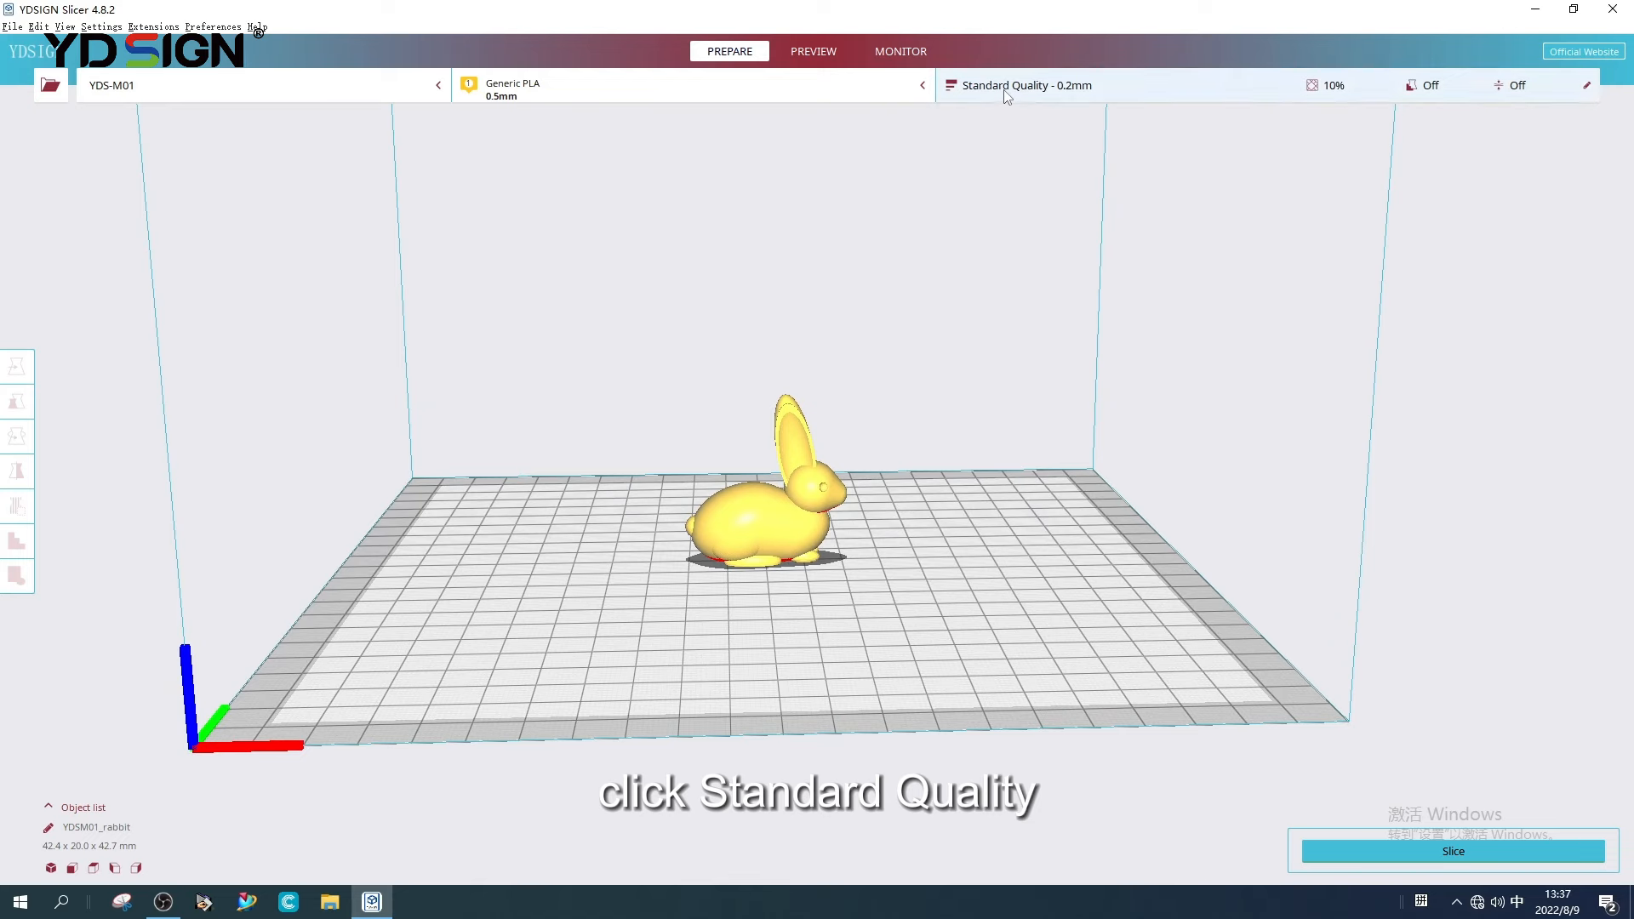
- Open Standard Quality - 0.2mm custom settings and scroll through all setting groups
click(1022, 85)
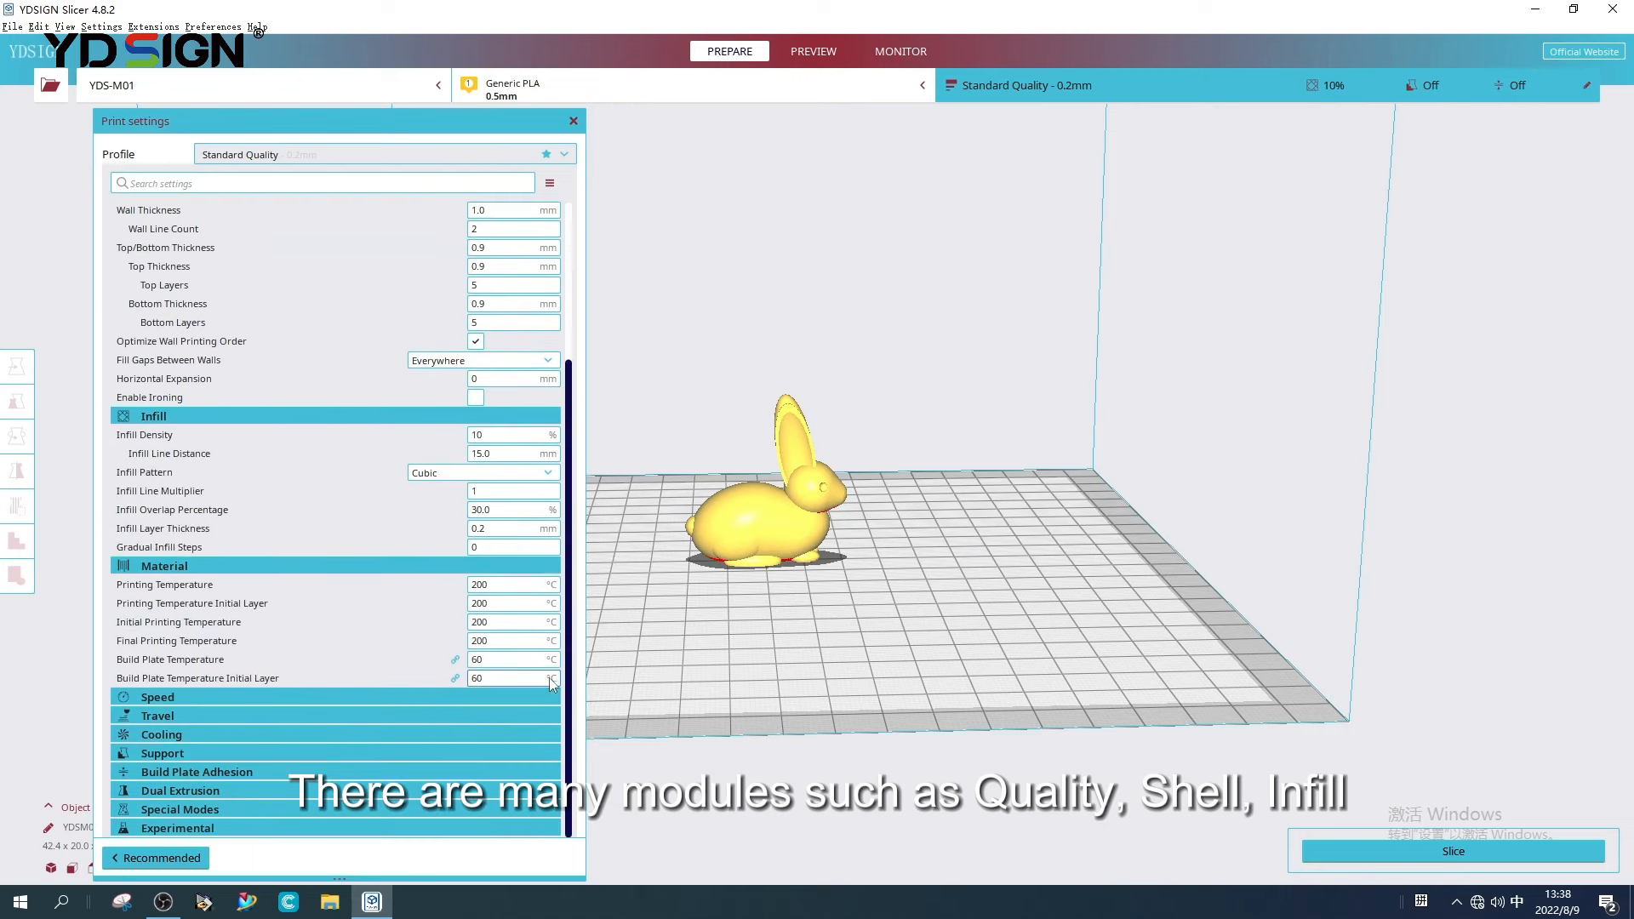
scroll(down, 3)
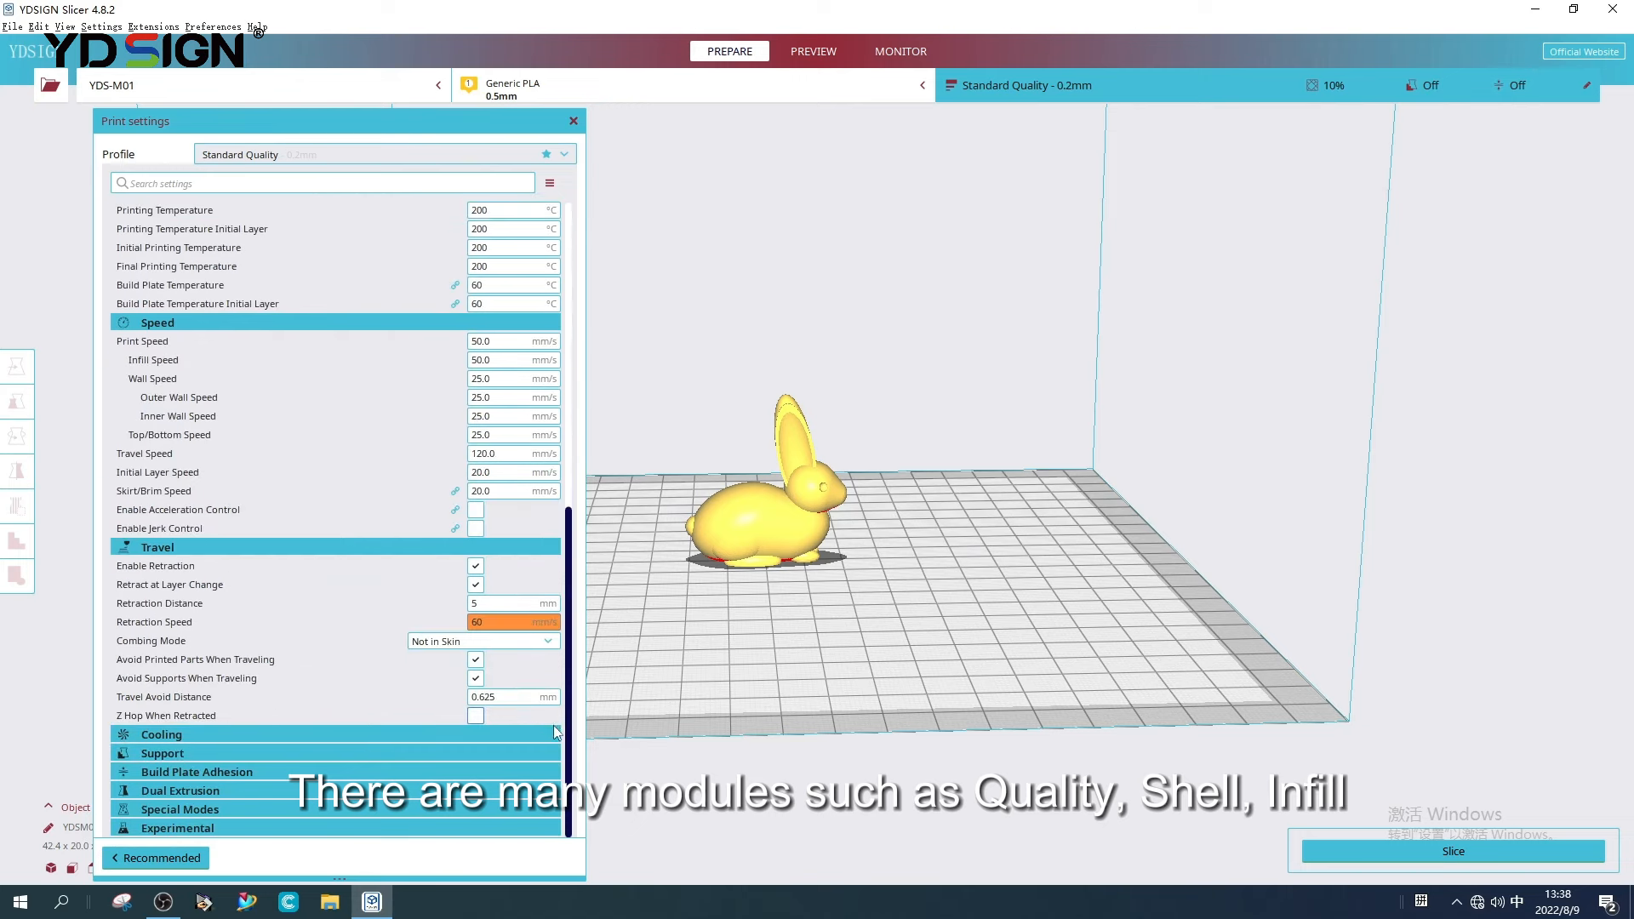
scroll(down, 3)
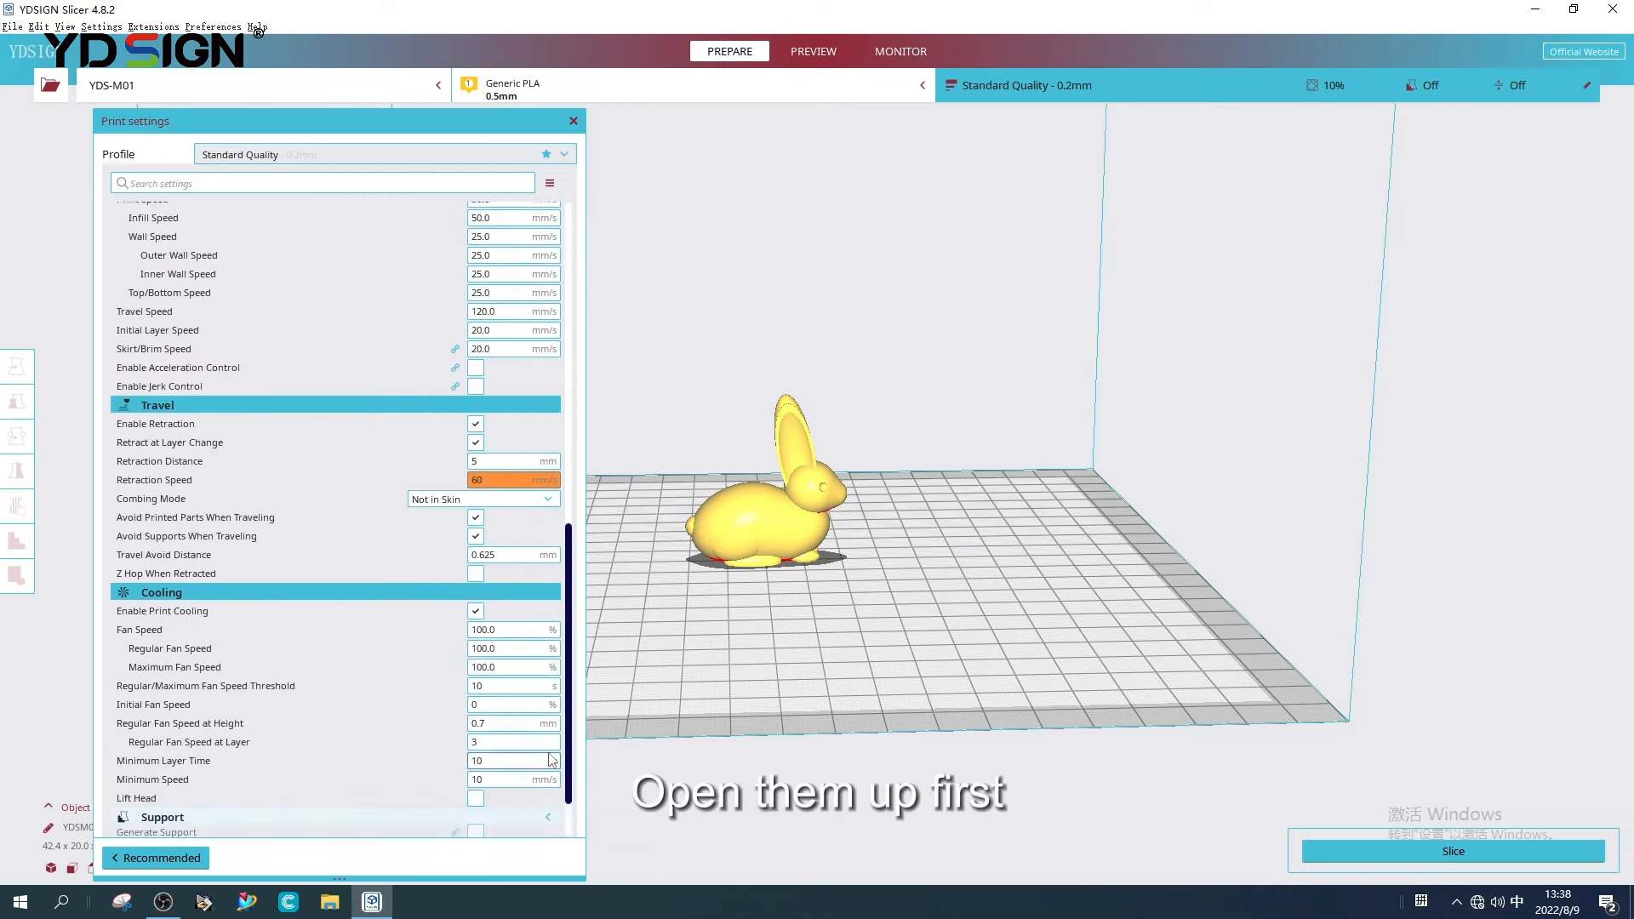
scroll(down, 3)
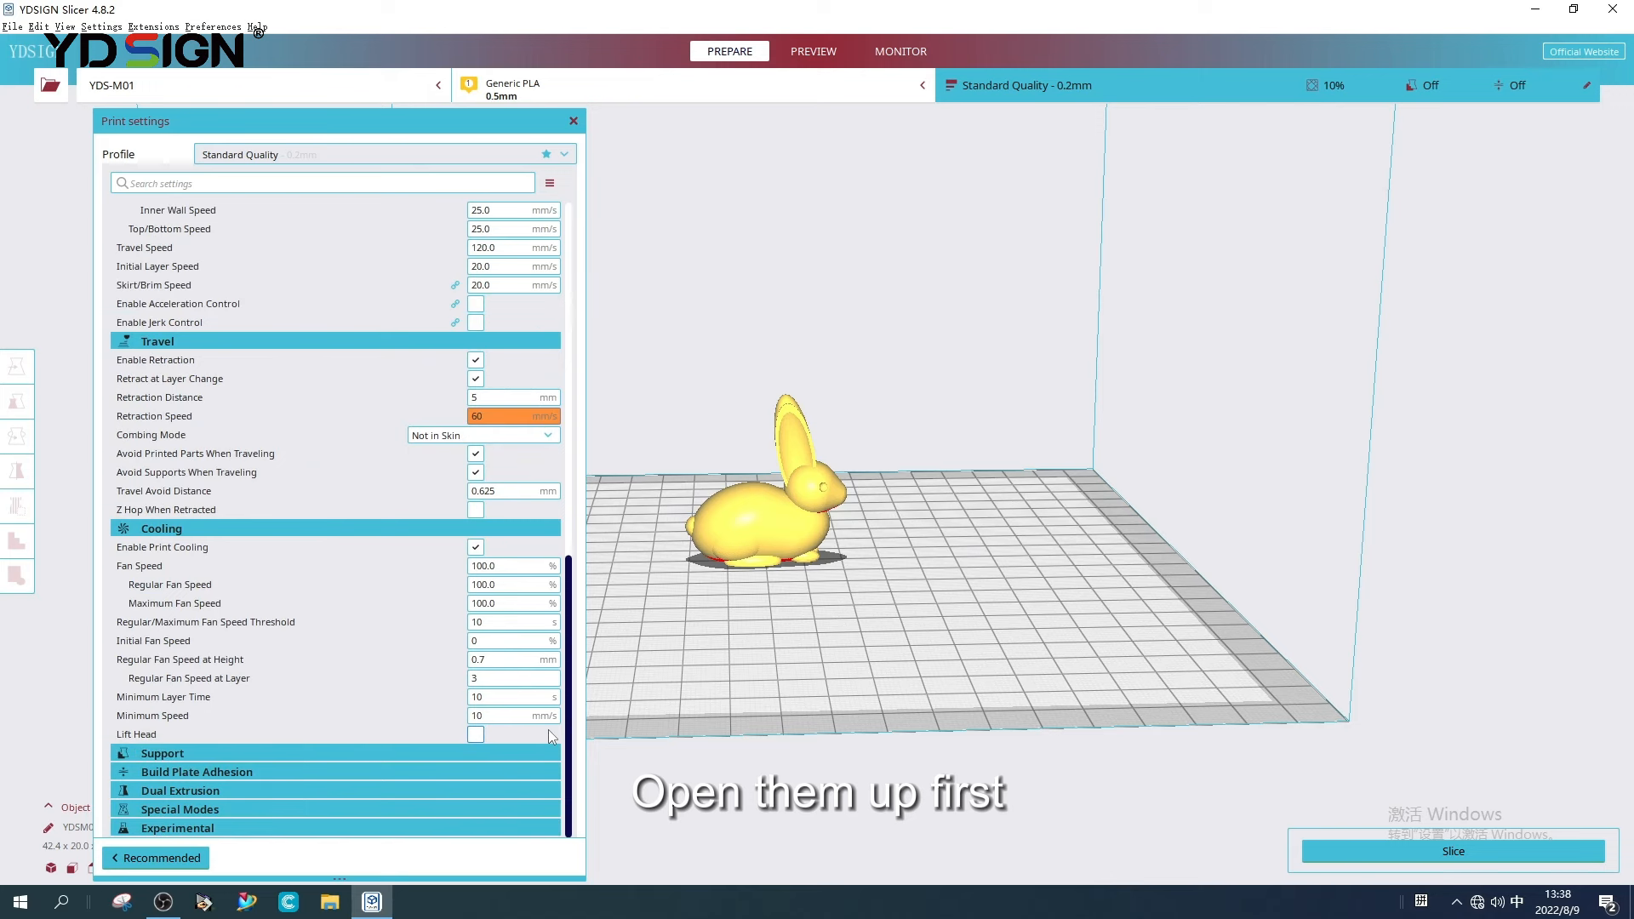
scroll(down, 3)
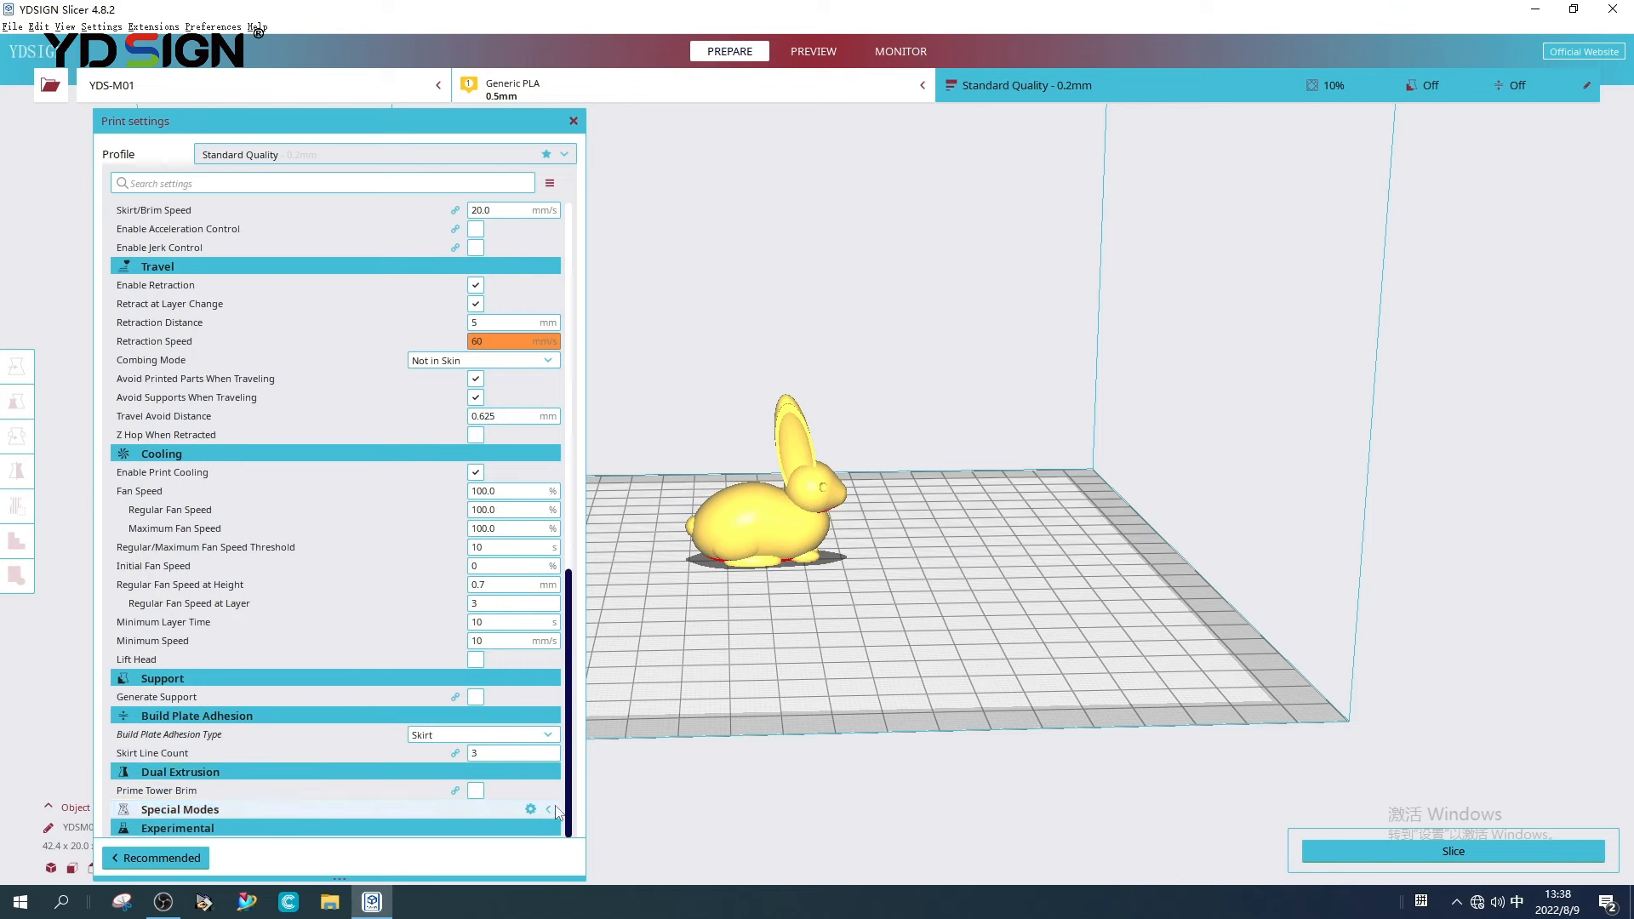
scroll(down, 3)
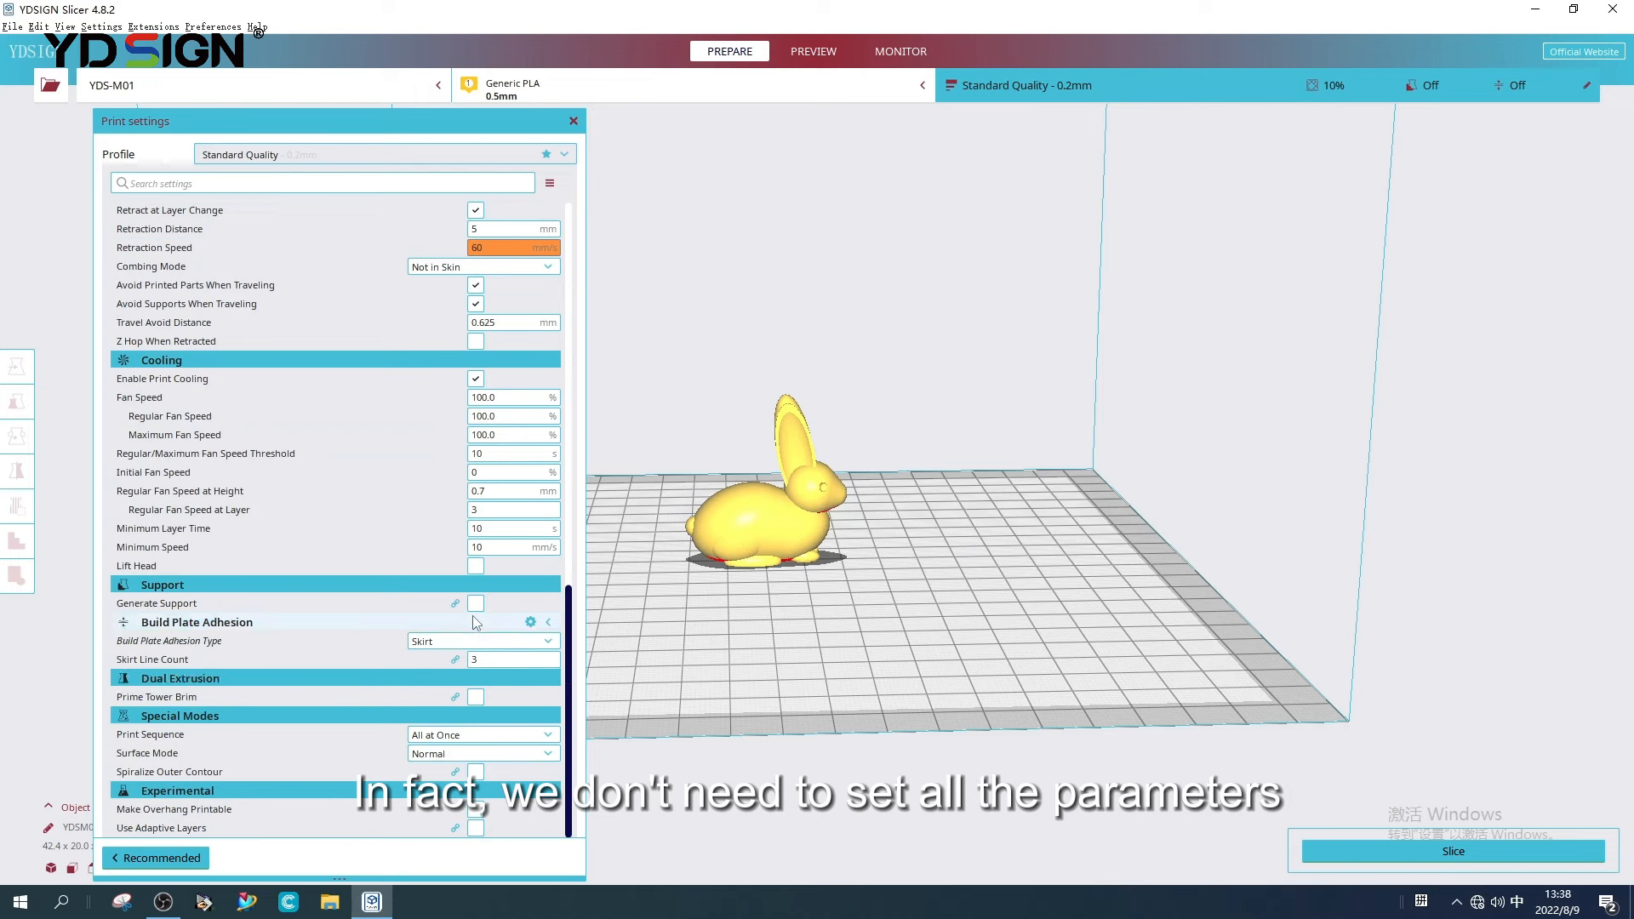
scroll(up, 3)
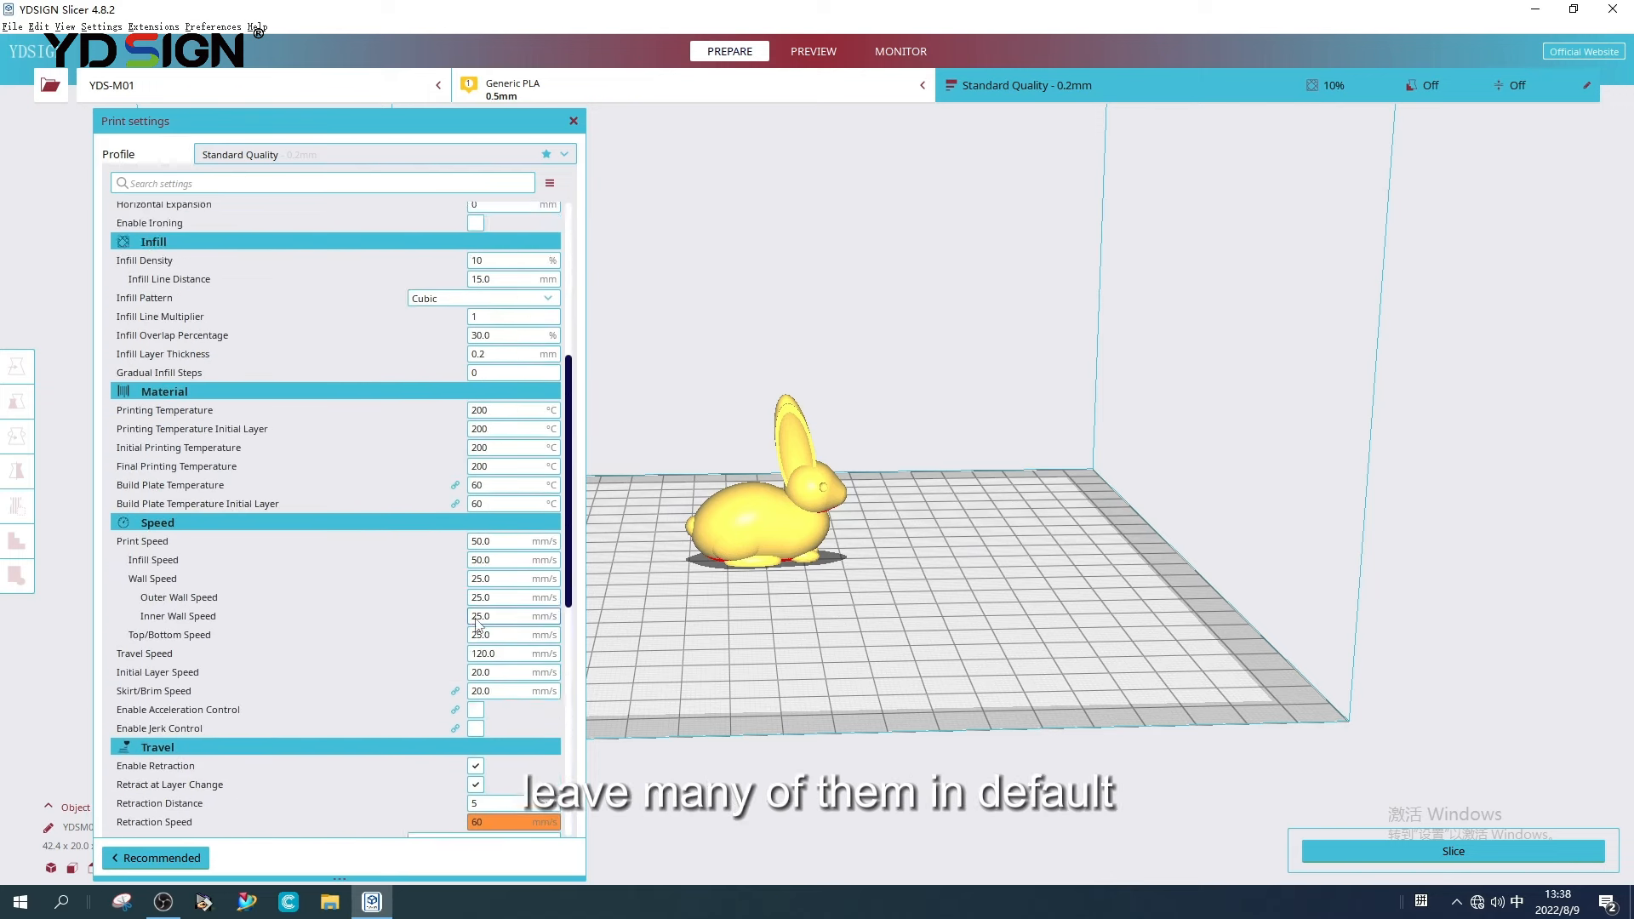
scroll(up, 3)
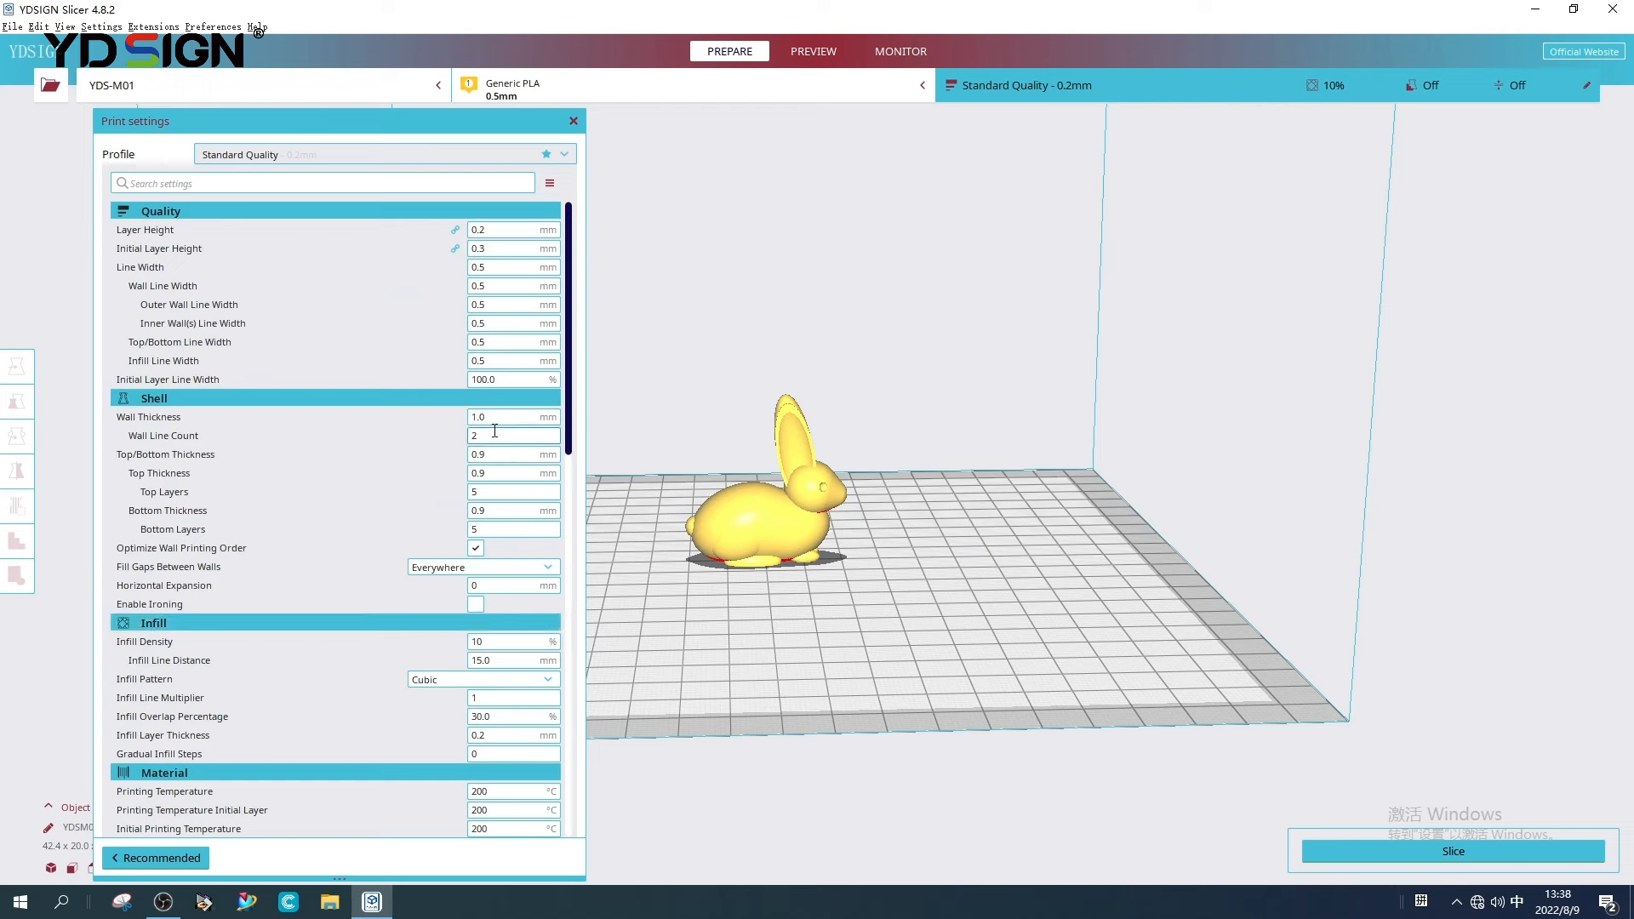
mouse_move(229, 213)
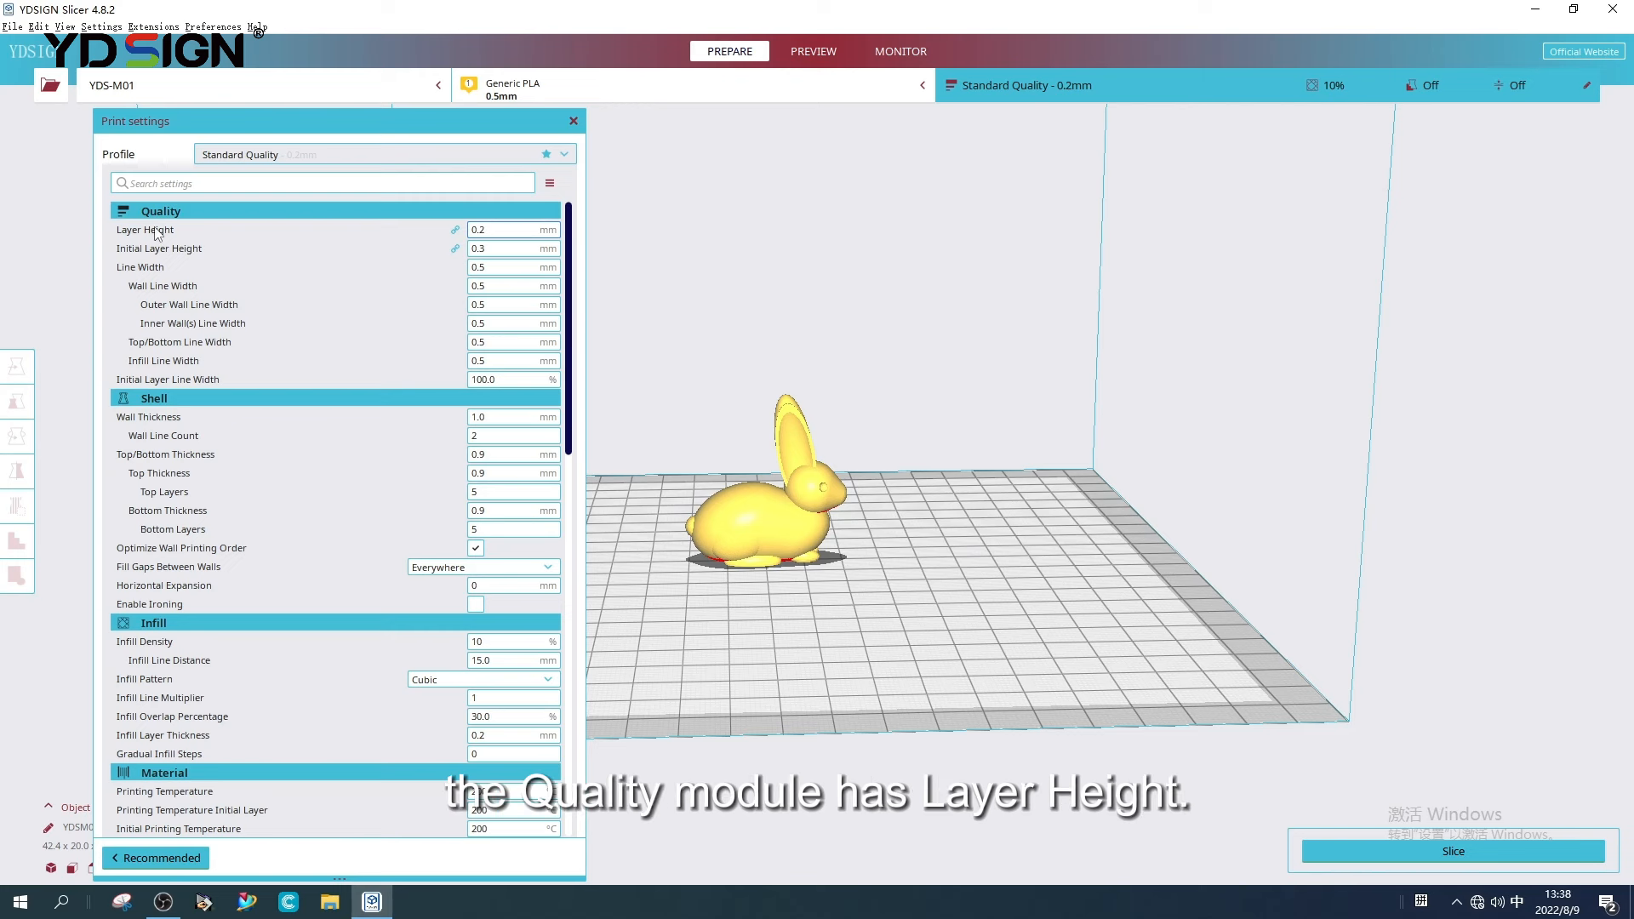
mouse_move(162, 286)
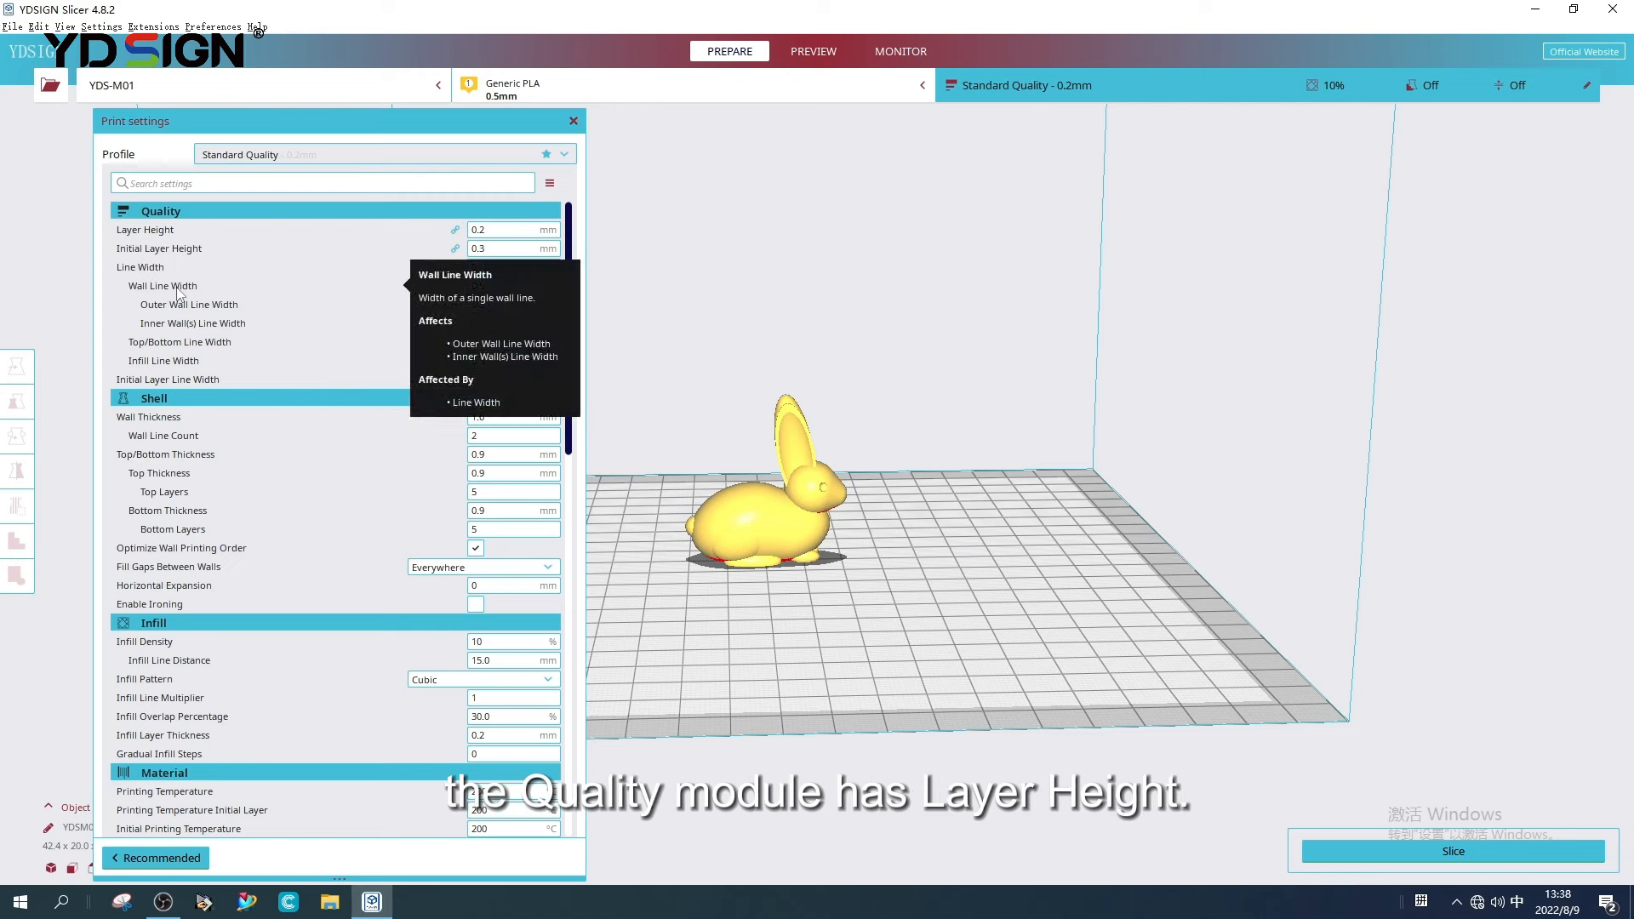
mouse_move(429, 235)
text(0.2)
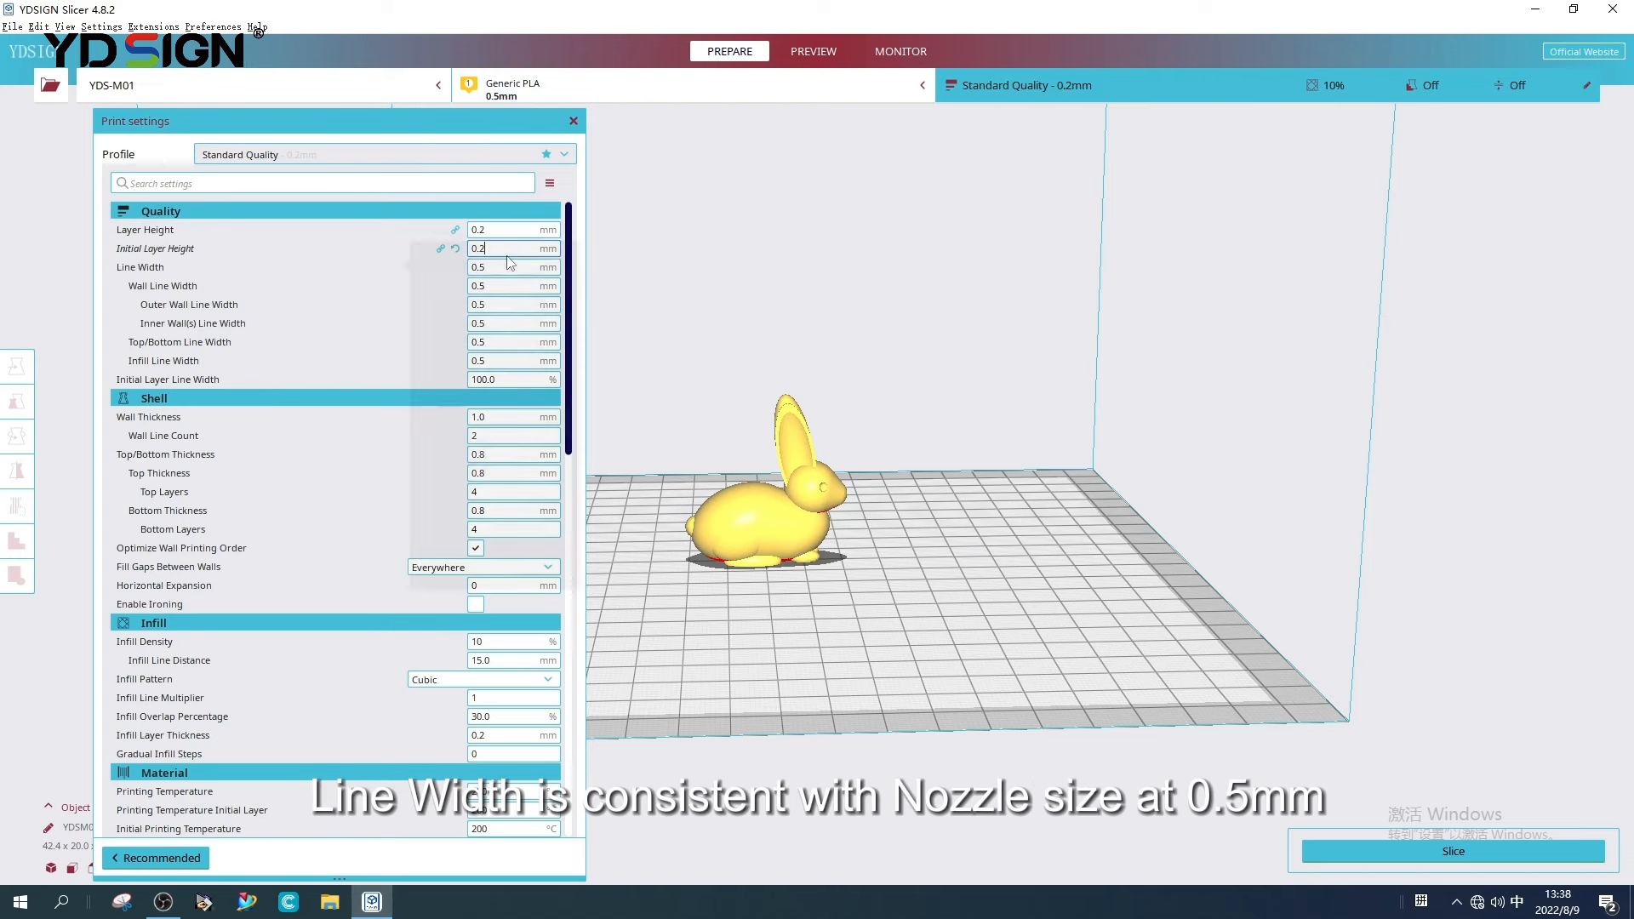
mouse_move(507, 279)
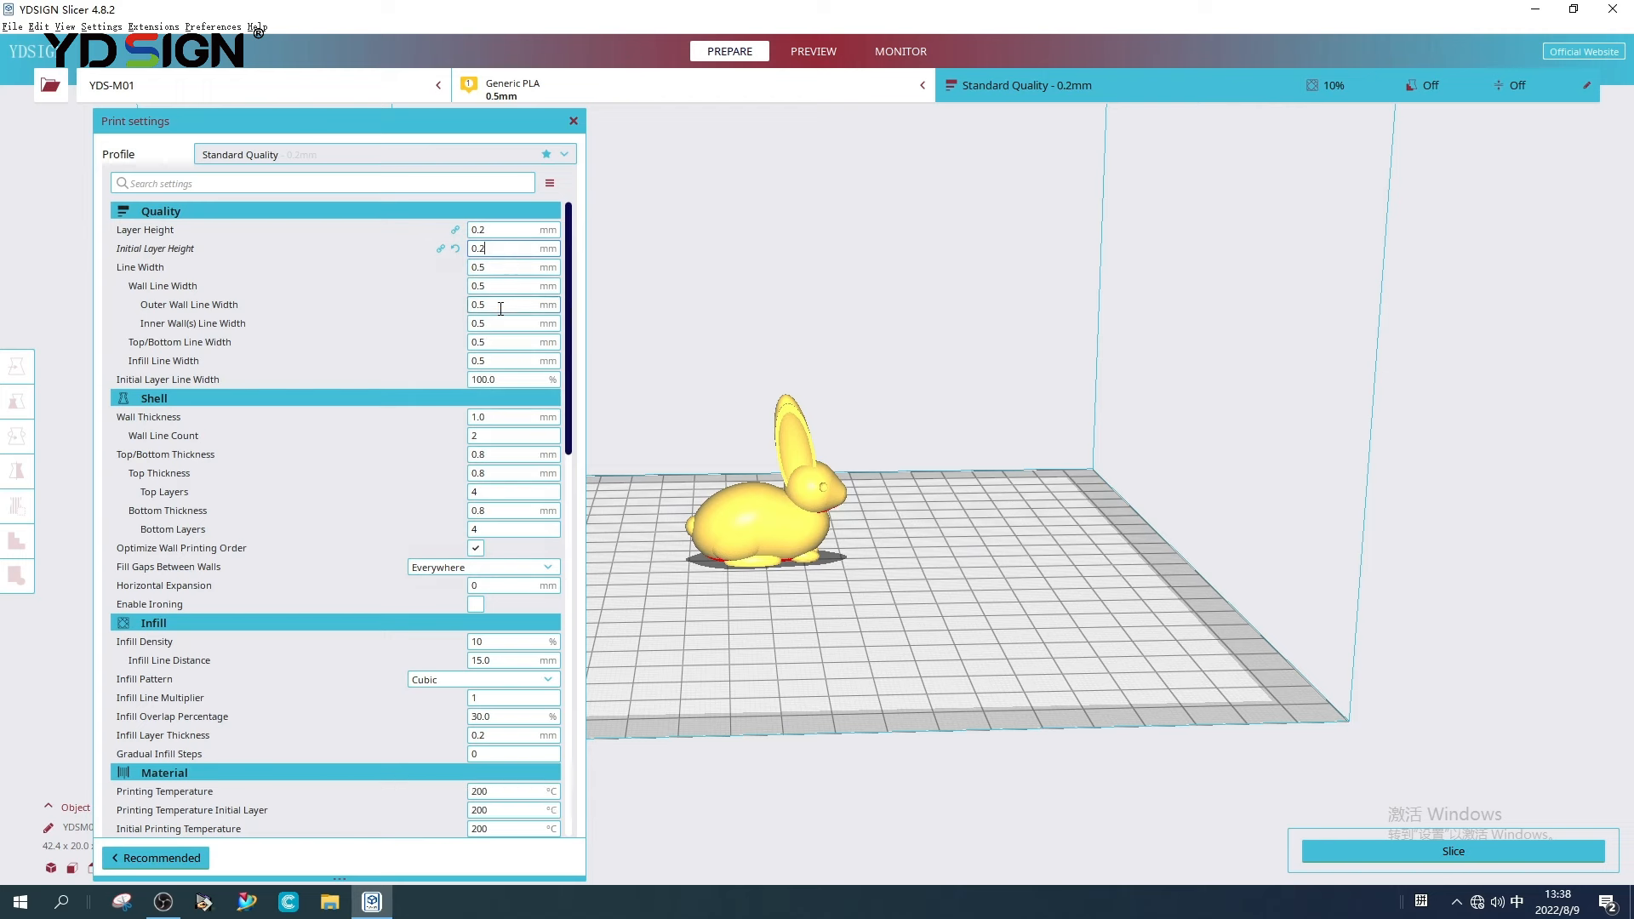
mouse_move(713, 280)
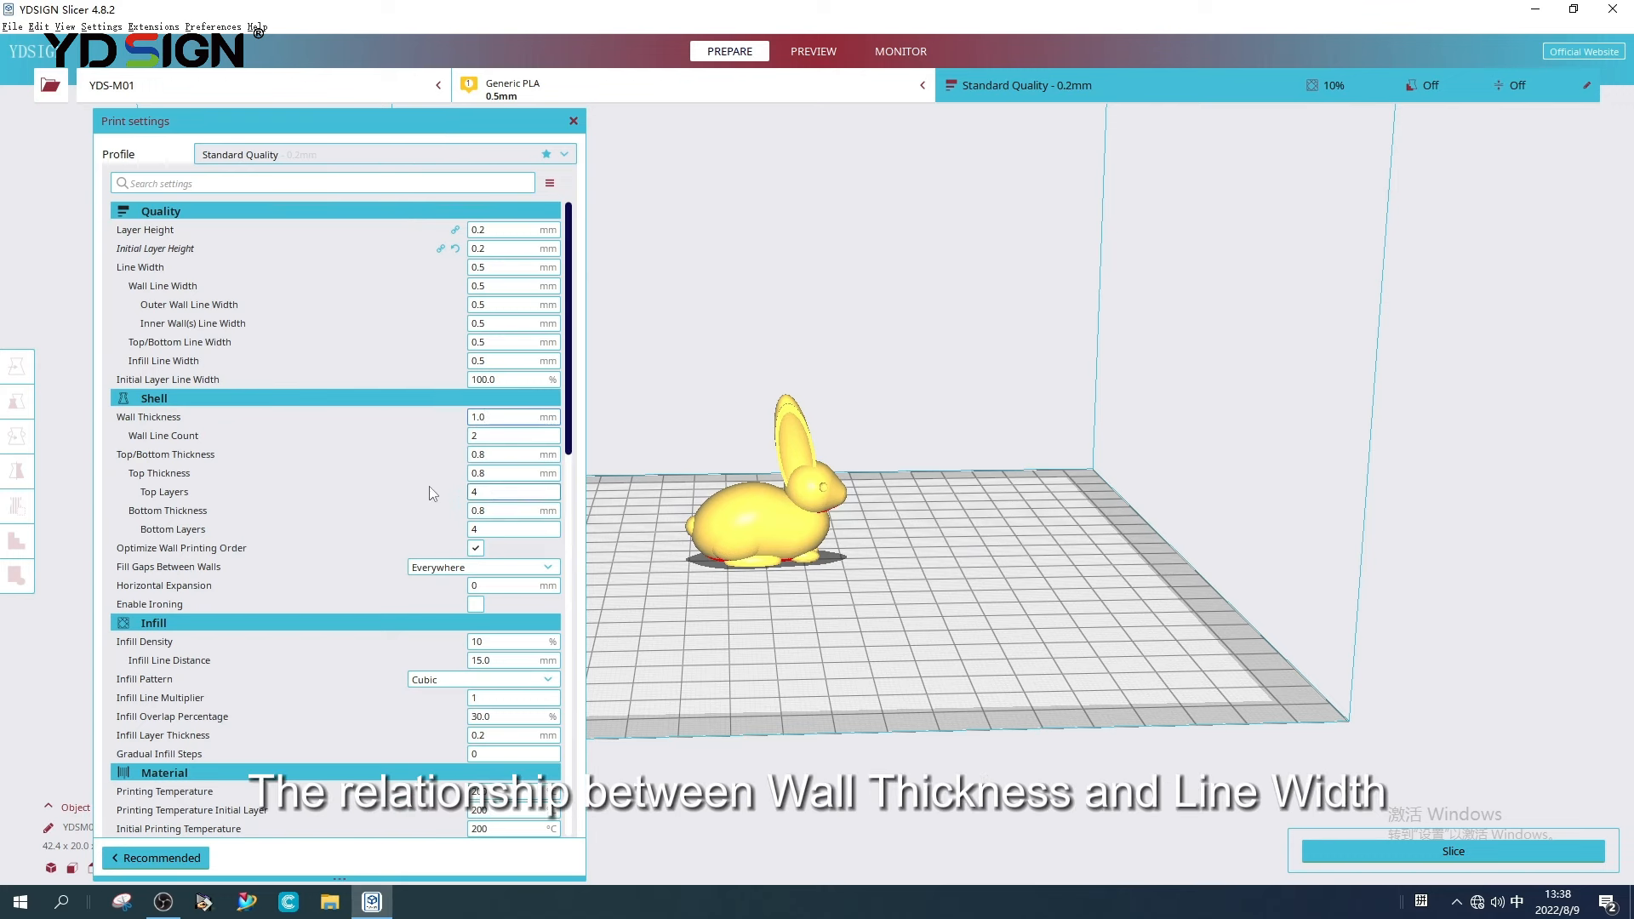
click(511, 266)
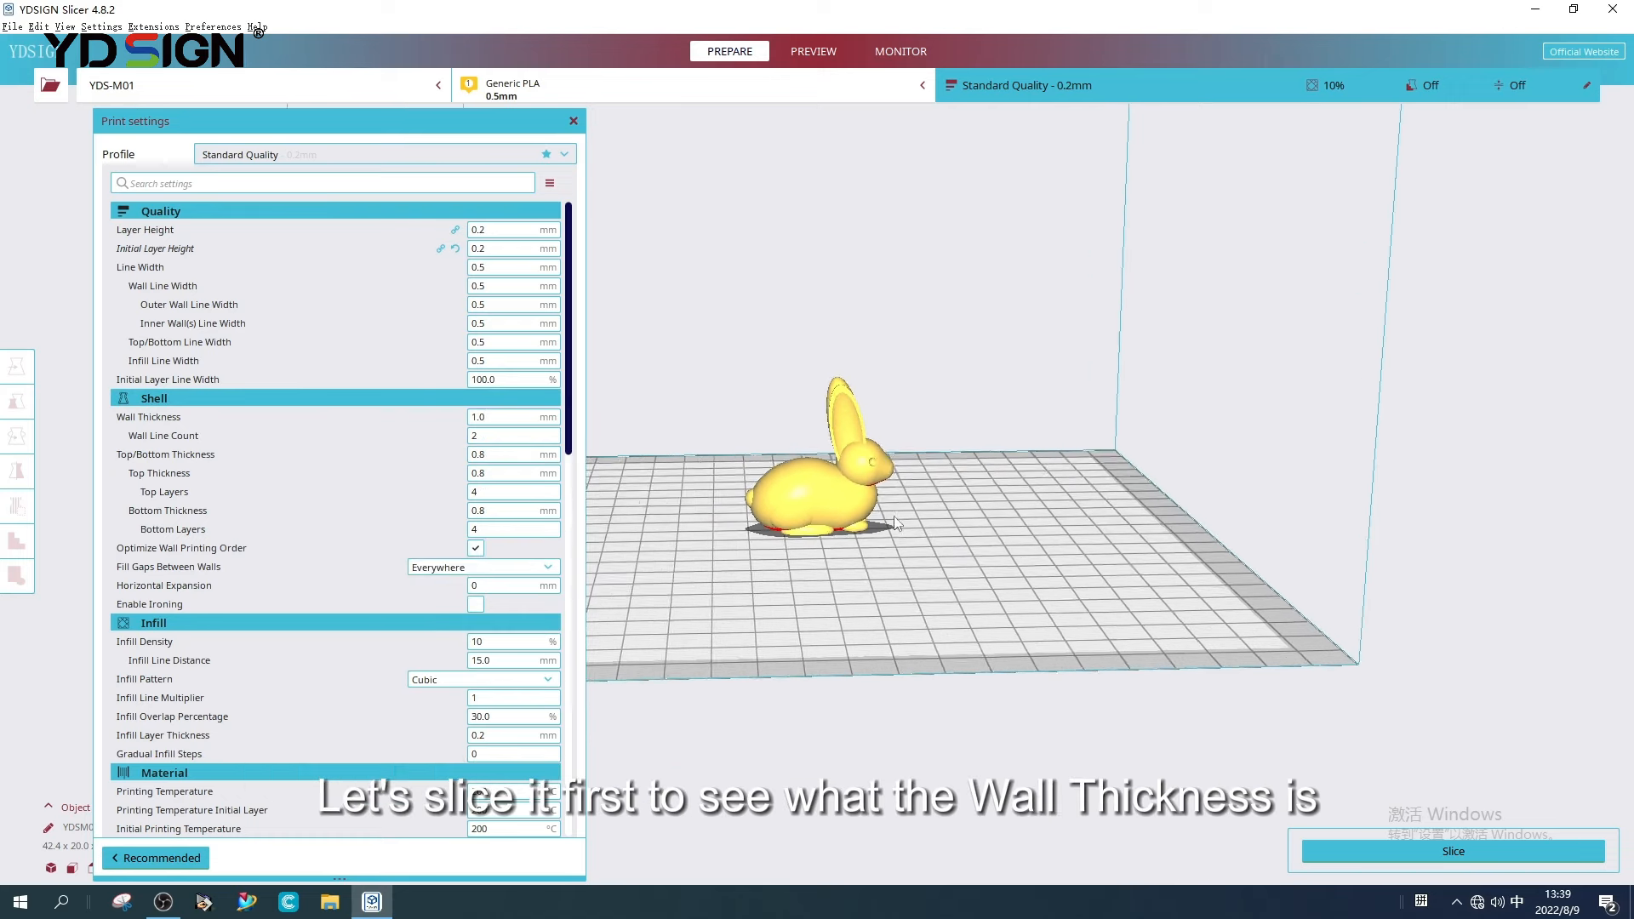
- Slice the rabbit and step through walls, infill and top layers in Preview
click(1452, 852)
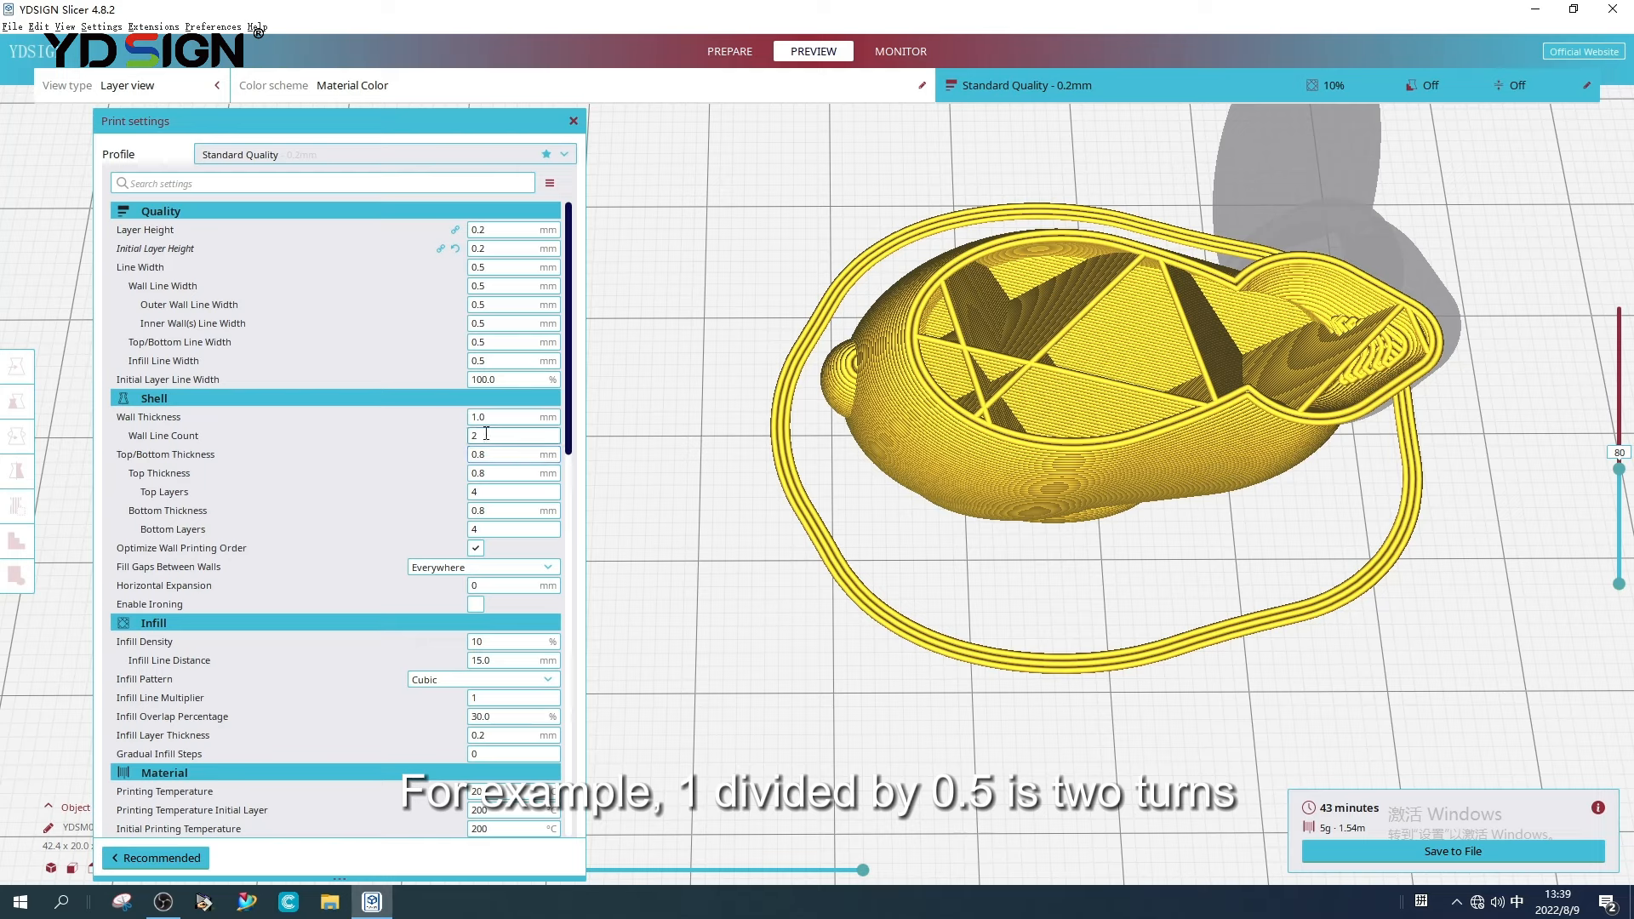
mouse_move(939, 410)
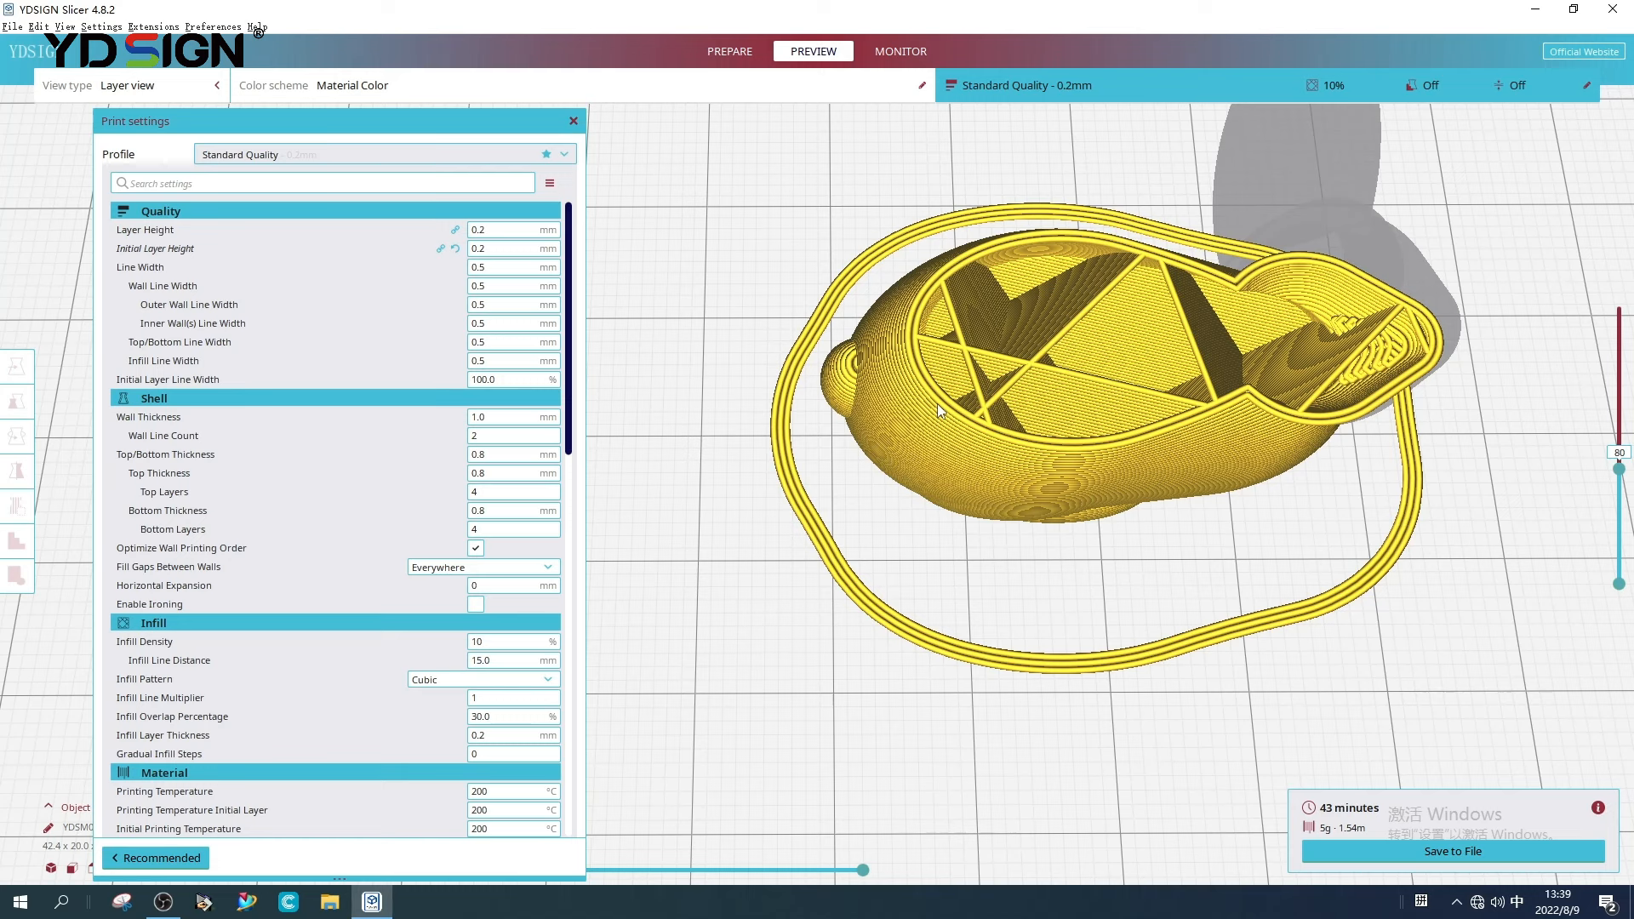
click(510, 436)
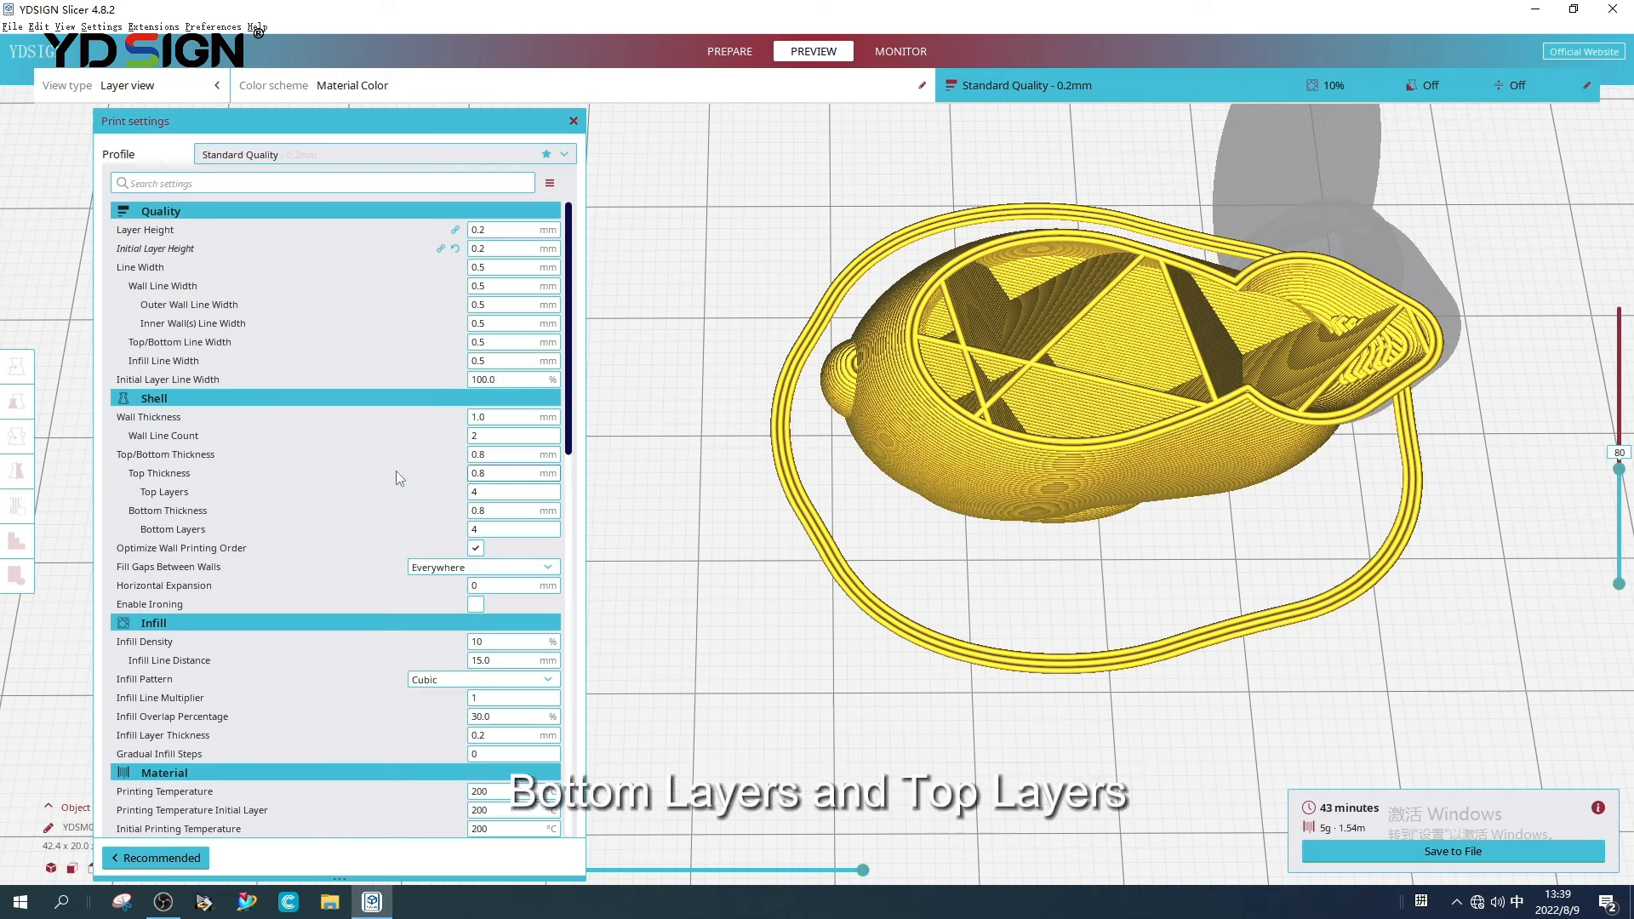
mouse_move(158, 474)
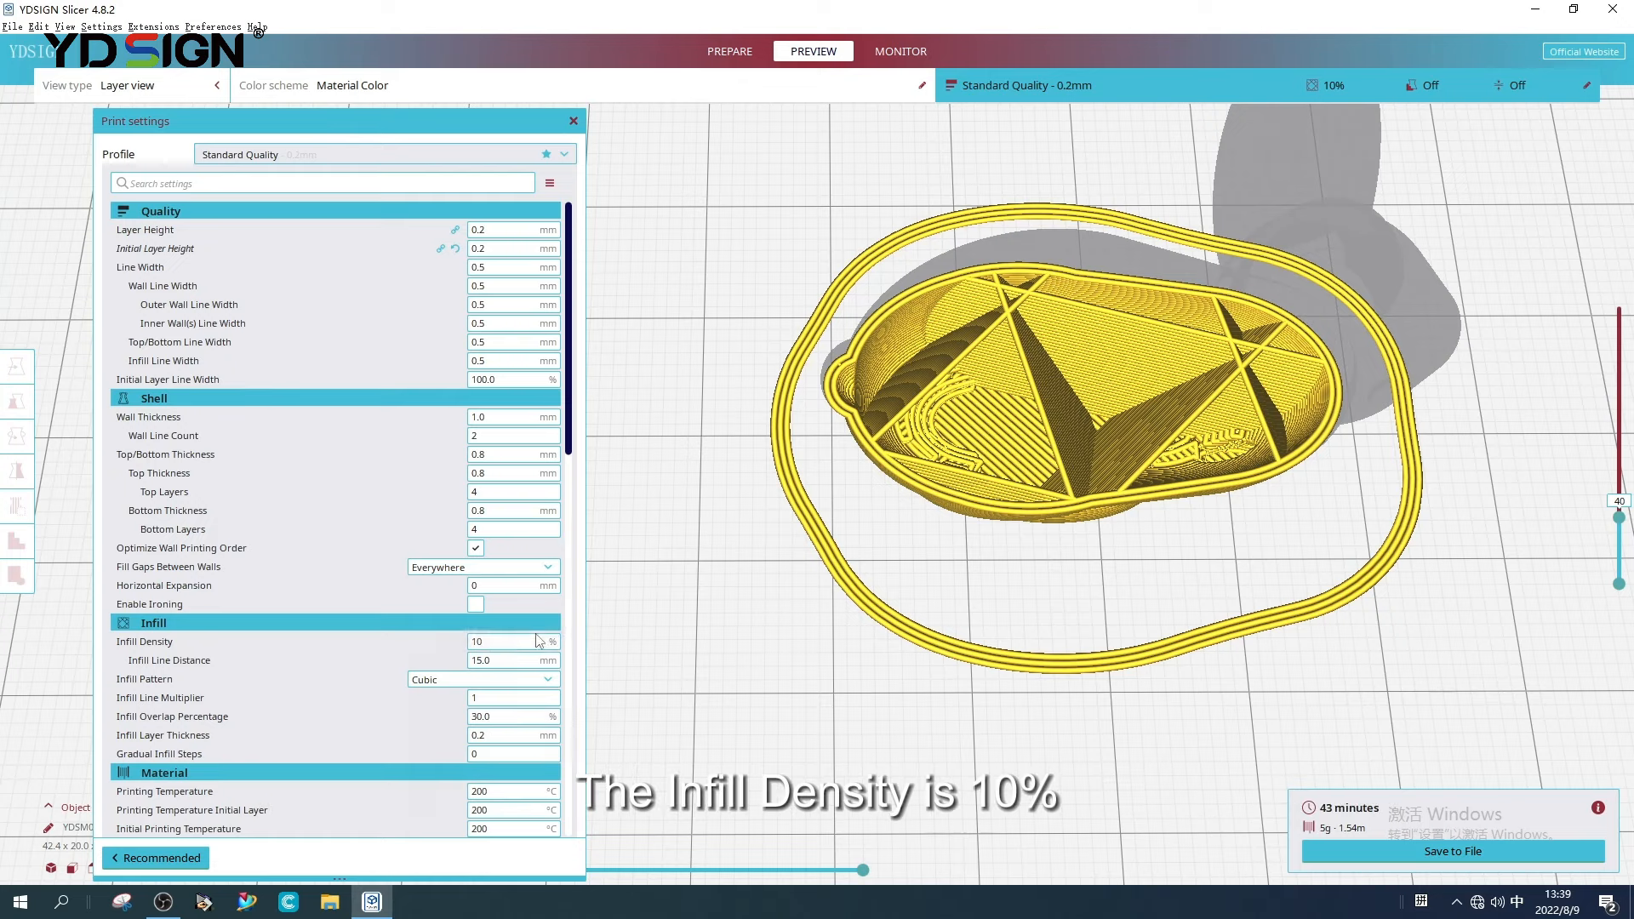
mouse_move(1611, 534)
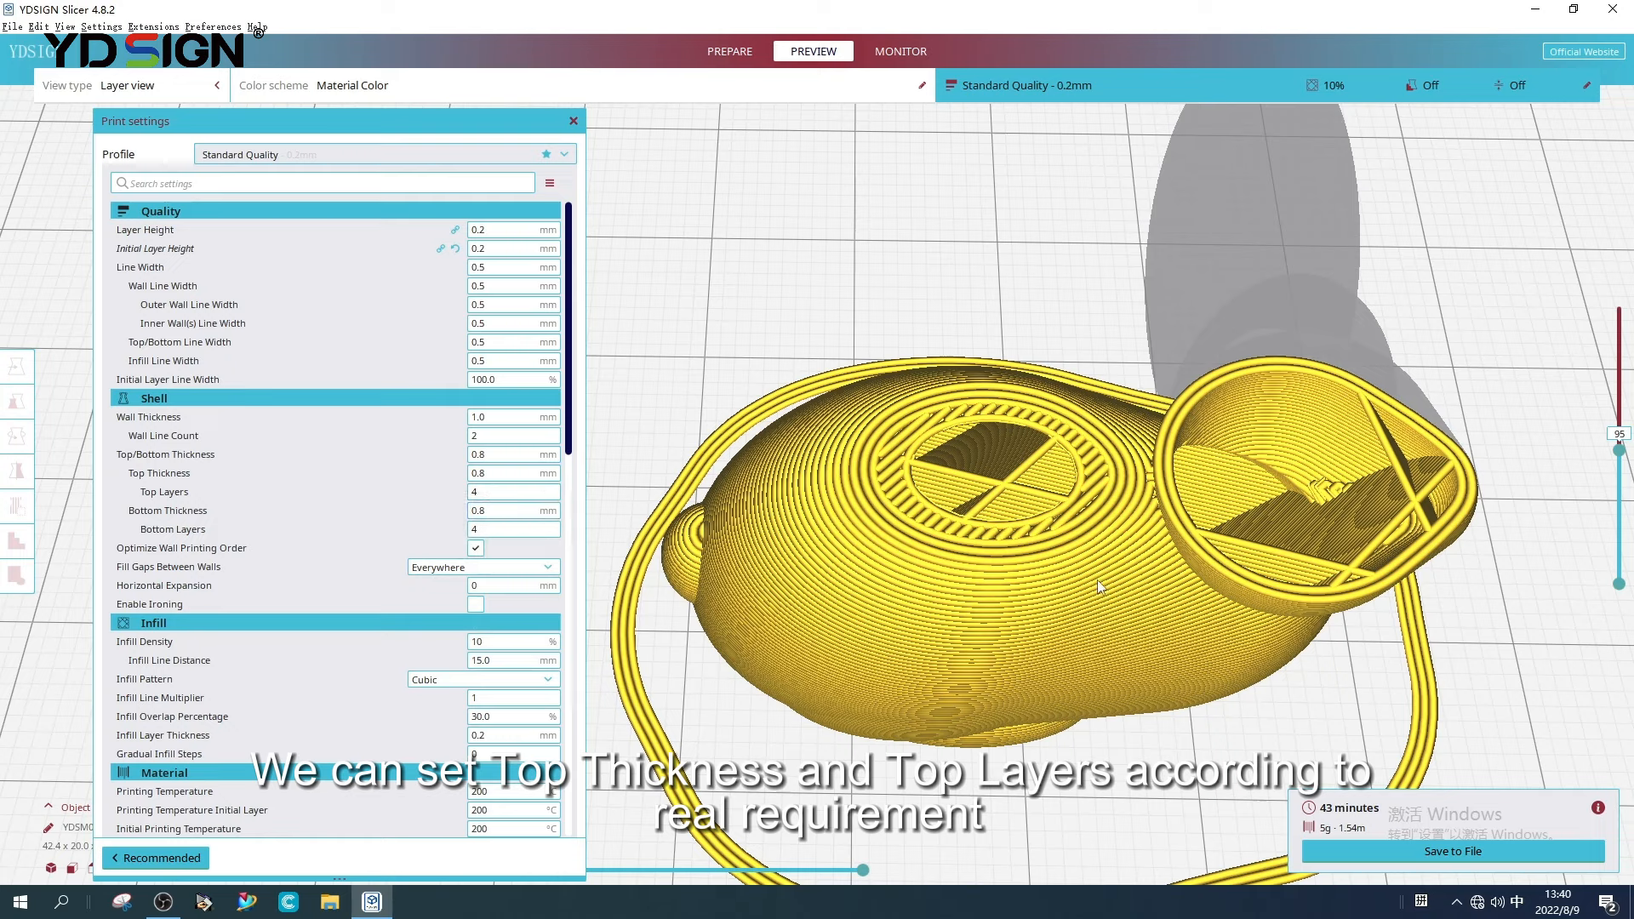
mouse_move(1617, 468)
text(0)
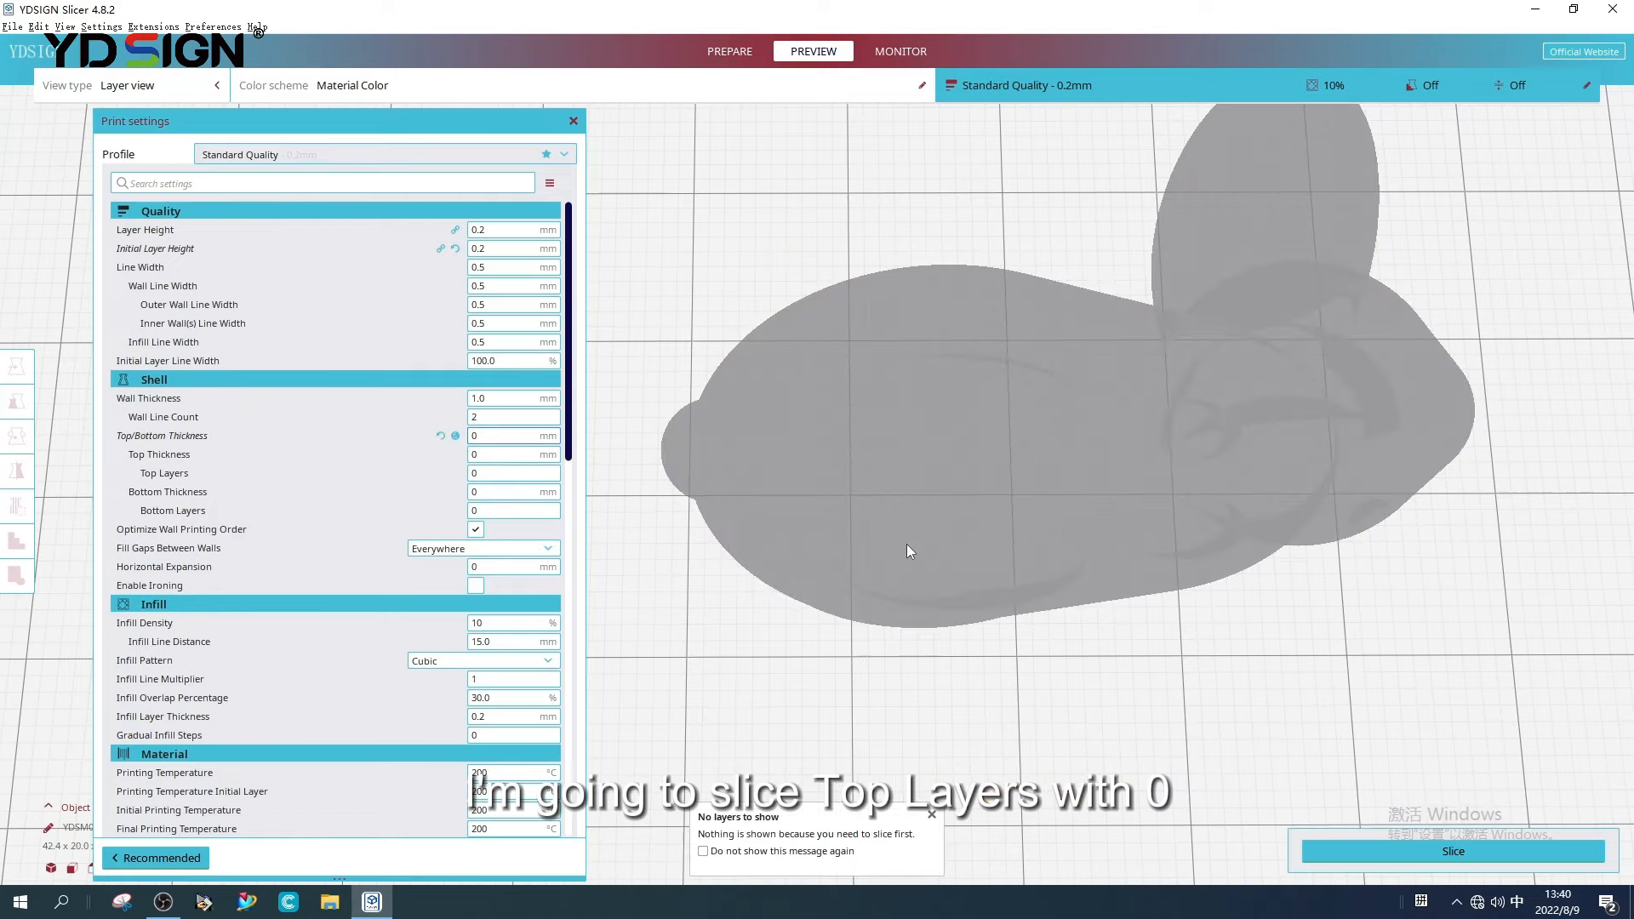
- Set Top Thickness to 1 mm, giving 5 top layers
click(1453, 852)
text(1)
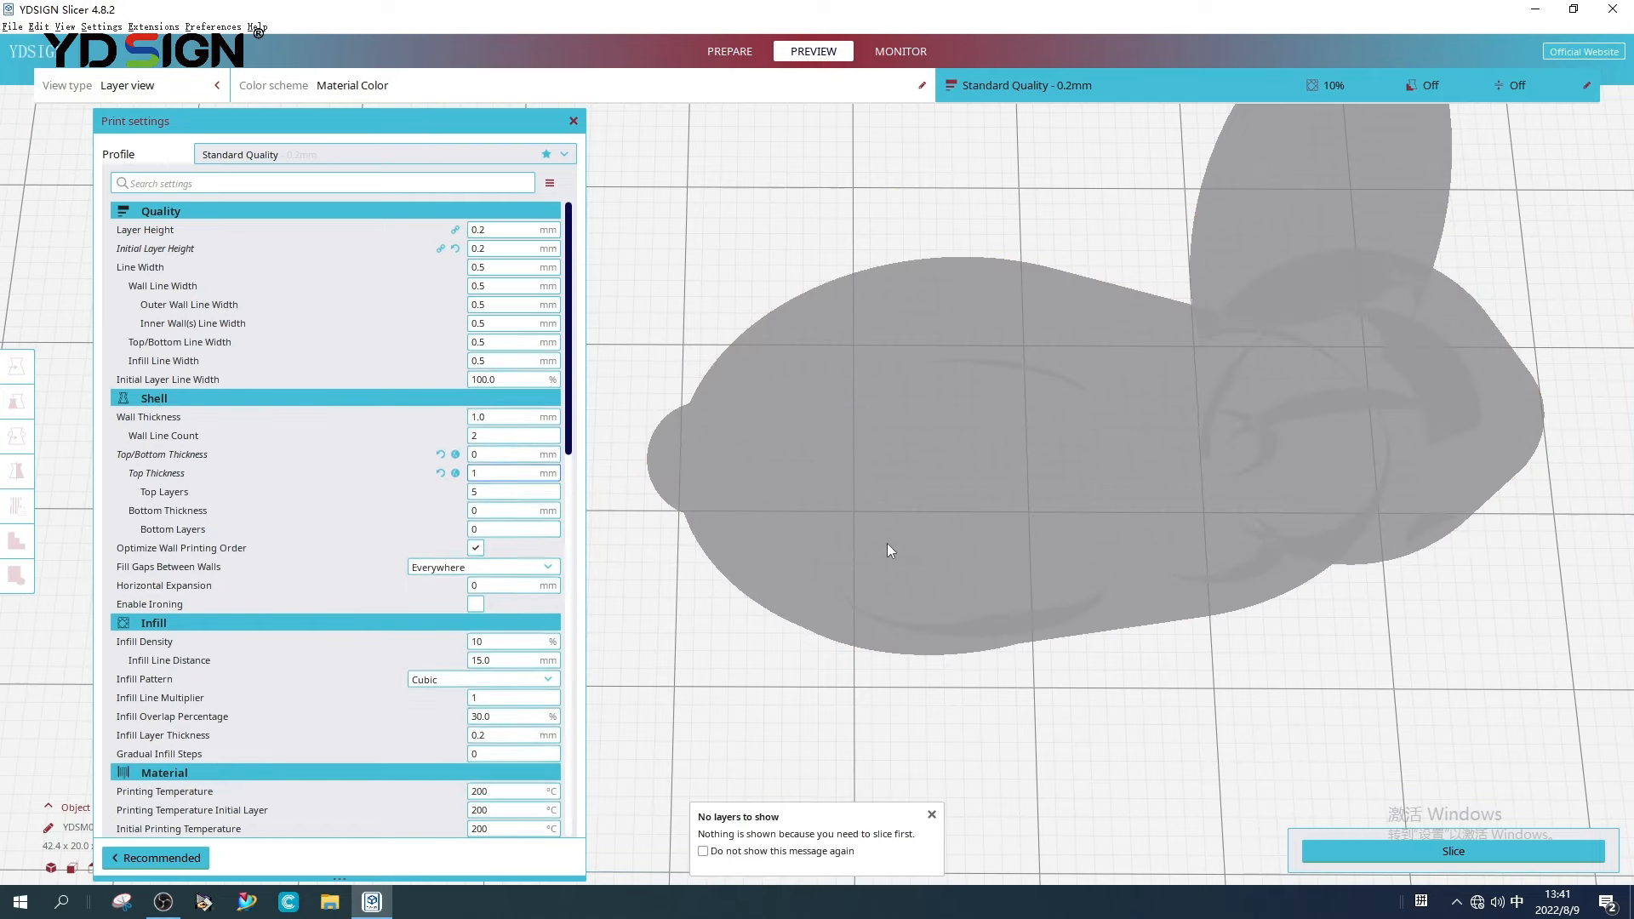
mouse_move(644, 657)
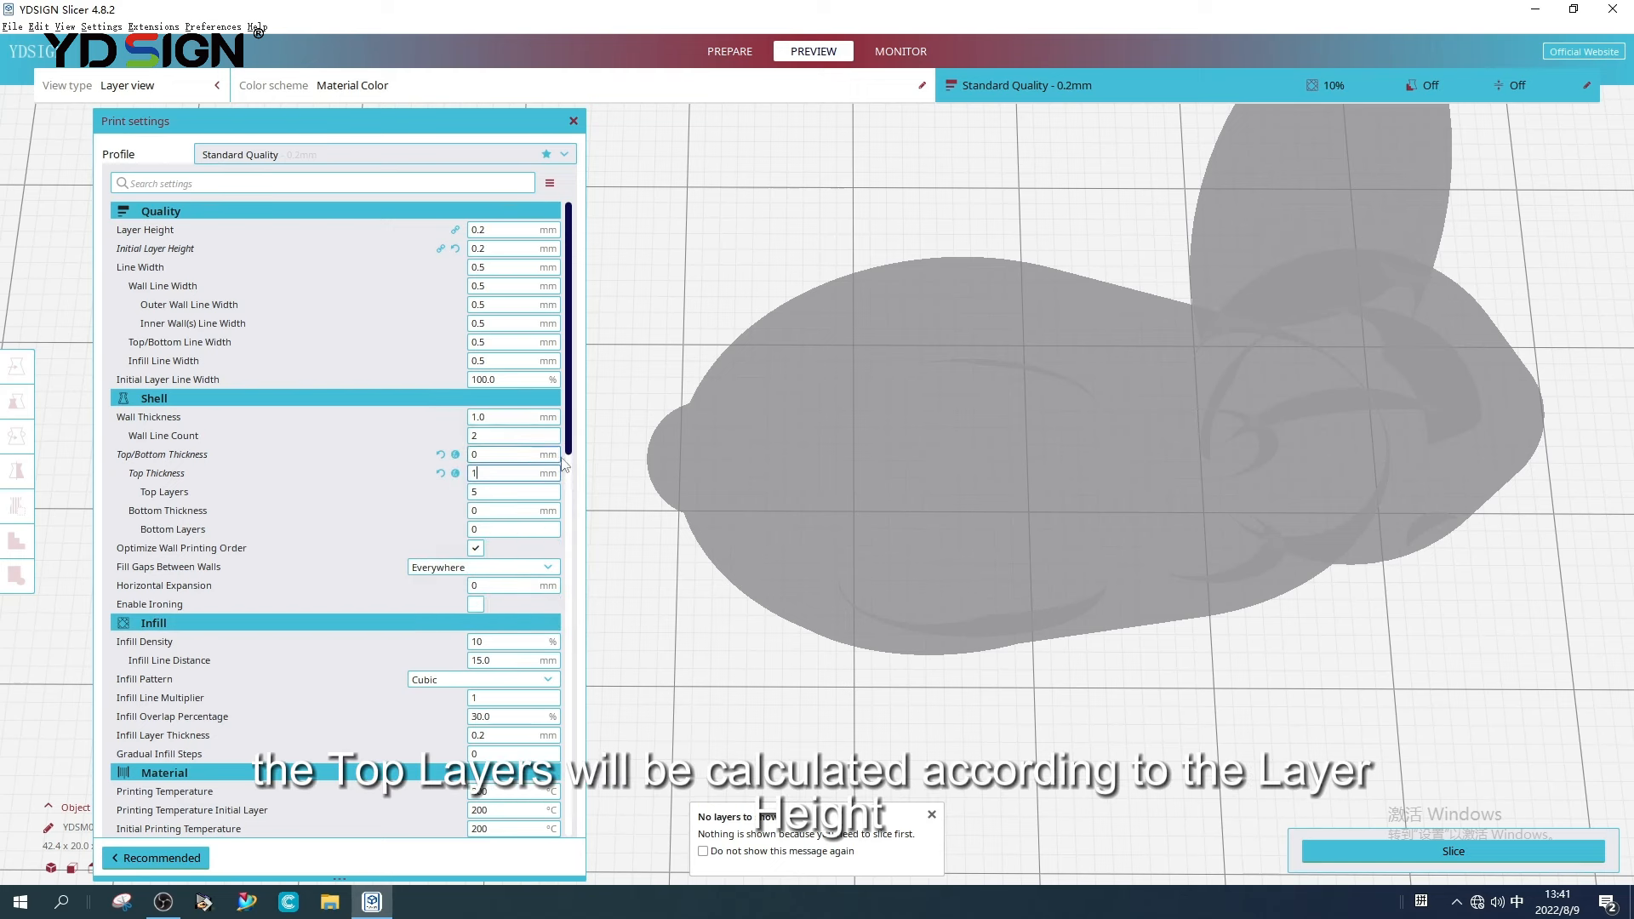
mouse_move(600, 551)
text(1)
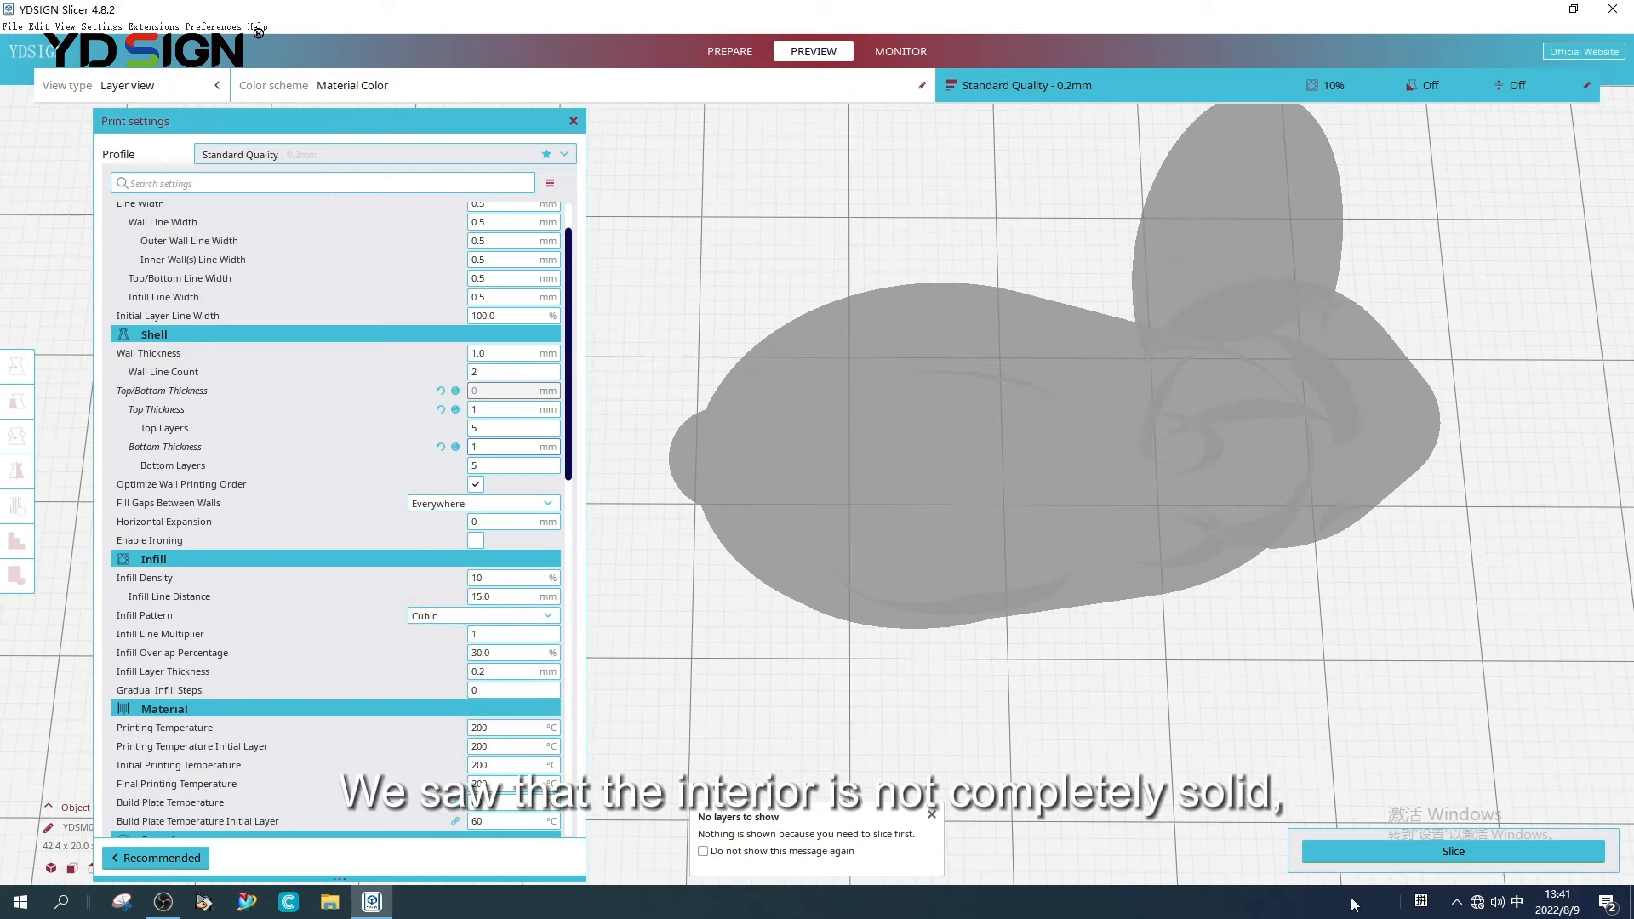
- Set Infill Density to 100% and re-slice the rabbit
click(1453, 851)
text(0)
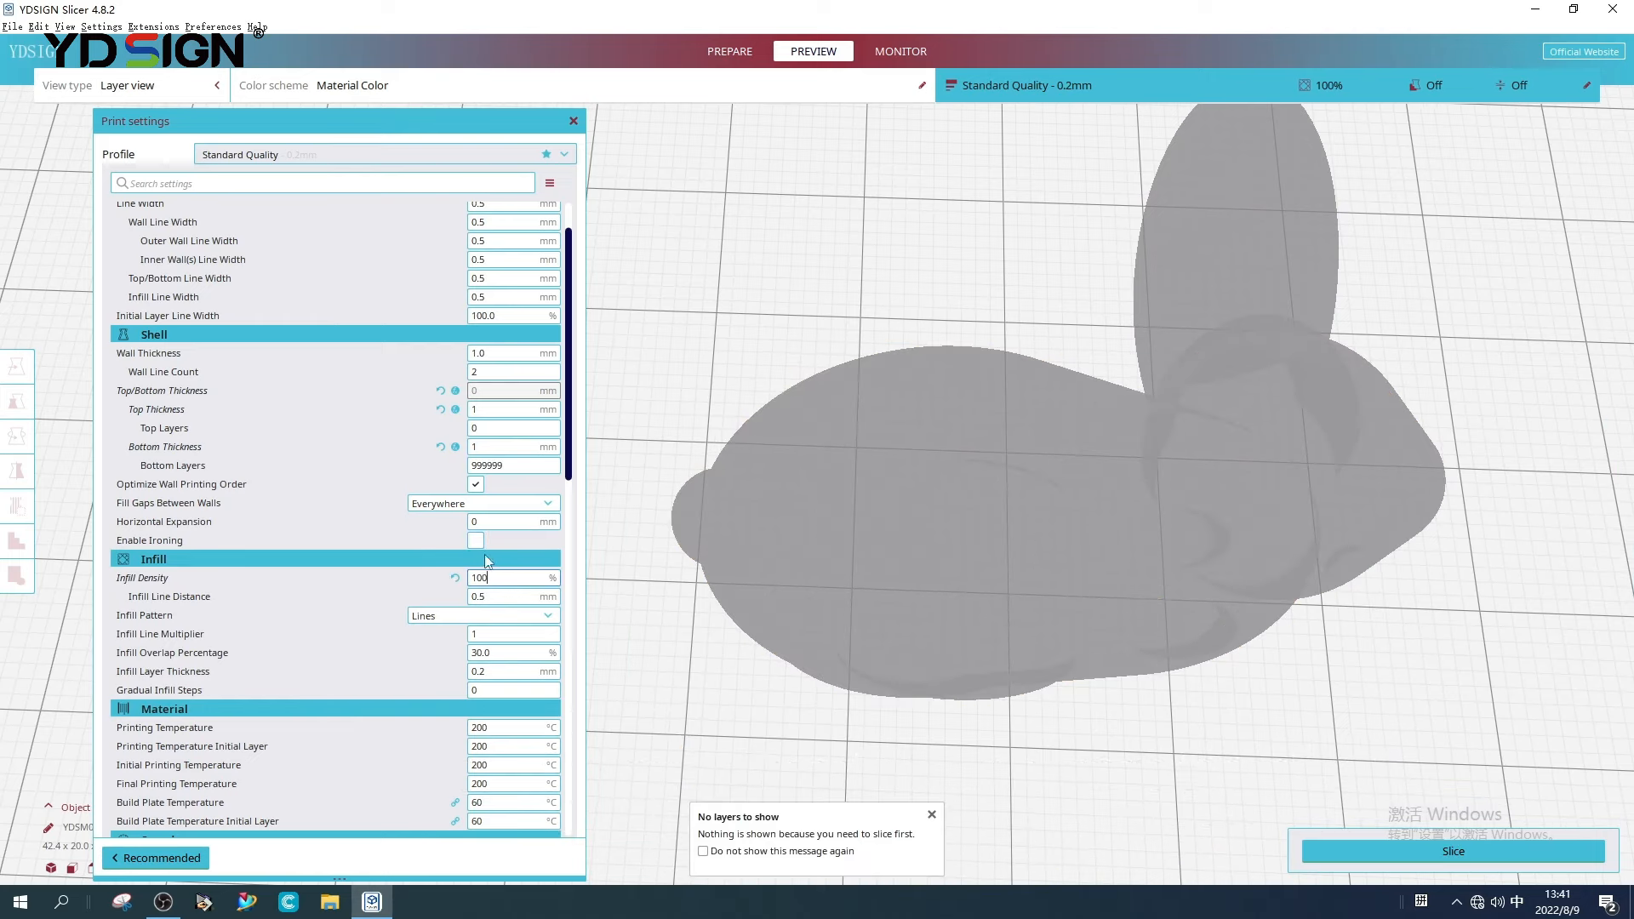
mouse_move(1452, 852)
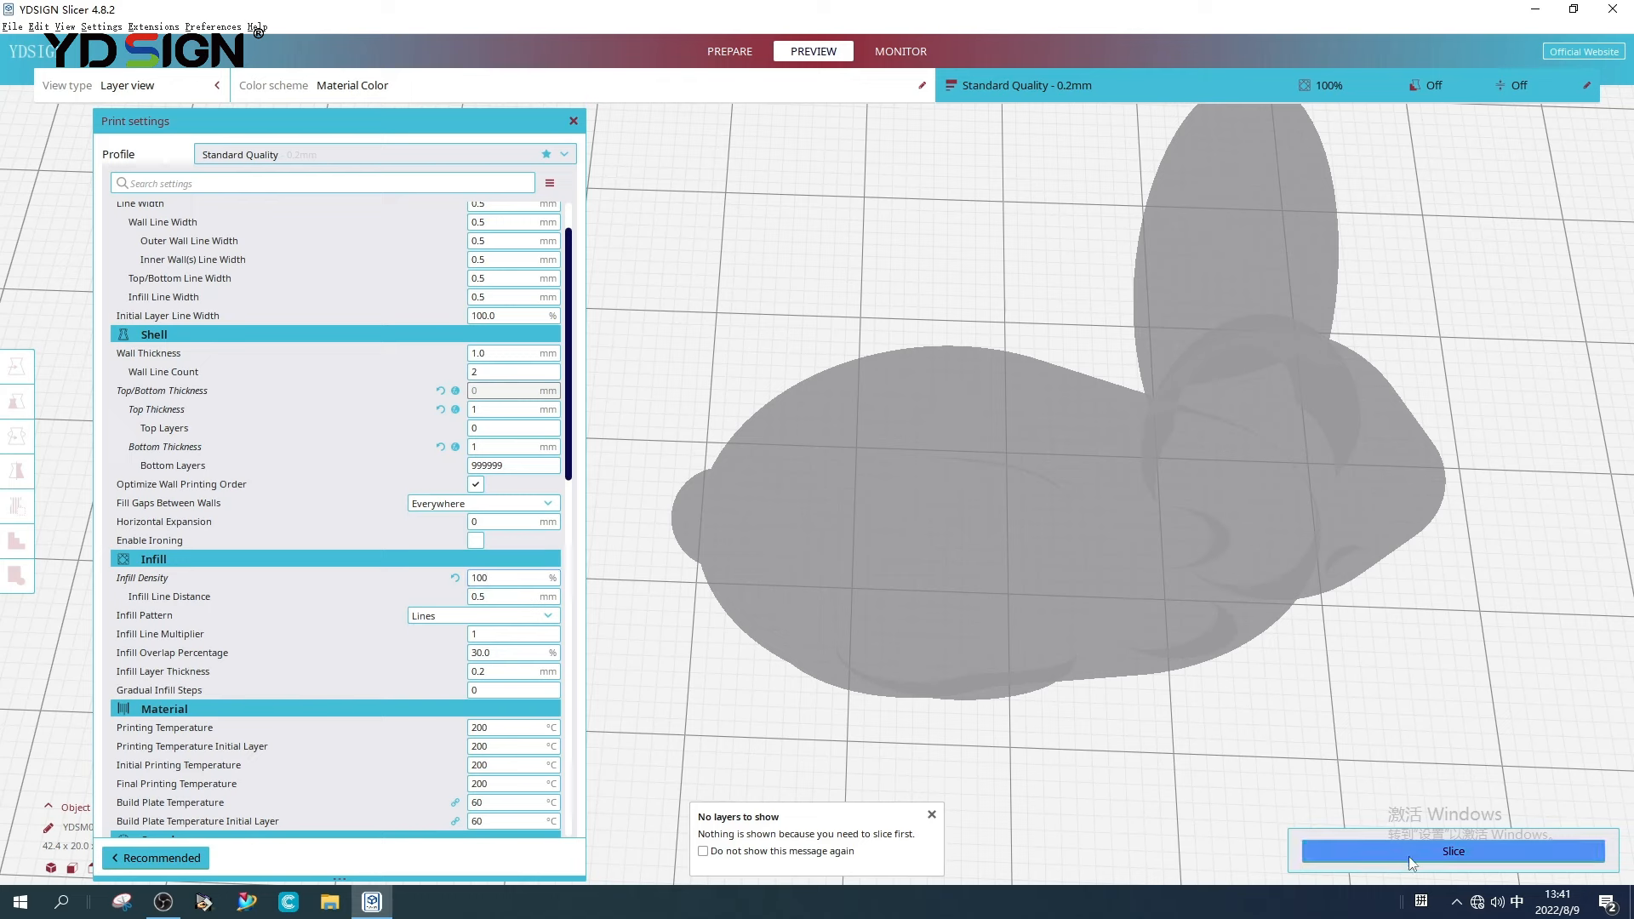
click(1452, 852)
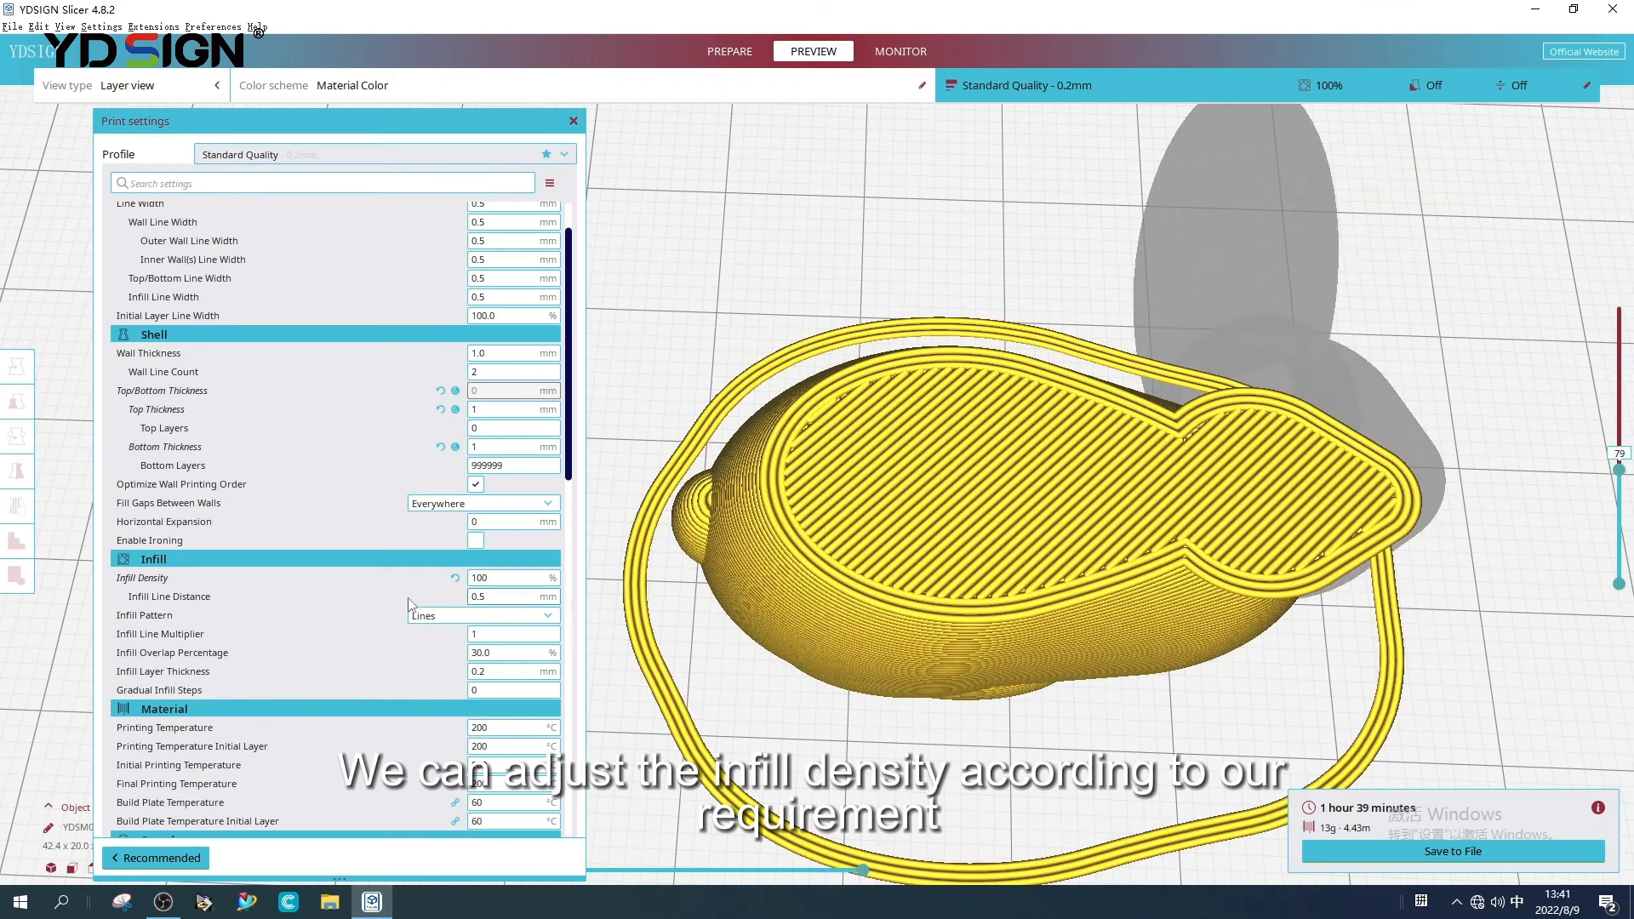
- Review the 1 hour 39 minute, 13 g estimate for the solid-infill slice
scroll(down, 3)
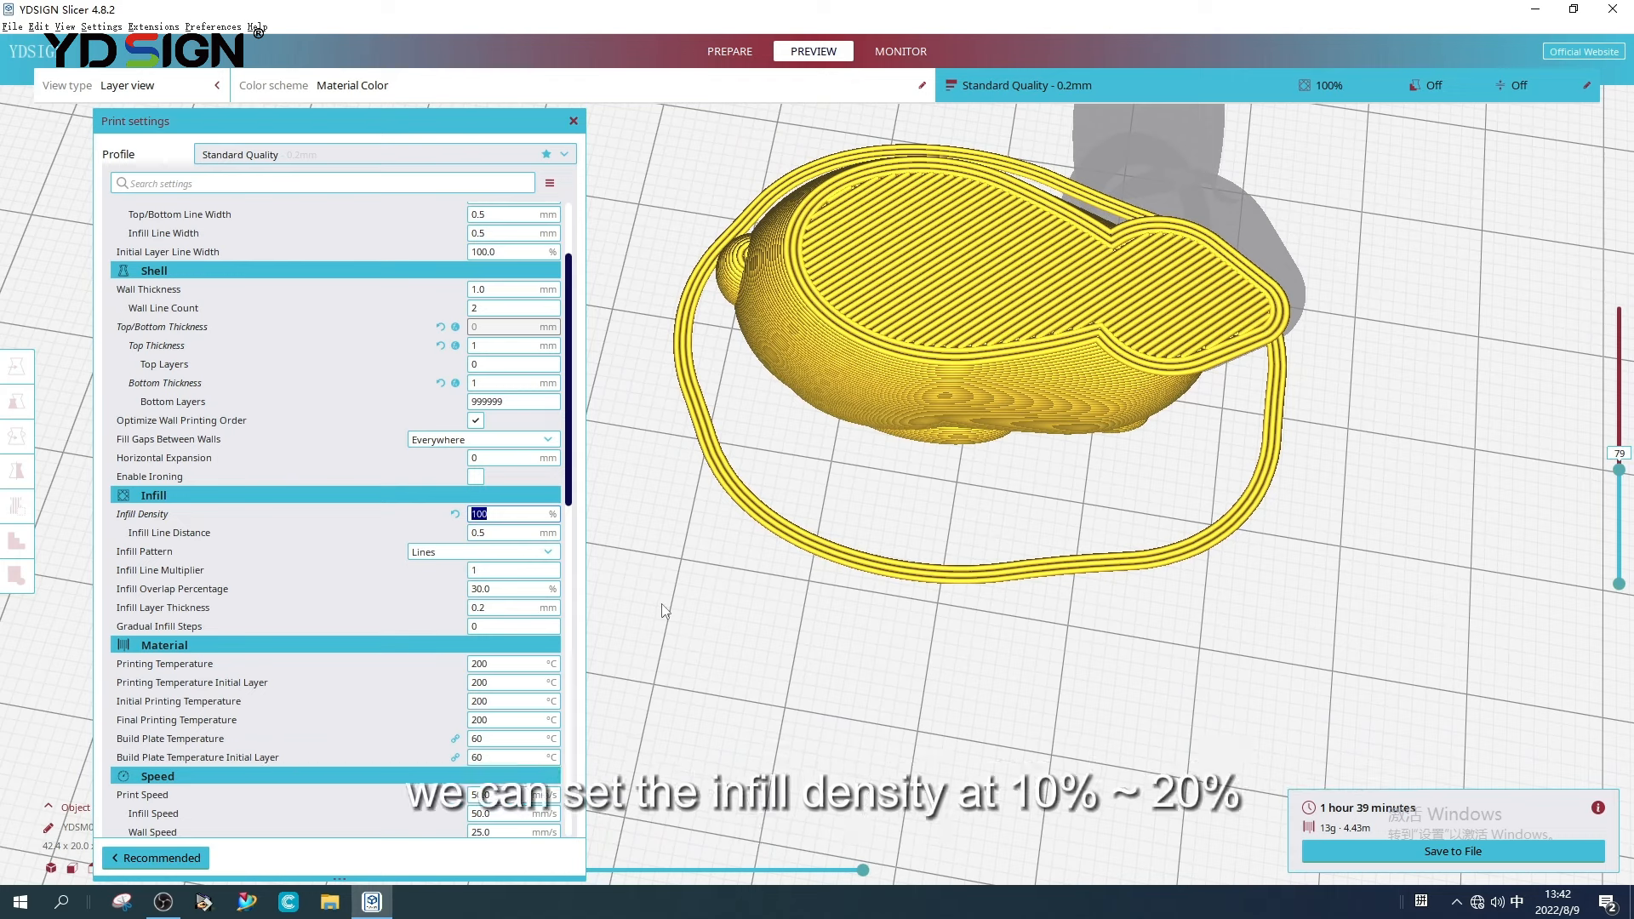
- Enter 15% infill density and re-slice for a 47-minute, 5 g estimate
text(15)
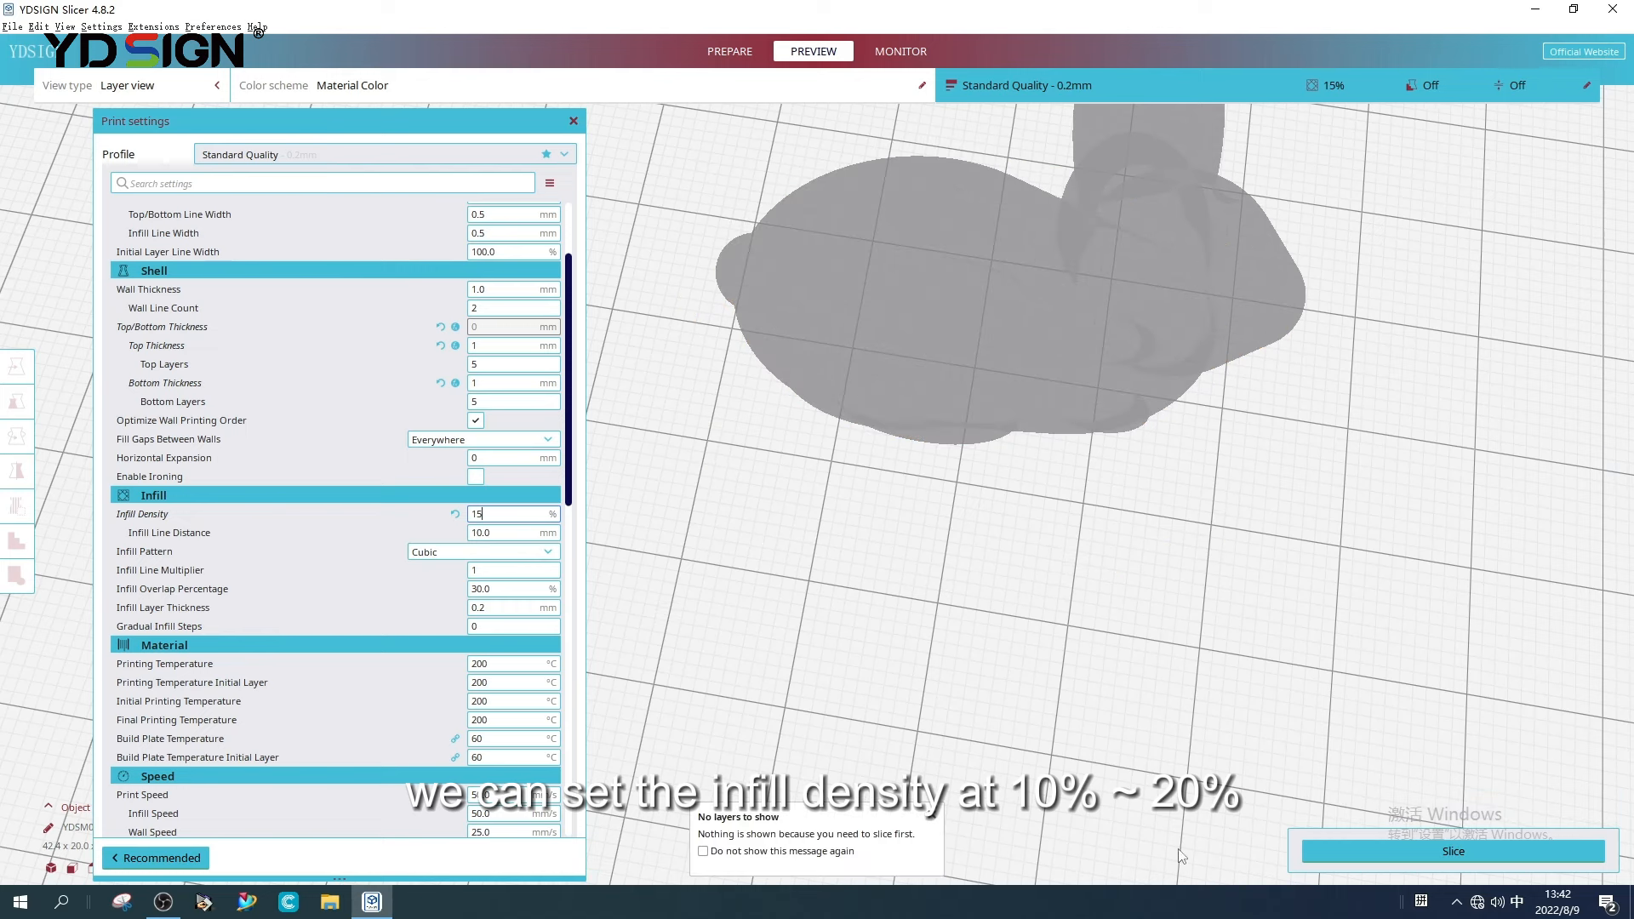
click(1452, 851)
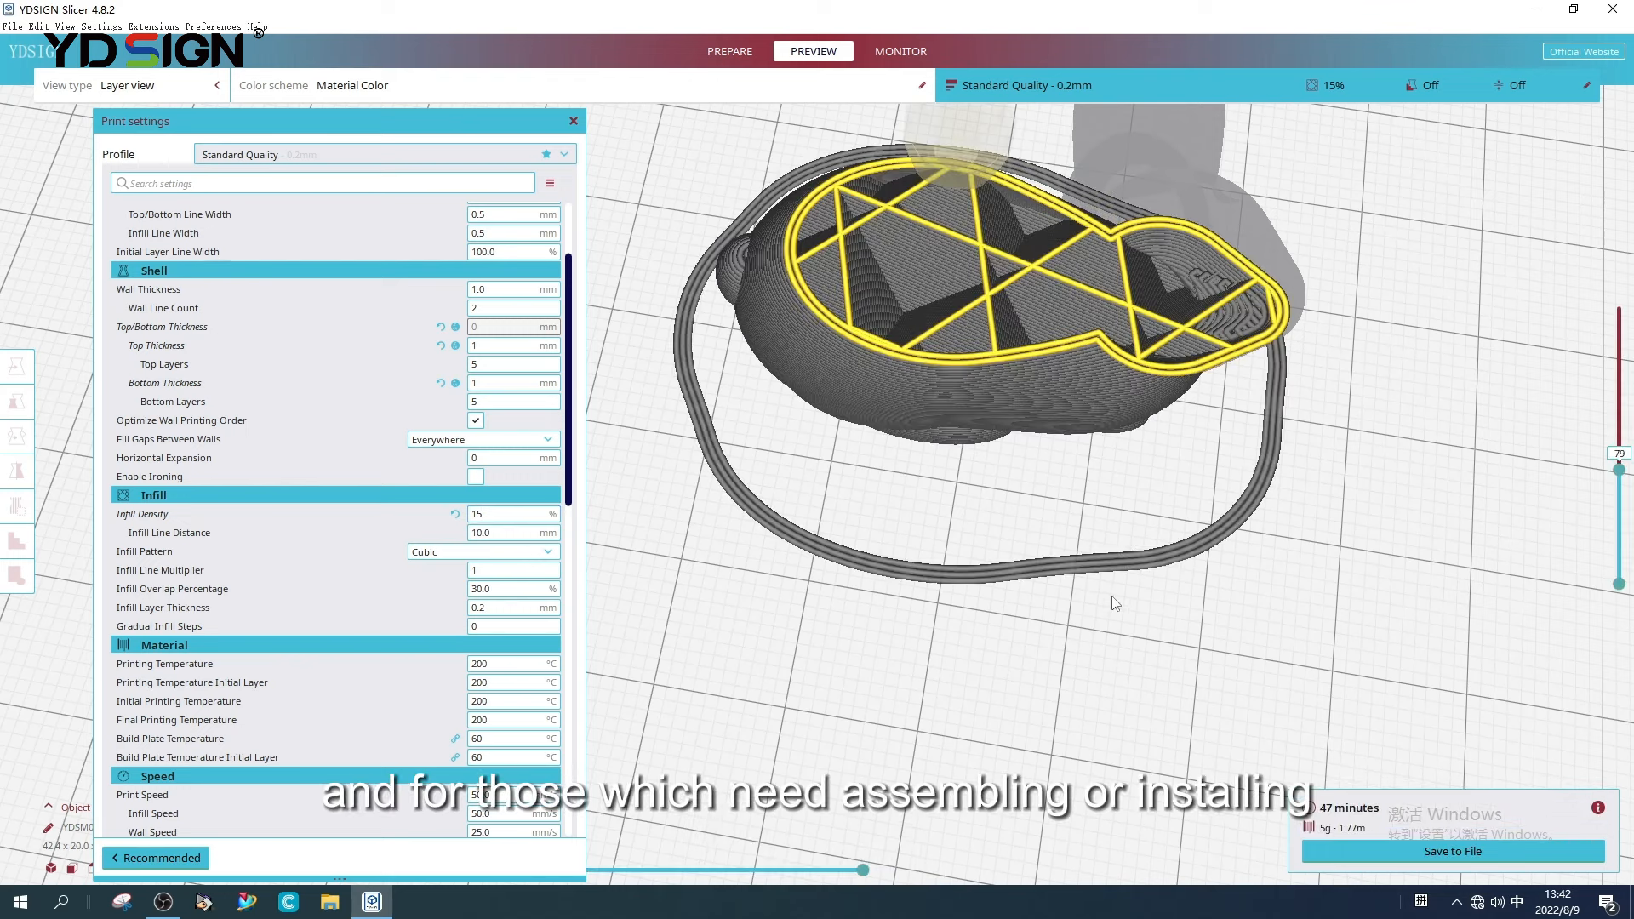
mouse_move(1119, 513)
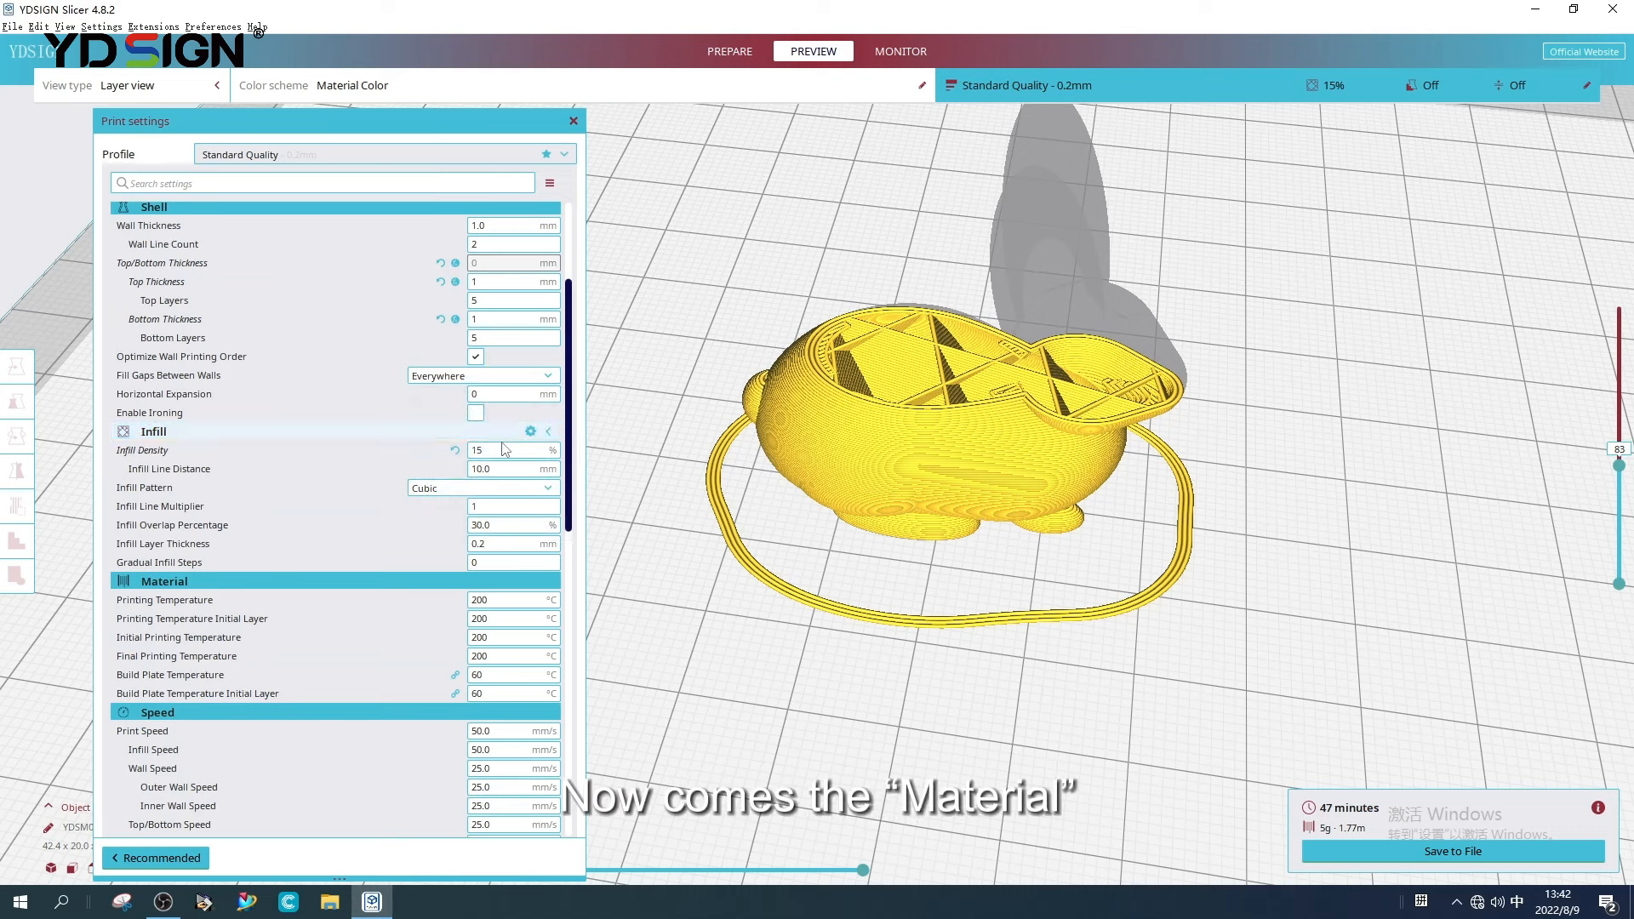
- Set printing temperature to 215 °C and build plate to 40 °C, re-slicing after each
scroll(down, 3)
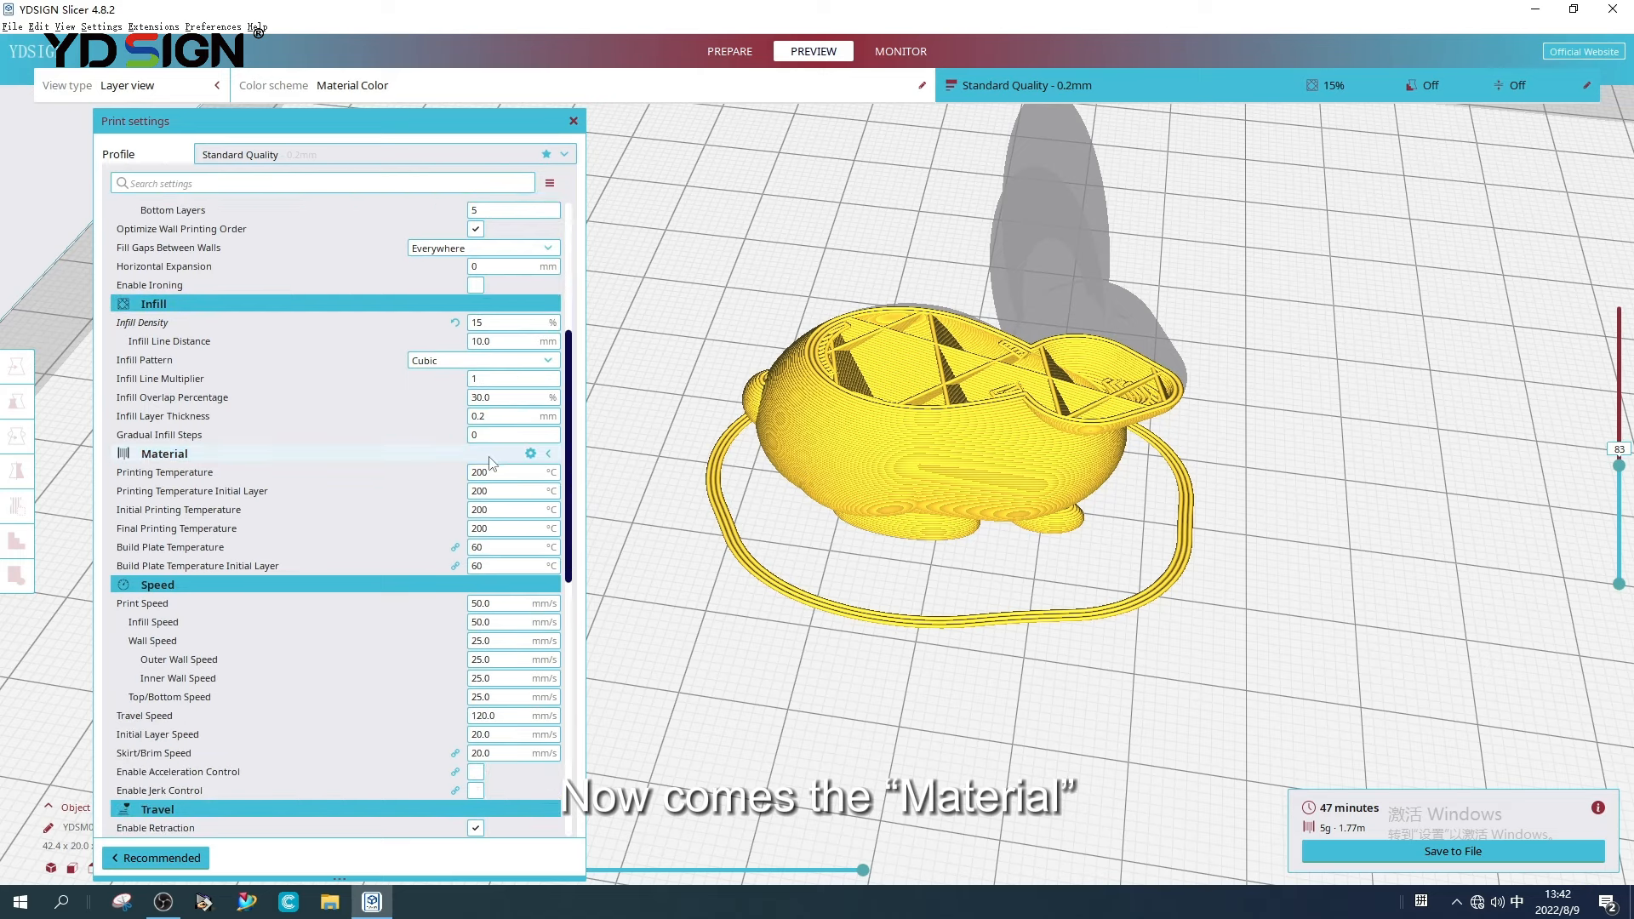
triple_click(511, 472)
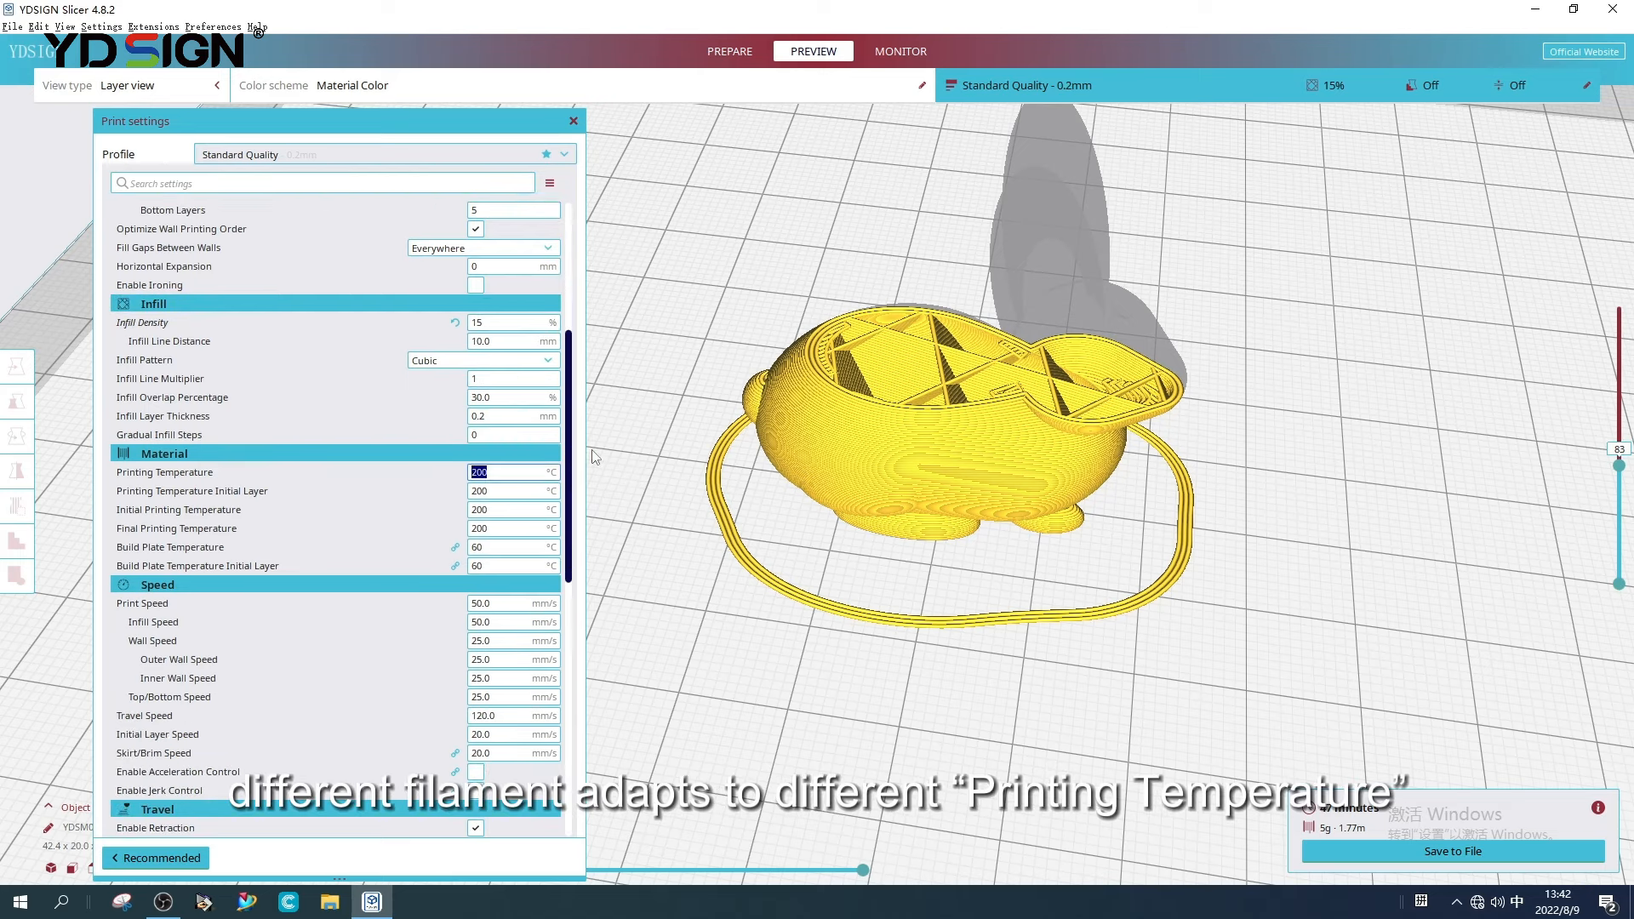
mouse_move(684, 433)
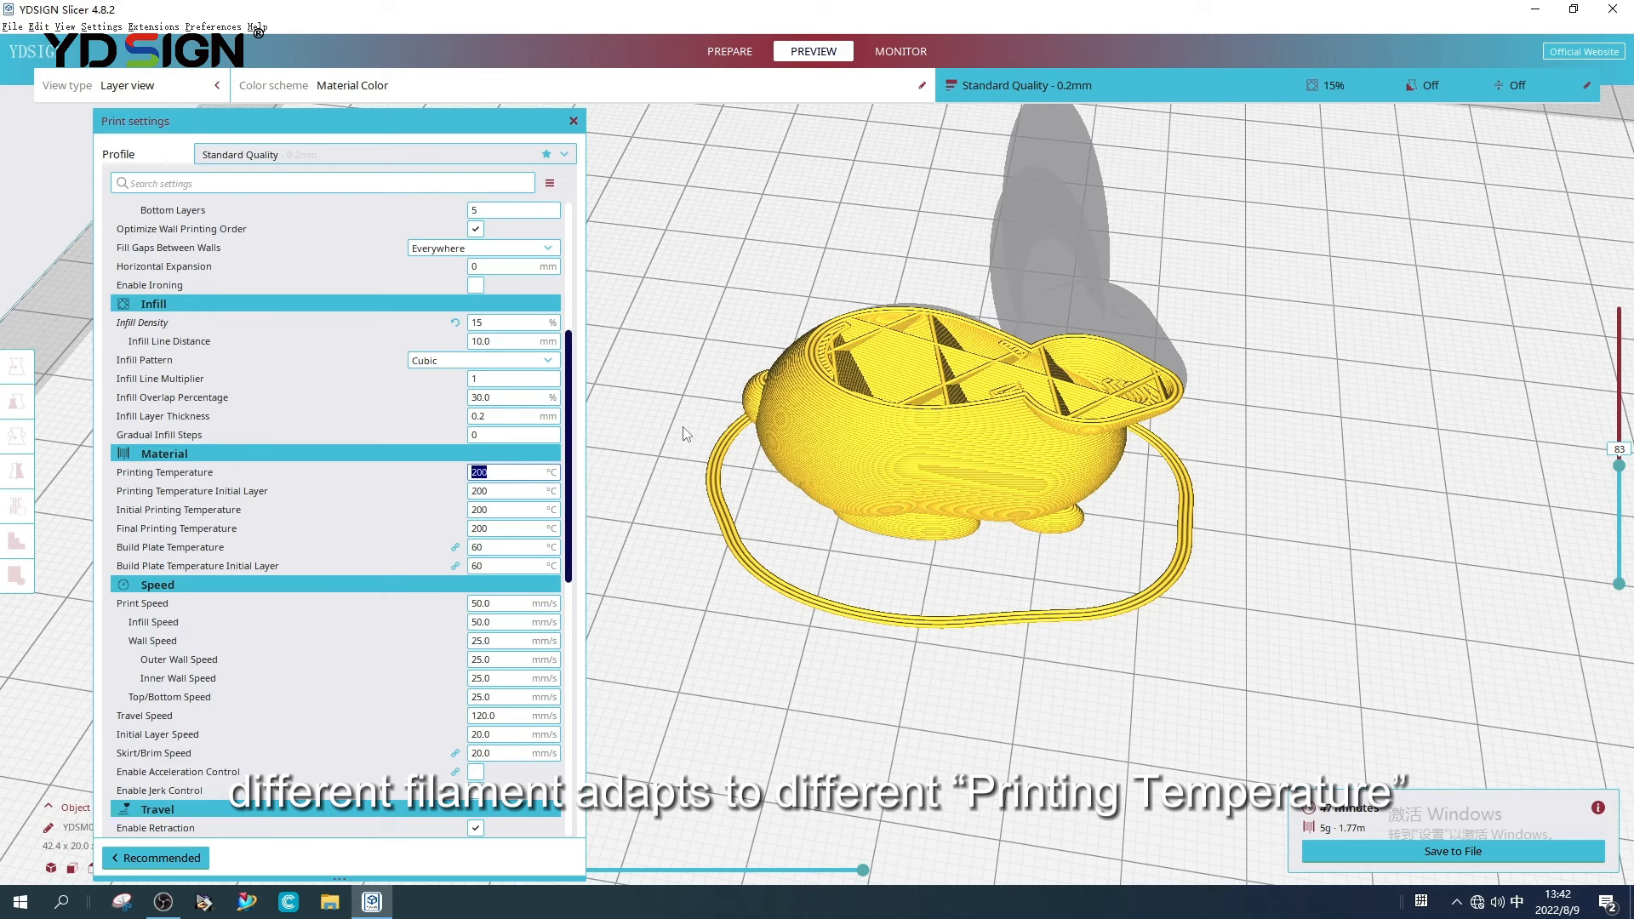
mouse_move(800, 388)
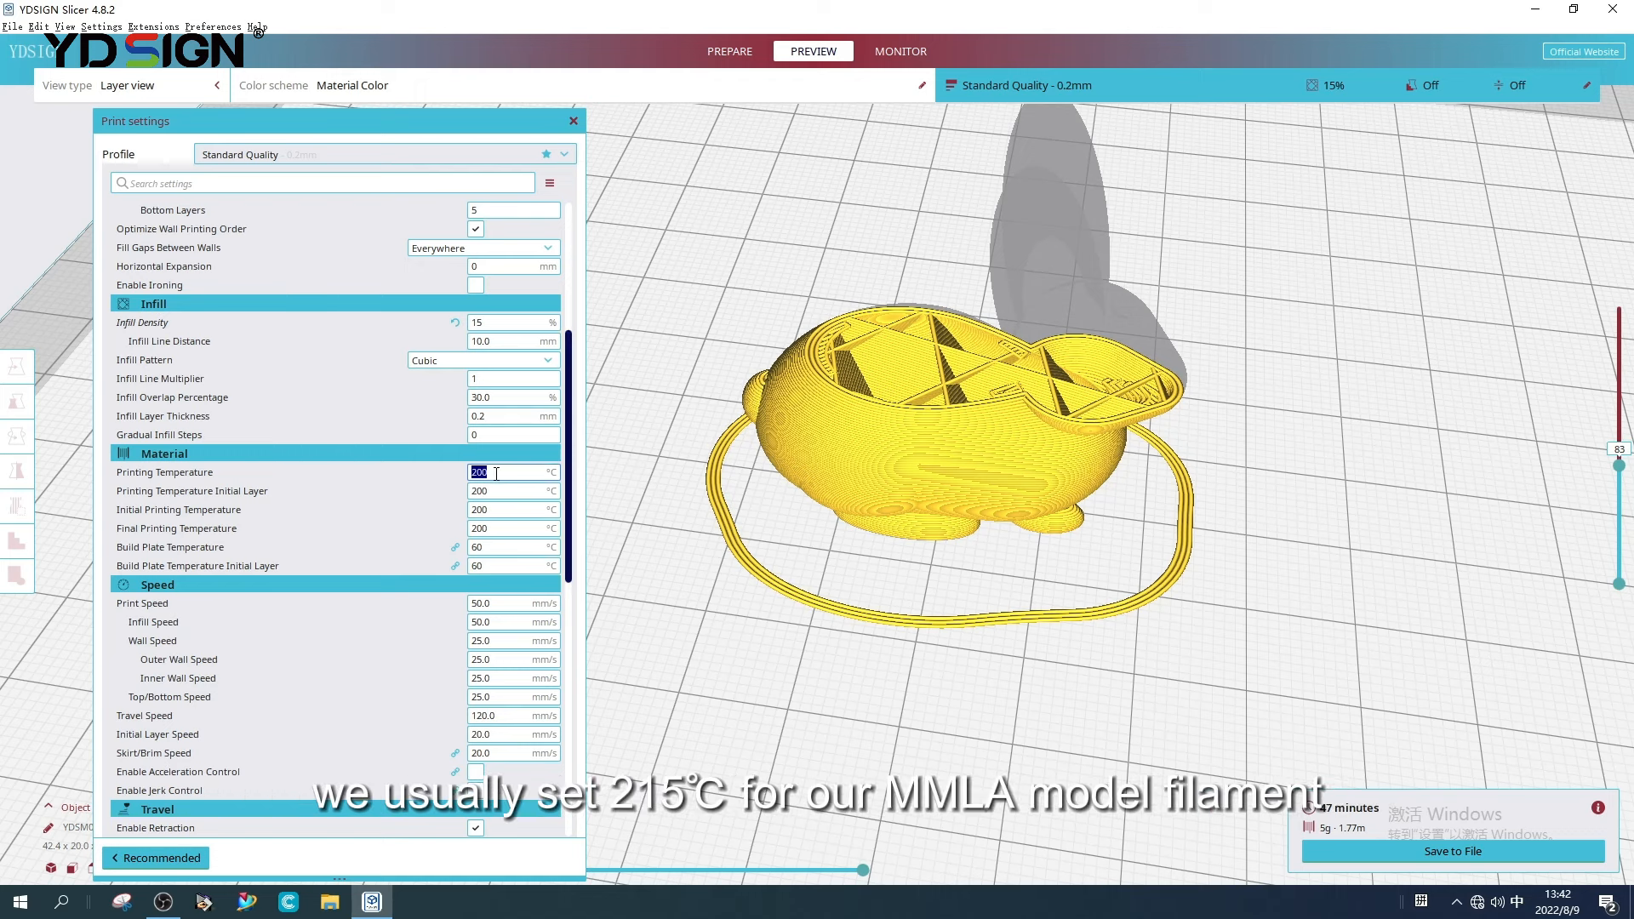
text(215)
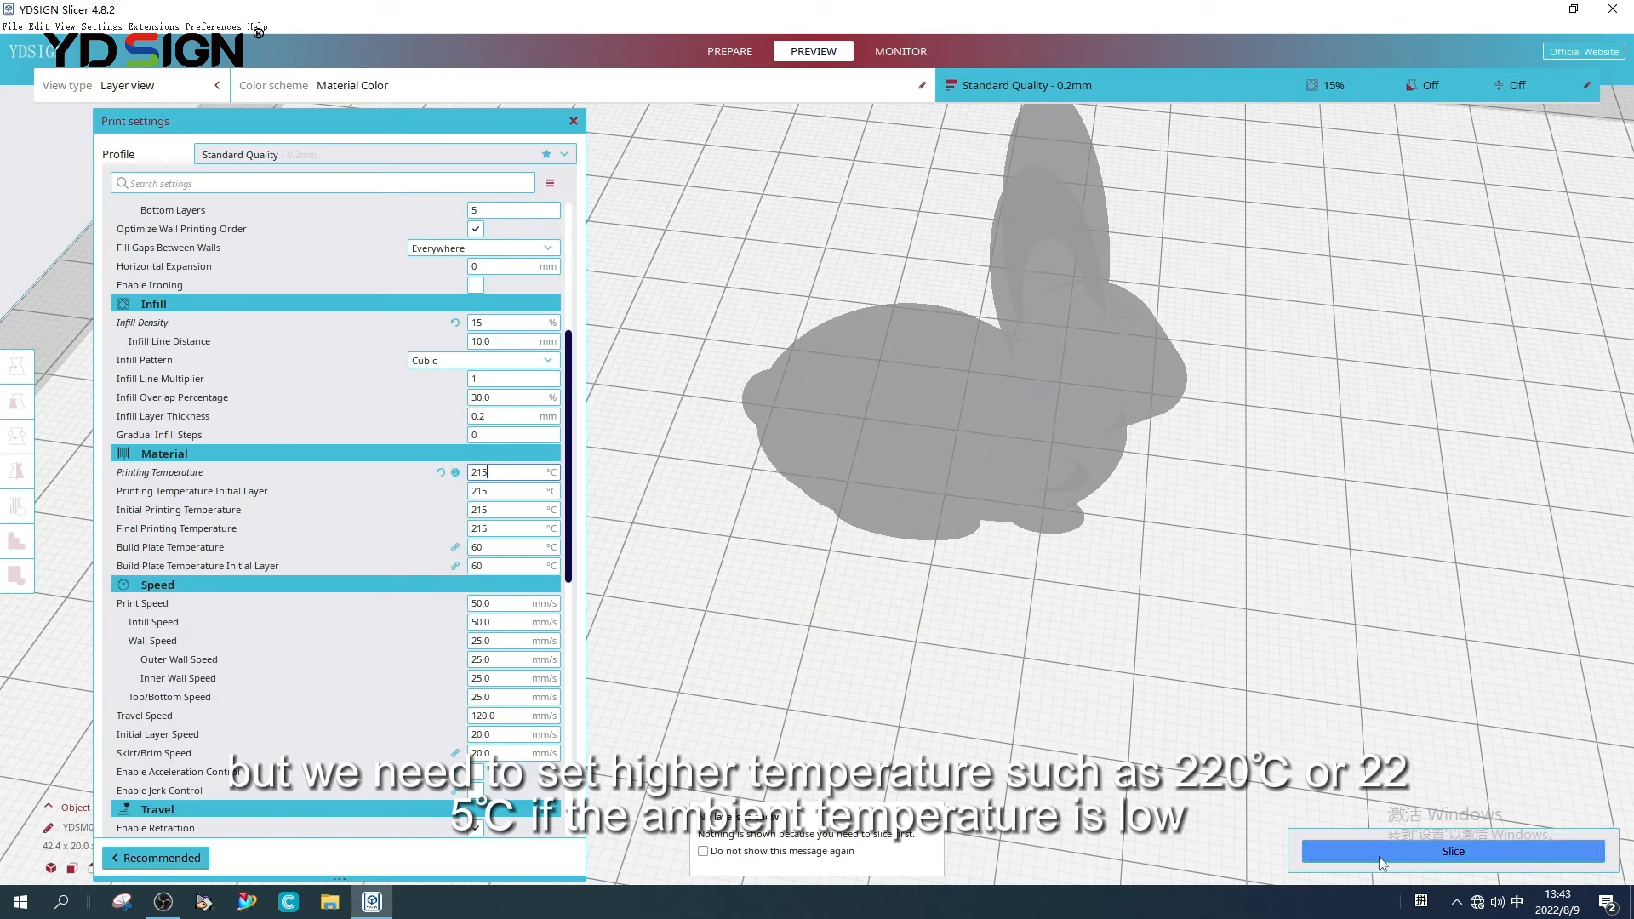
click(1452, 851)
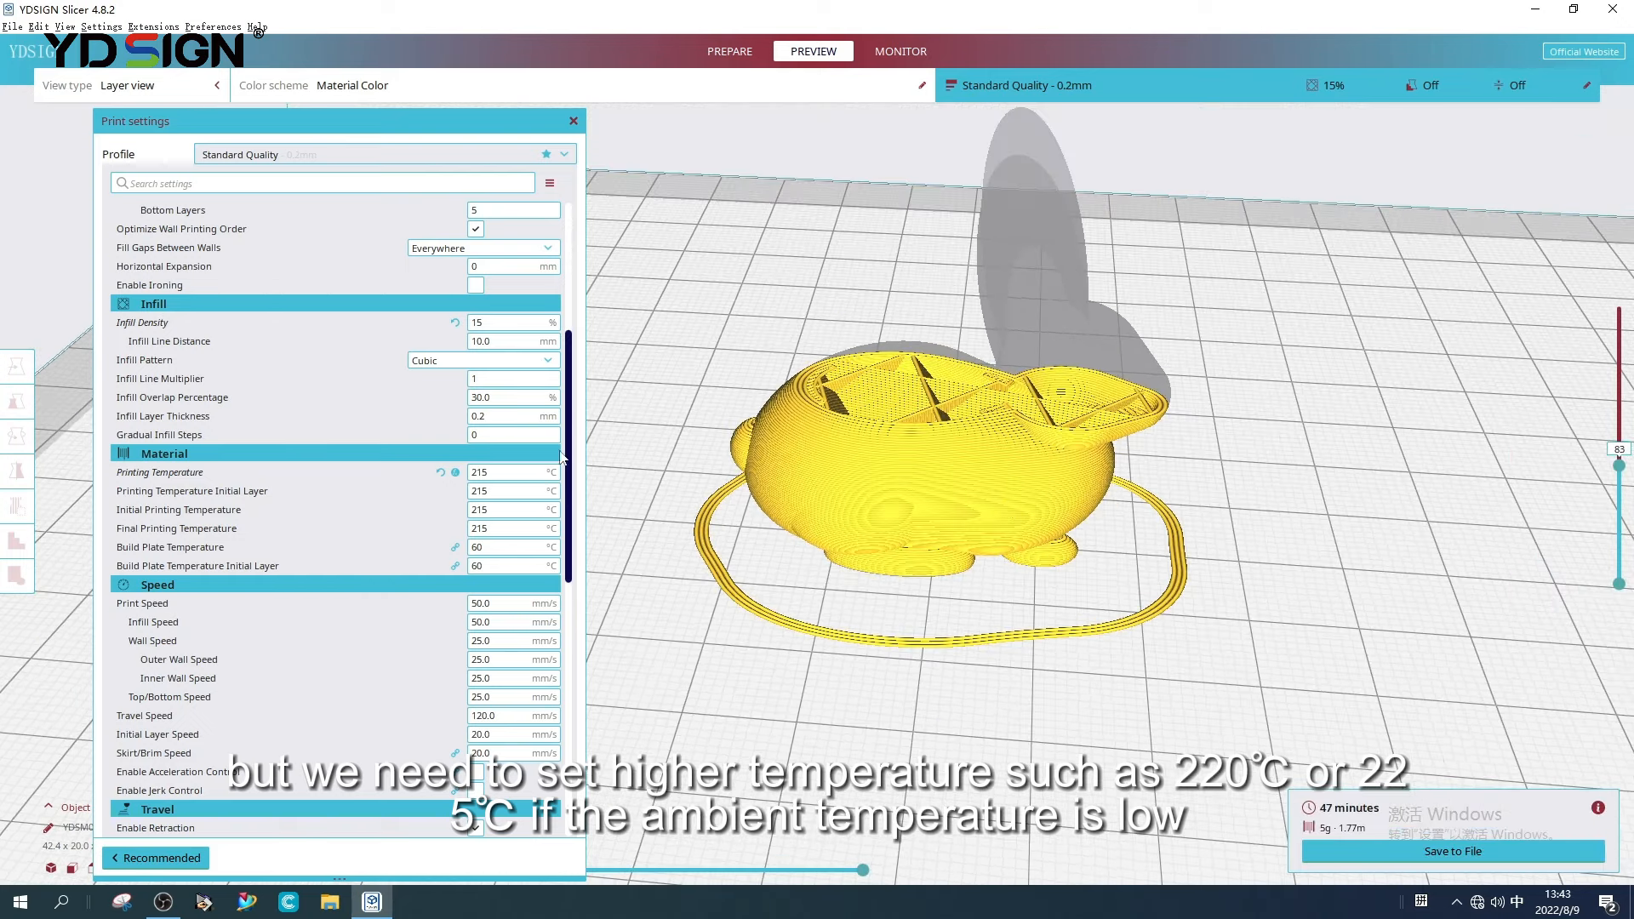
scroll(down, 3)
text(40)
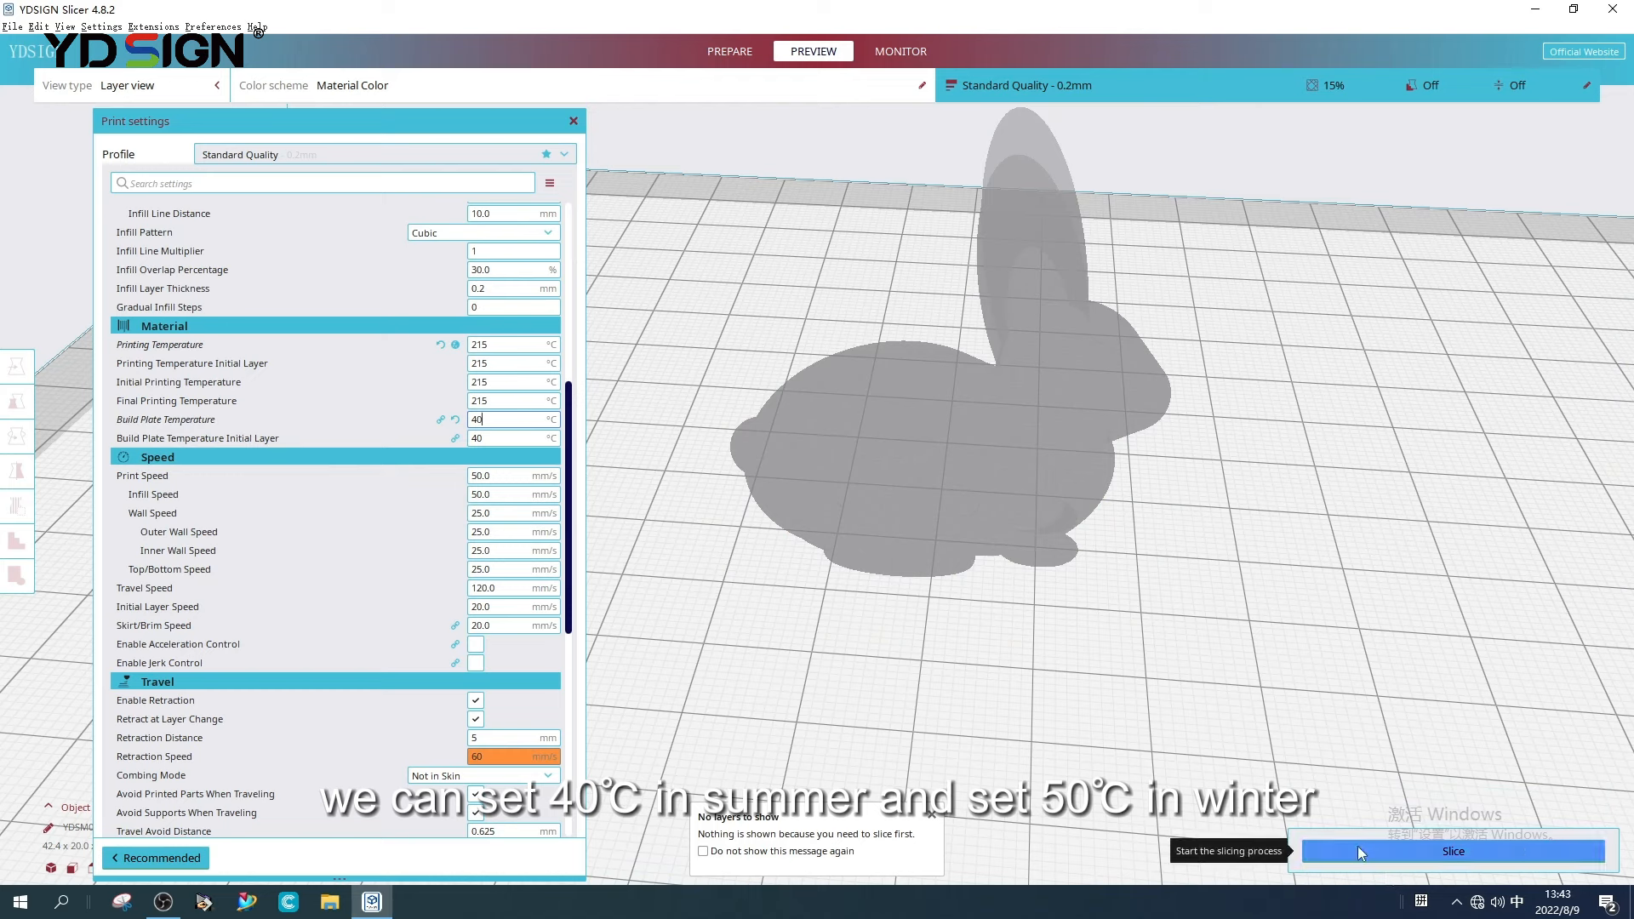
click(1452, 851)
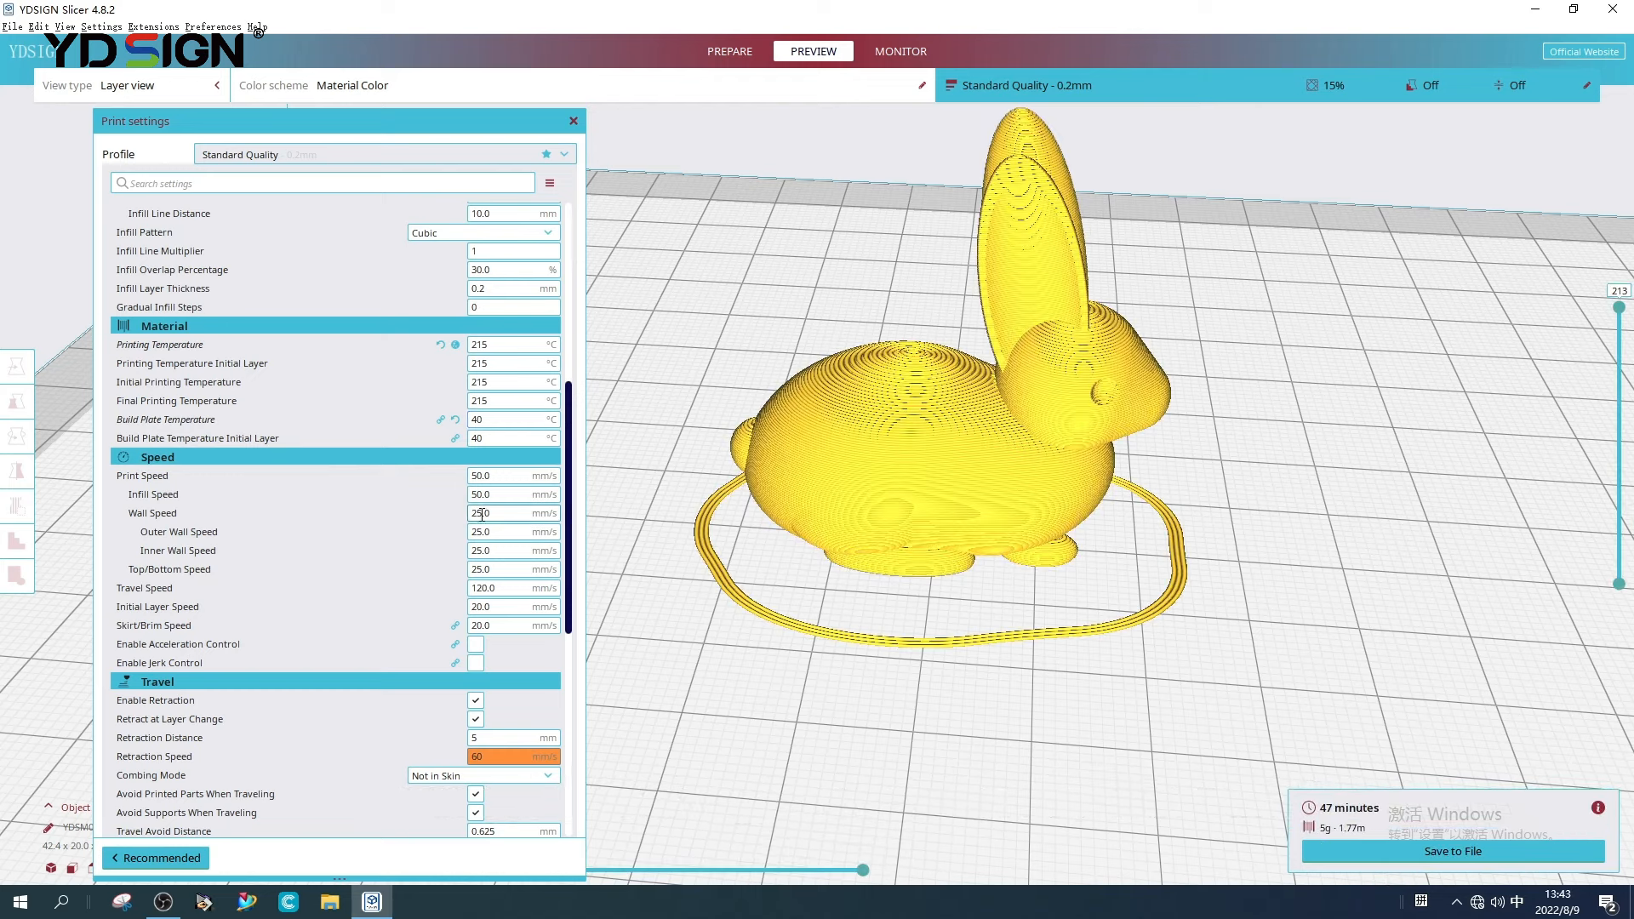
- Scroll the print settings down toward the Speed section
scroll(down, 3)
text(40)
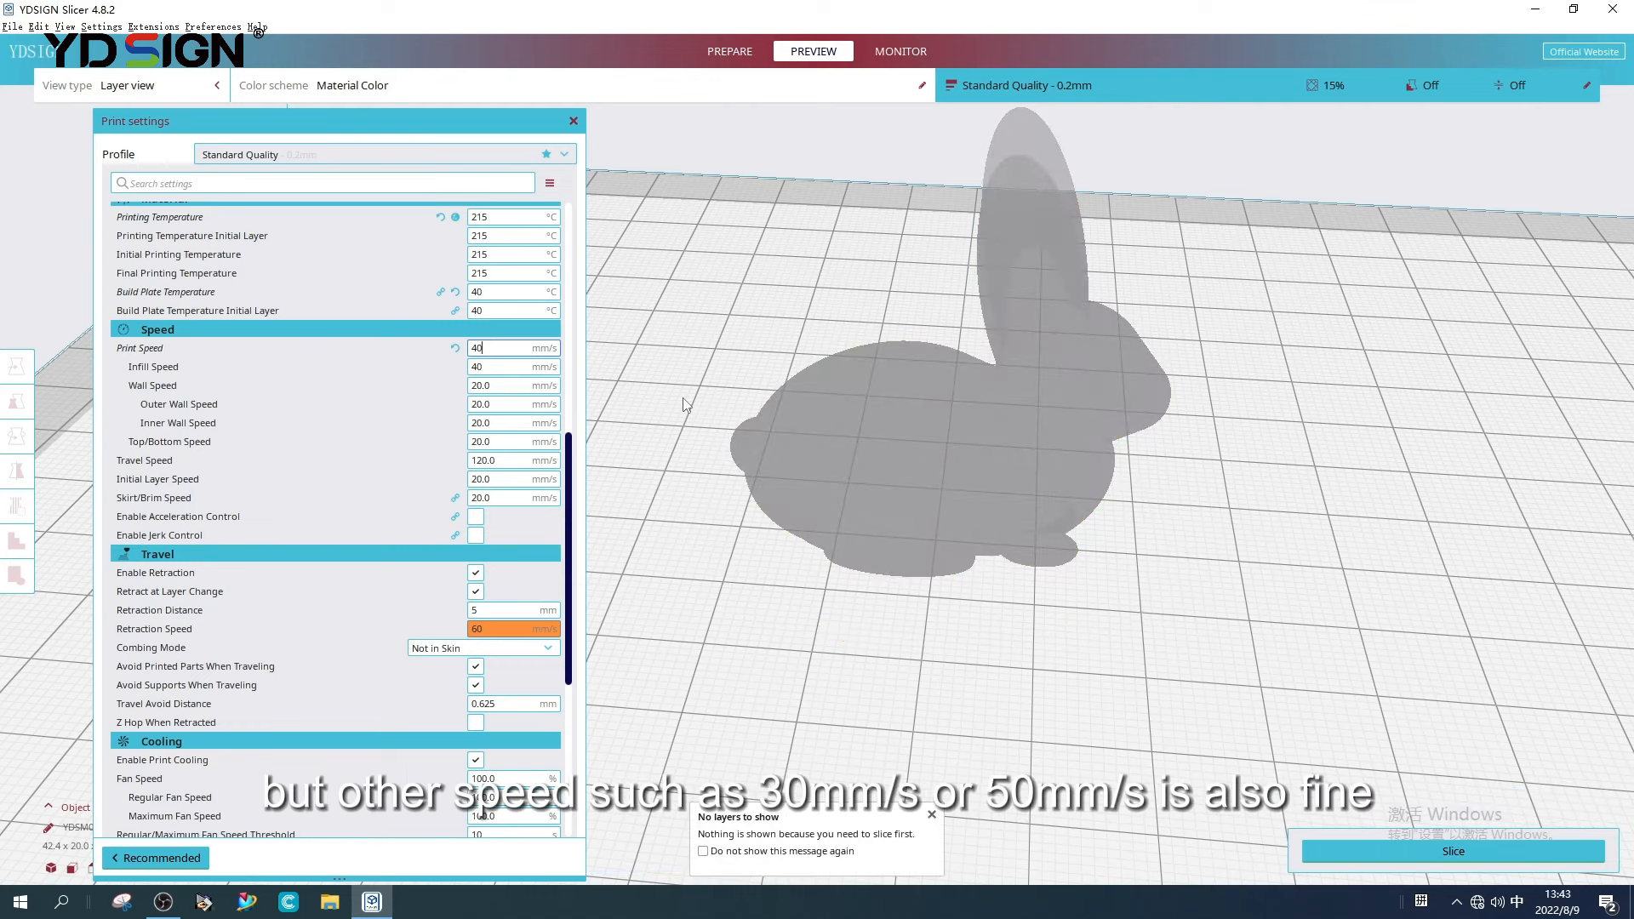
mouse_move(151, 385)
text(40)
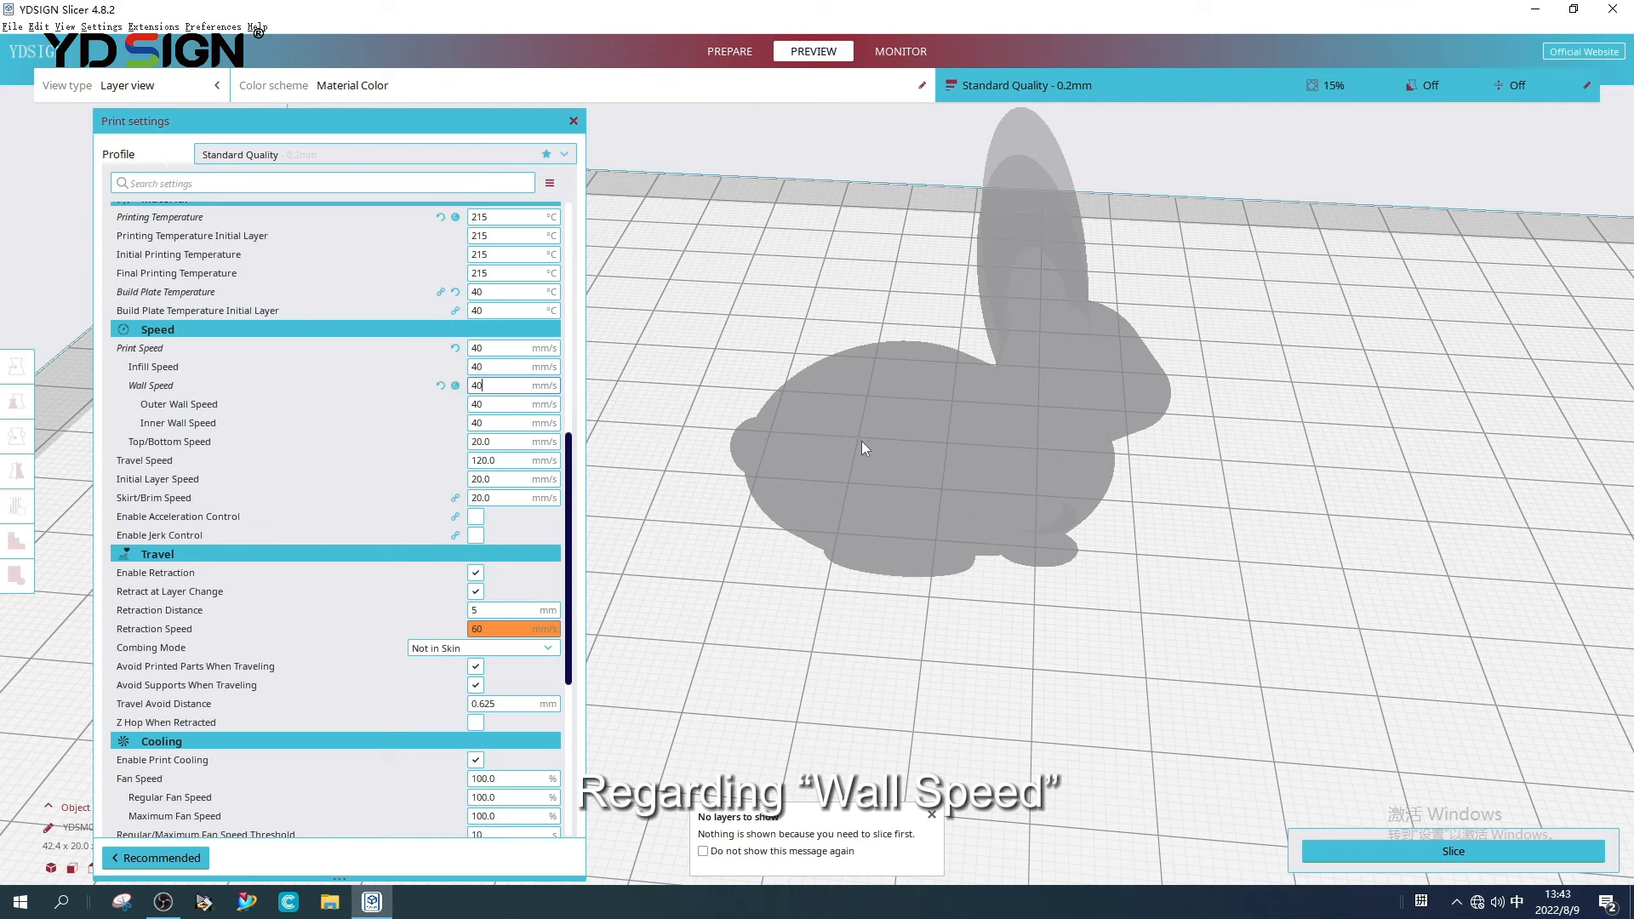
mouse_move(589, 474)
text(40)
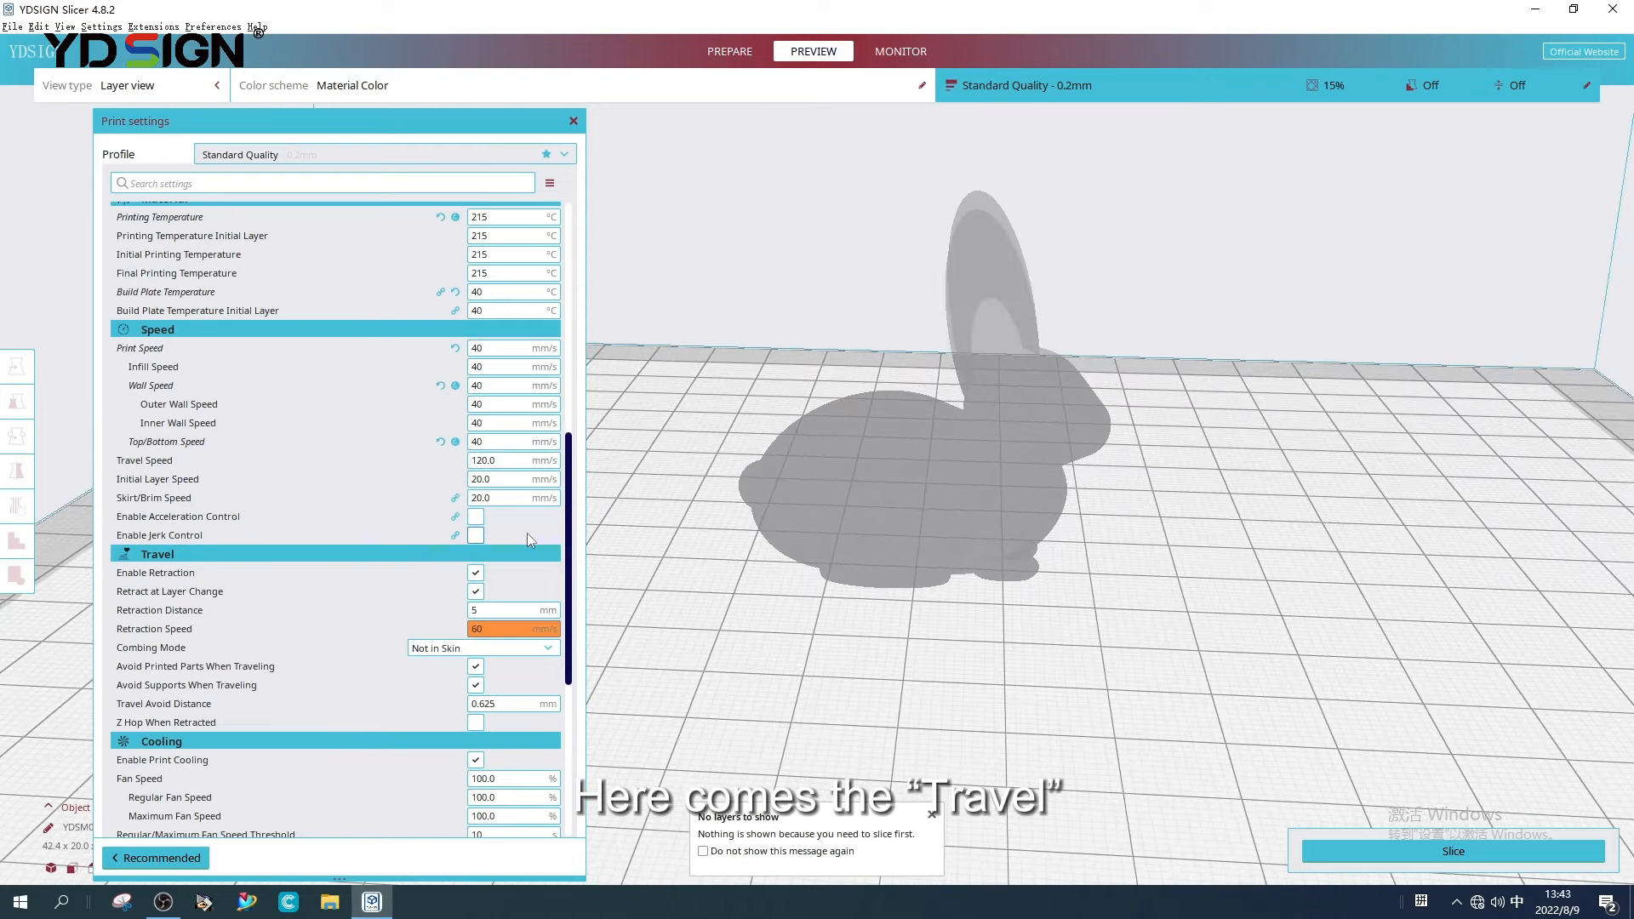
scroll(down, 3)
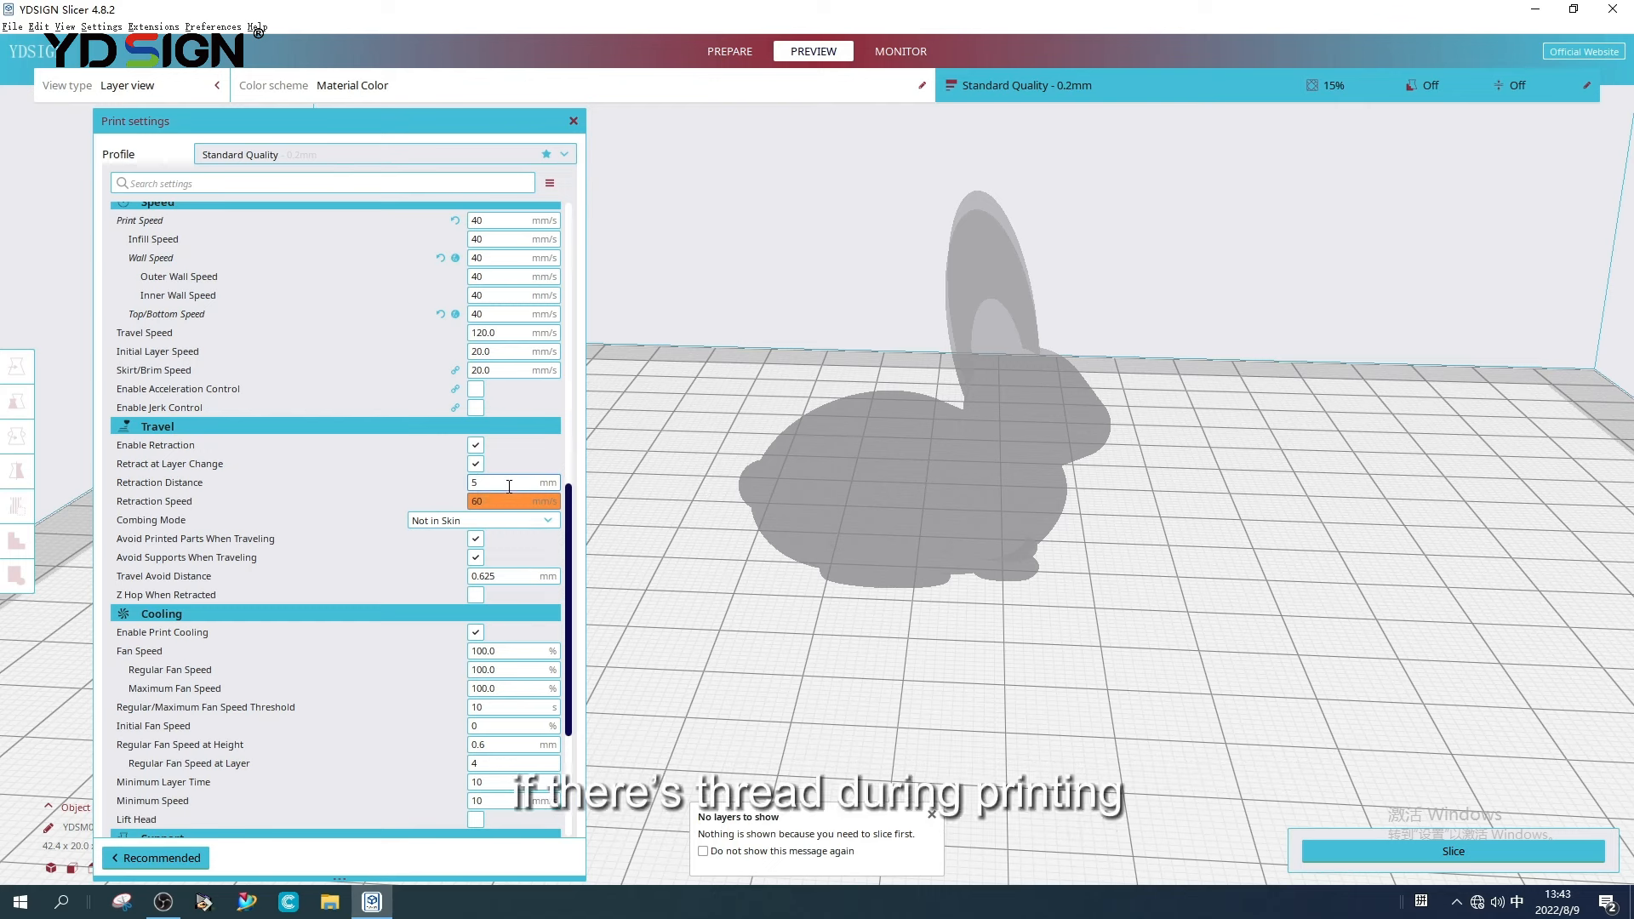
mouse_move(162, 482)
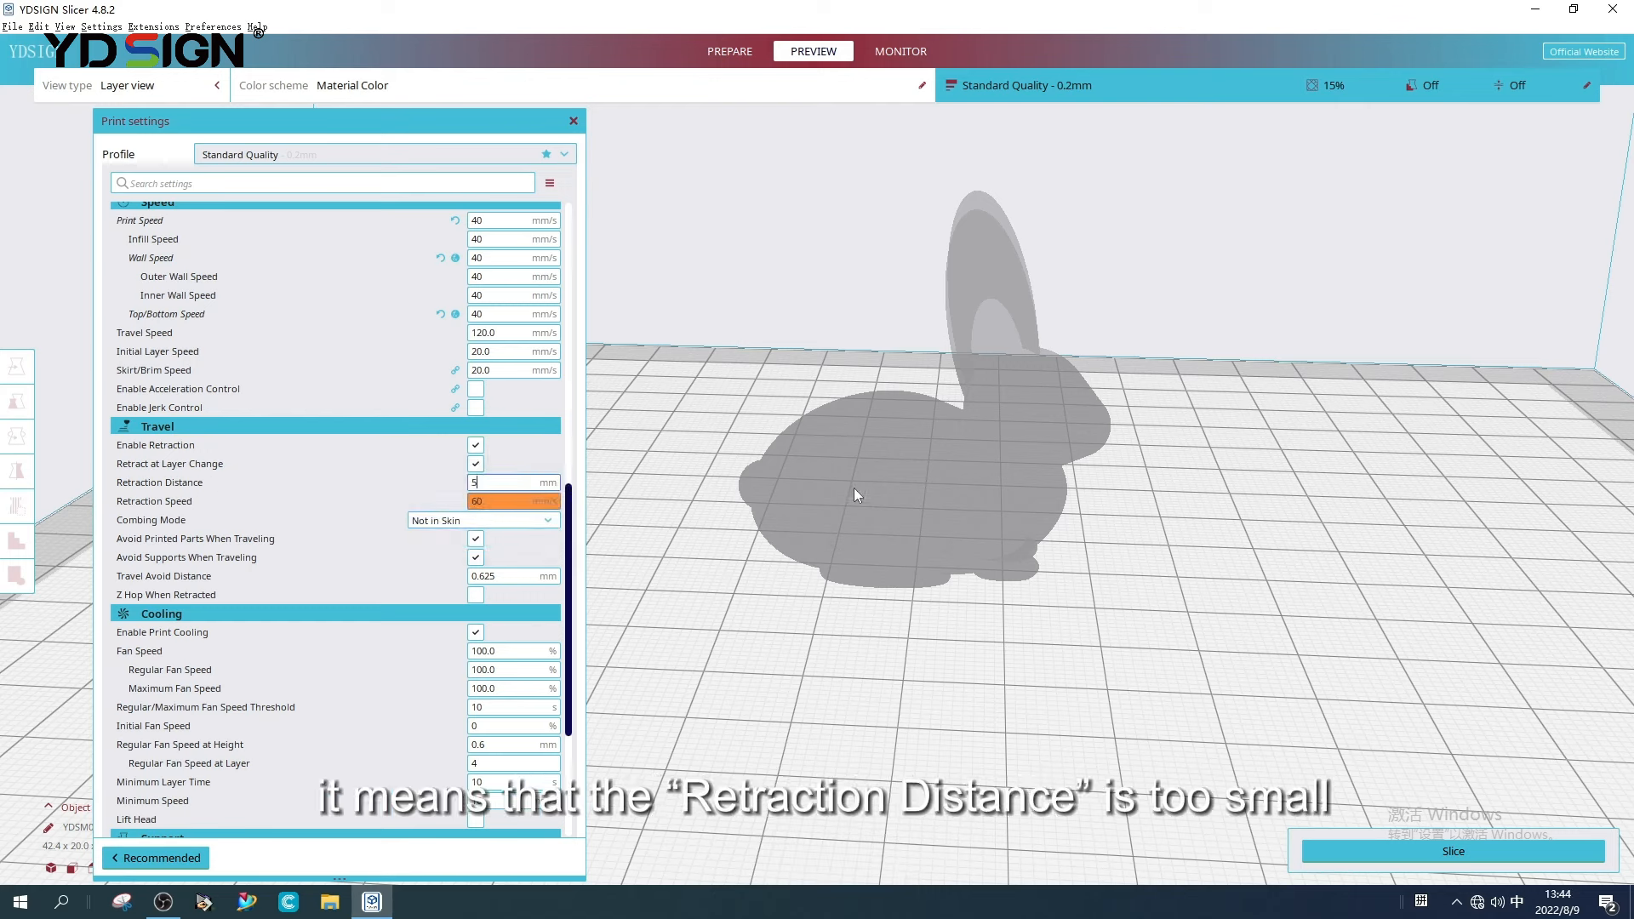
mouse_move(552, 473)
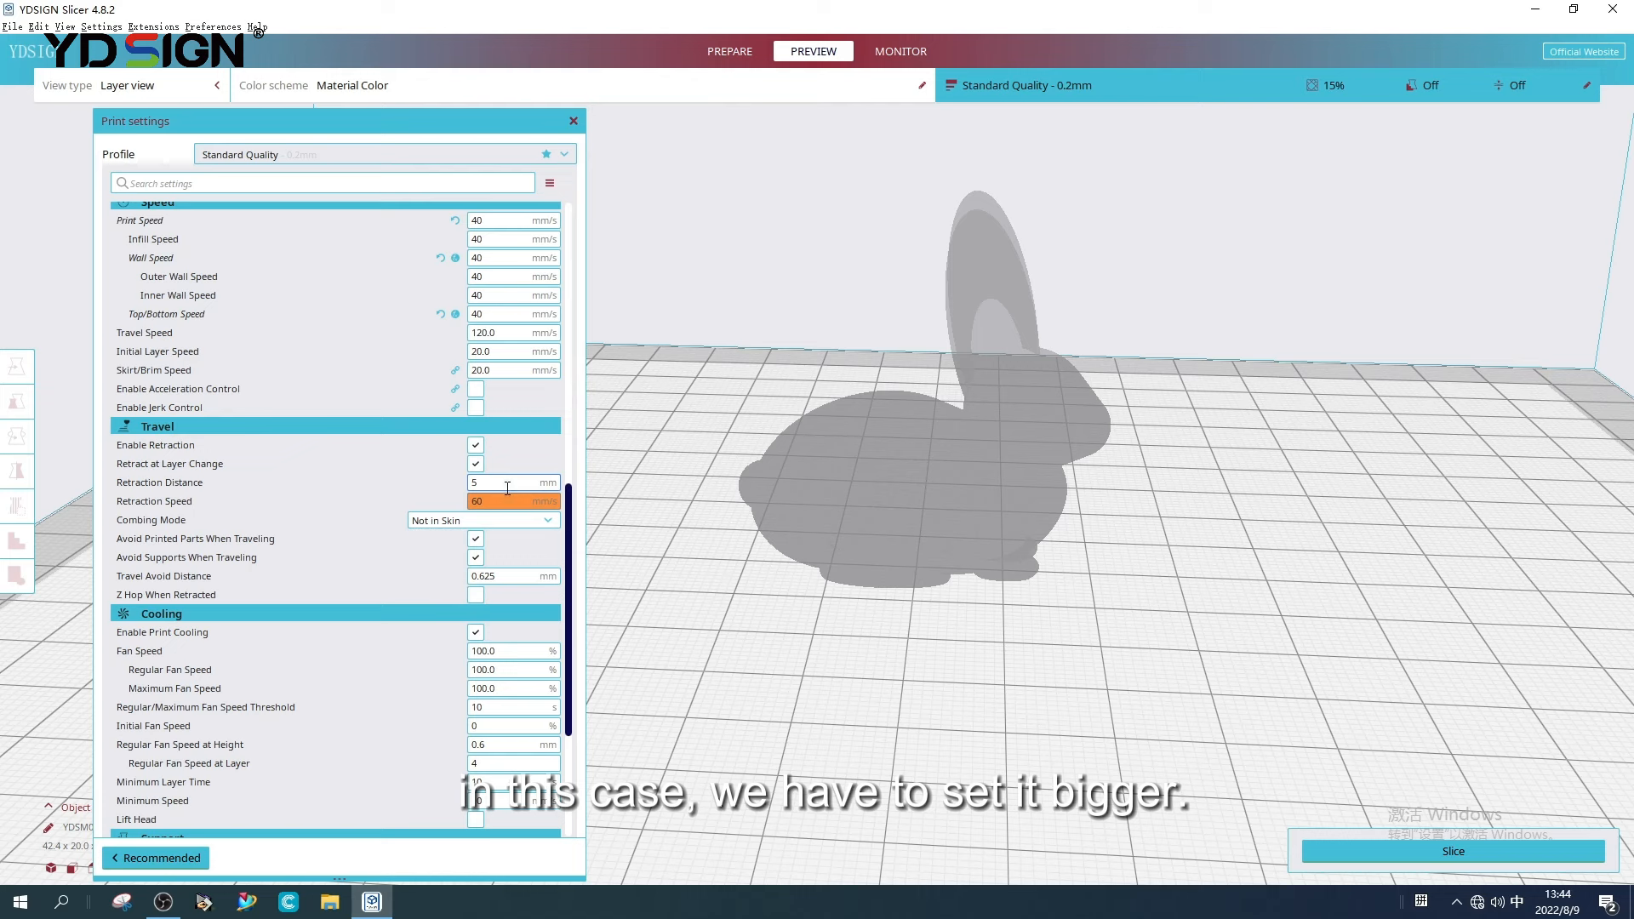
scroll(down, 3)
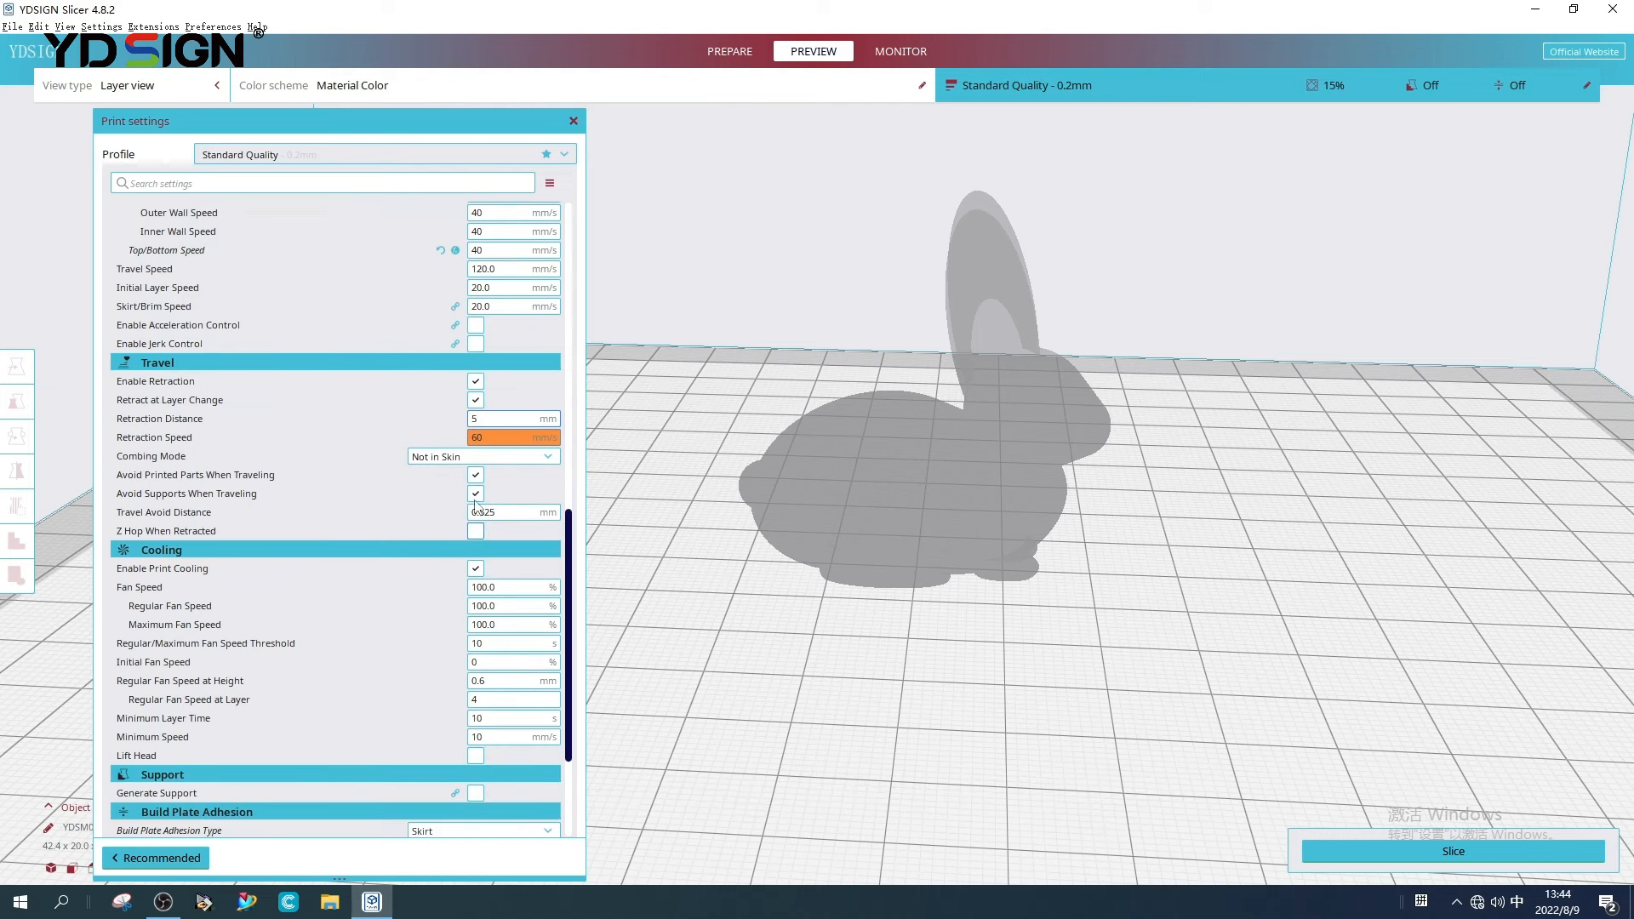
scroll(down, 3)
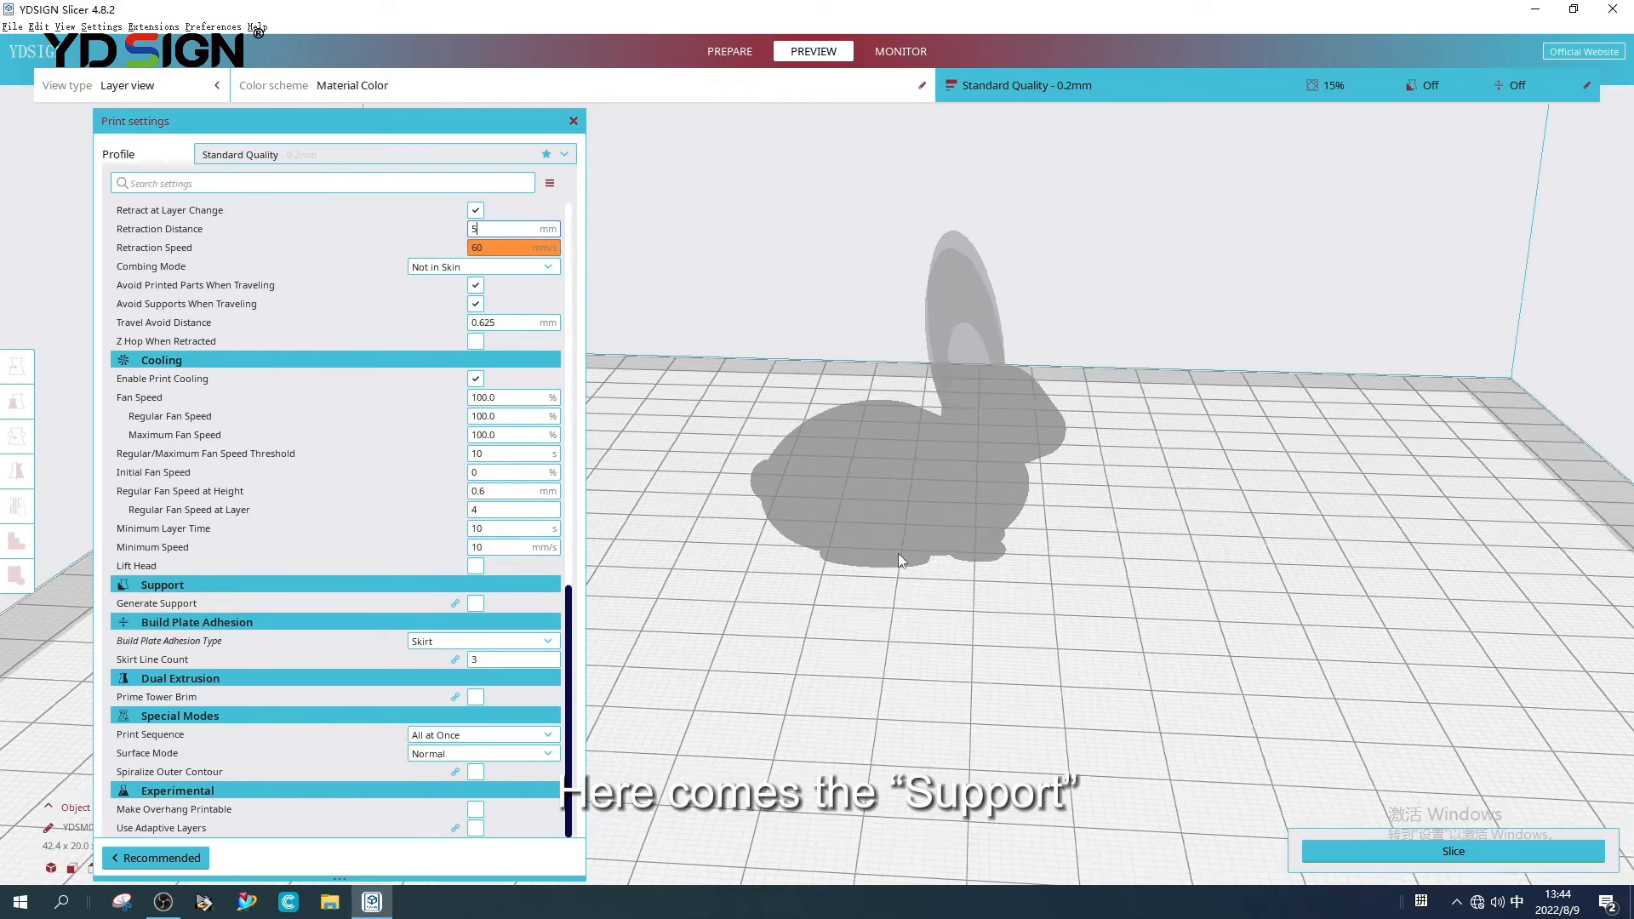
- Back in Prepare, keep Skirt as the adhesion type, then view the sliced layer preview
click(729, 51)
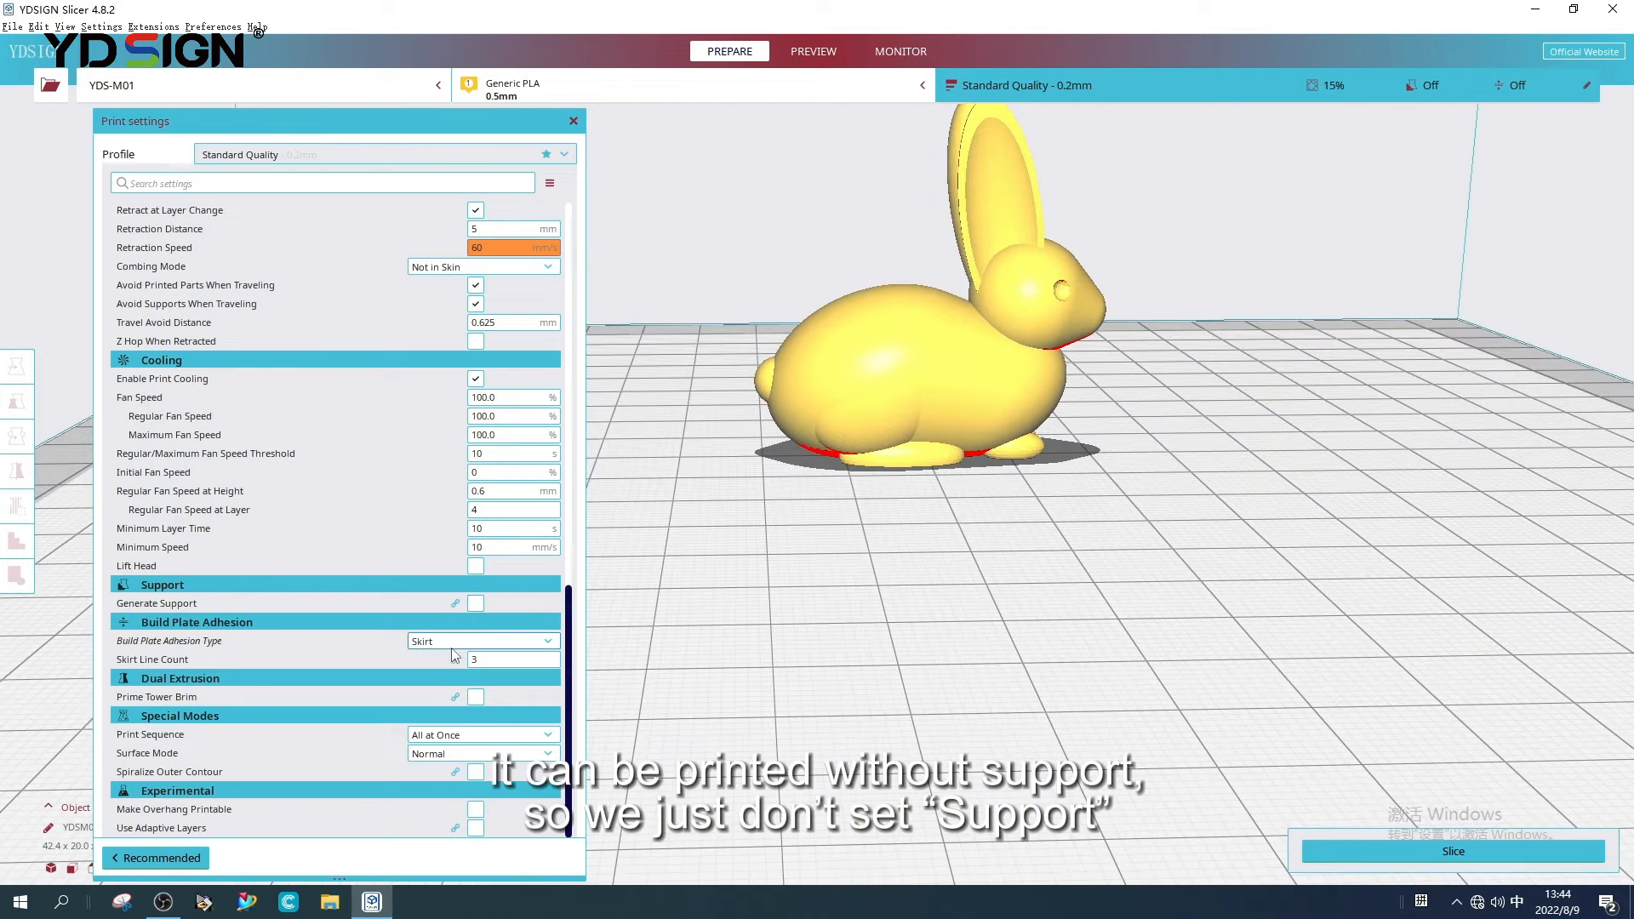
click(481, 641)
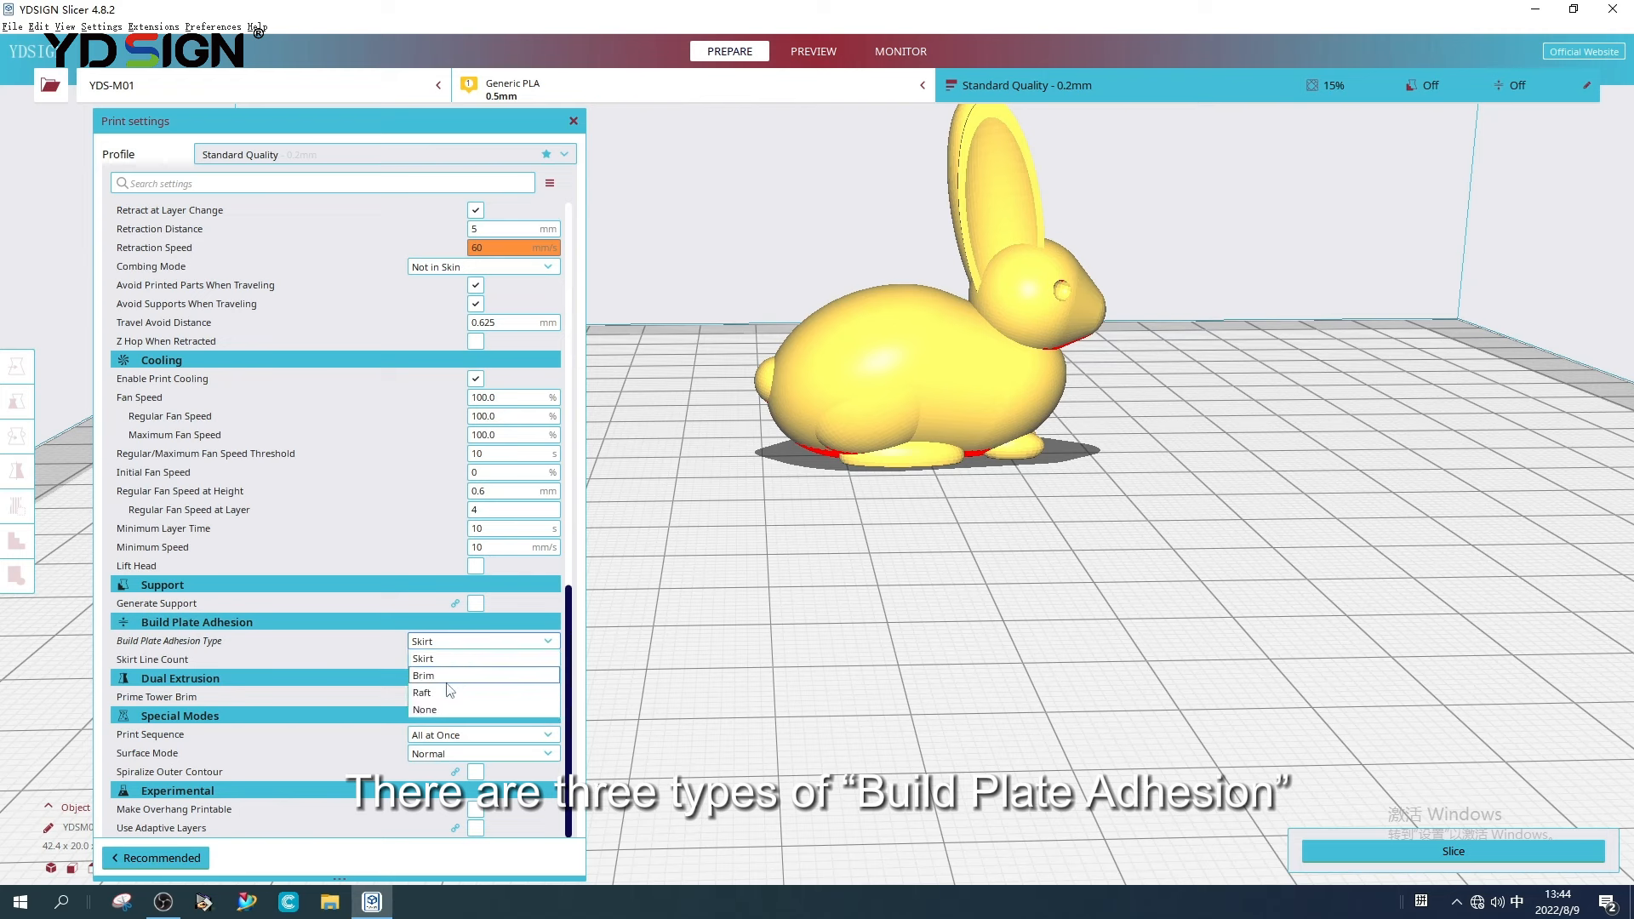
mouse_move(437, 693)
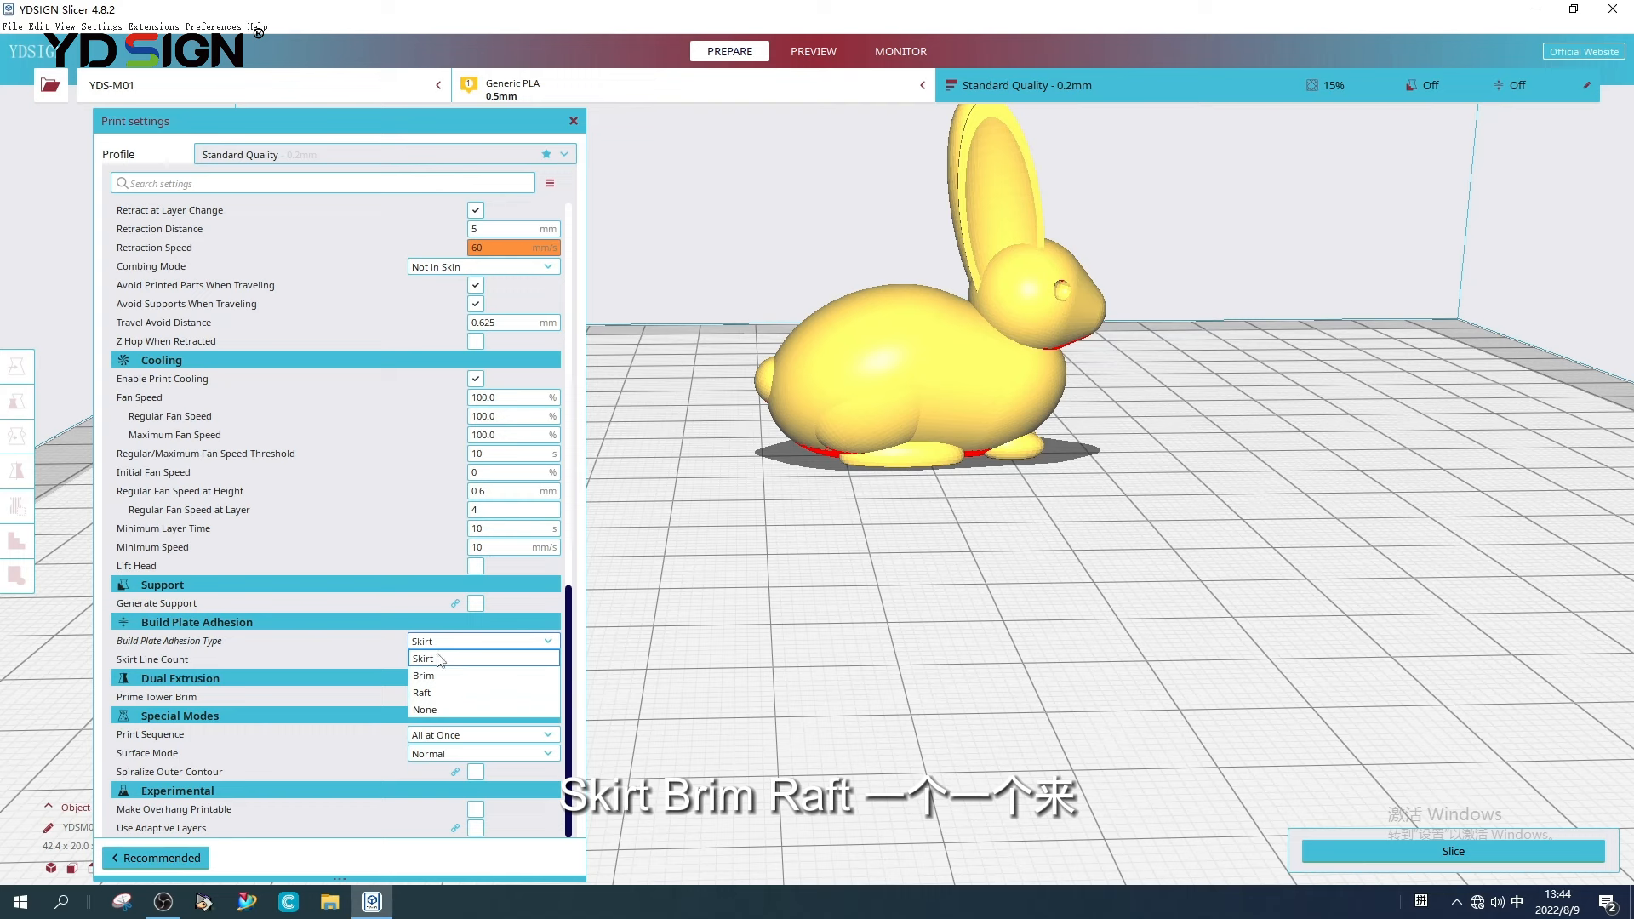
click(424, 658)
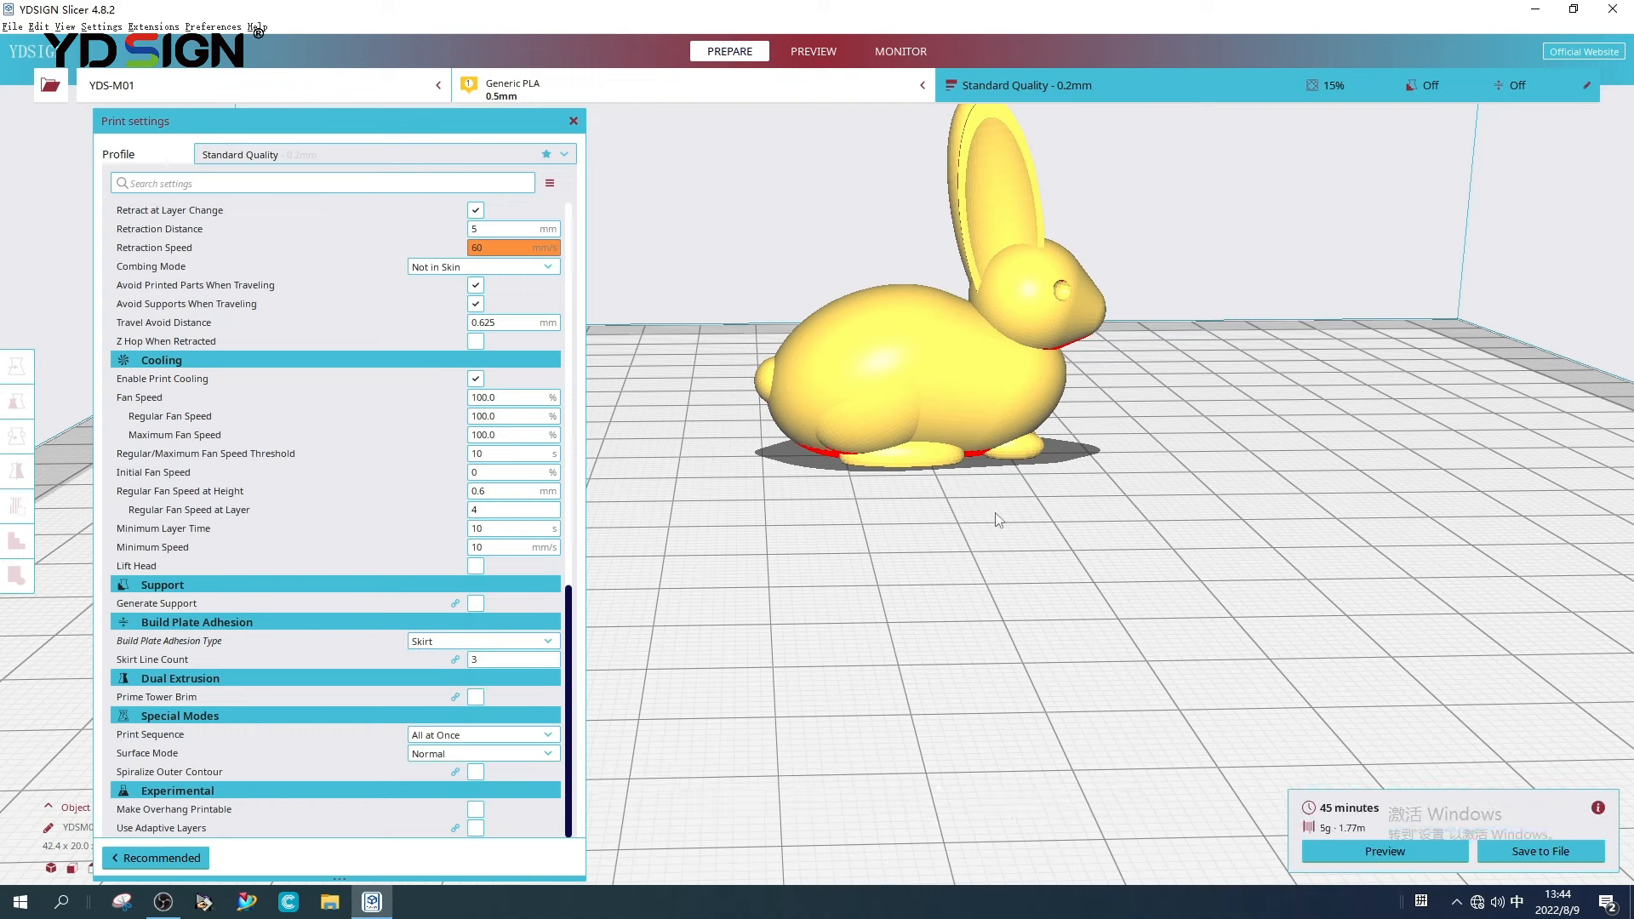
click(813, 50)
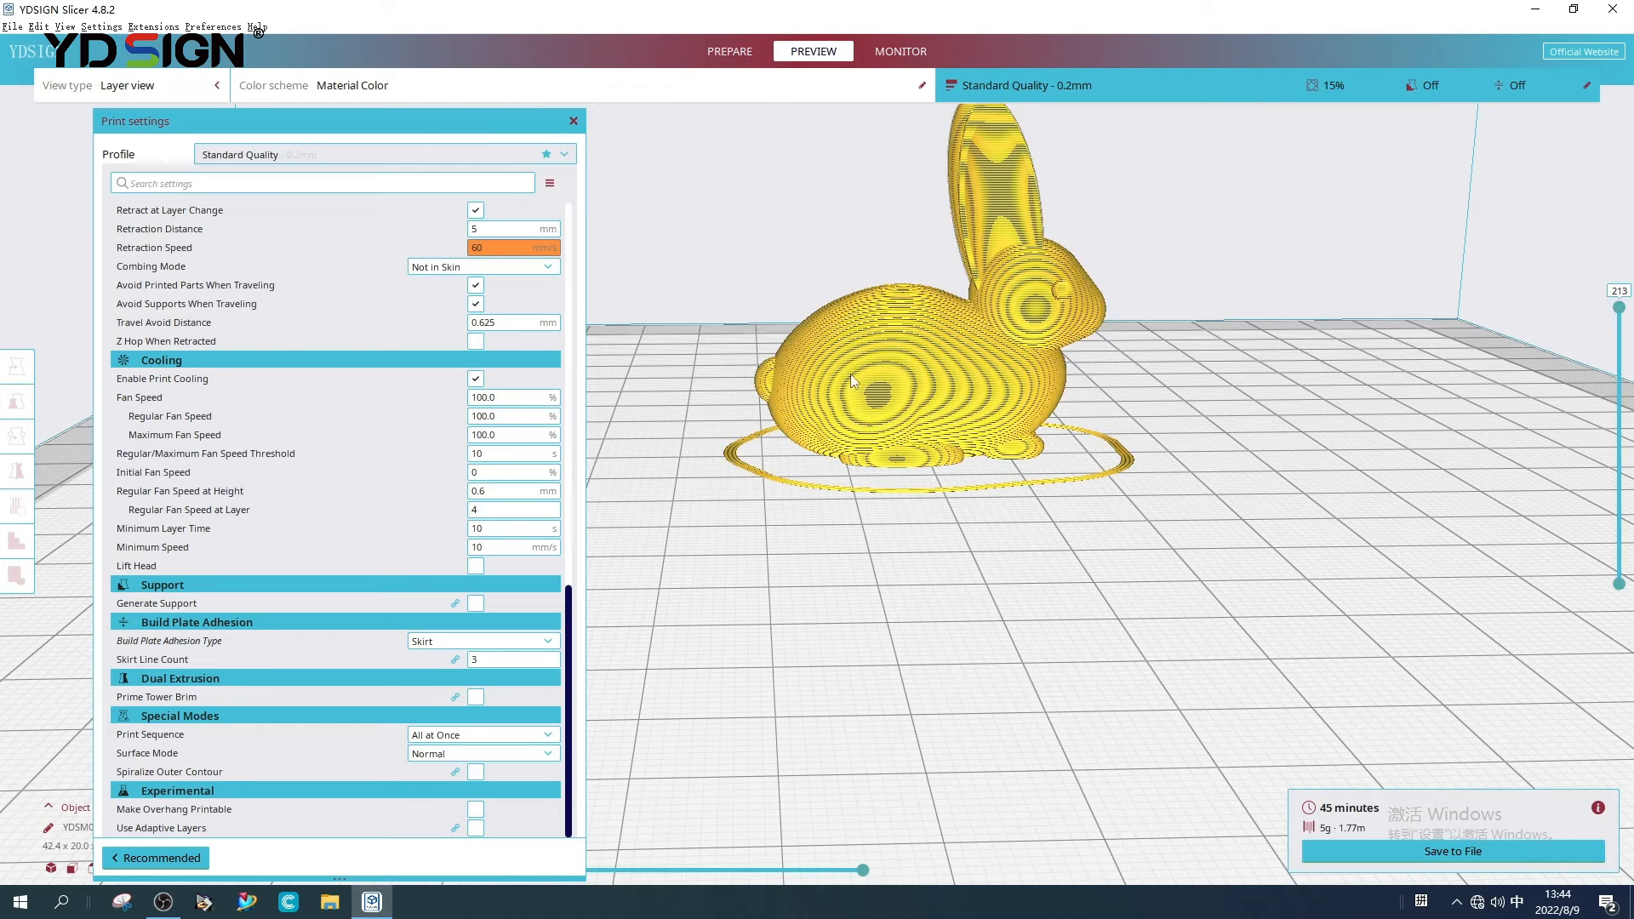
mouse_move(970, 471)
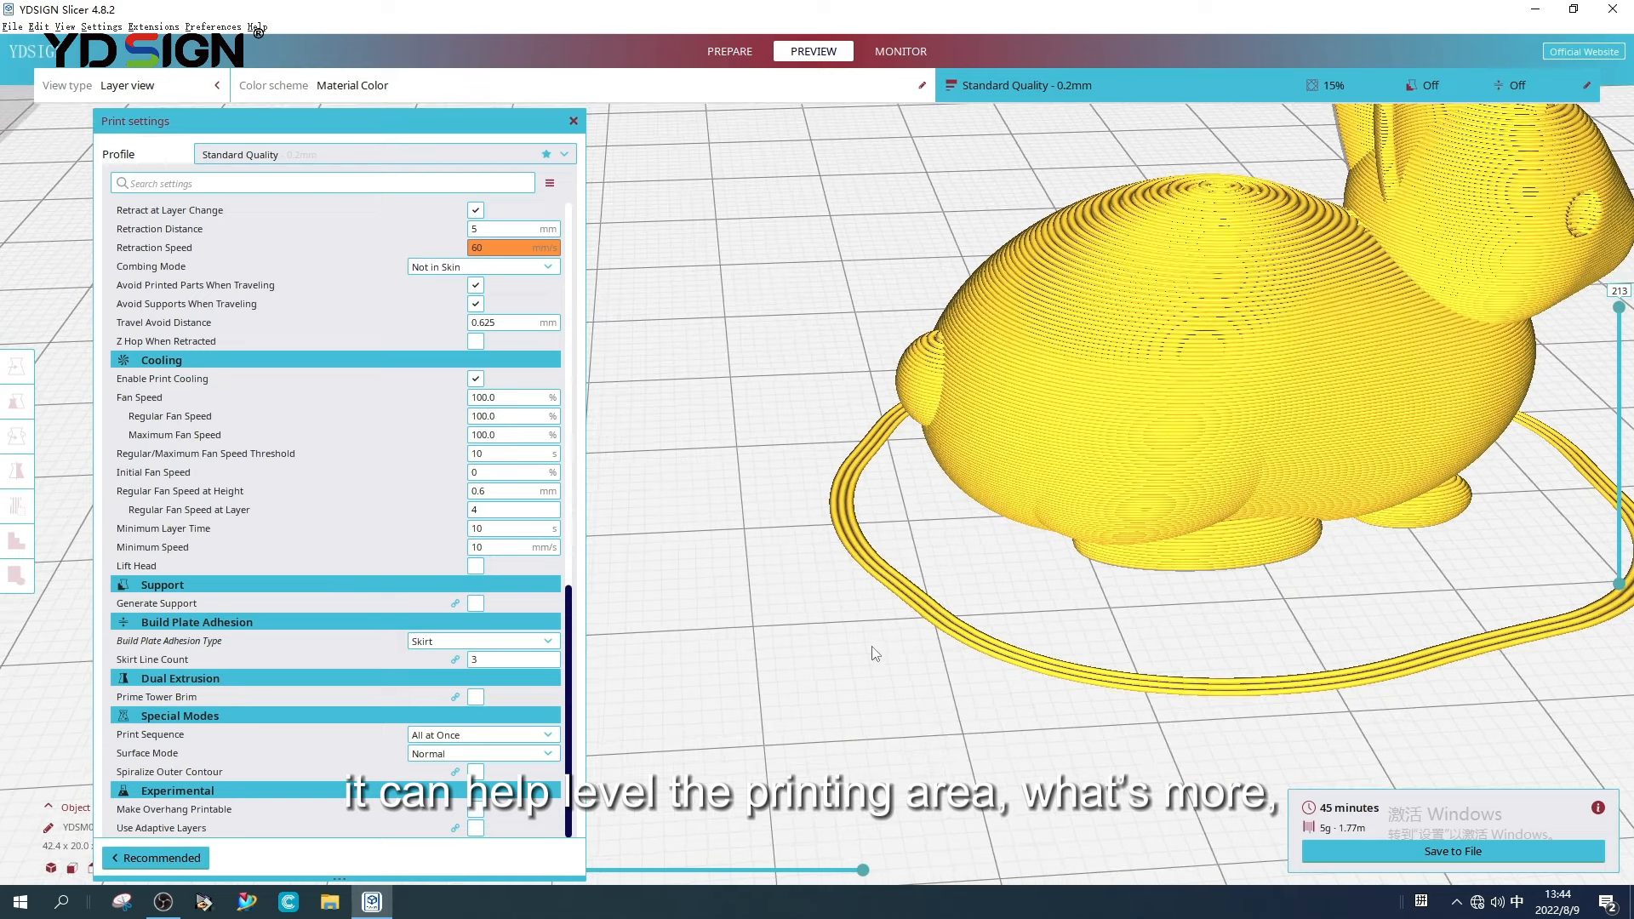
mouse_move(888, 573)
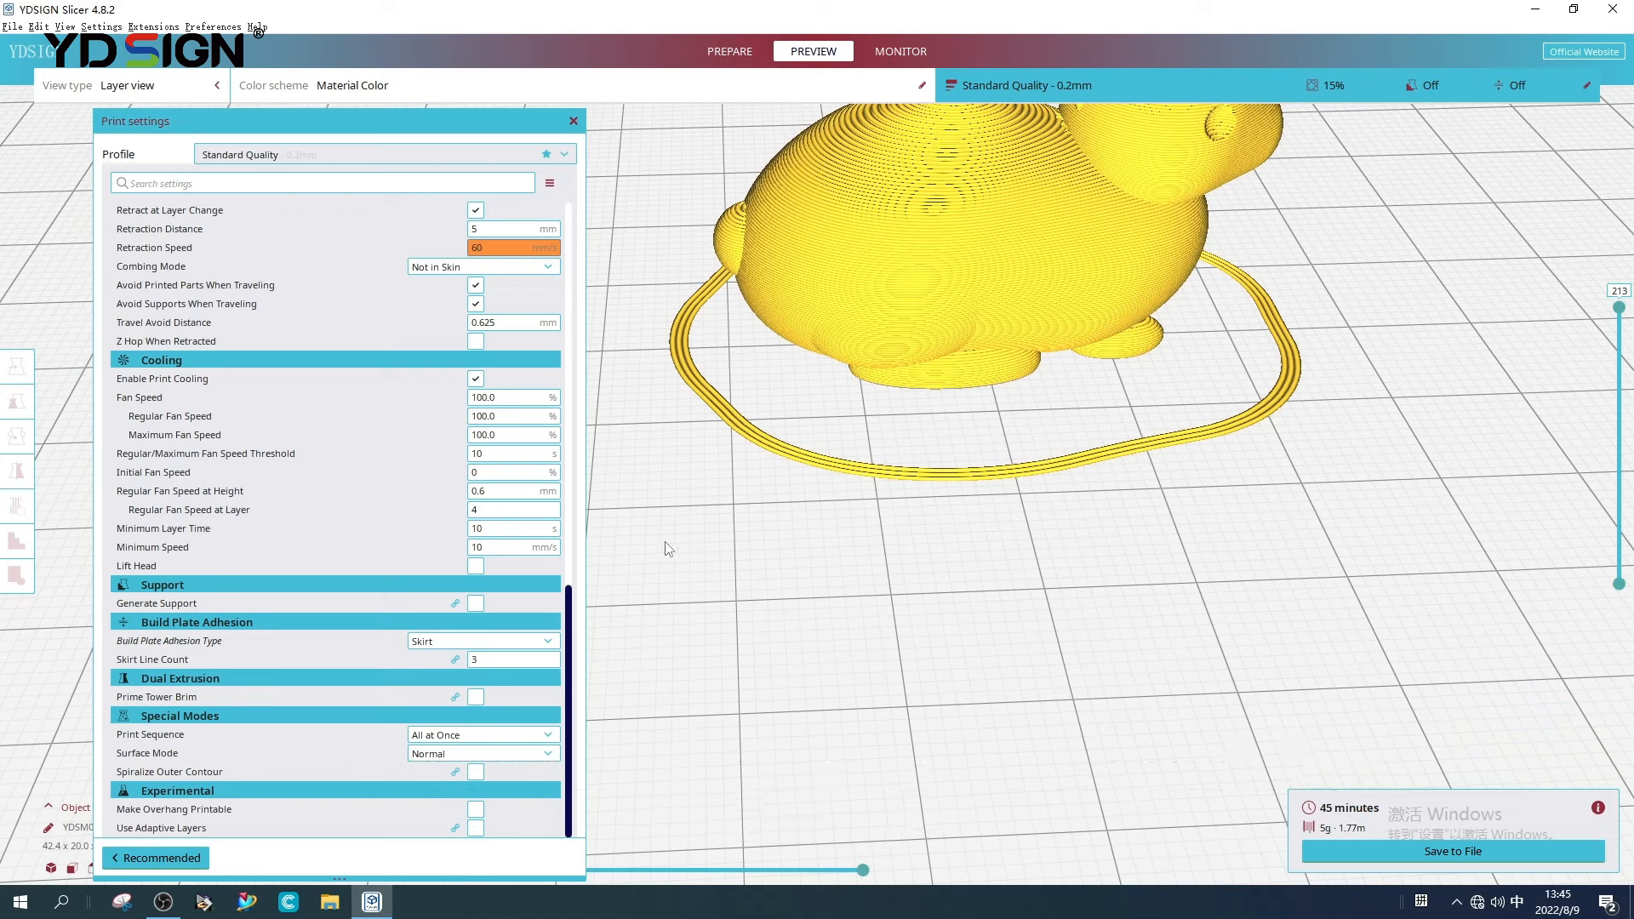
- Switch adhesion to Brim with 5 brim lines and reslice the rabbit
click(482, 641)
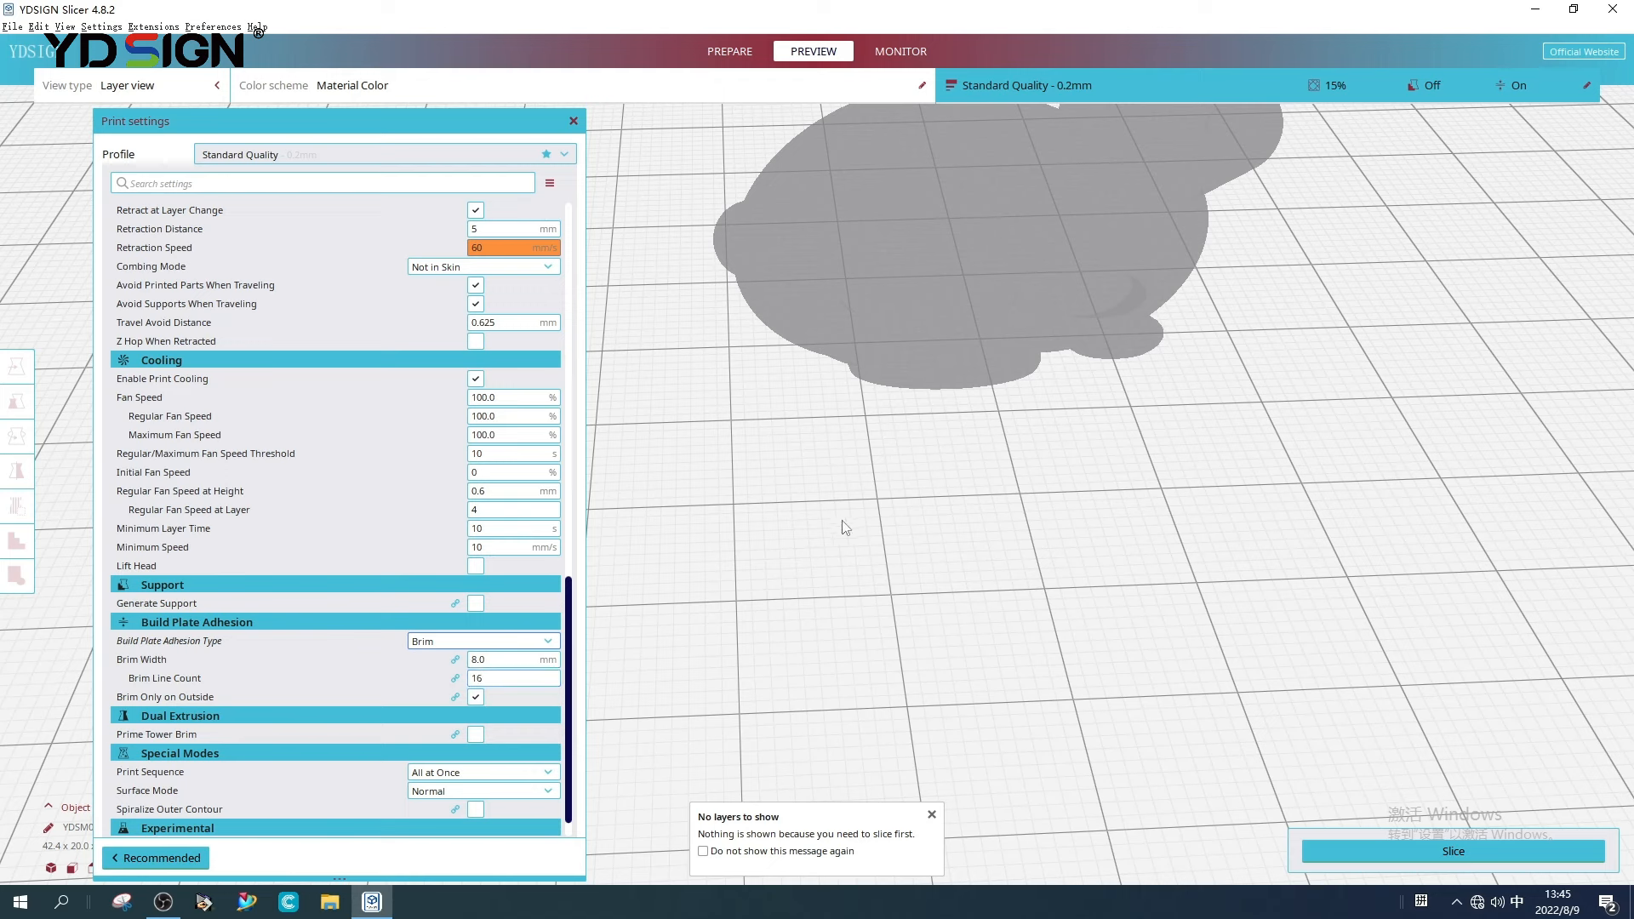
click(1451, 851)
text(5)
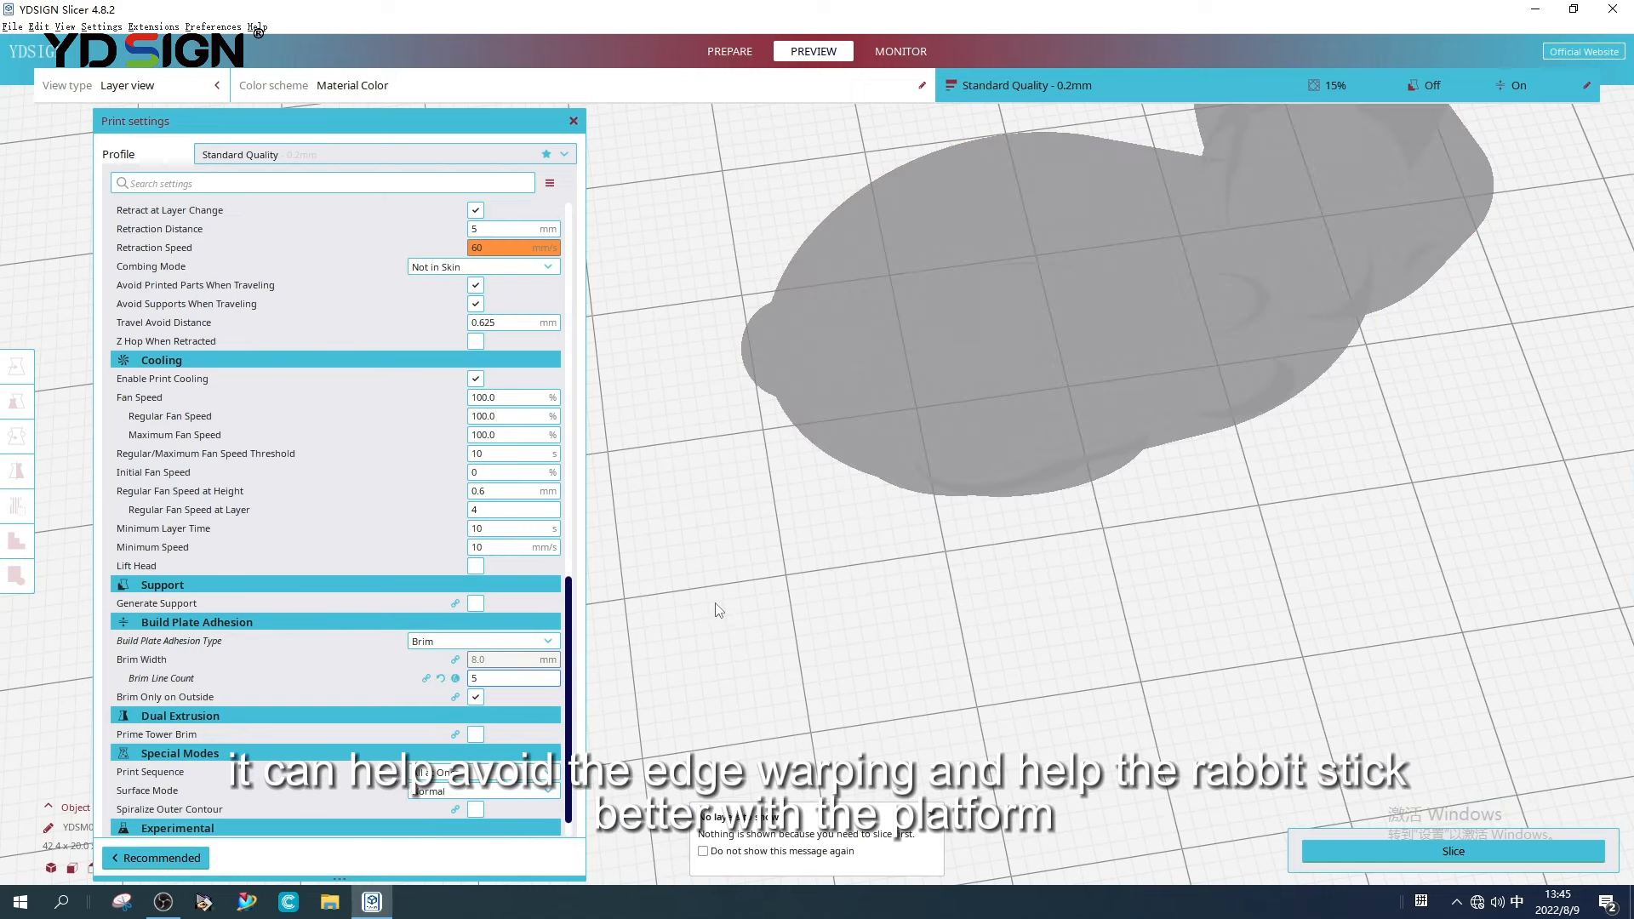
click(1452, 850)
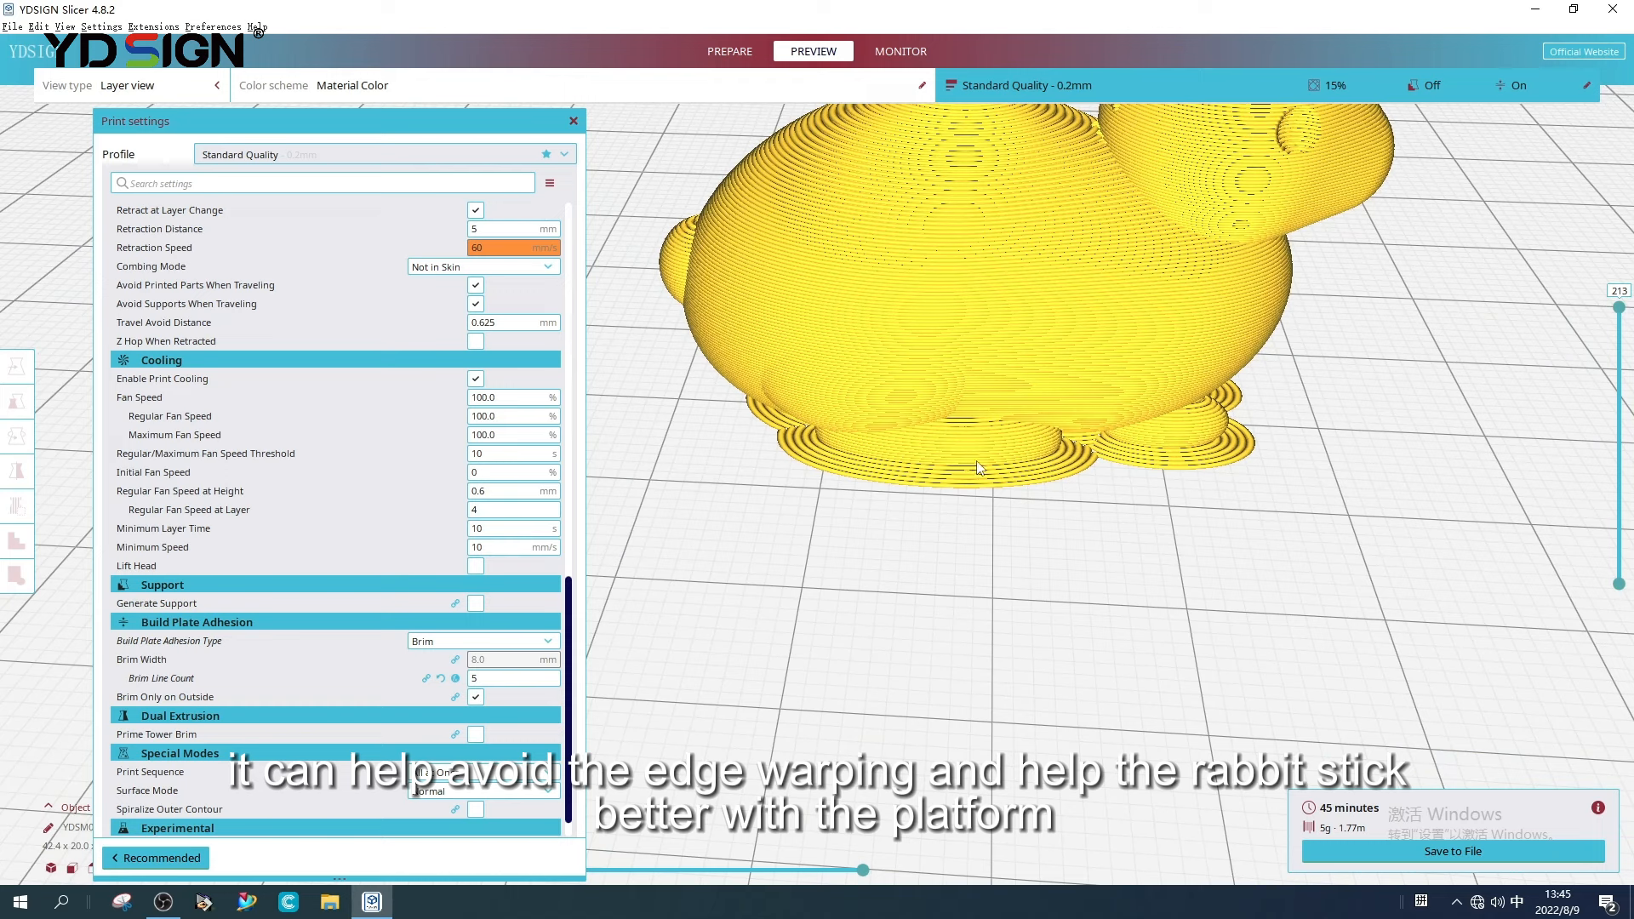
scroll(down, 3)
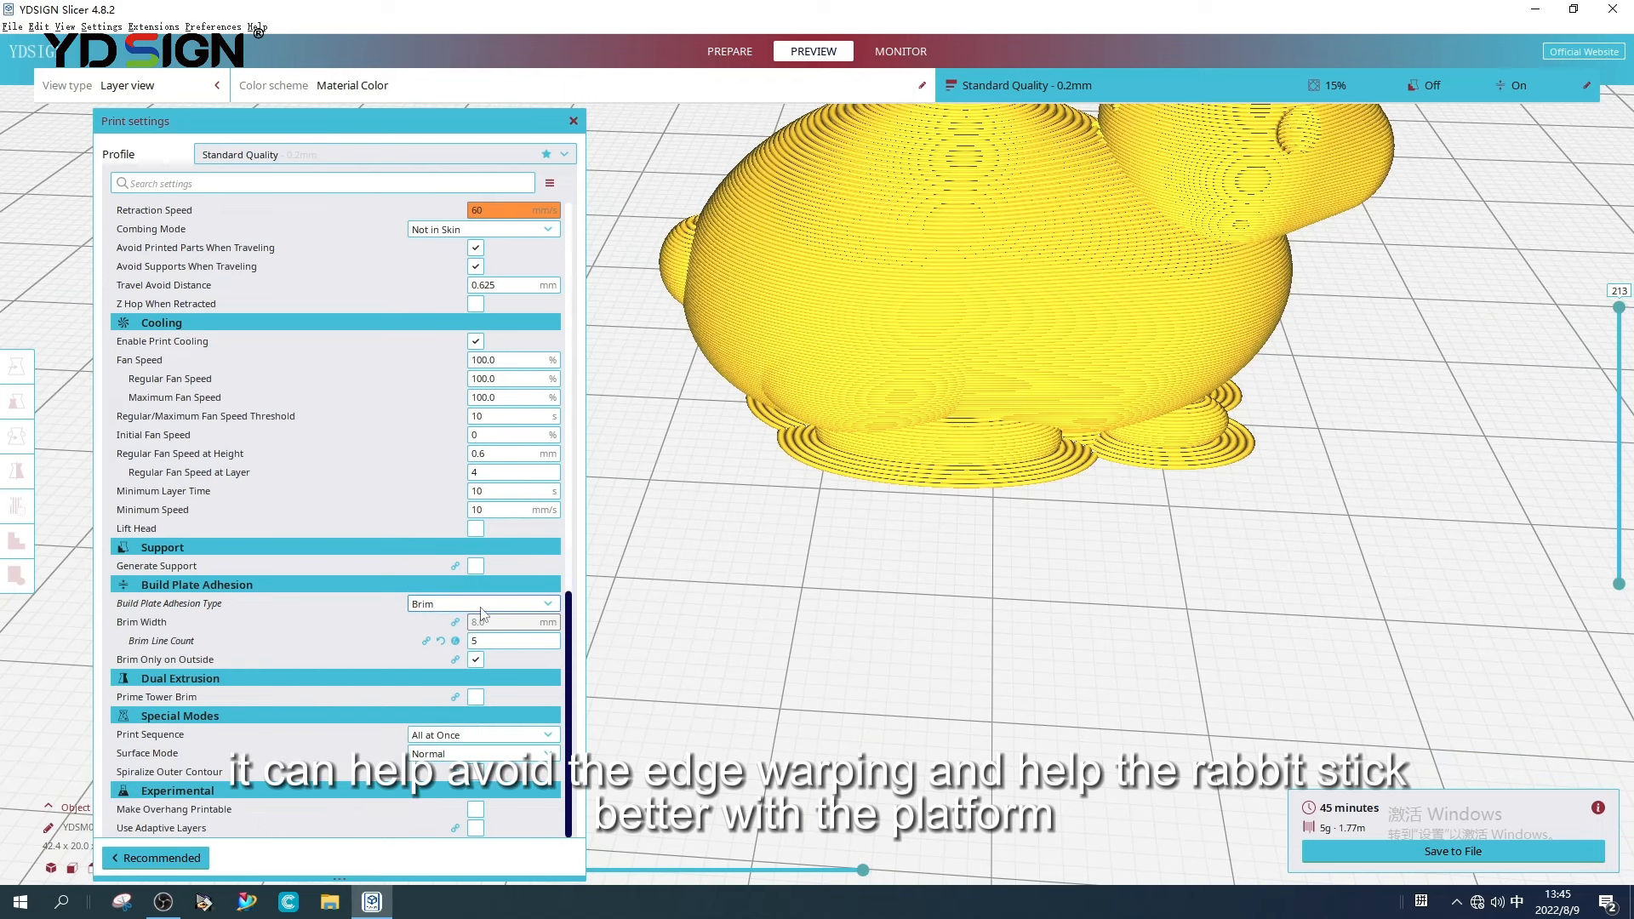
- Slice with a Raft (55 minutes, 7 g), then return adhesion to Skirt
click(482, 603)
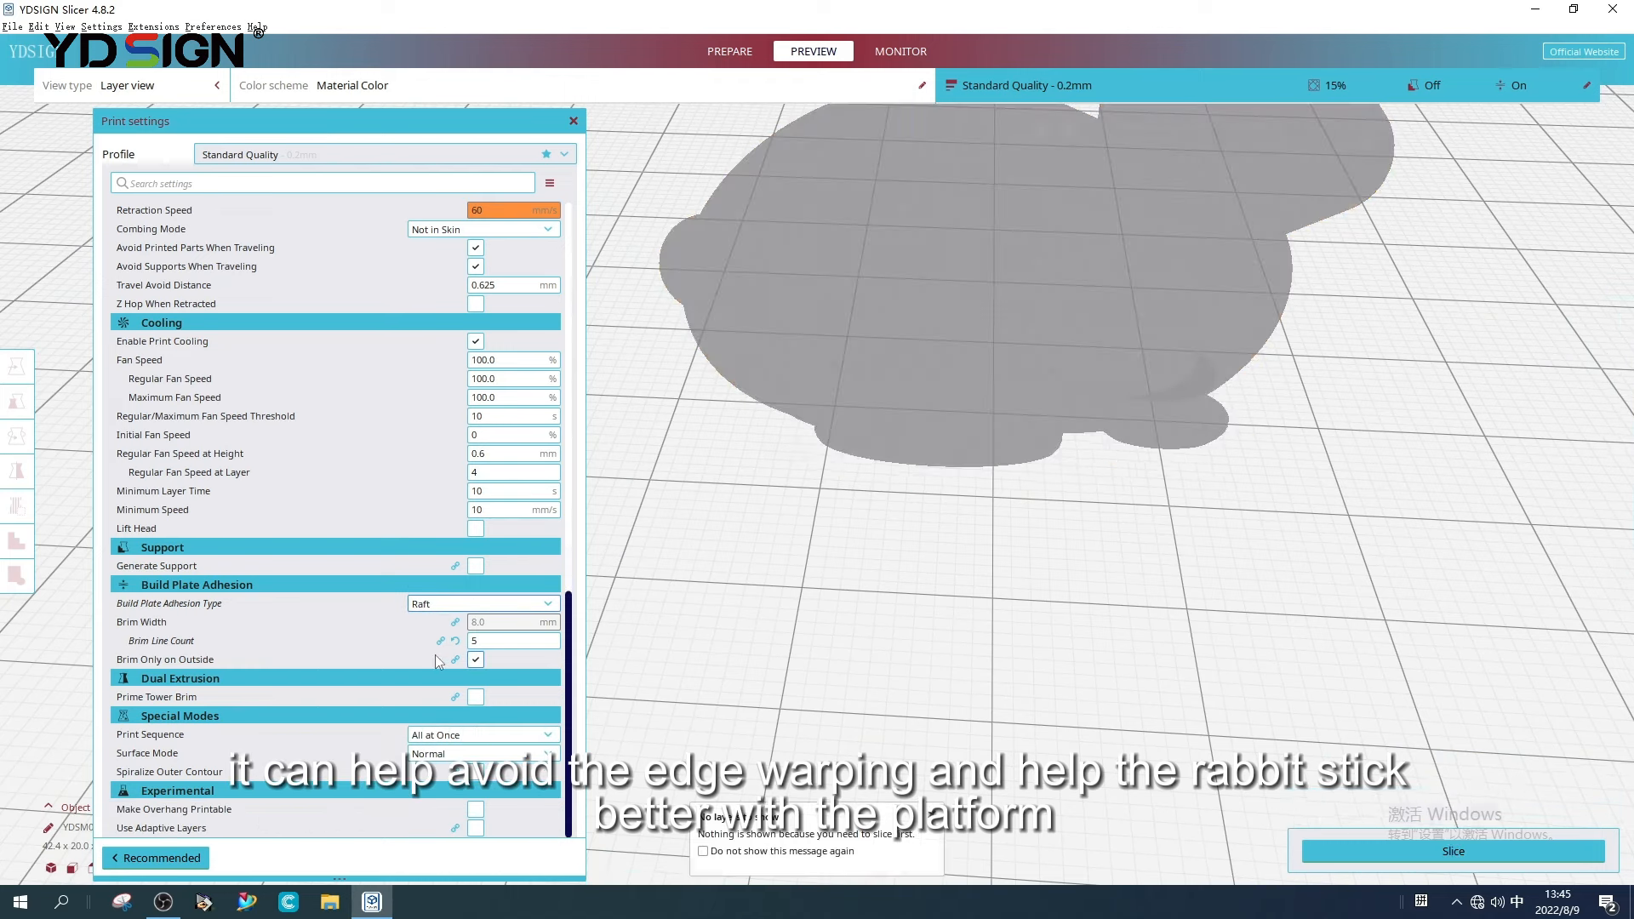
scroll(up, 3)
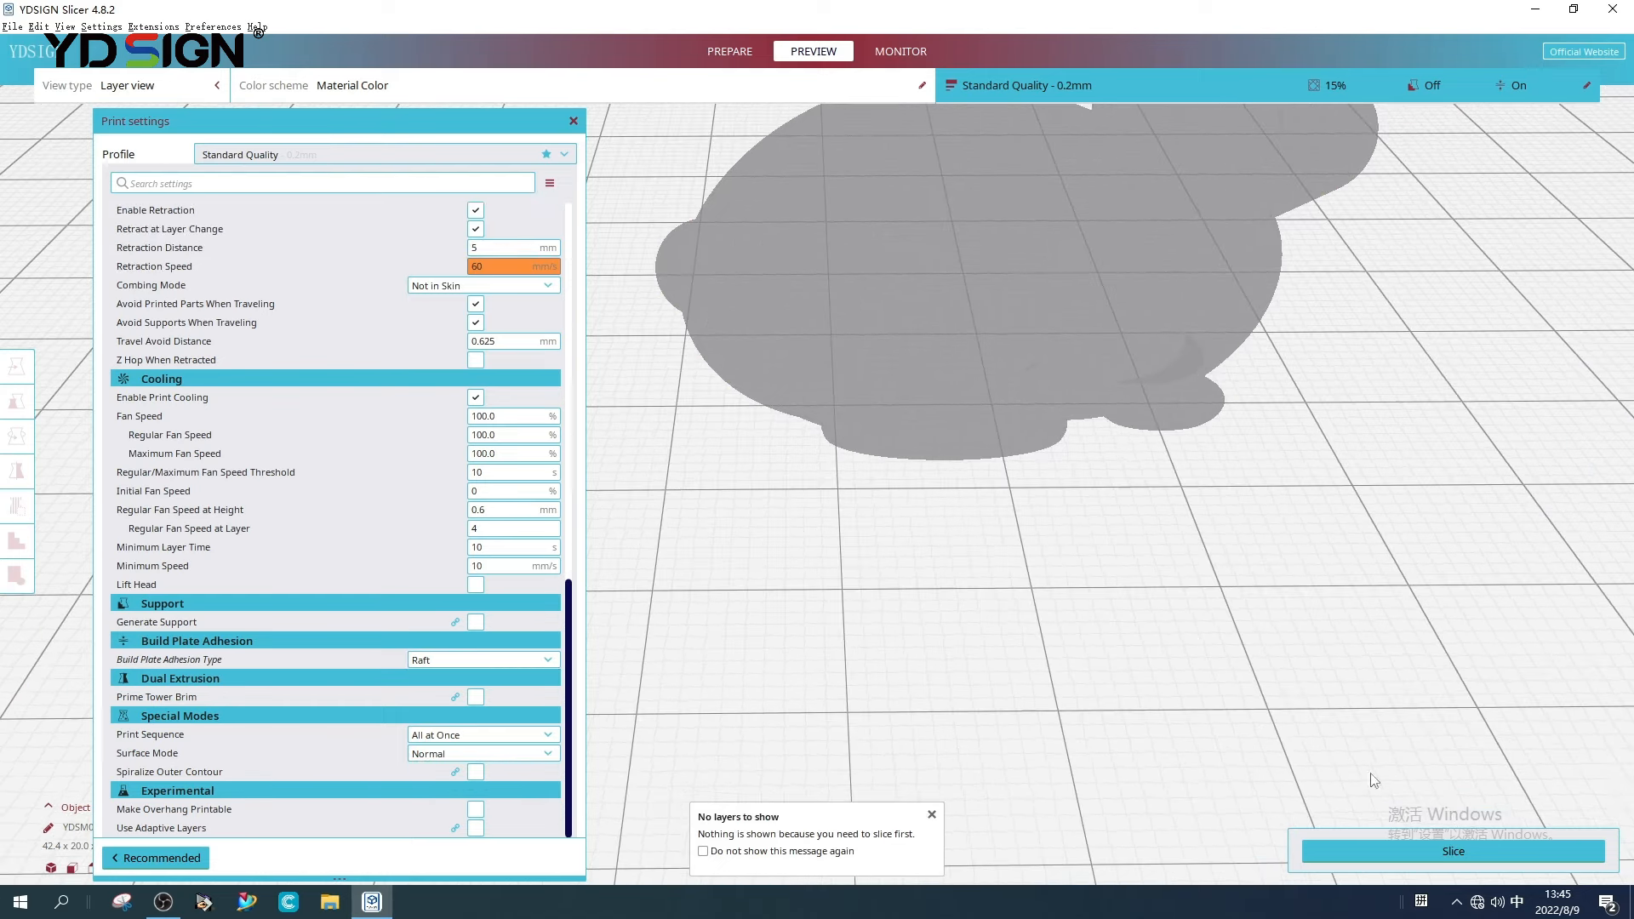
click(1450, 851)
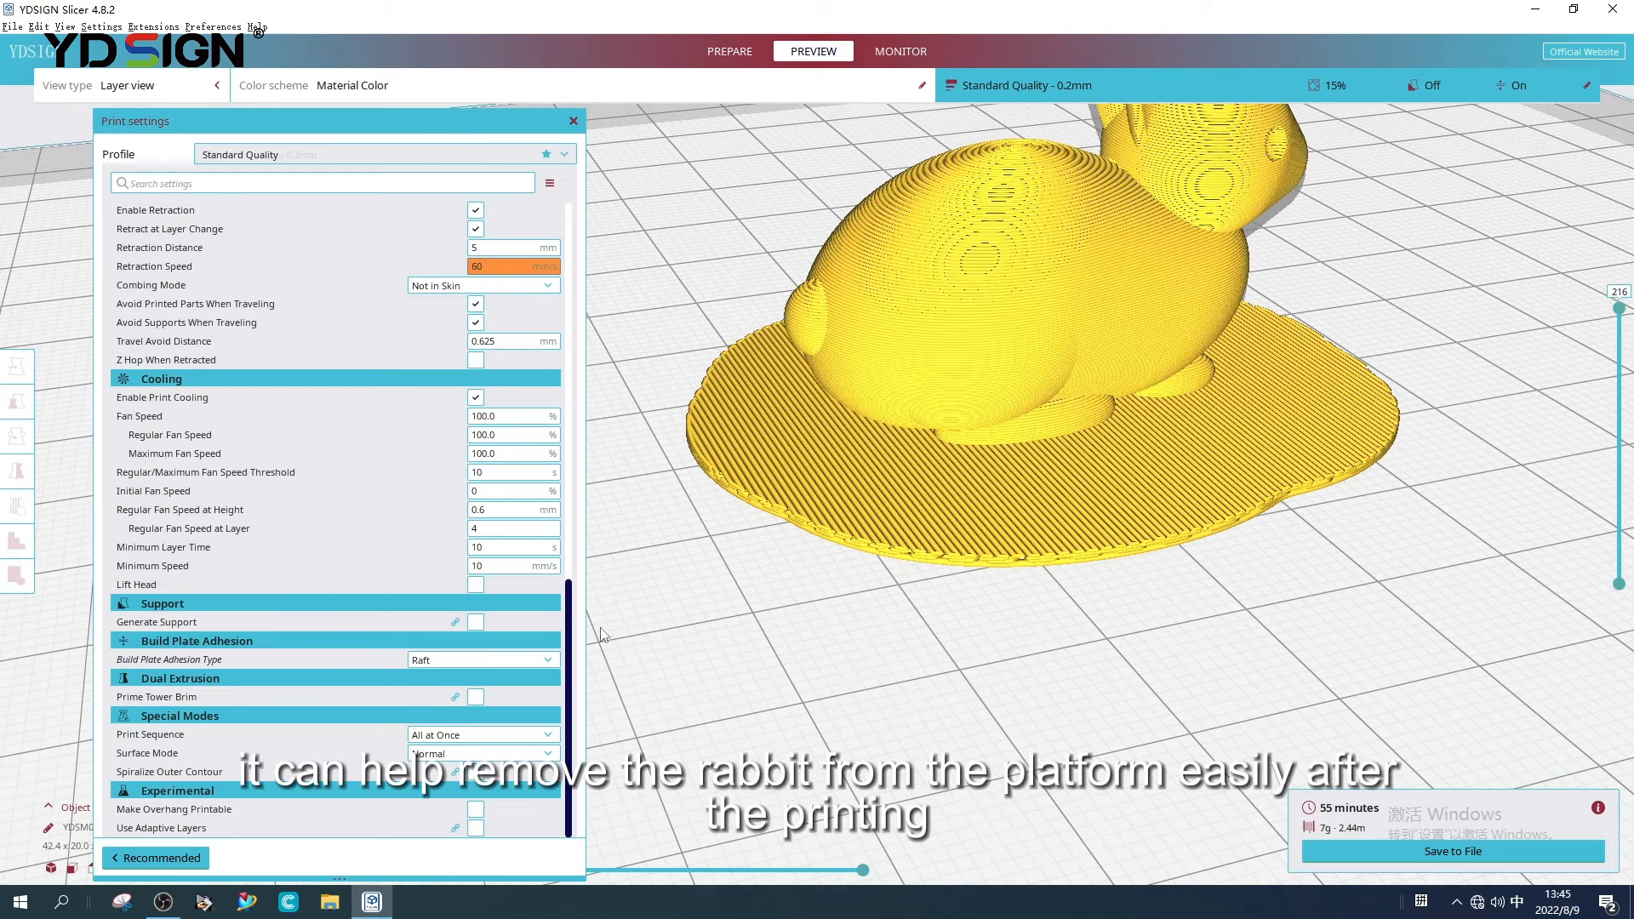
click(479, 660)
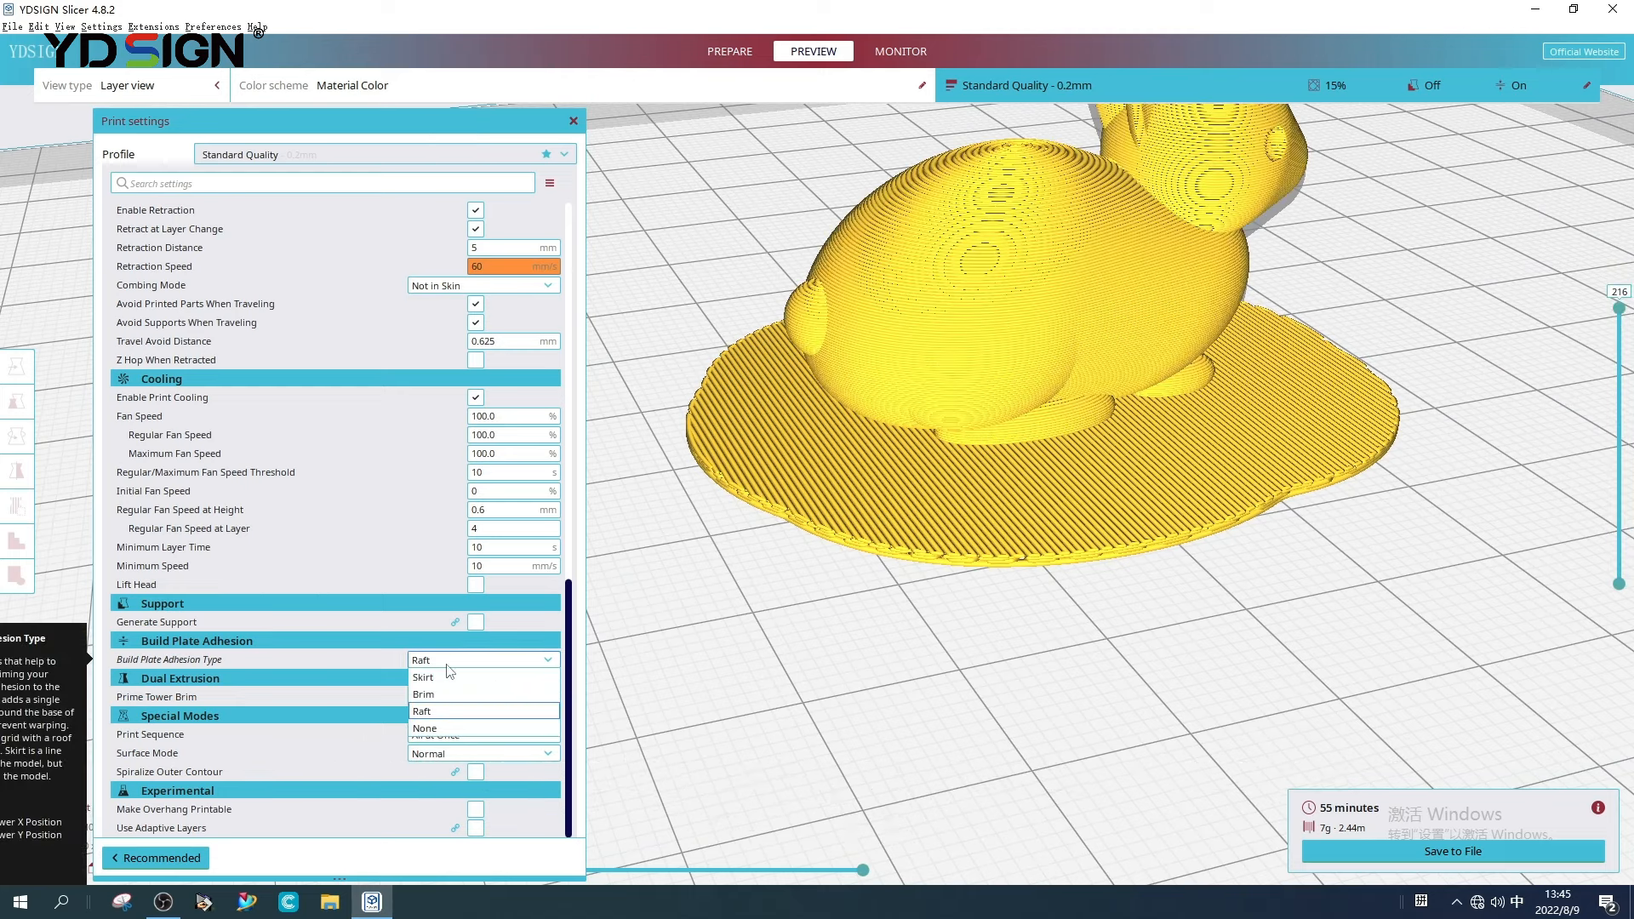
click(423, 677)
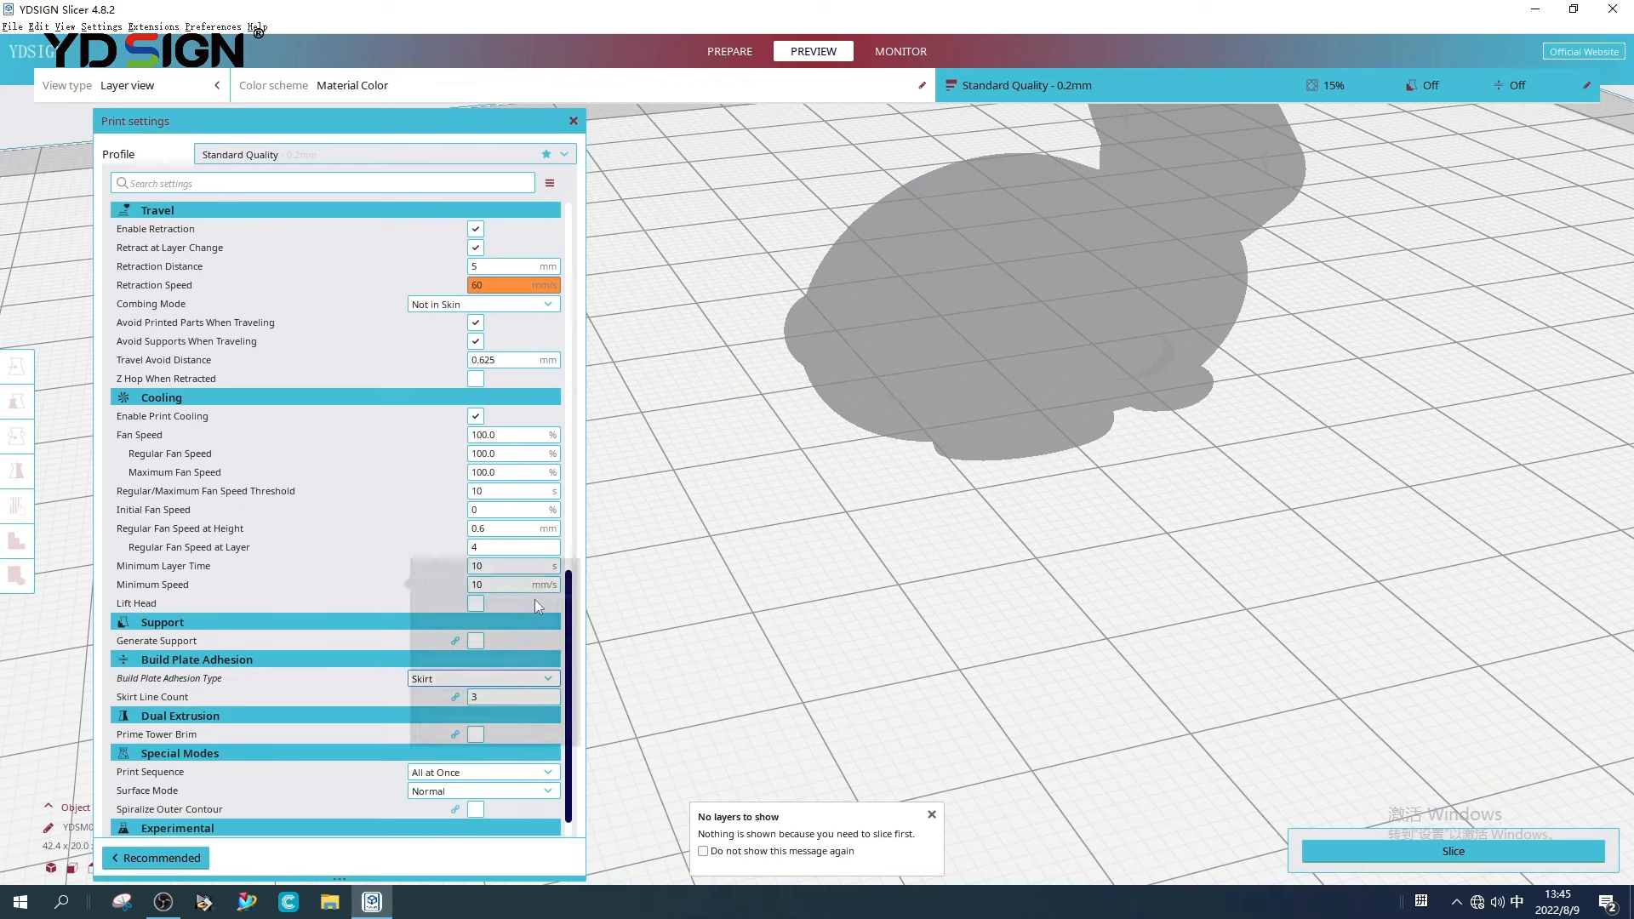
- Return to the Quality section and reslice the skirted rabbit (45 minutes, 5 g)
scroll(down, 3)
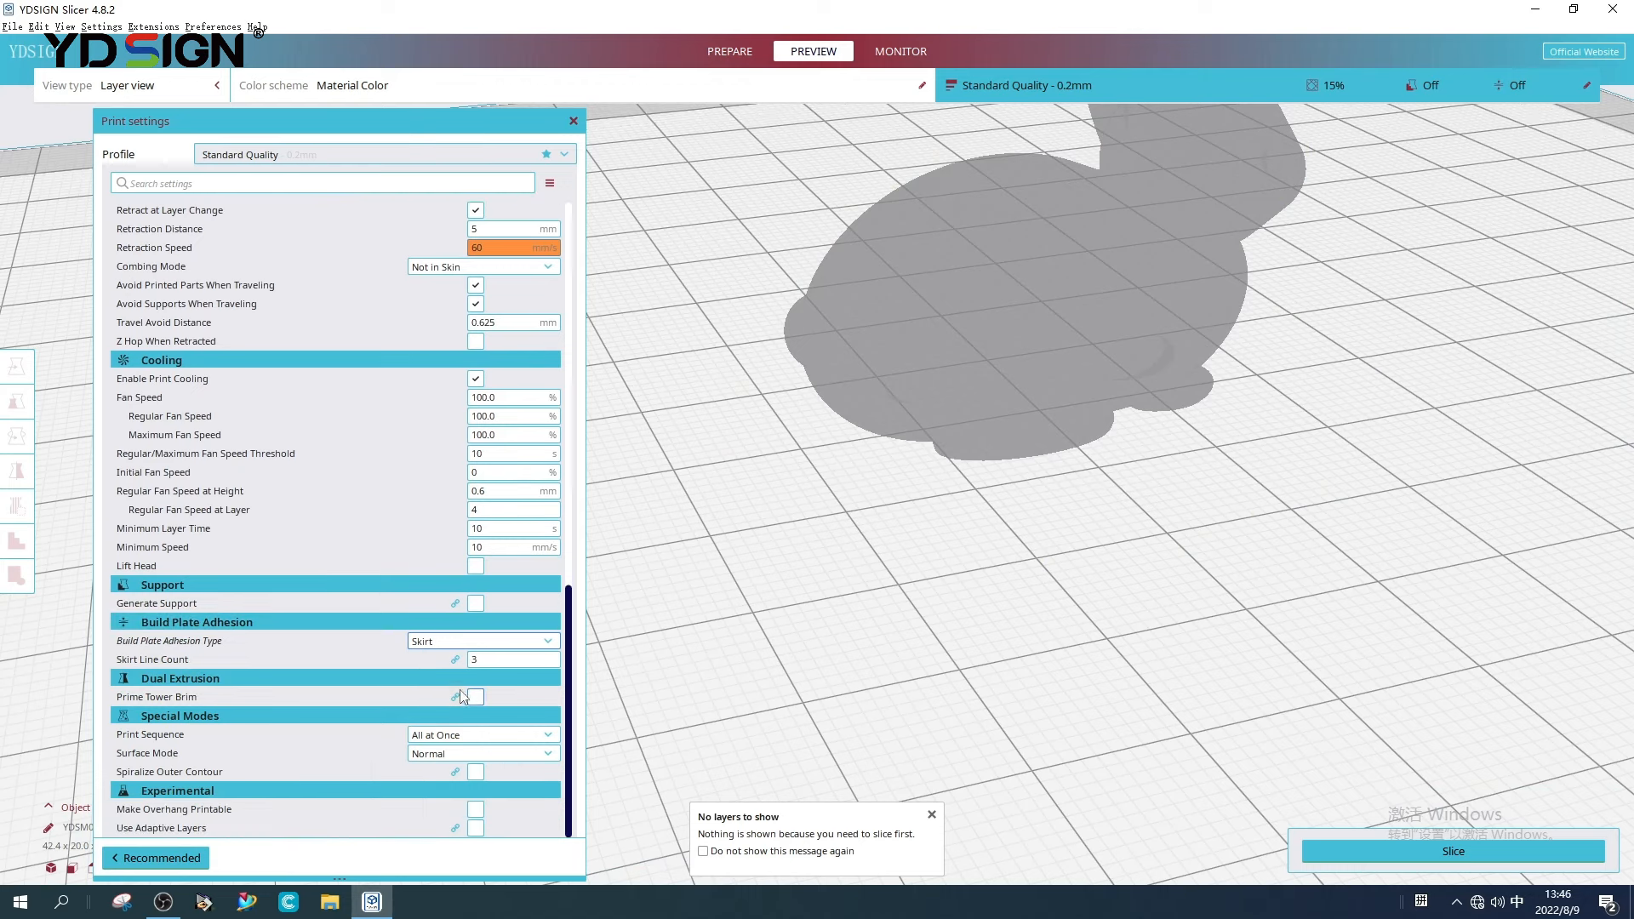
scroll(up, 3)
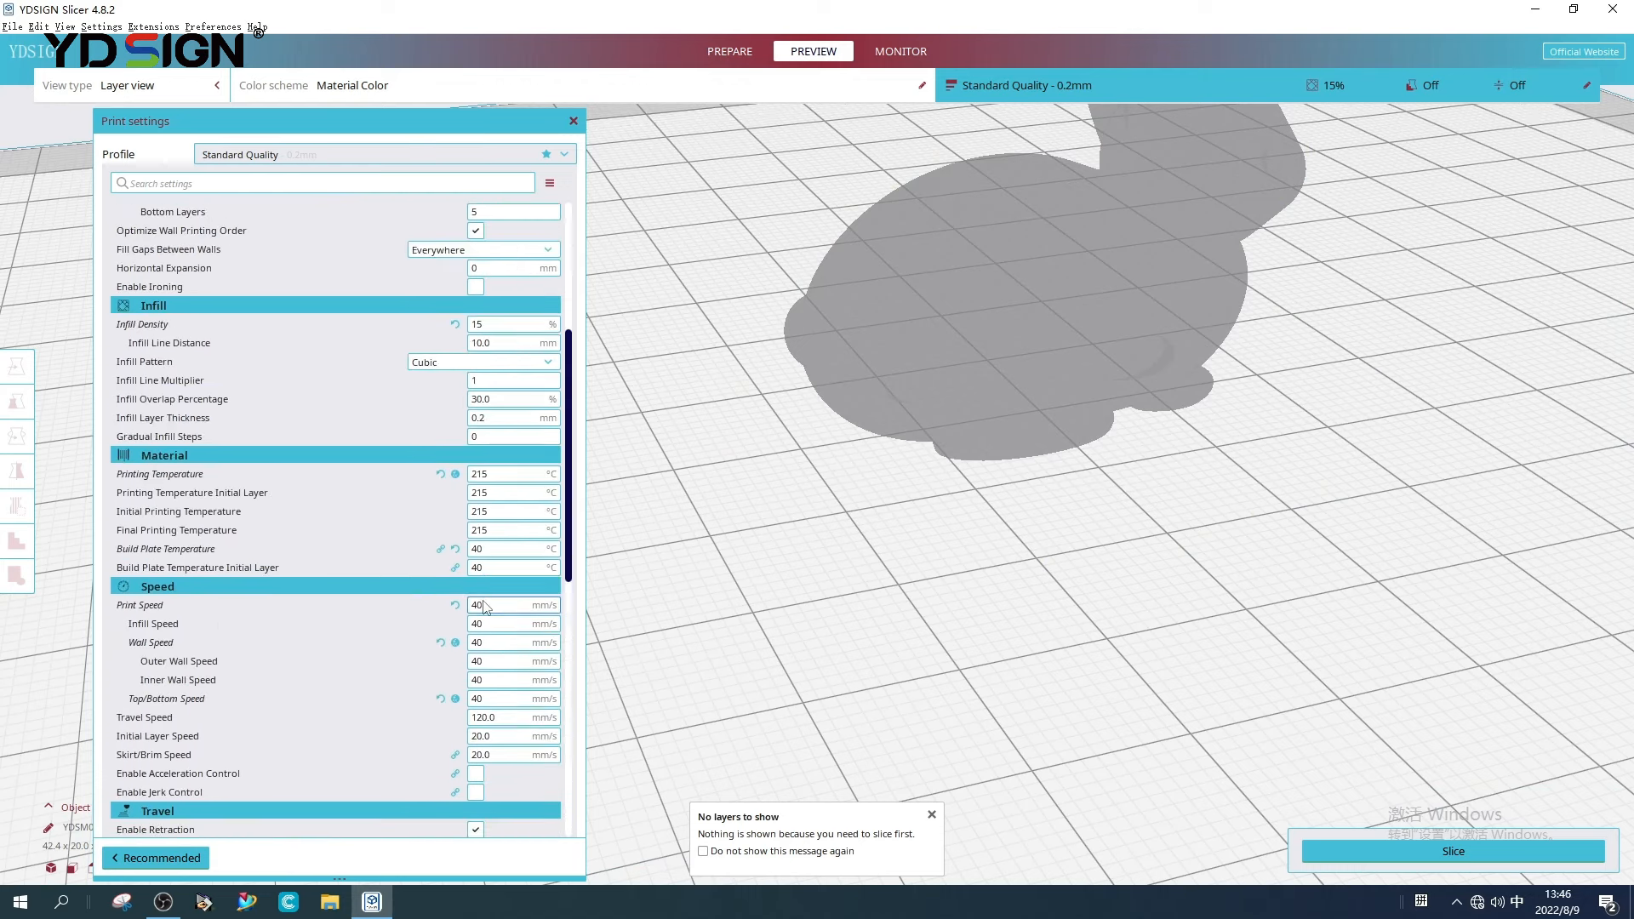
scroll(up, 3)
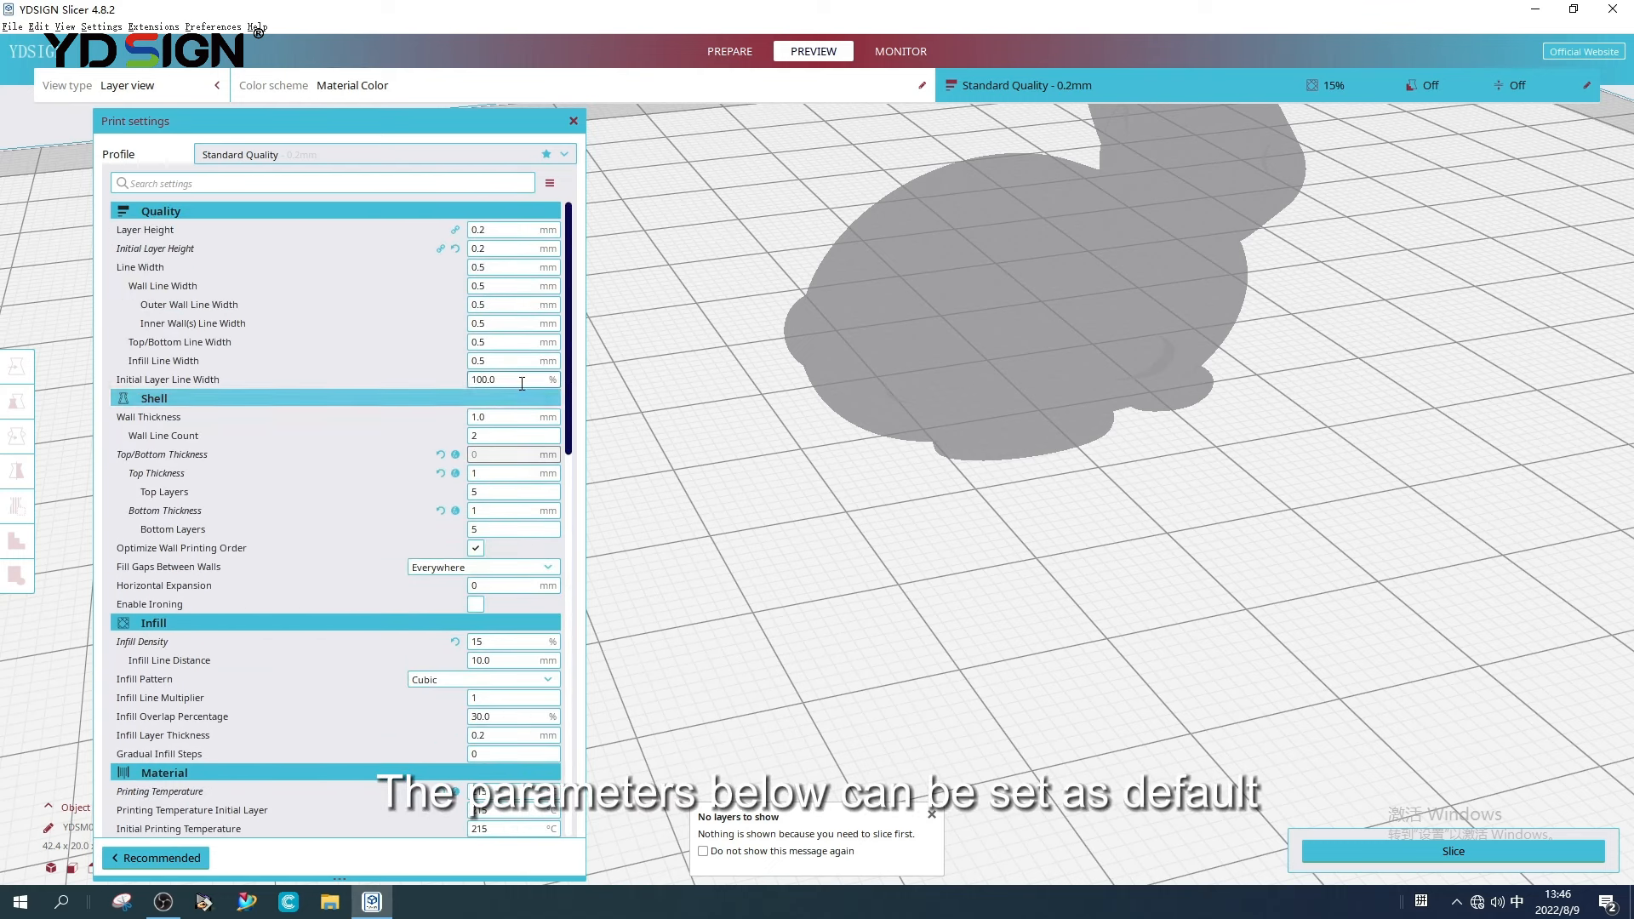
click(1452, 852)
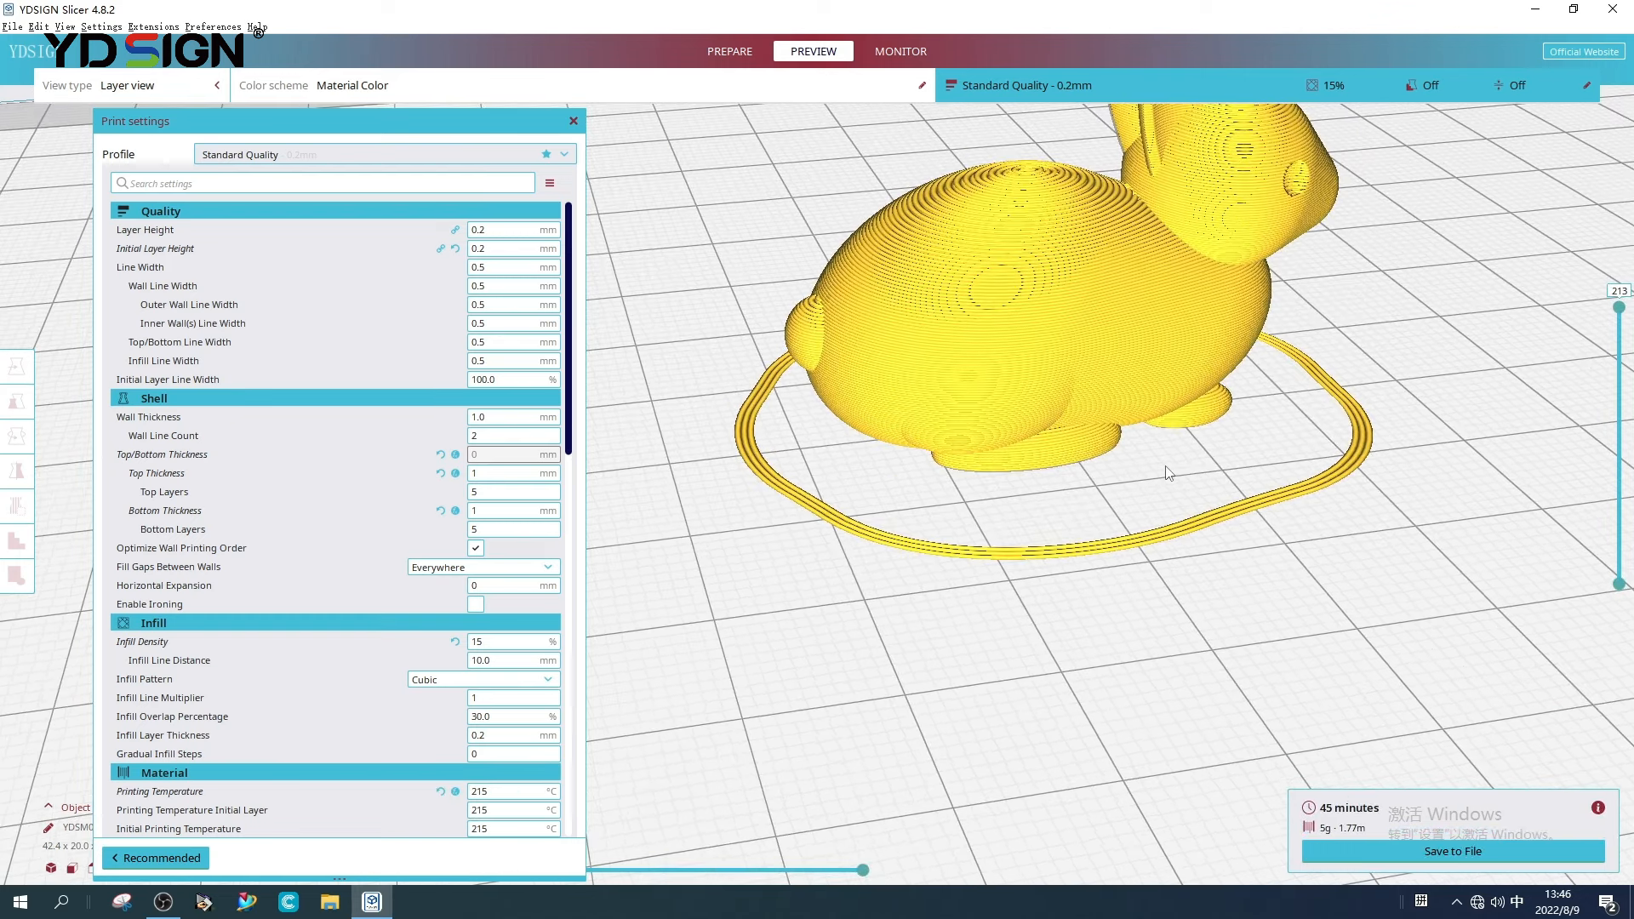
mouse_move(1357, 835)
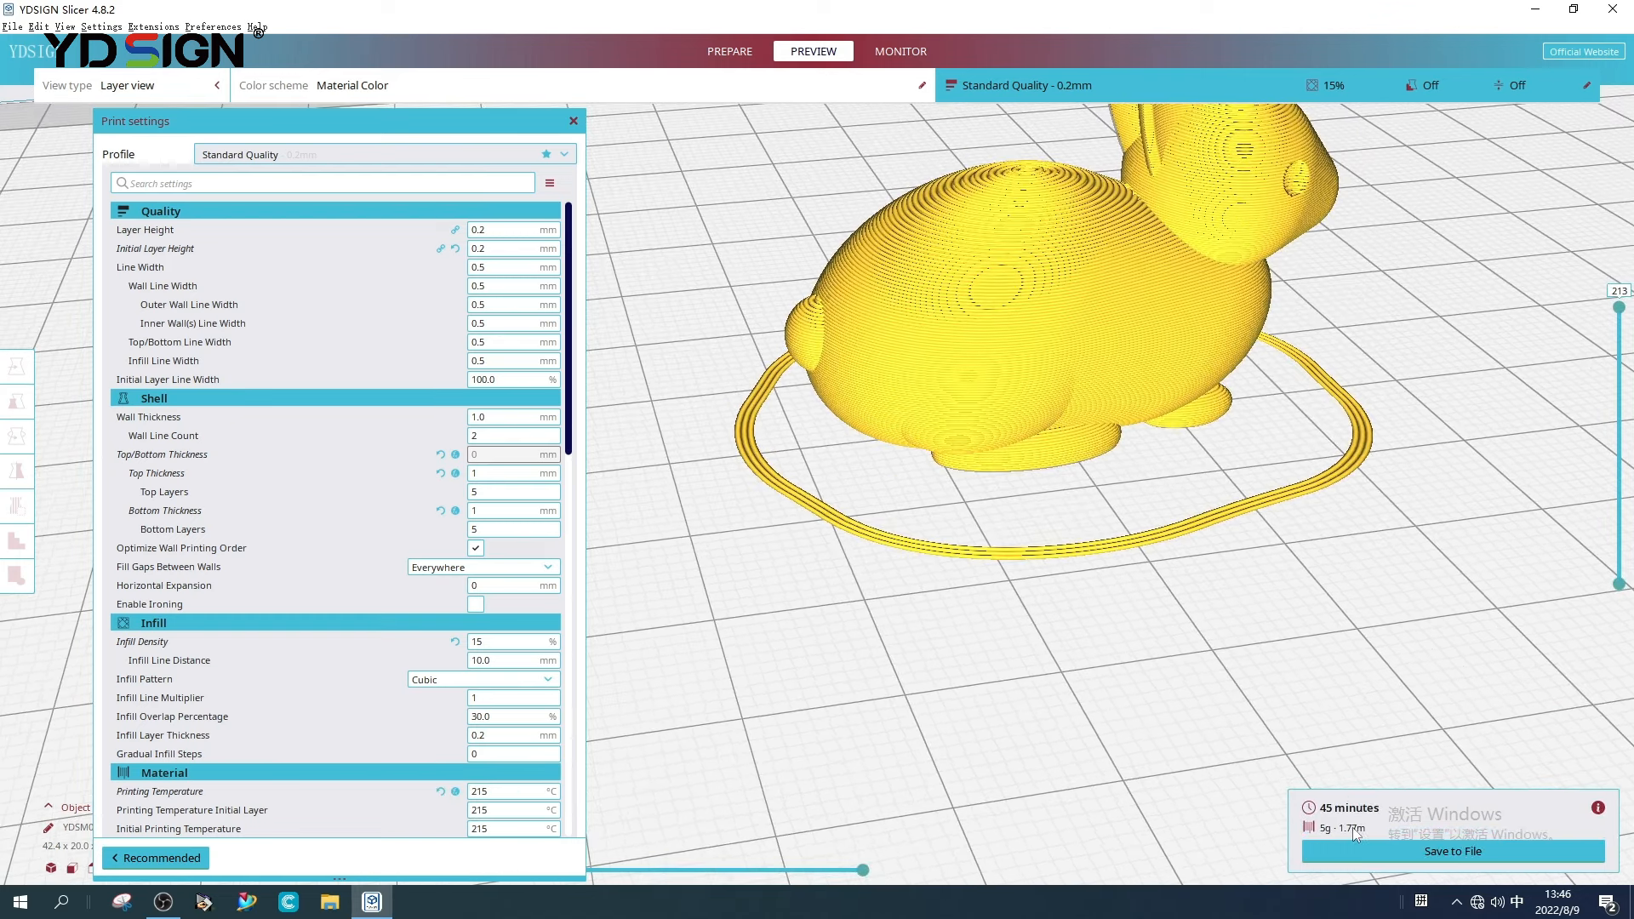
mouse_move(1589, 380)
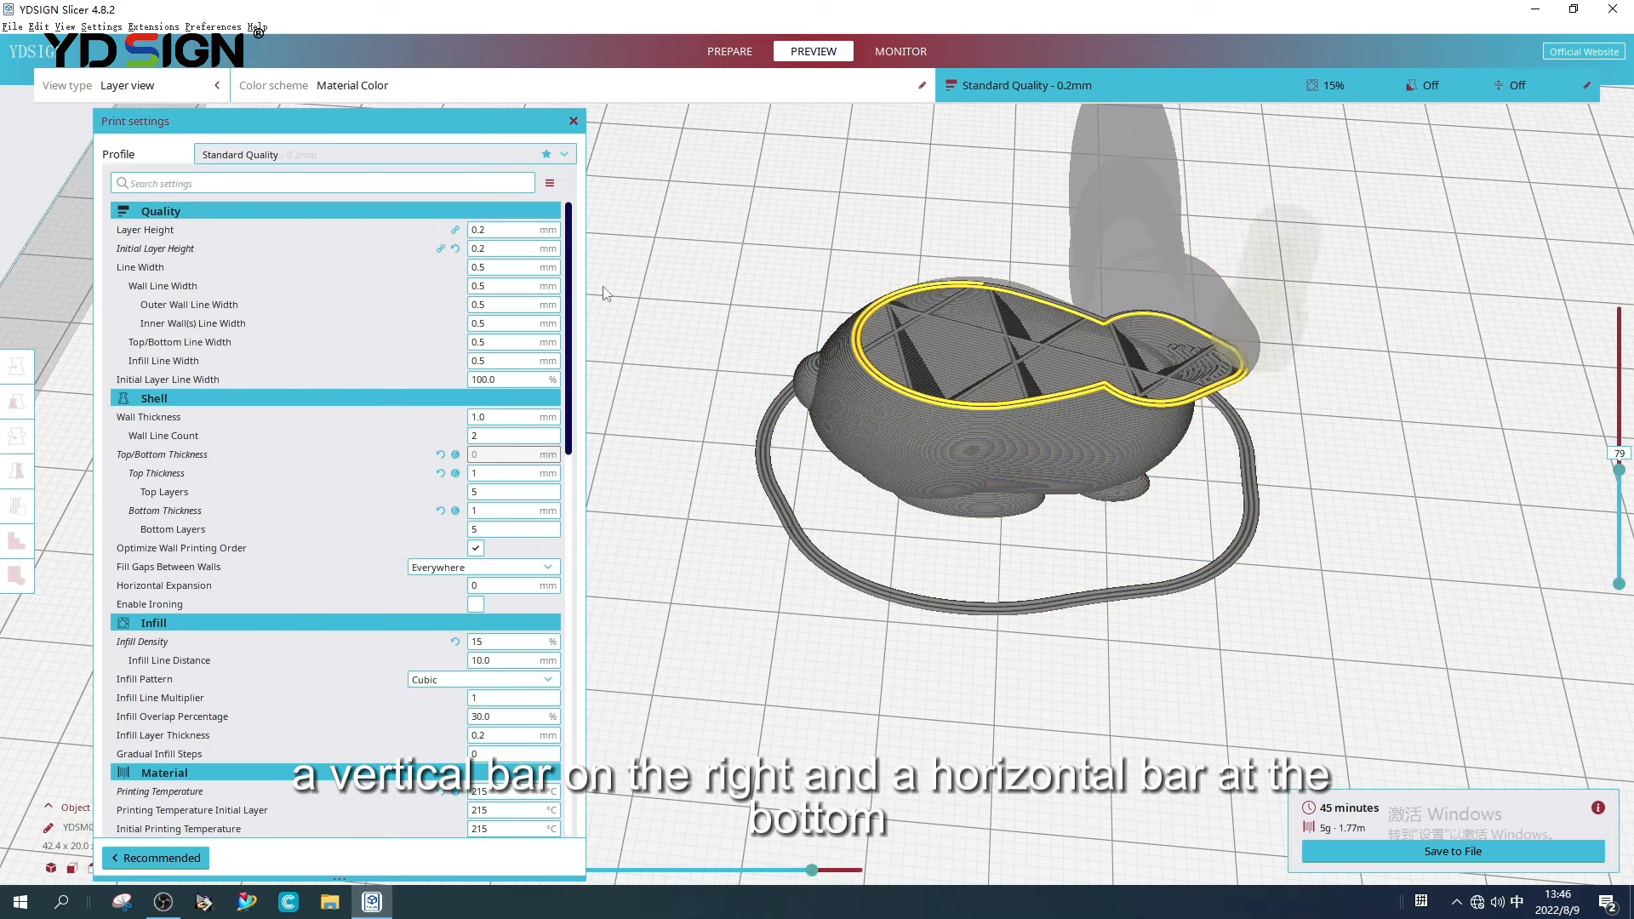
- Close the Print settings panel to see the whole skirted rabbit preview
click(572, 121)
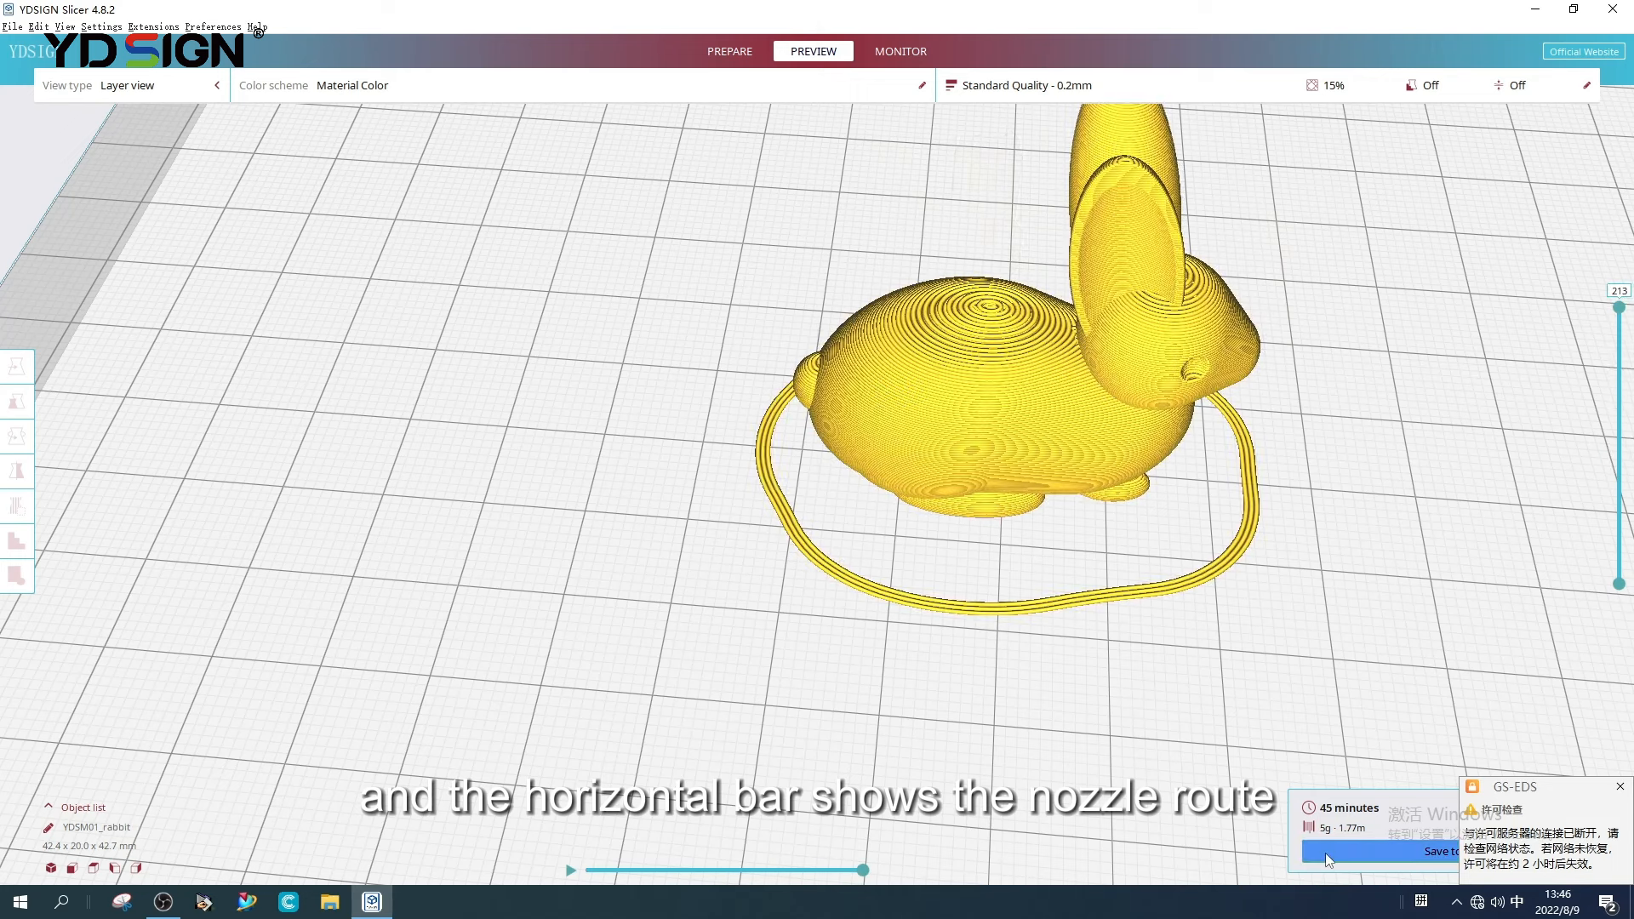
- Save the G-code as YDSM01_rabbit on the Desktop
click(1397, 851)
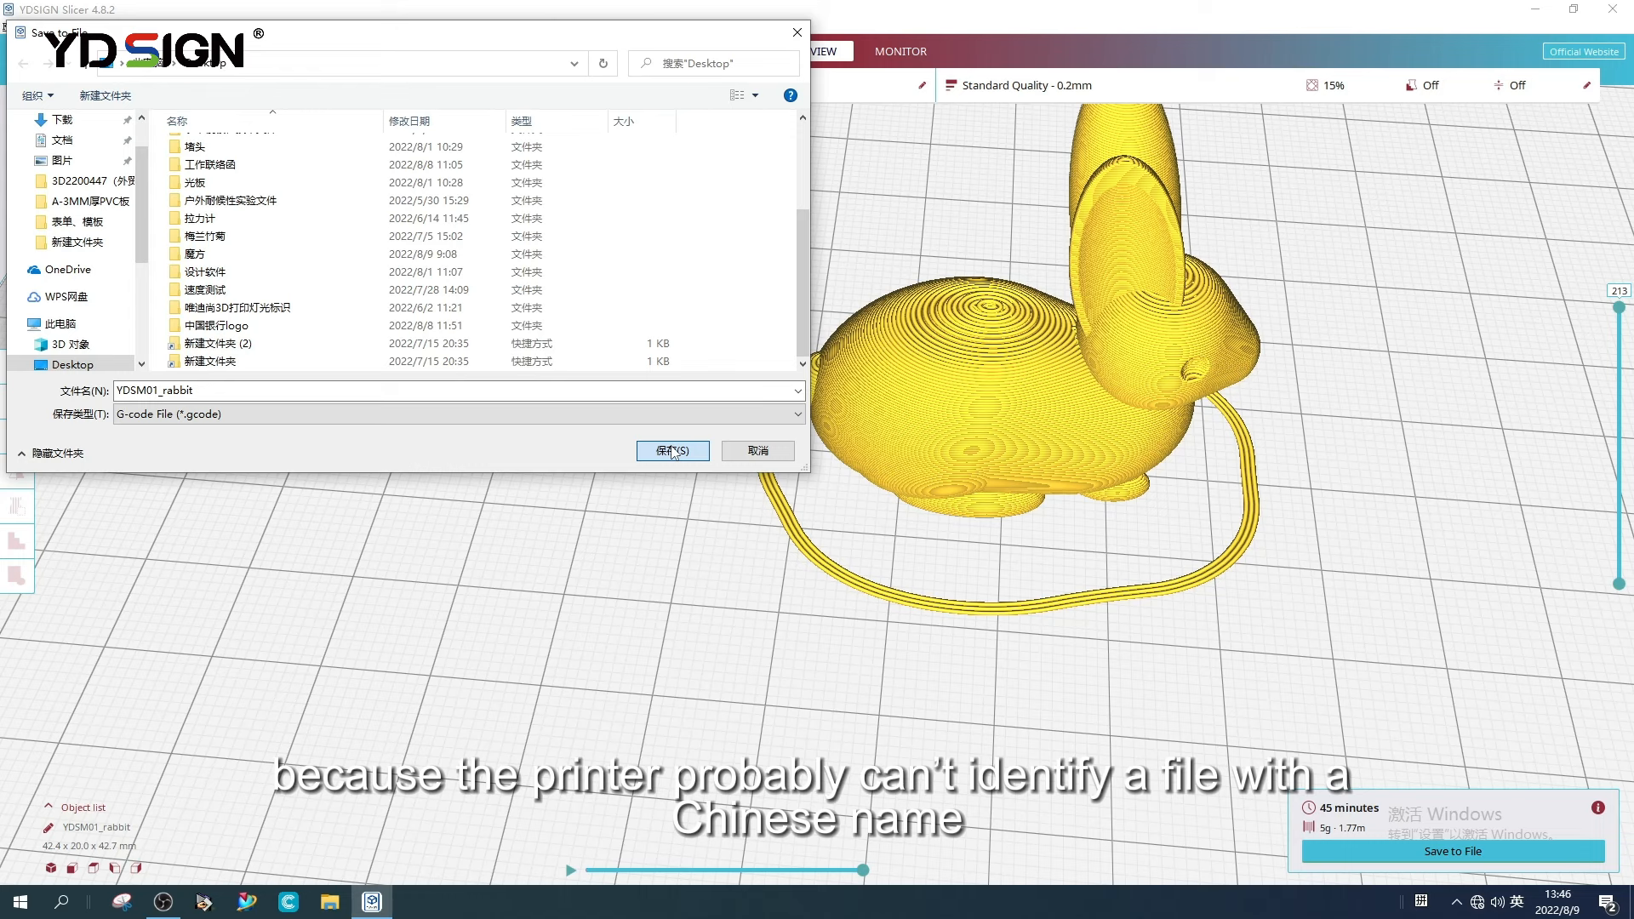
click(673, 450)
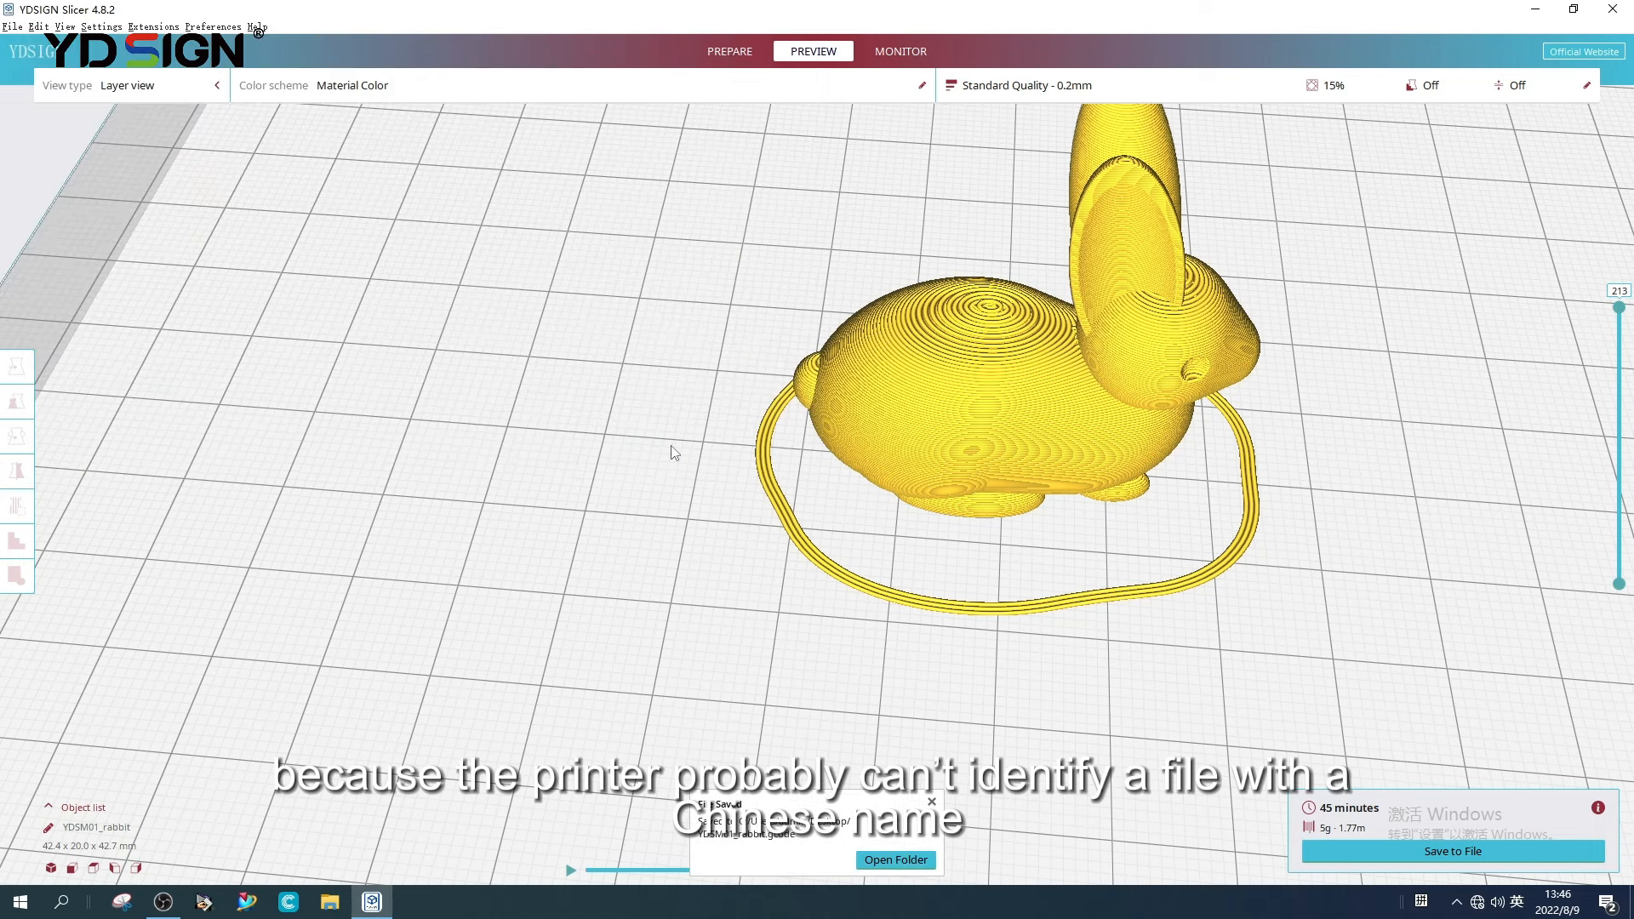